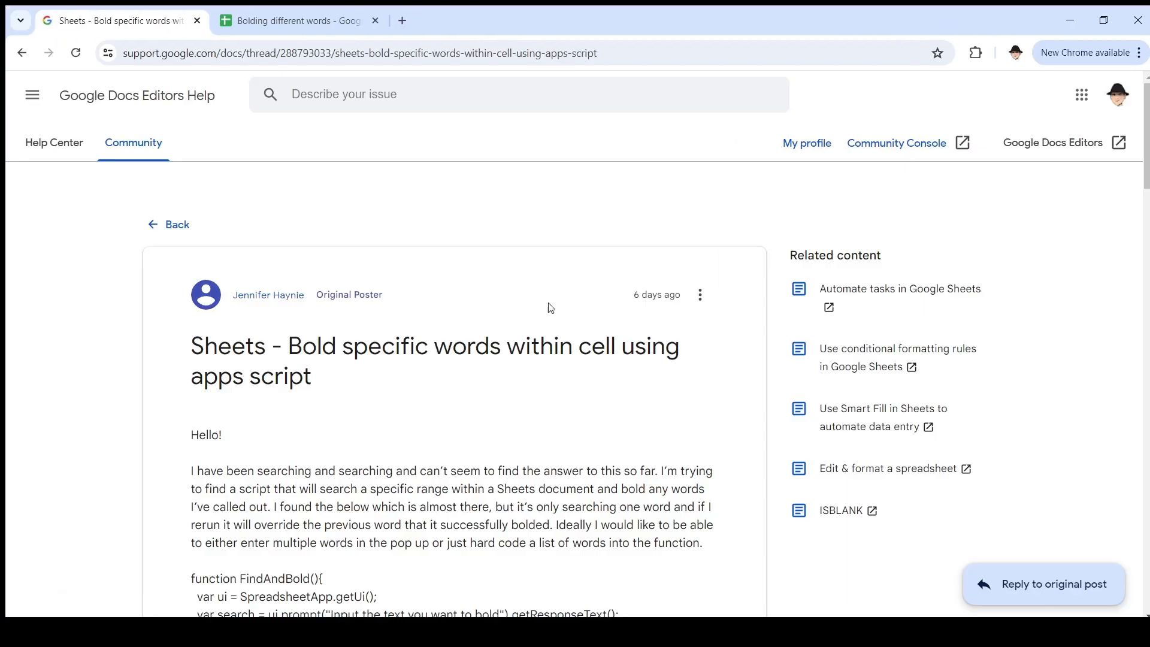
# Step: Bold the word 'words' in cell A1 so 'these' and 'words' are bold while 'three' stays plain
pyautogui.scroll(-3)
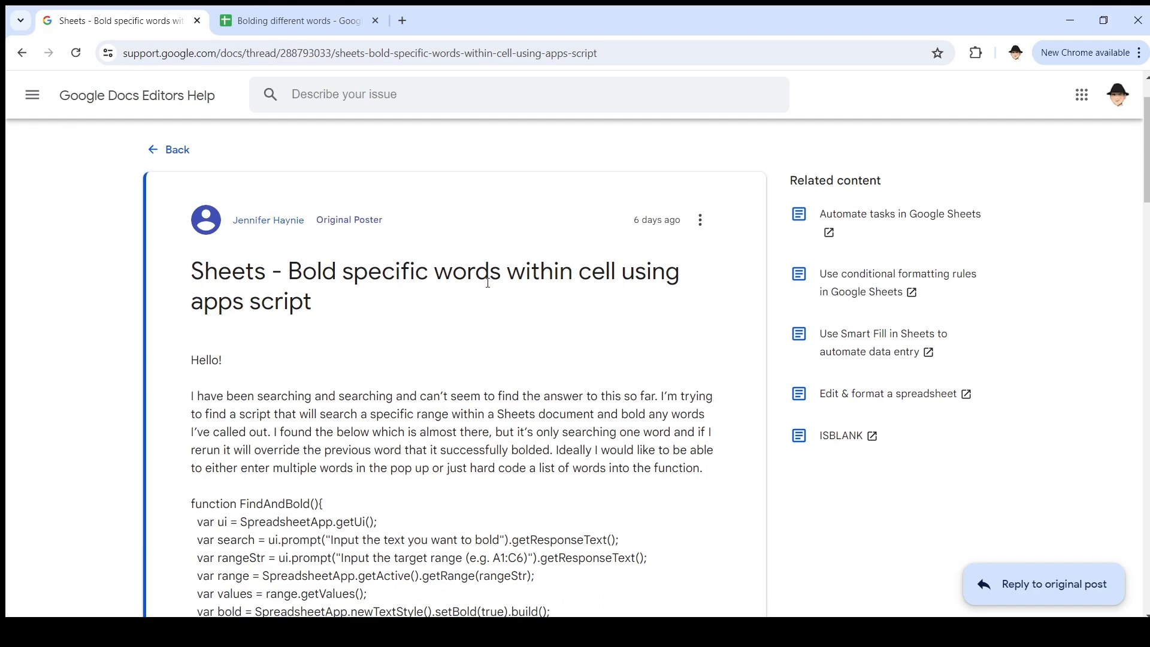
pyautogui.moveTo(383, 322)
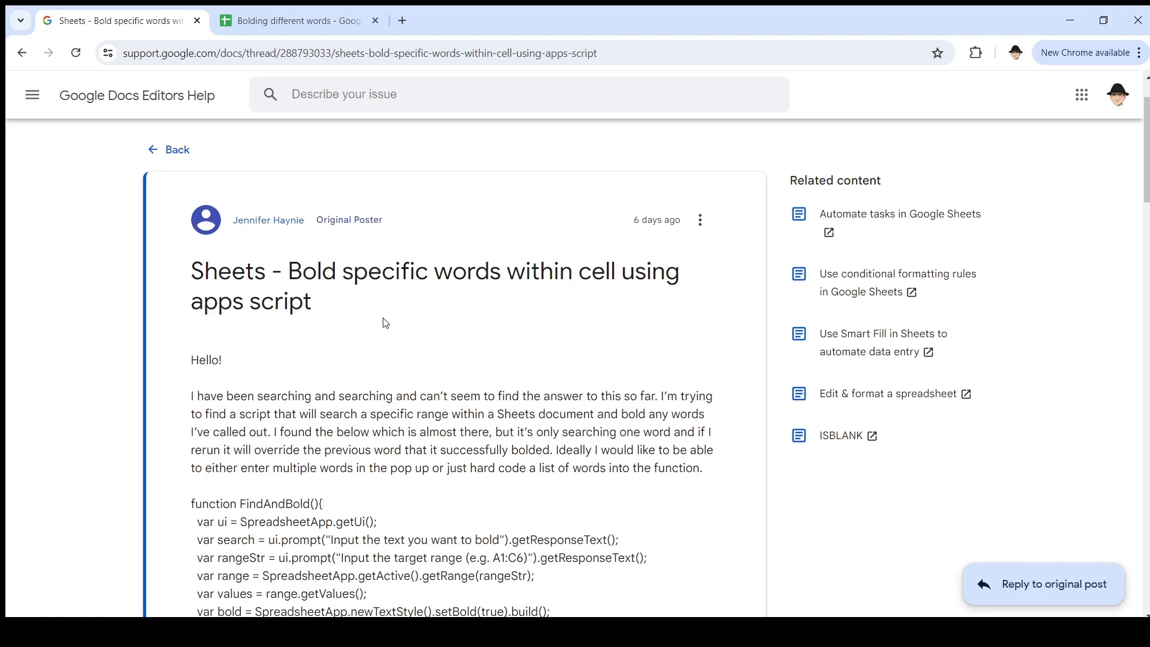
pyautogui.scroll(-3)
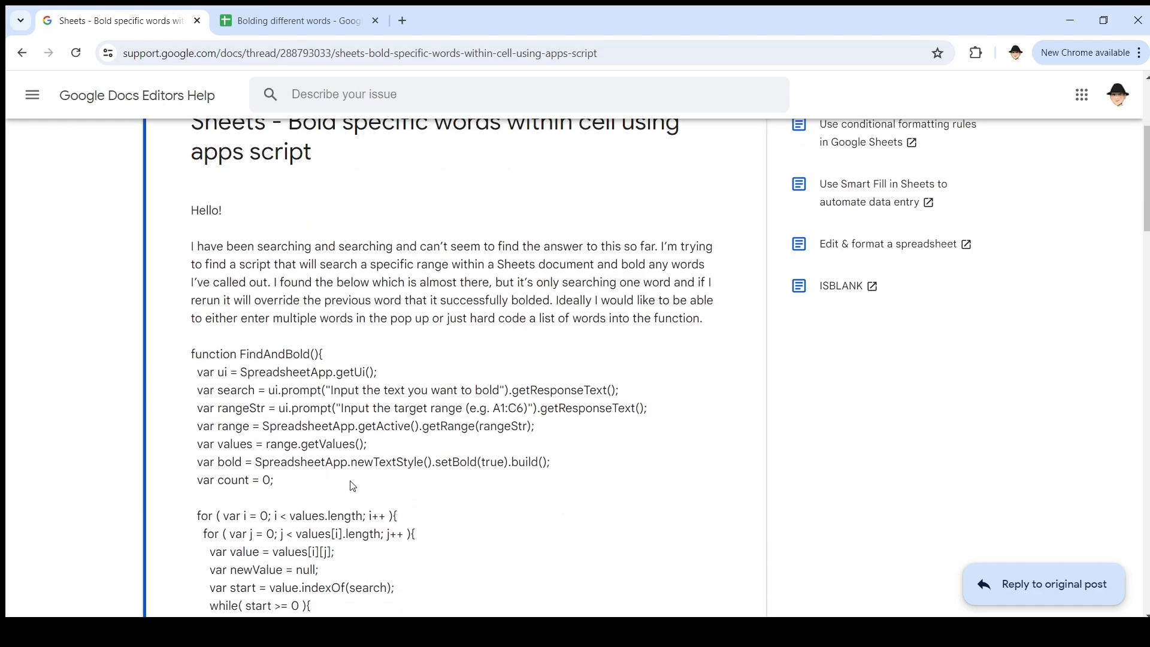
pyautogui.scroll(-3)
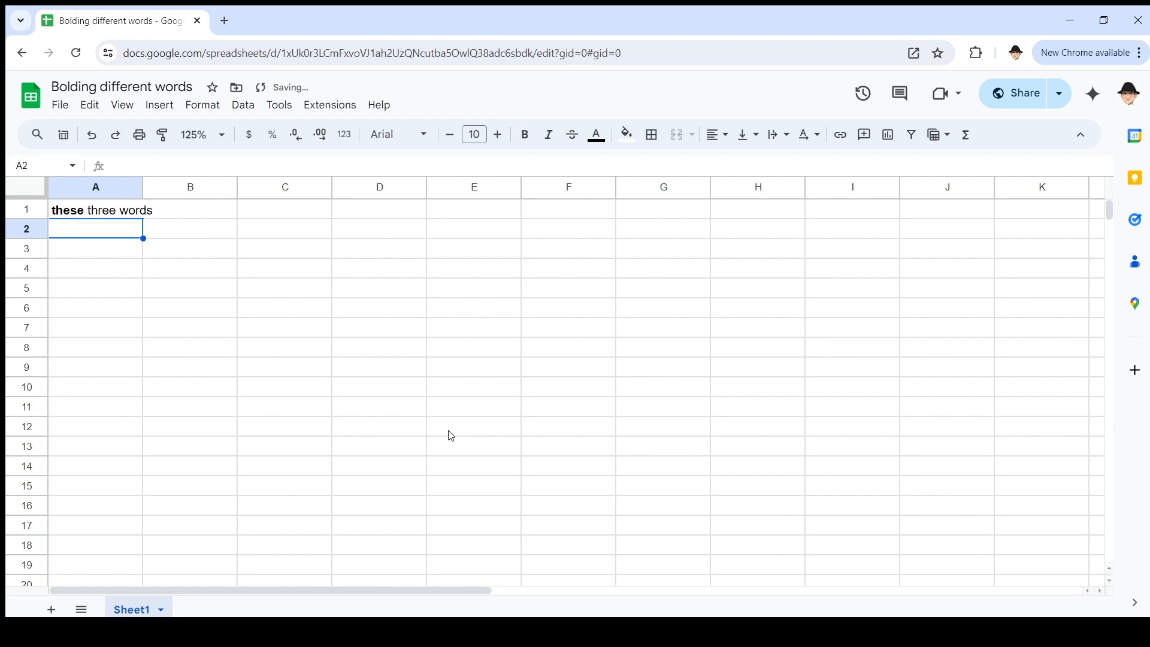
pyautogui.doubleClick(137, 209)
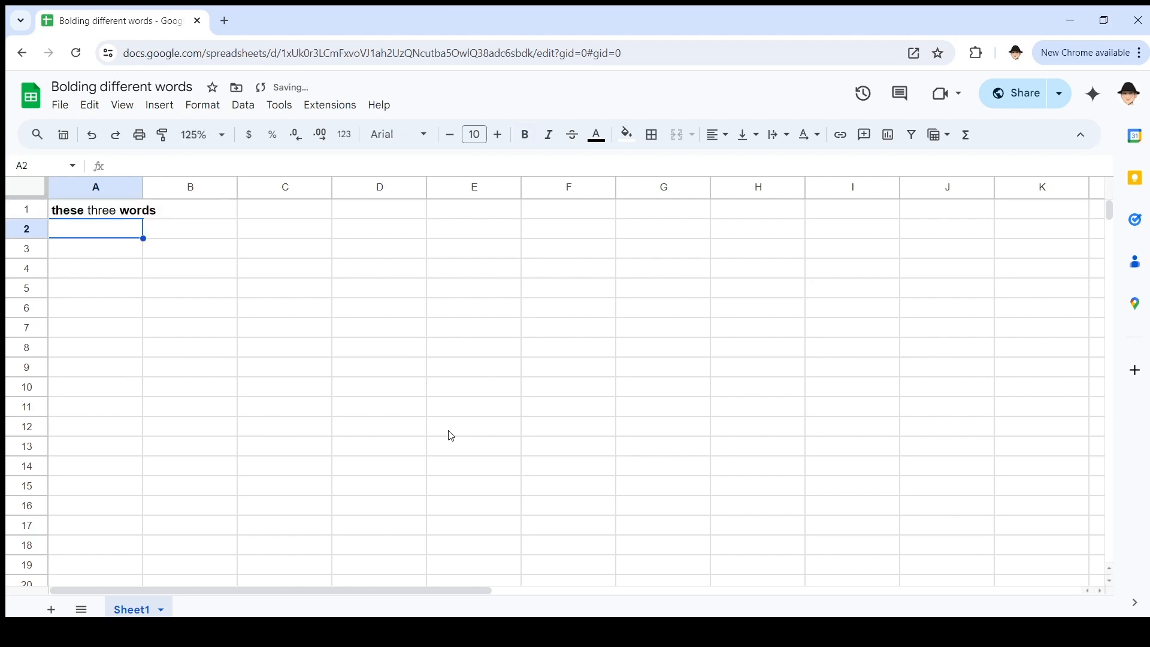
pyautogui.doubleClick(103, 209)
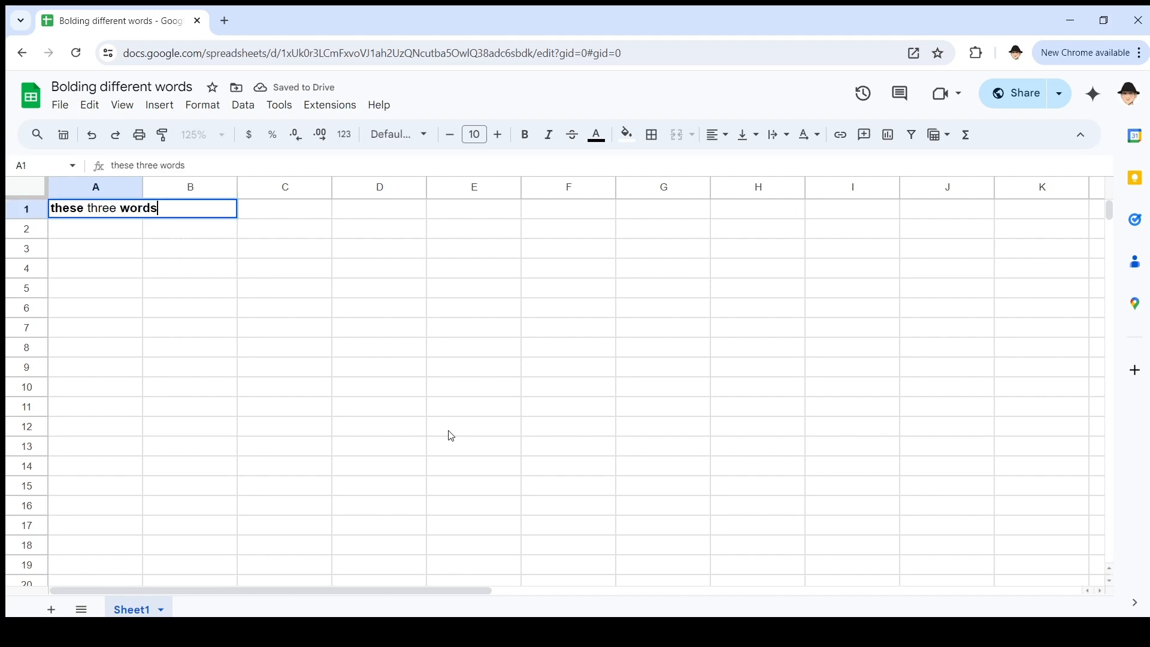
pyautogui.press('enter')
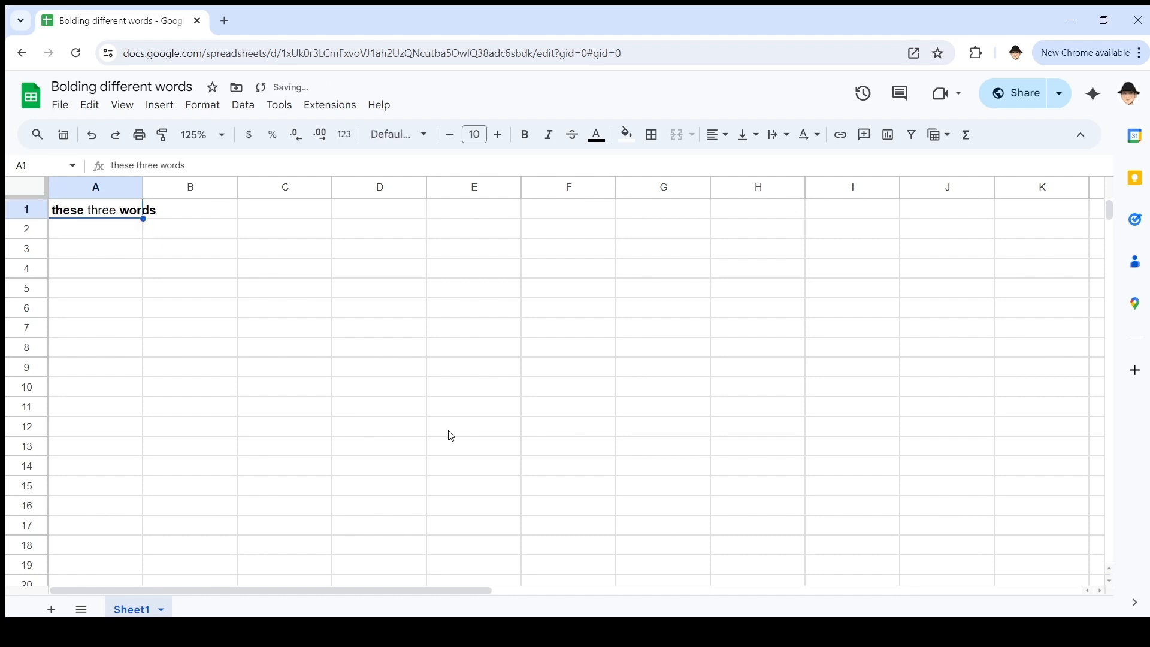
pyautogui.click(523, 134)
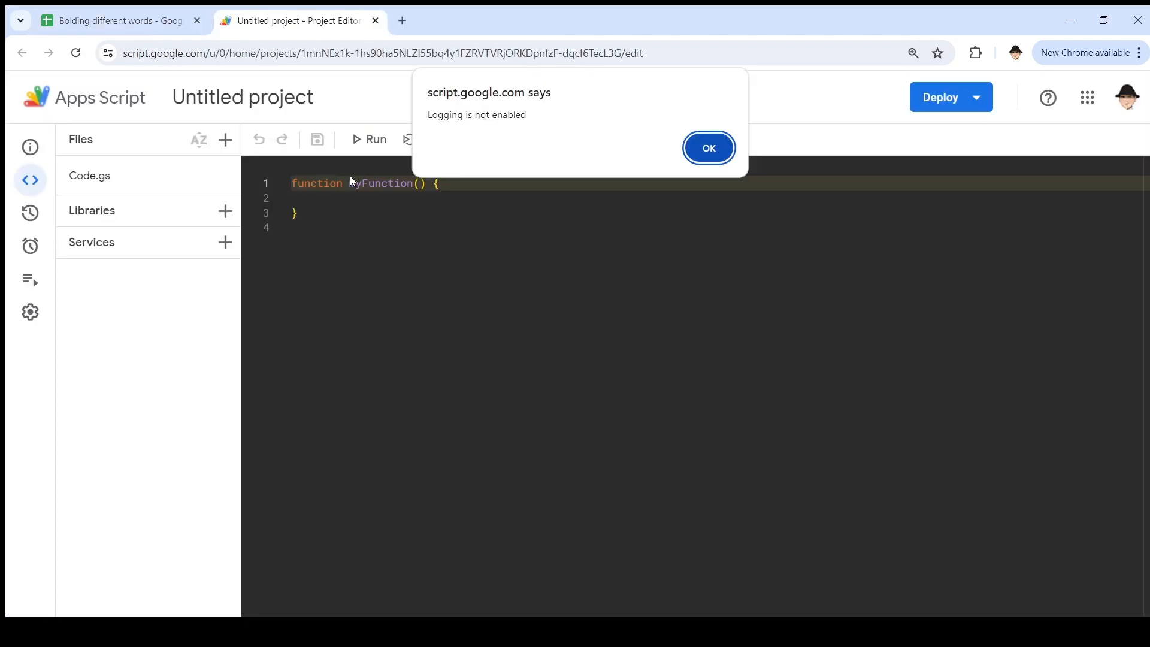
# Step: Dismiss the logging alert and rename myFunction to boldStuff
pyautogui.click(707, 148)
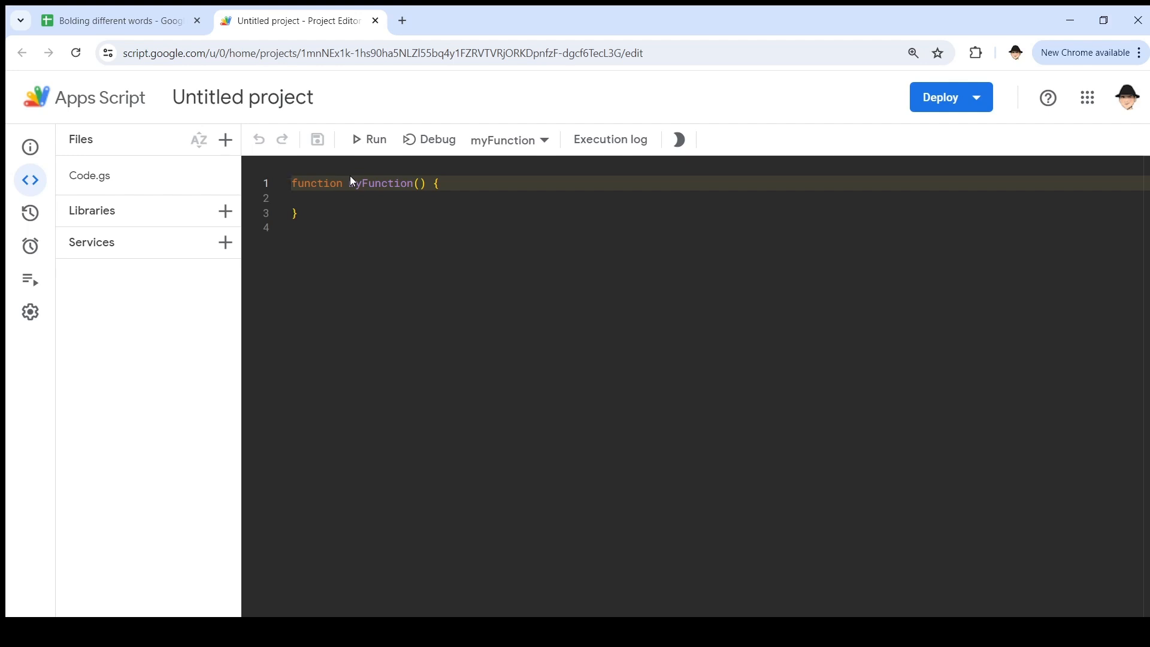
pyautogui.doubleClick(380, 183)
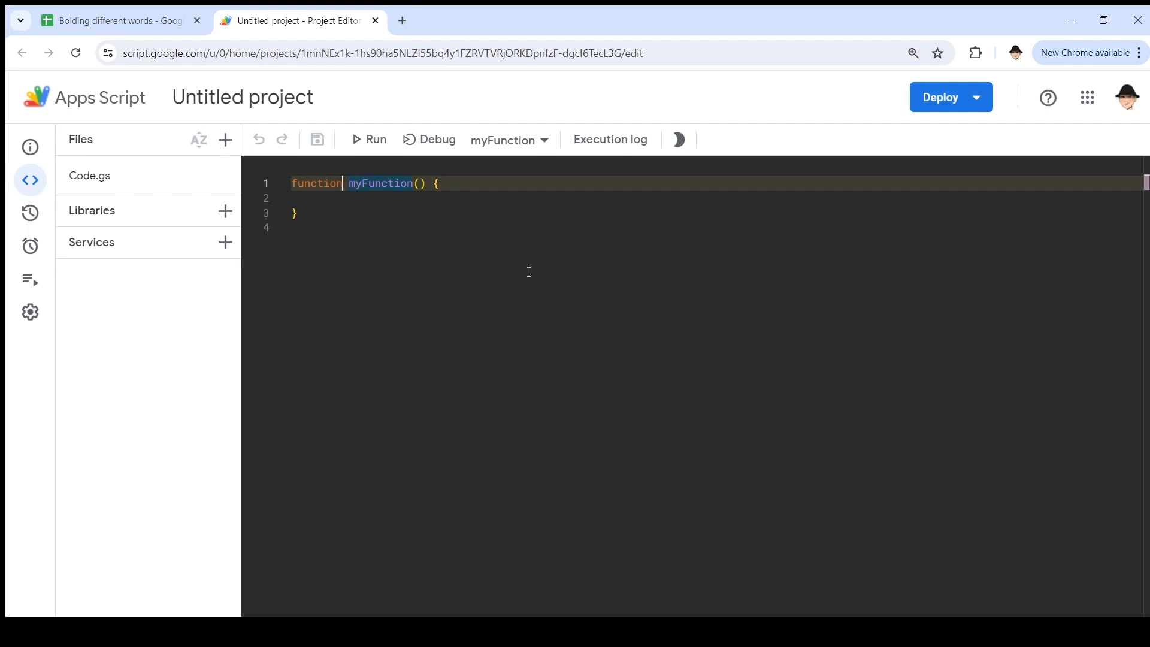
pyautogui.write('boldS')
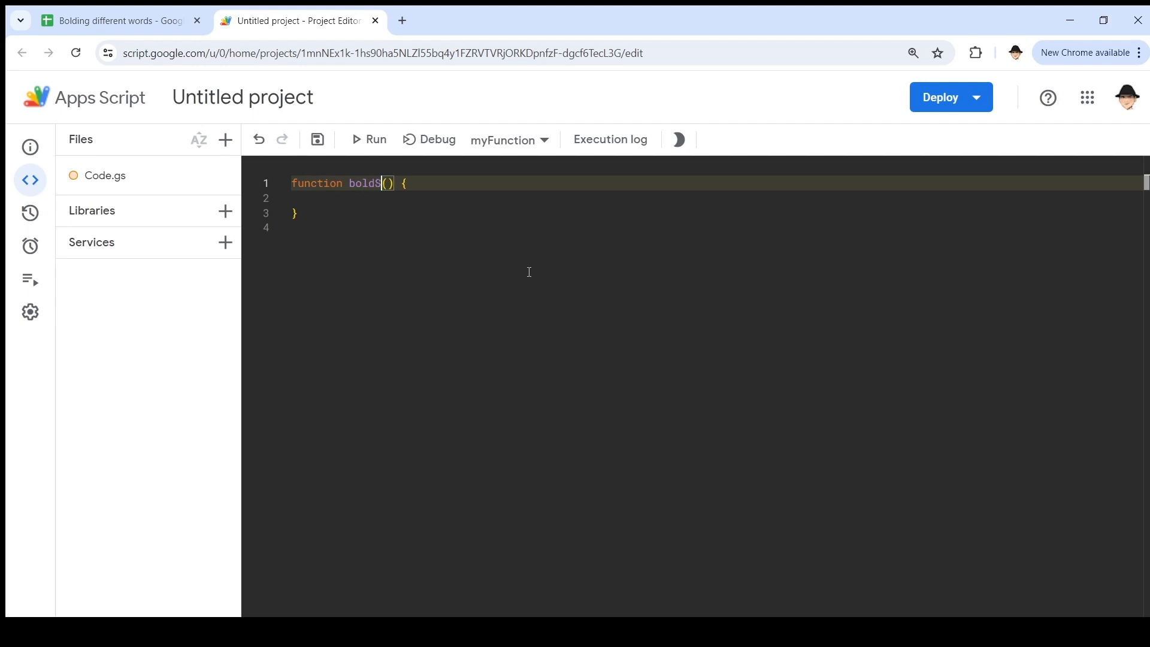
pyautogui.write('tuff')
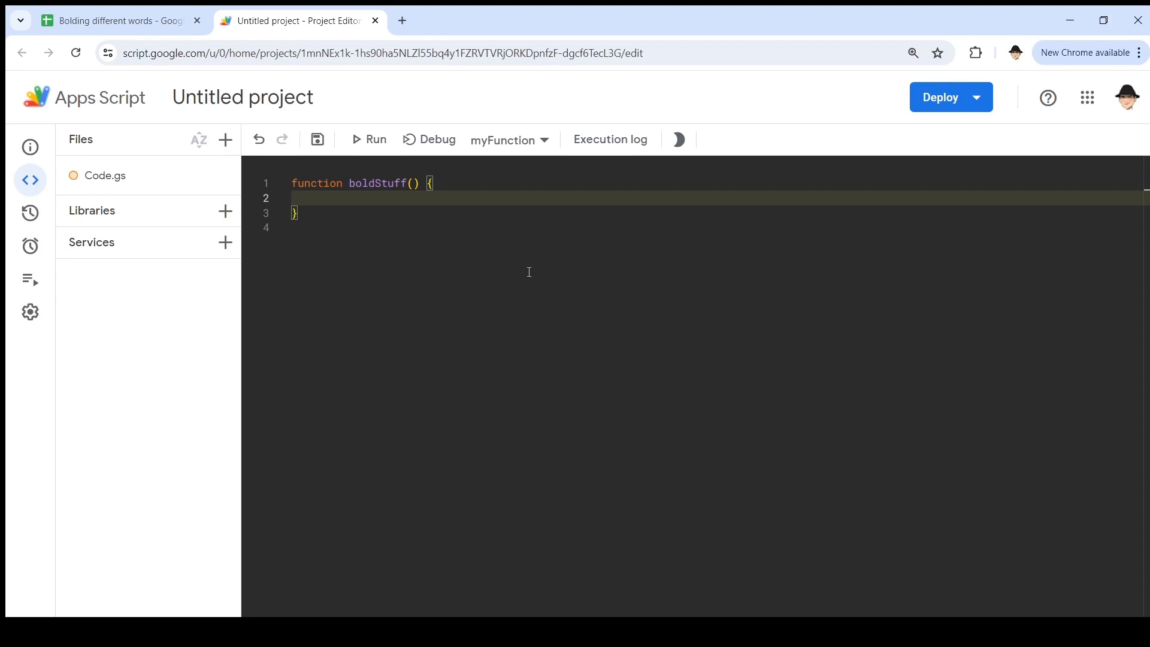
# Step: Declare const sh = SpreadsheetApp and const ss = sh.getActiveSheet()
pyautogui.write('const')
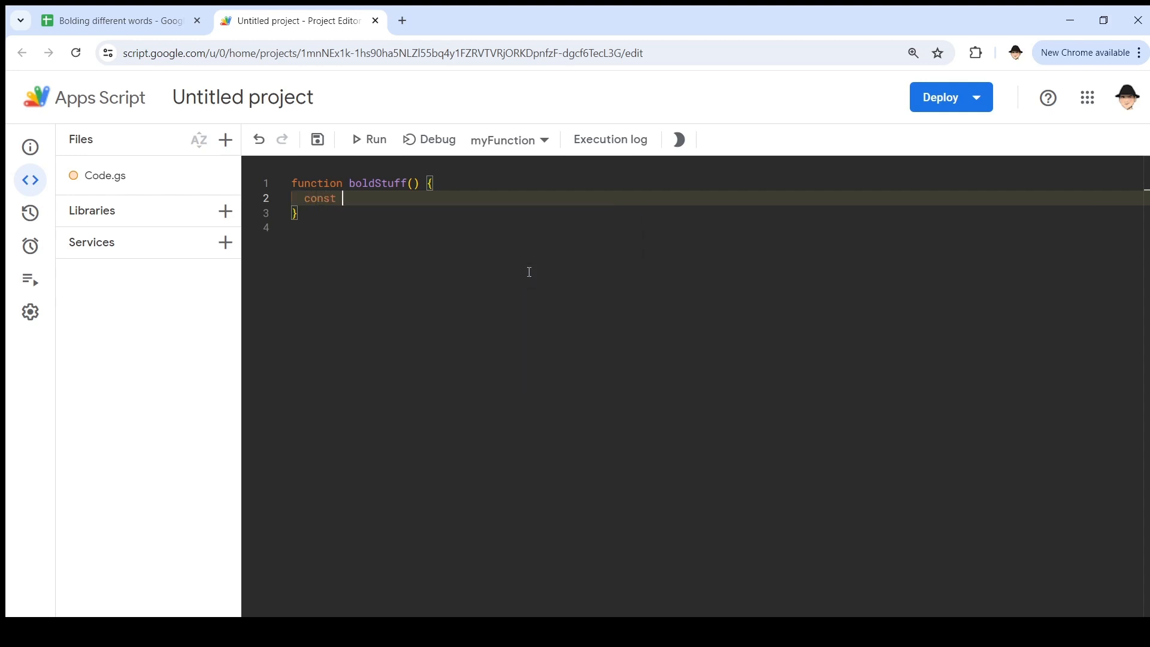
pyautogui.write('=')
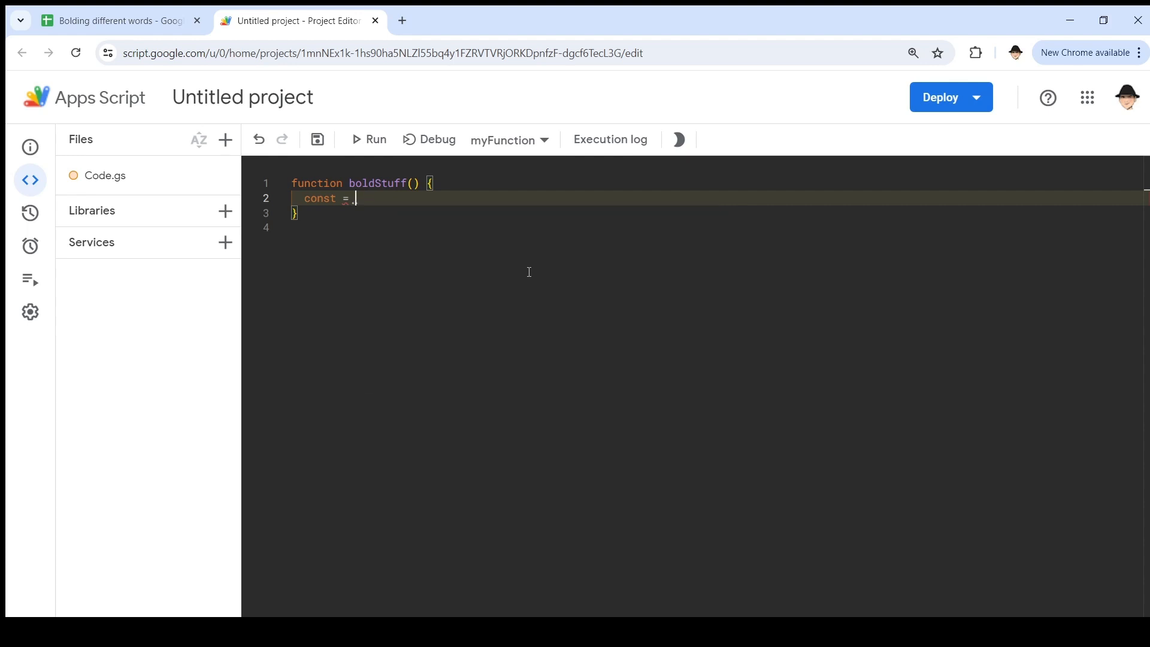
pyautogui.write('sh = SpreadsheetApp;')
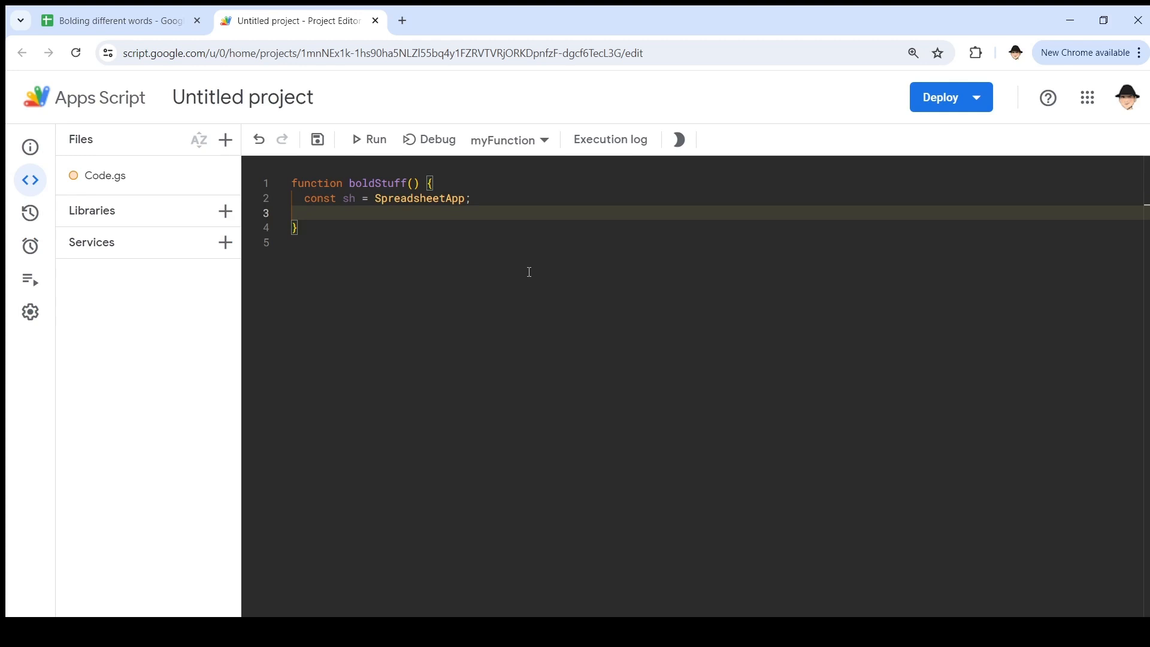
pyautogui.write('const ss =')
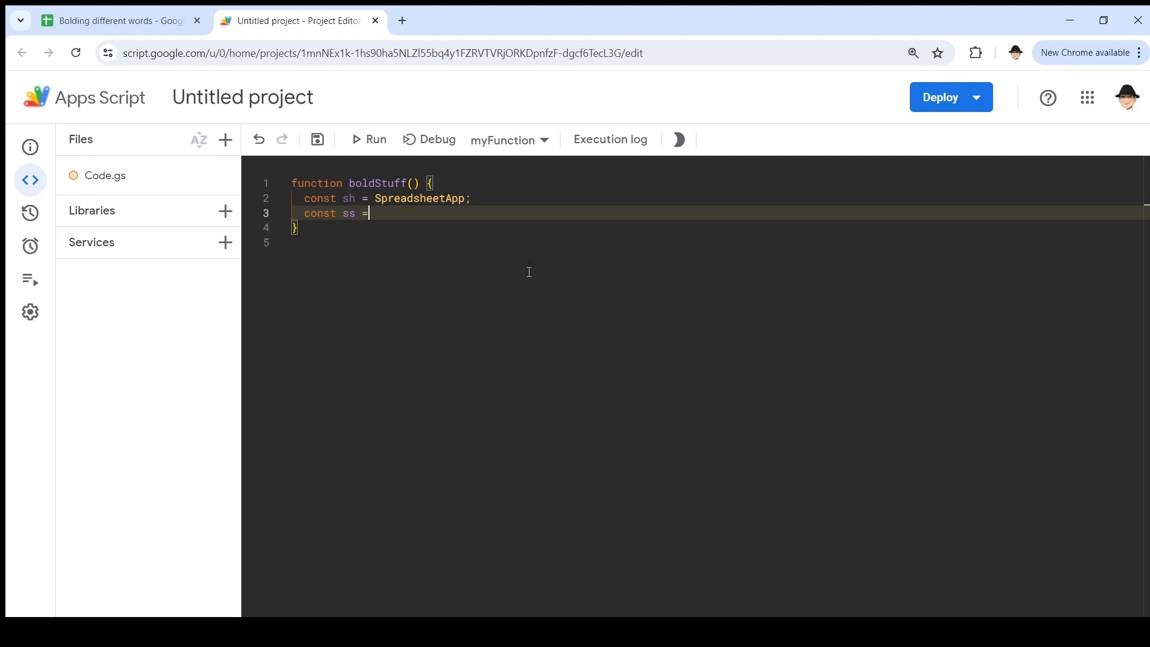
pyautogui.write('sh.get')
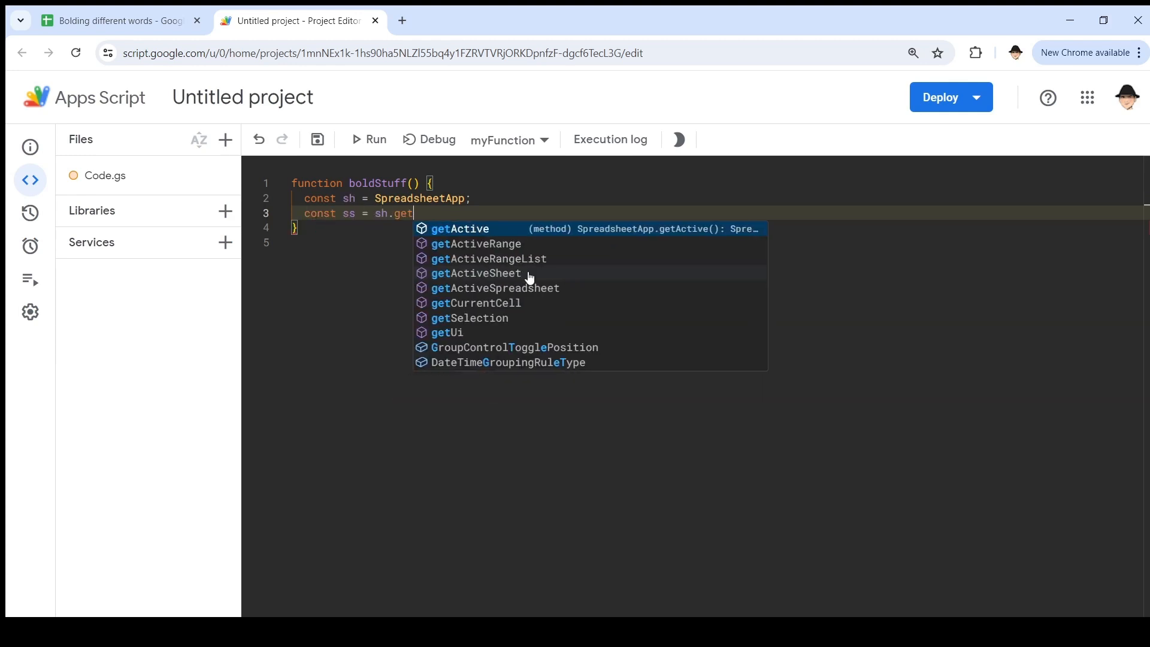
pyautogui.click(478, 273)
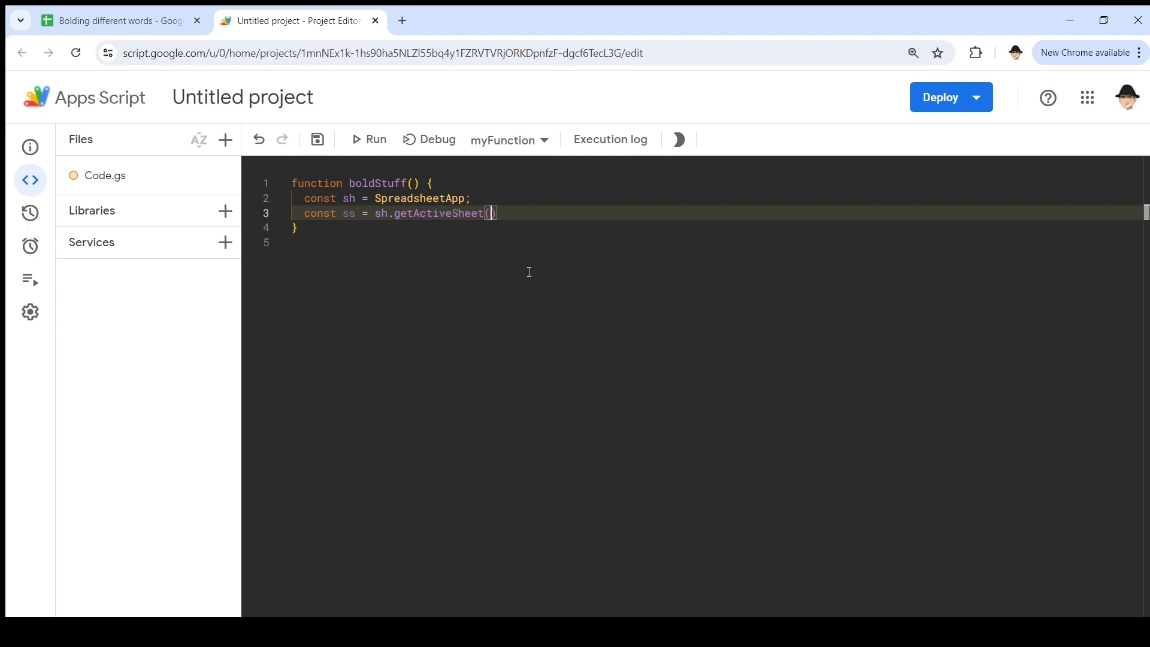
# Step: Declare const BOLD = sh.newTextStyle().setBold(true).build()
pyautogui.write(';')
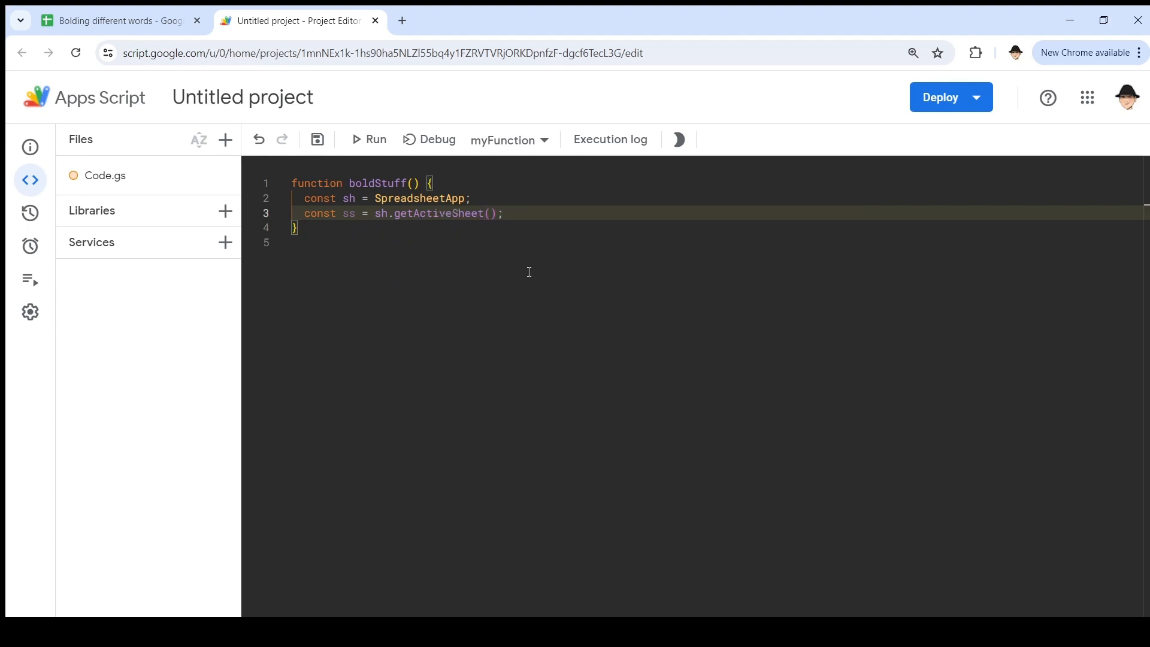
pyautogui.press('Enter')
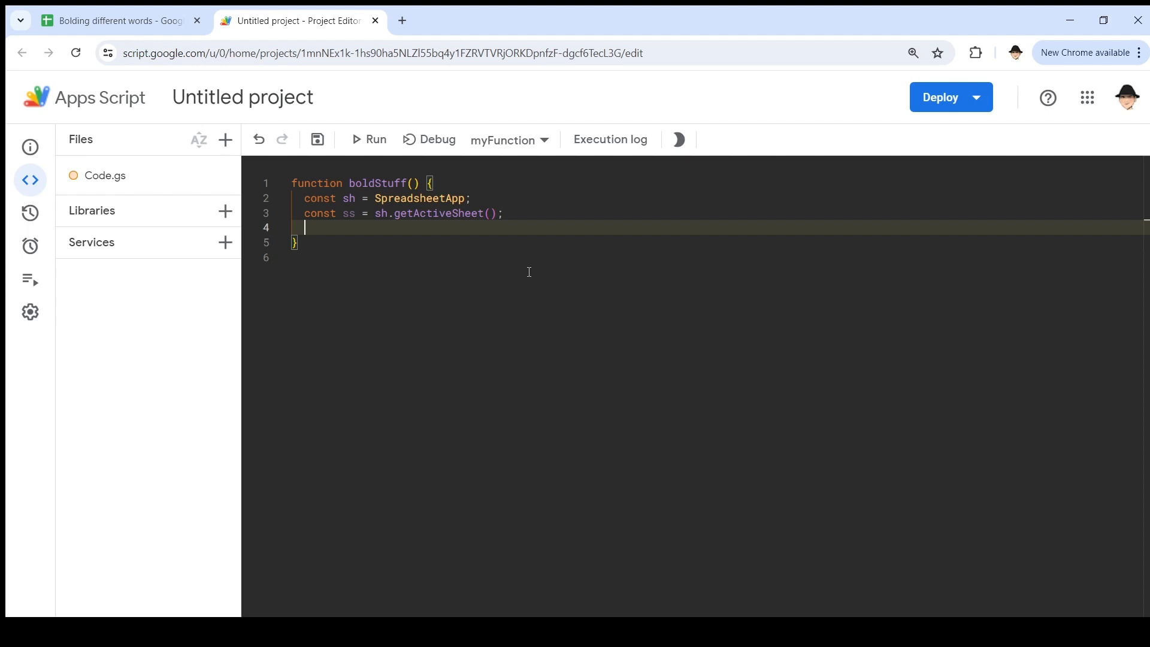
pyautogui.write('const')
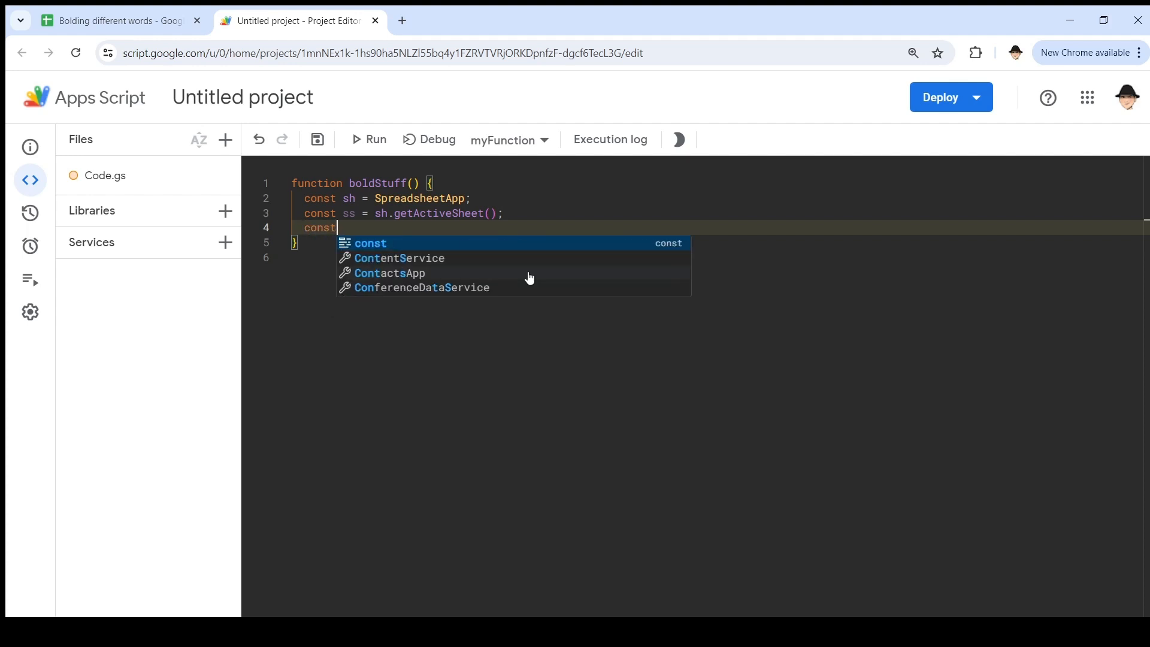
pyautogui.write('BOLD =')
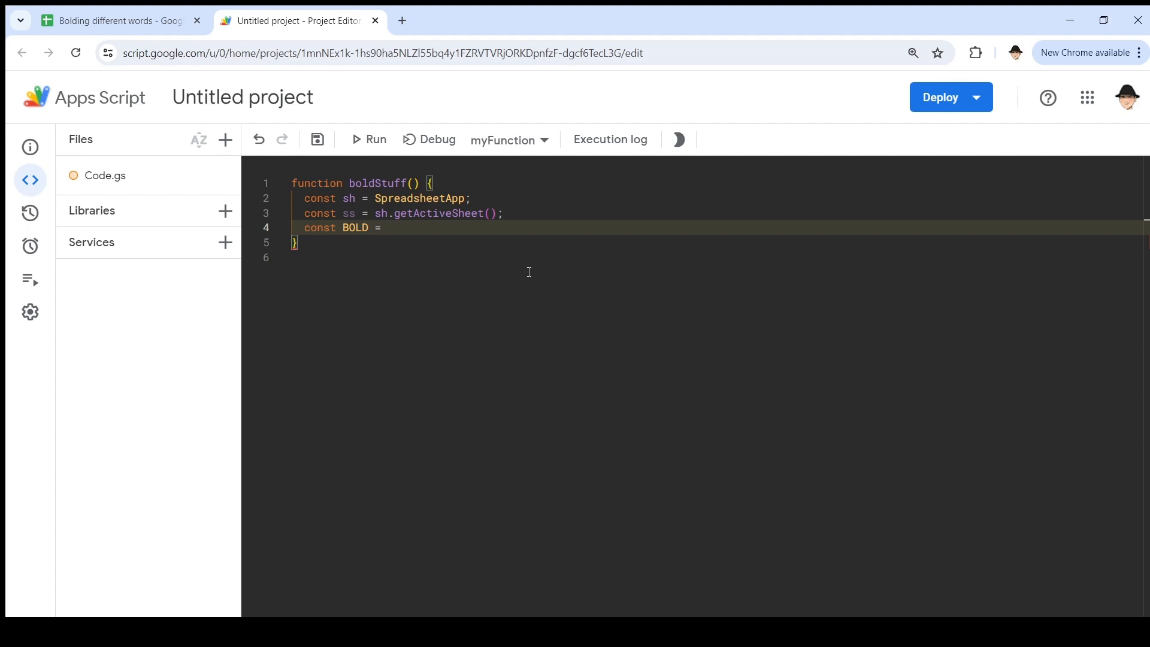
pyautogui.write('sh')
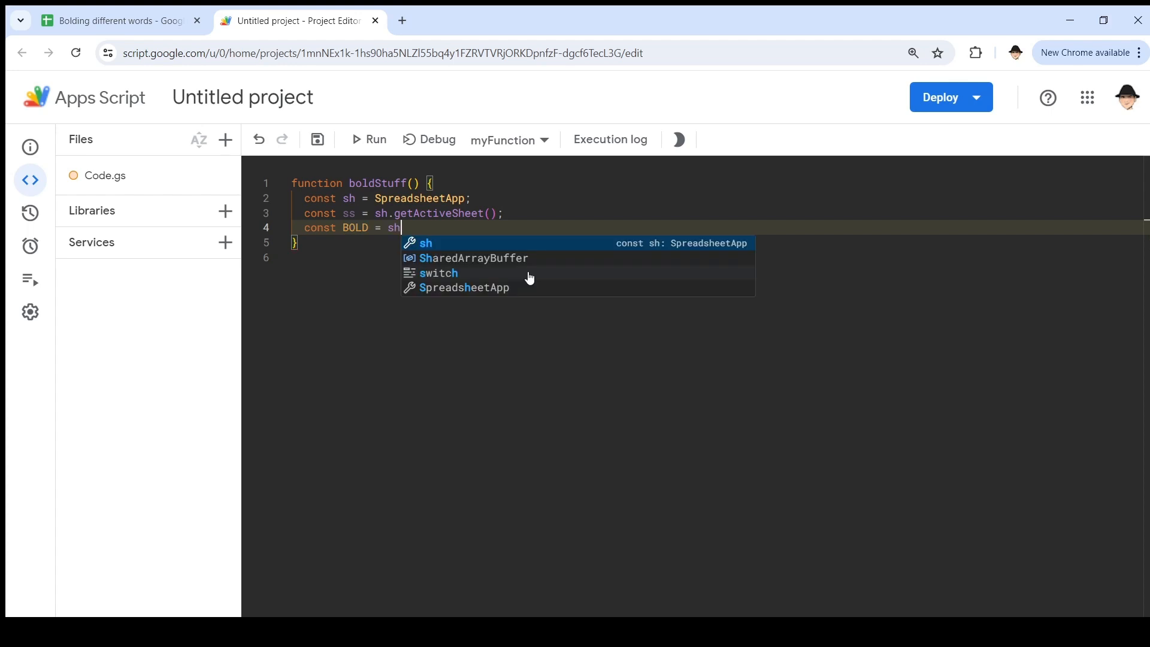
pyautogui.write('.newx')
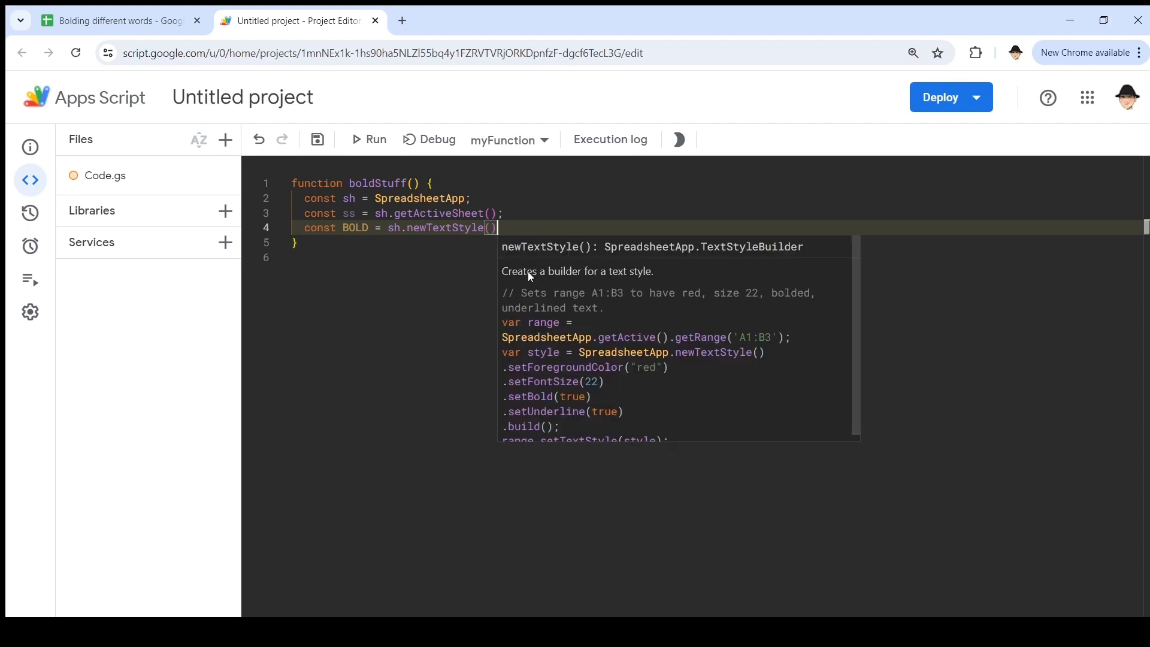
pyautogui.write('.')
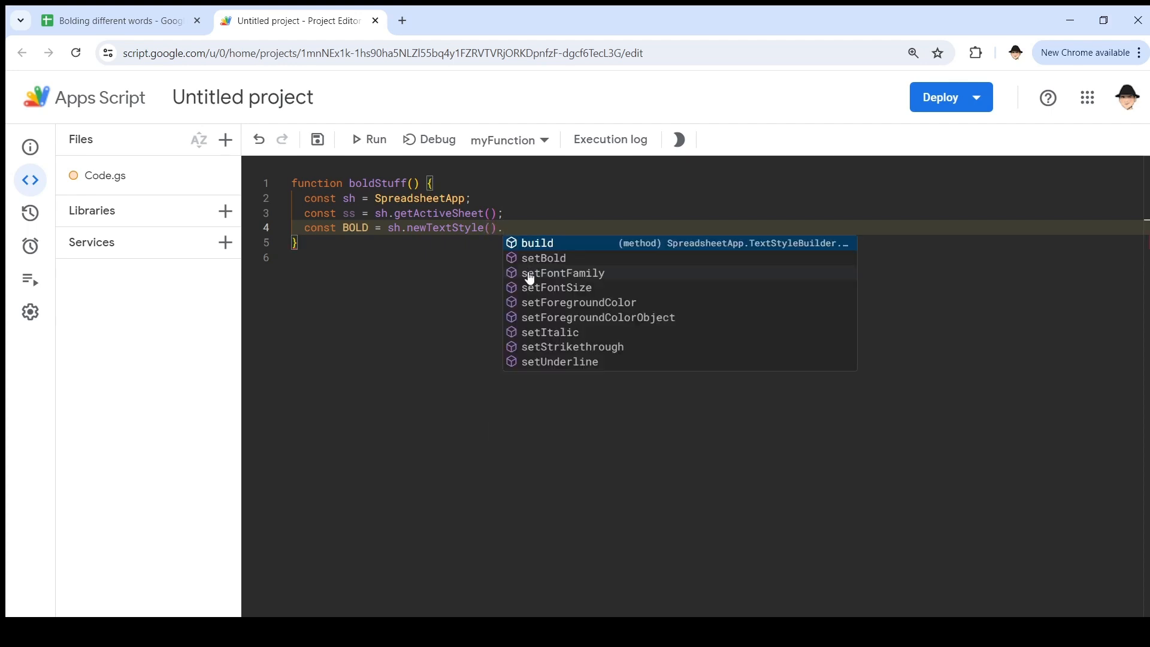
pyautogui.moveTo(595, 282)
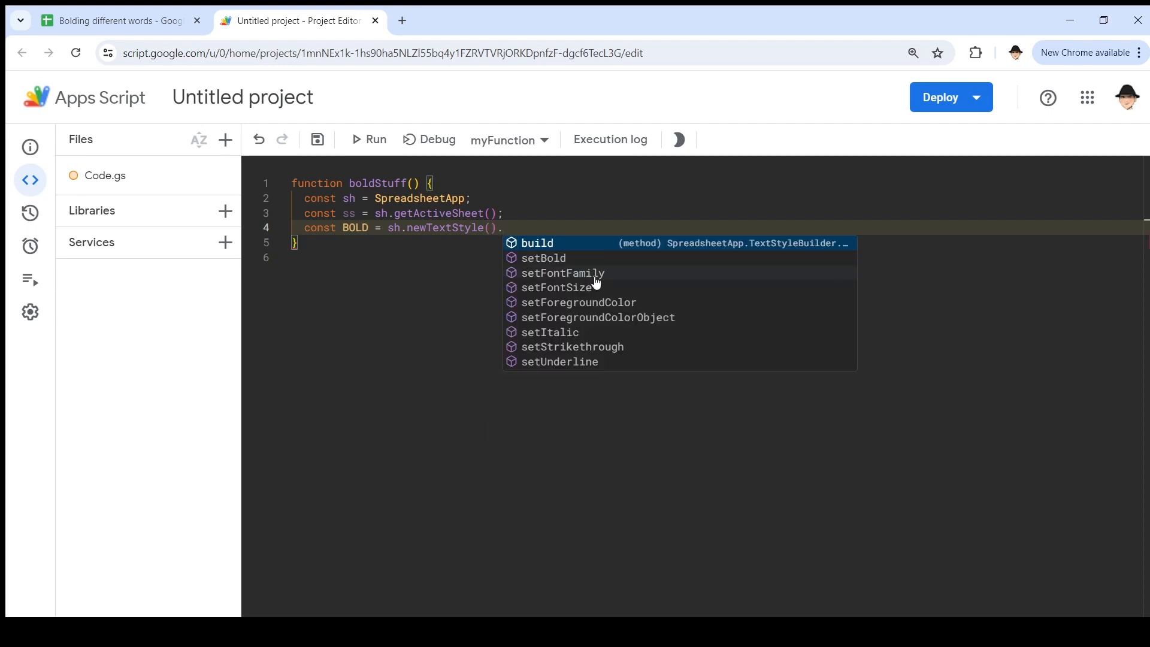
pyautogui.moveTo(606, 358)
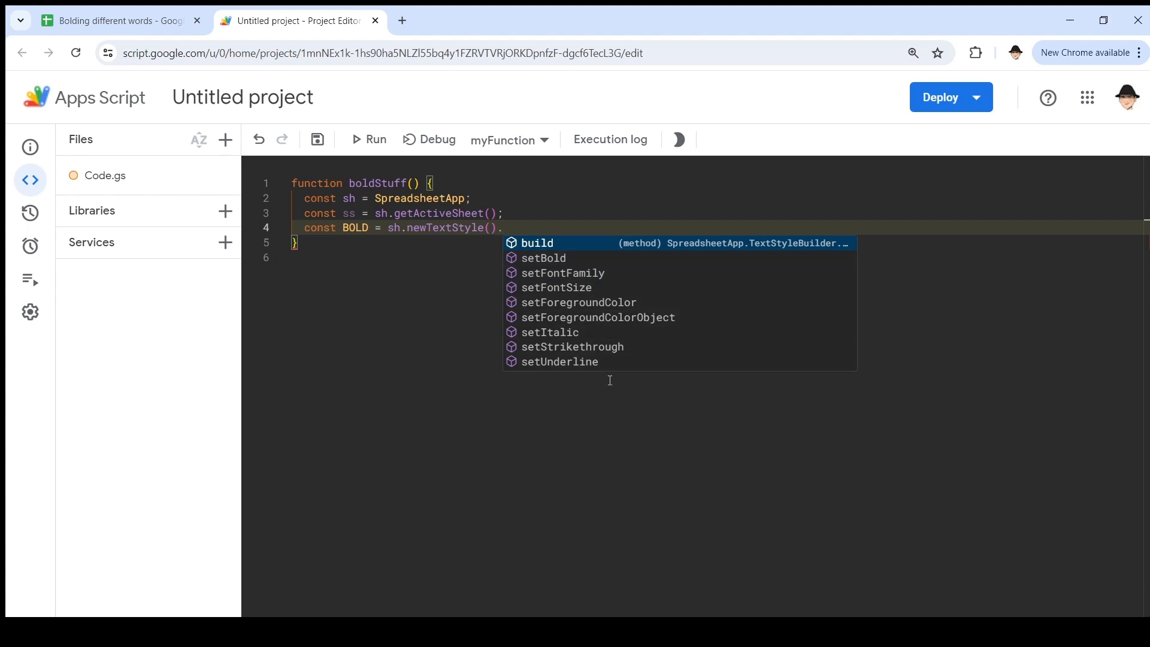
pyautogui.write('setBold')
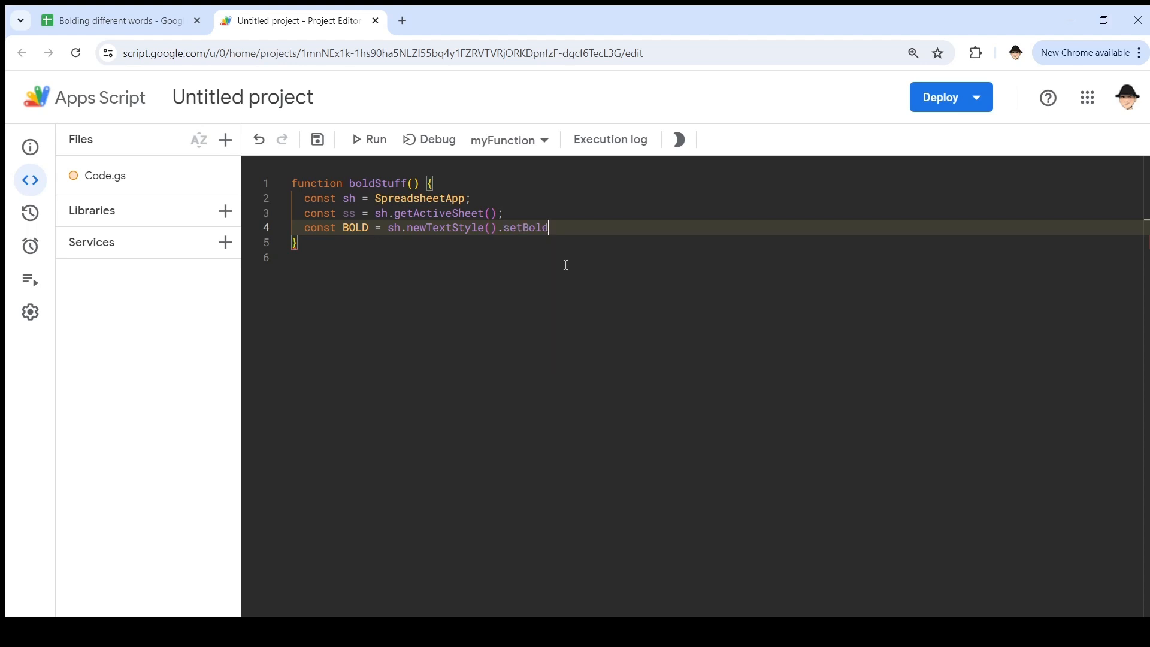
pyautogui.write('(true)')
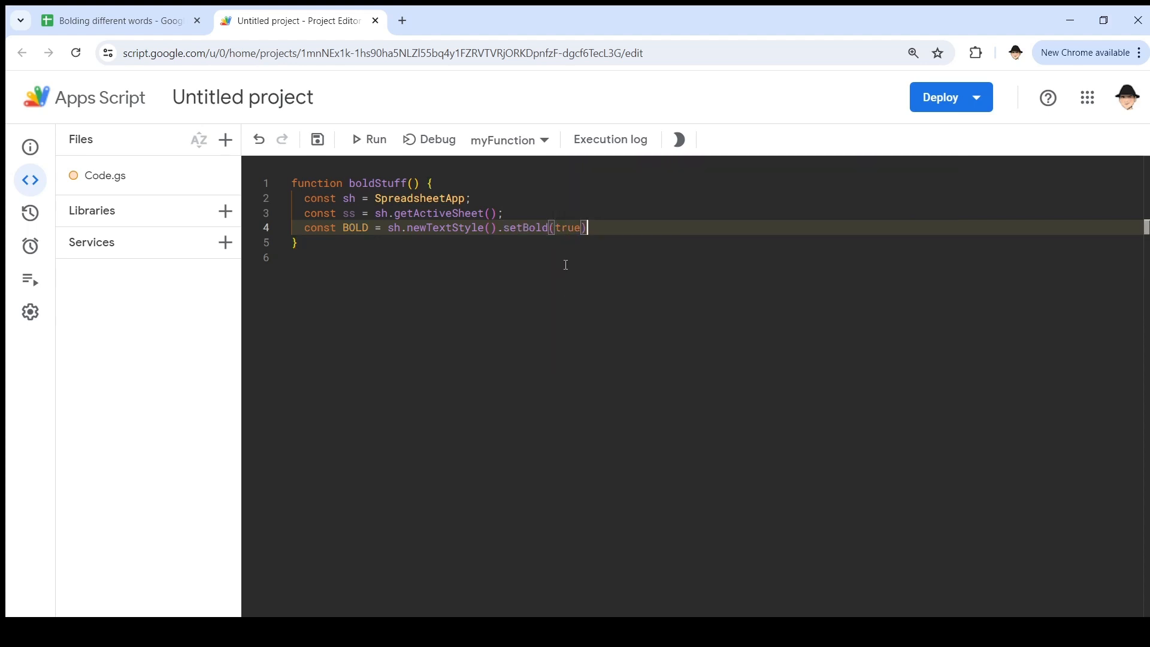
pyautogui.write('.build();')
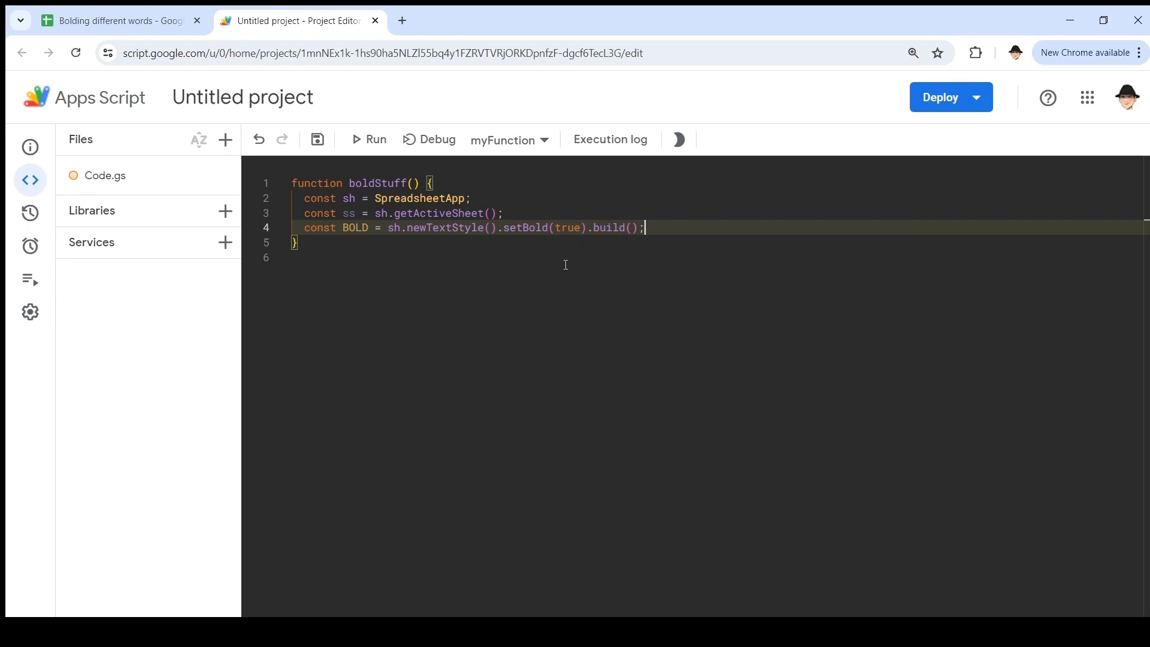
# Step: Declare const rng = ss.getRange(1,1) for the sheet's first cell
pyautogui.write('const')
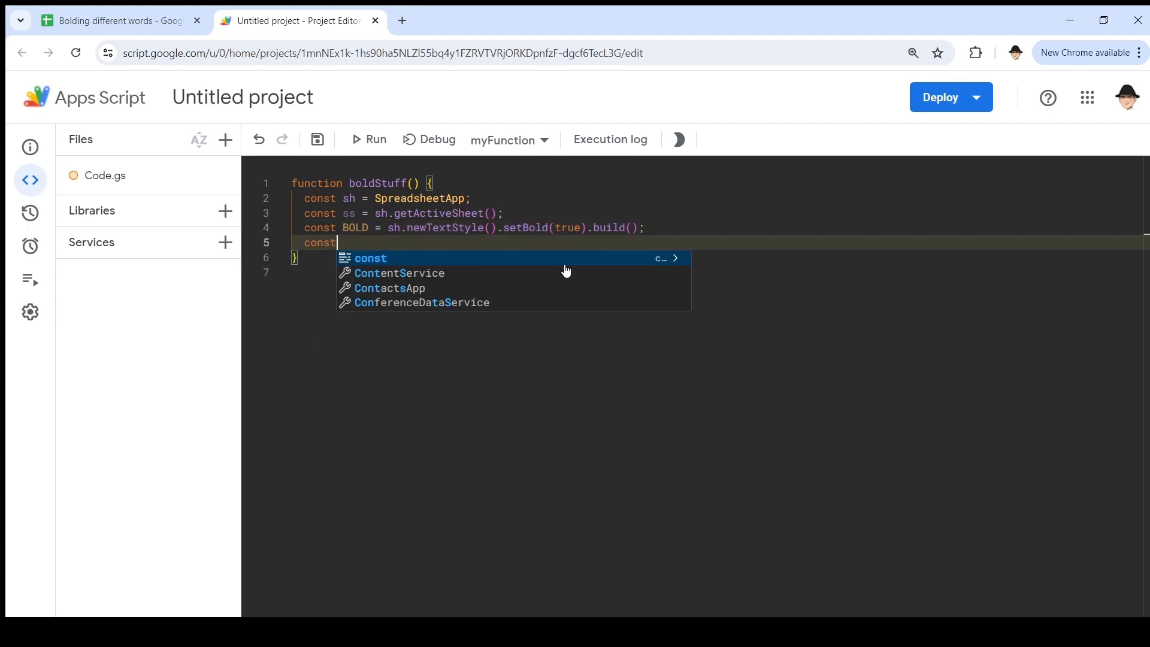
pyautogui.write('rng =')
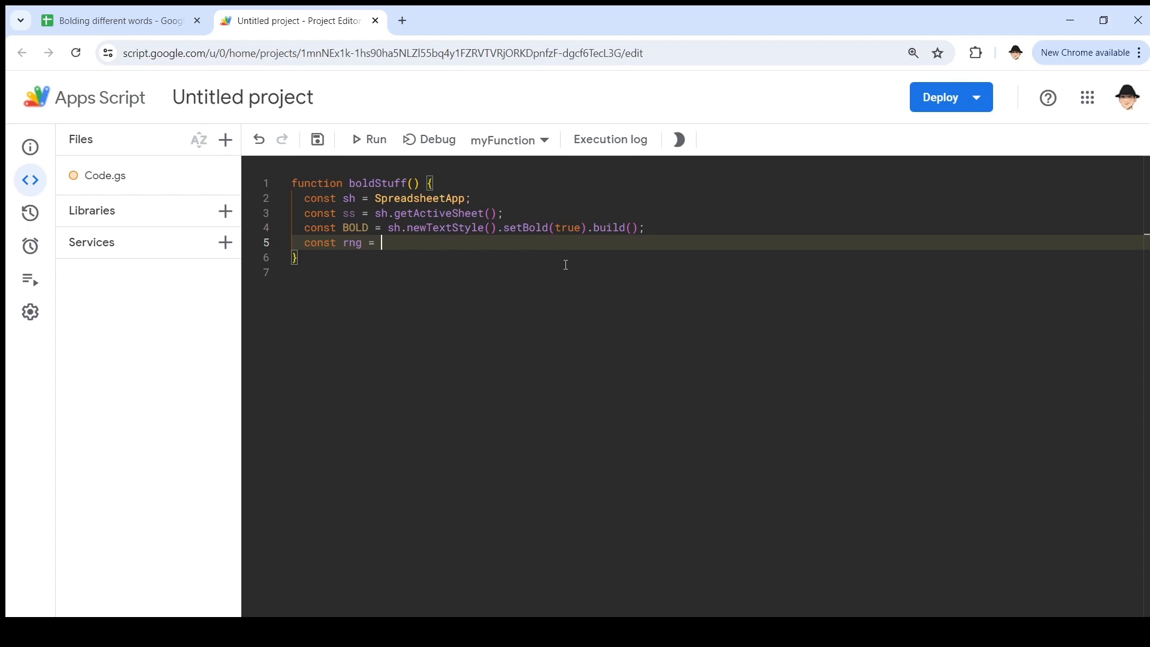
pyautogui.write('("A1")')
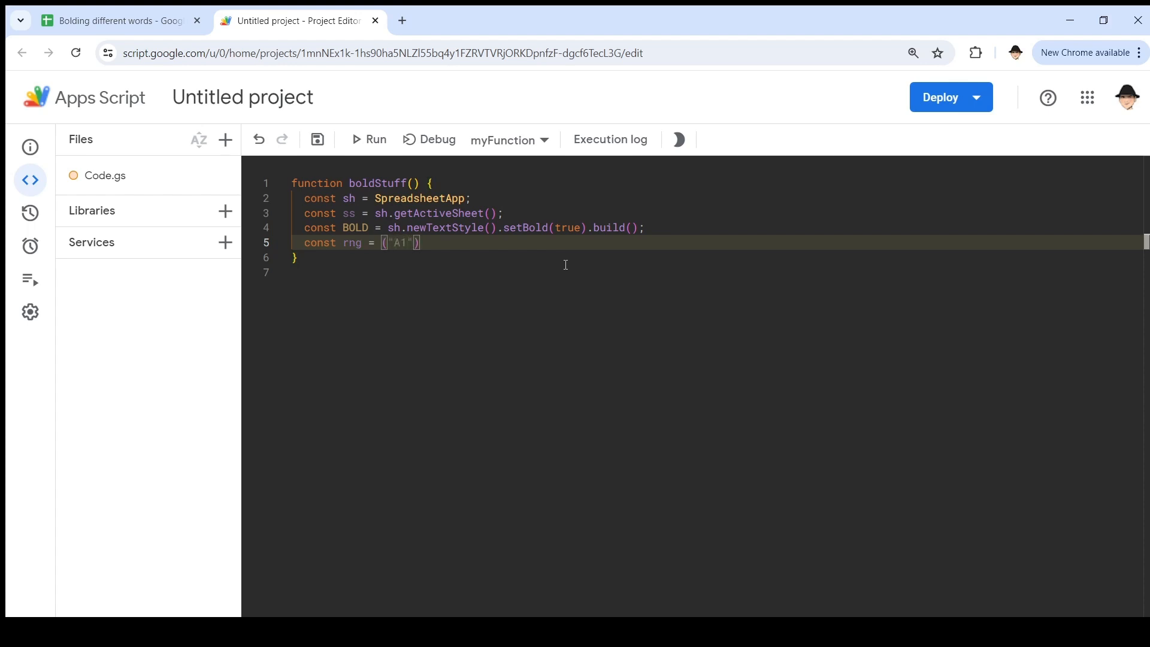
pyautogui.write('ss')
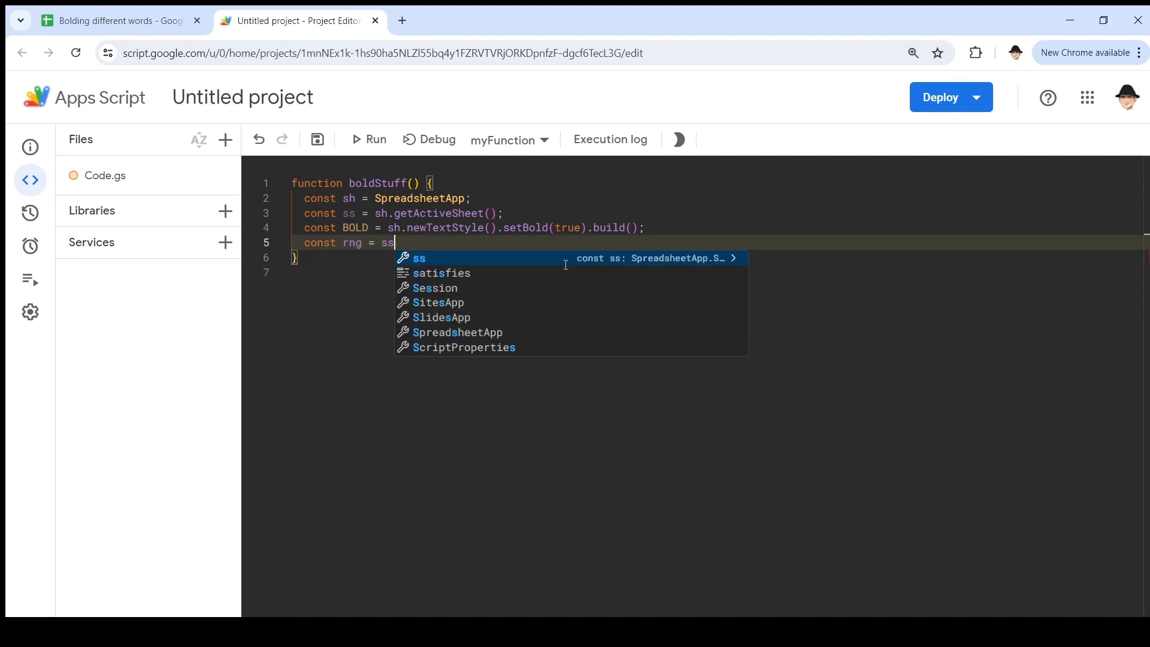
pyautogui.write('.getRange')
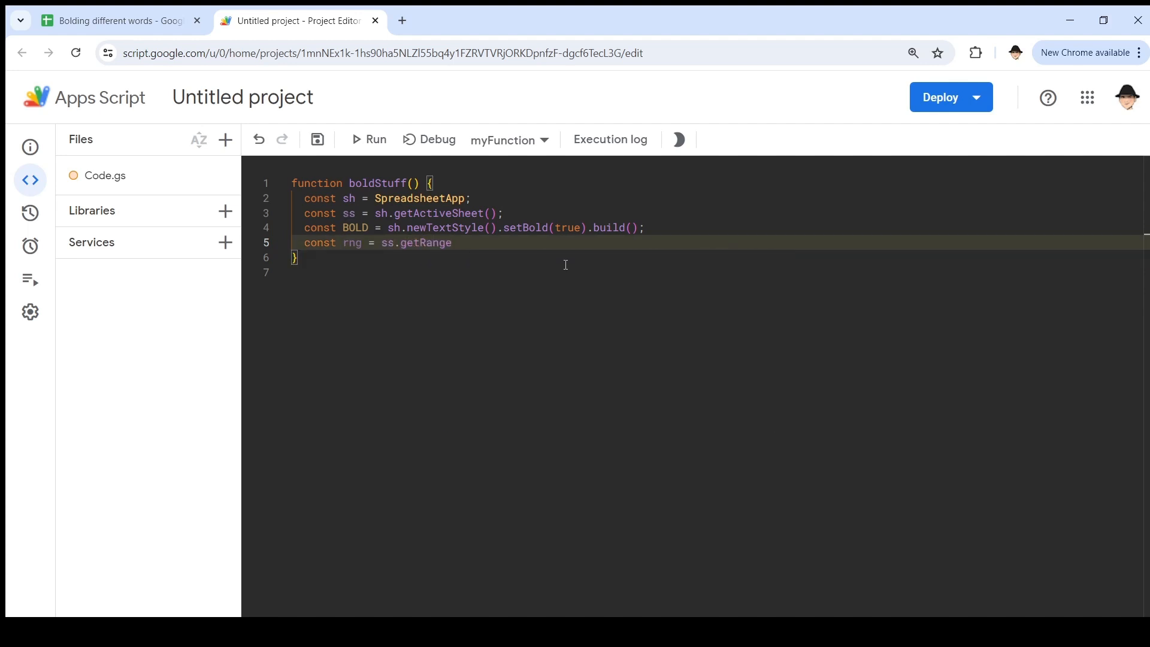
pyautogui.write('(1, 1')
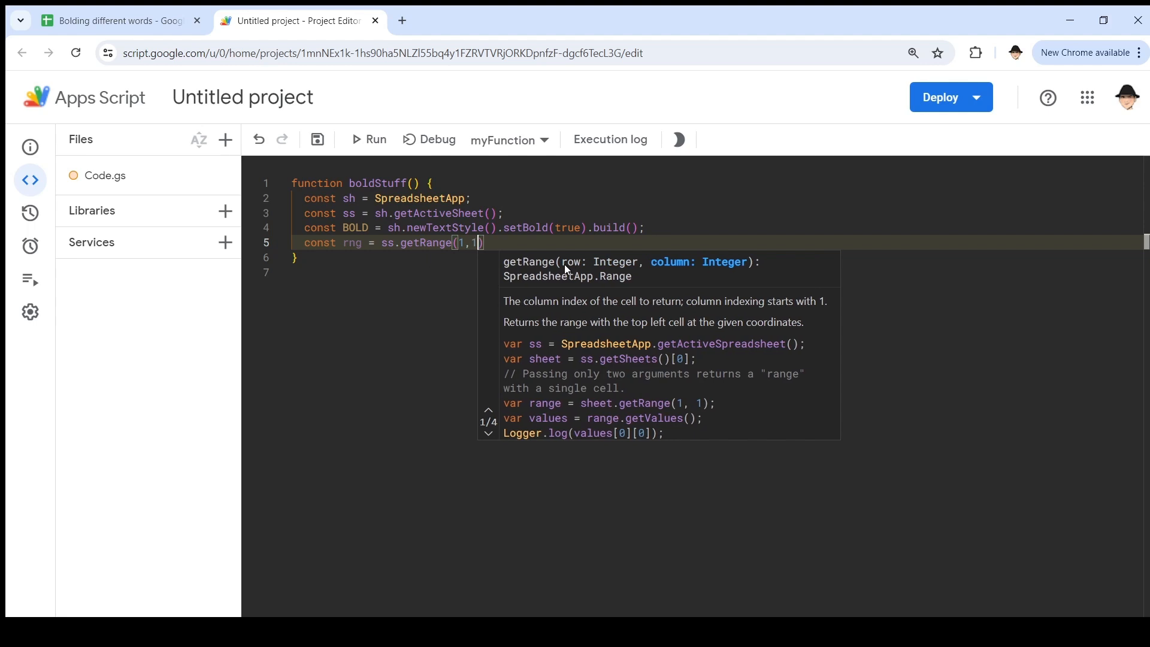
pyautogui.click(564, 265)
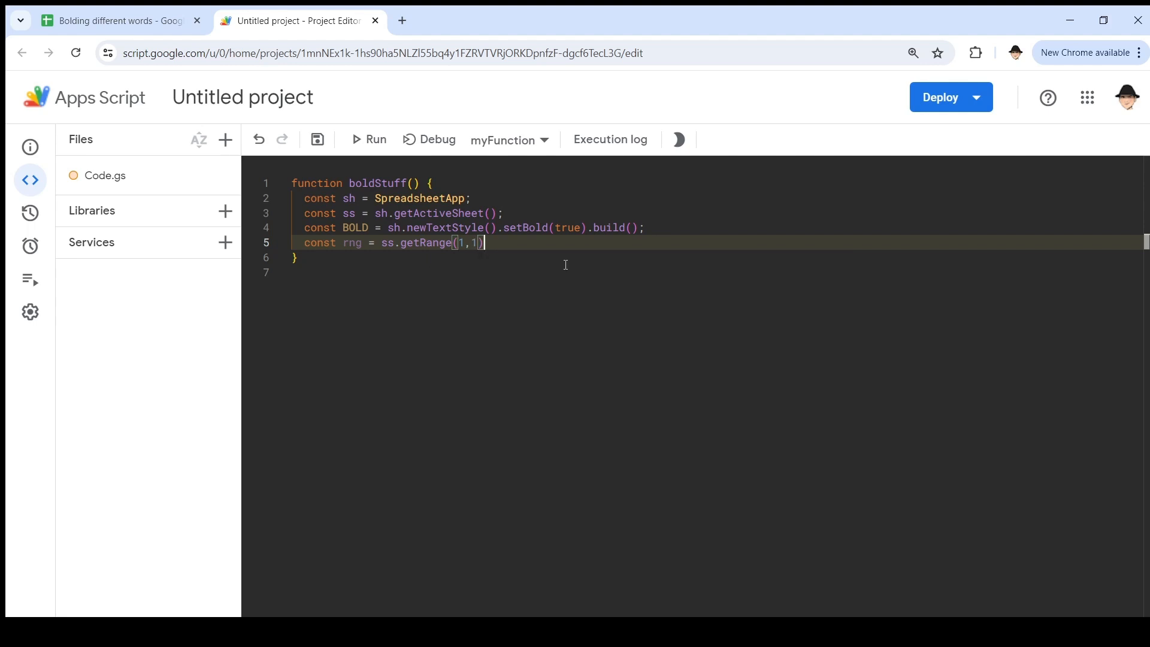
pyautogui.write('.get')
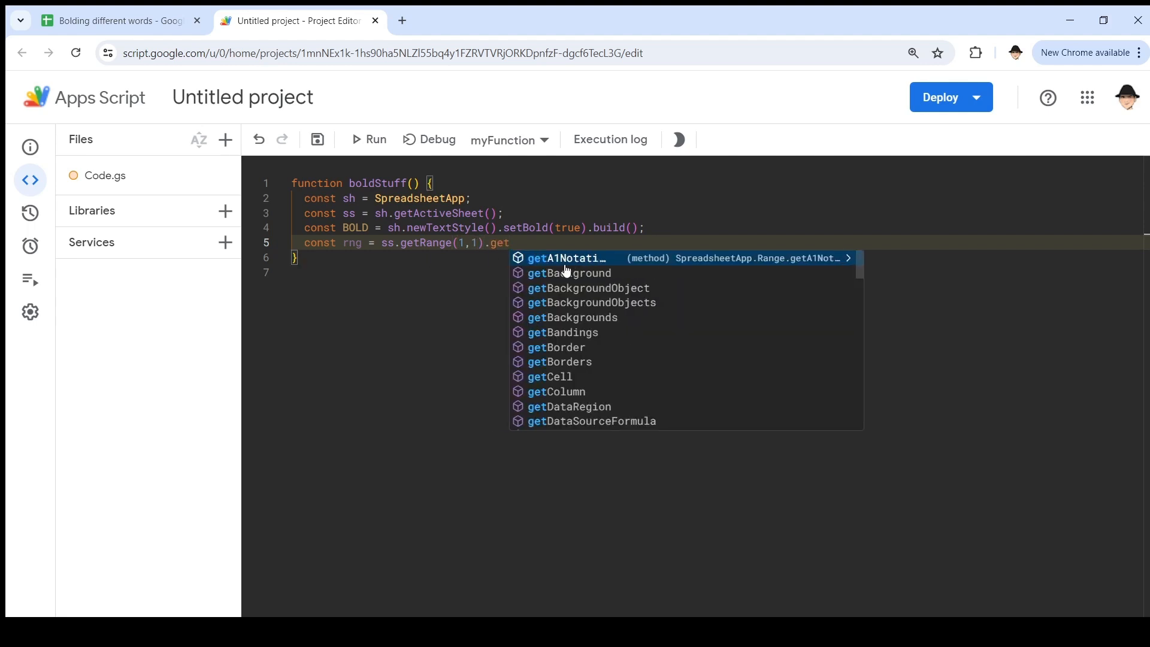
pyautogui.write('Value')
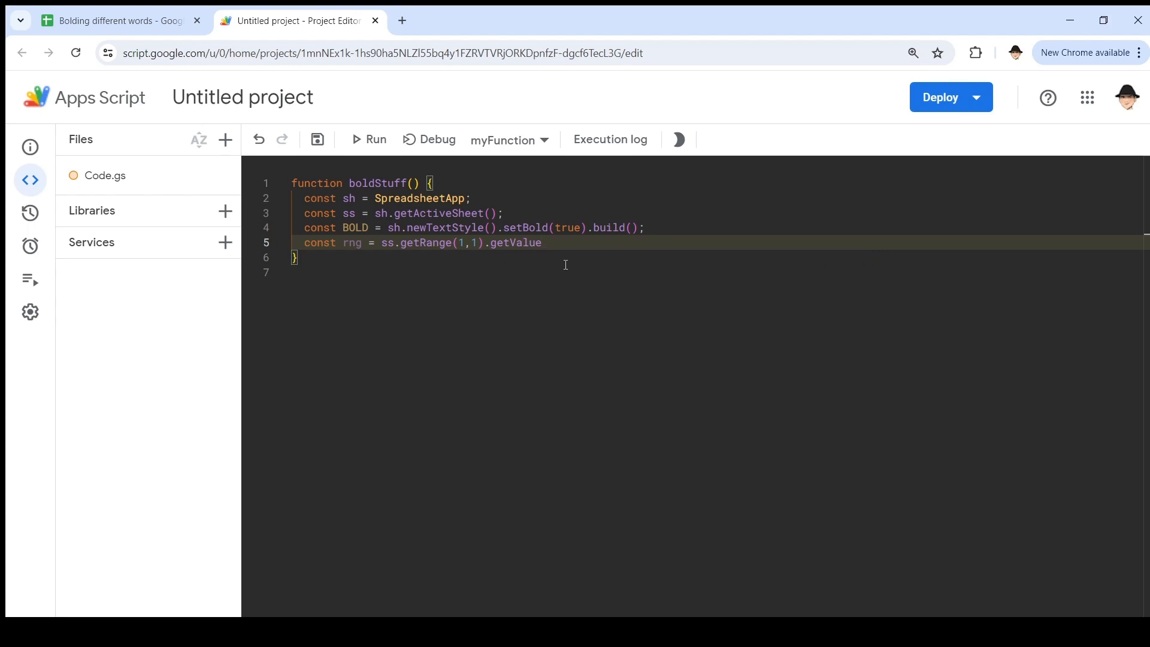
pyautogui.press('Backspace')
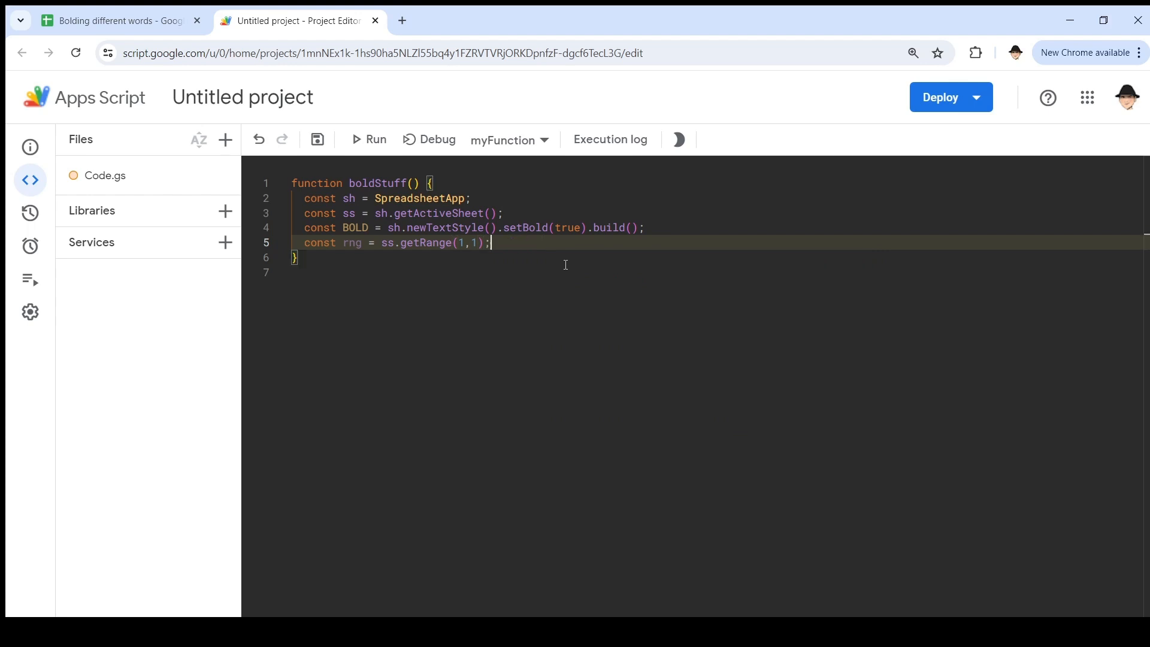
# Step: Declare let rVal = rng.getRichTextValue() to read the cell's rich text
pyautogui.write('let')
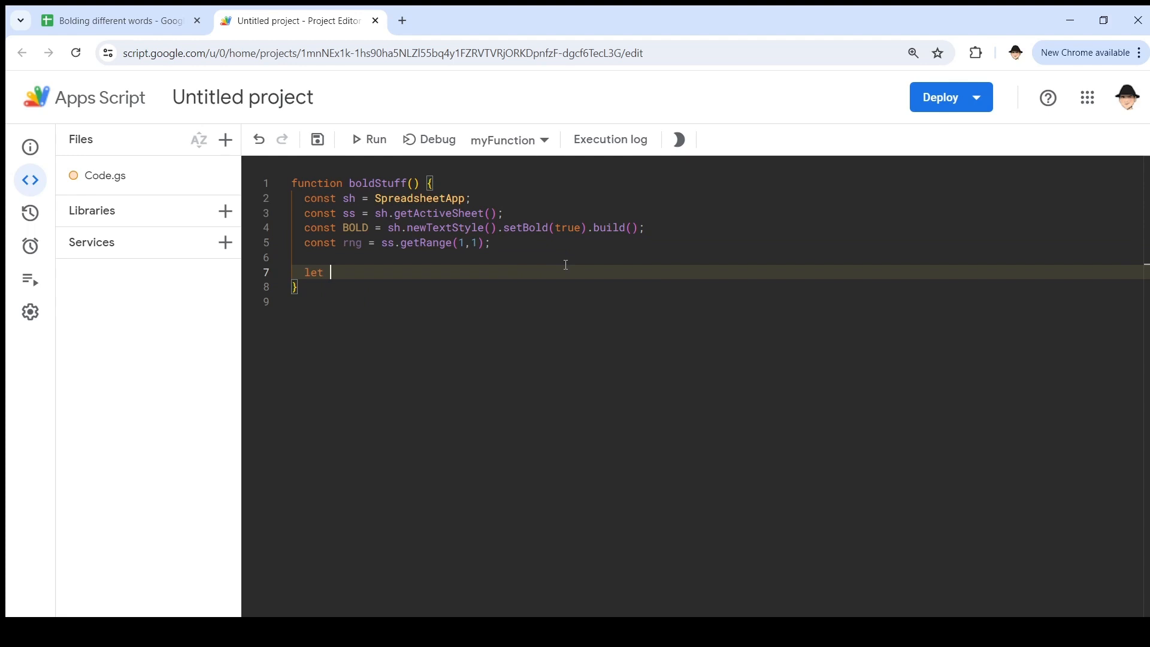
pyautogui.write('rVal')
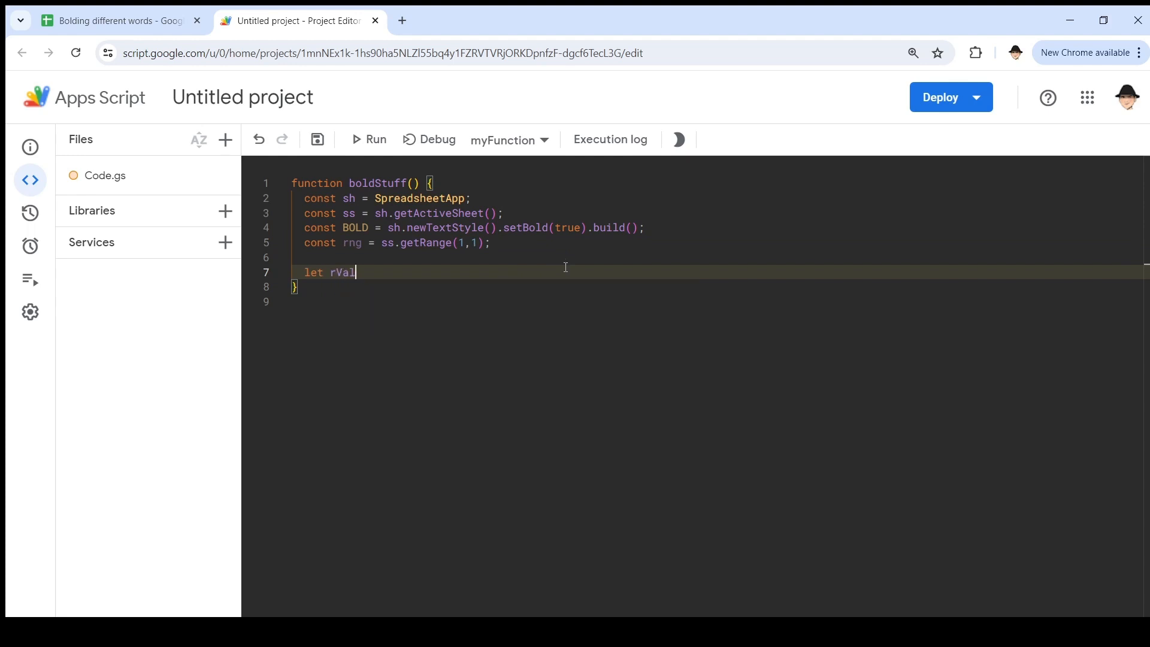
pyautogui.write('= rng')
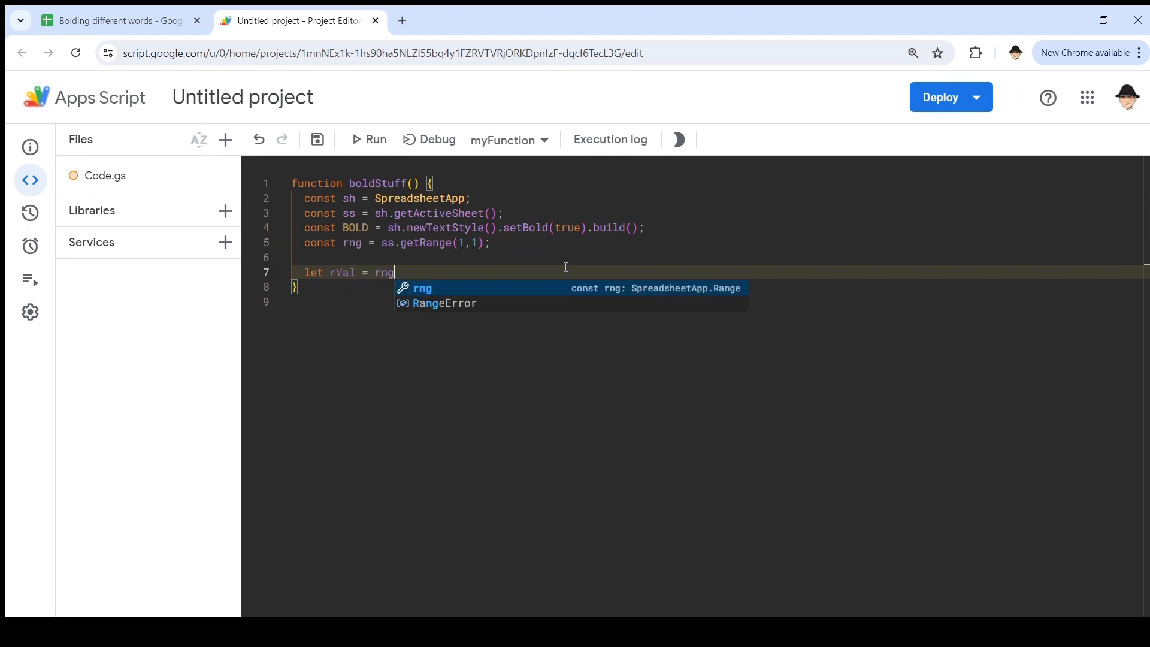
pyautogui.write('.')
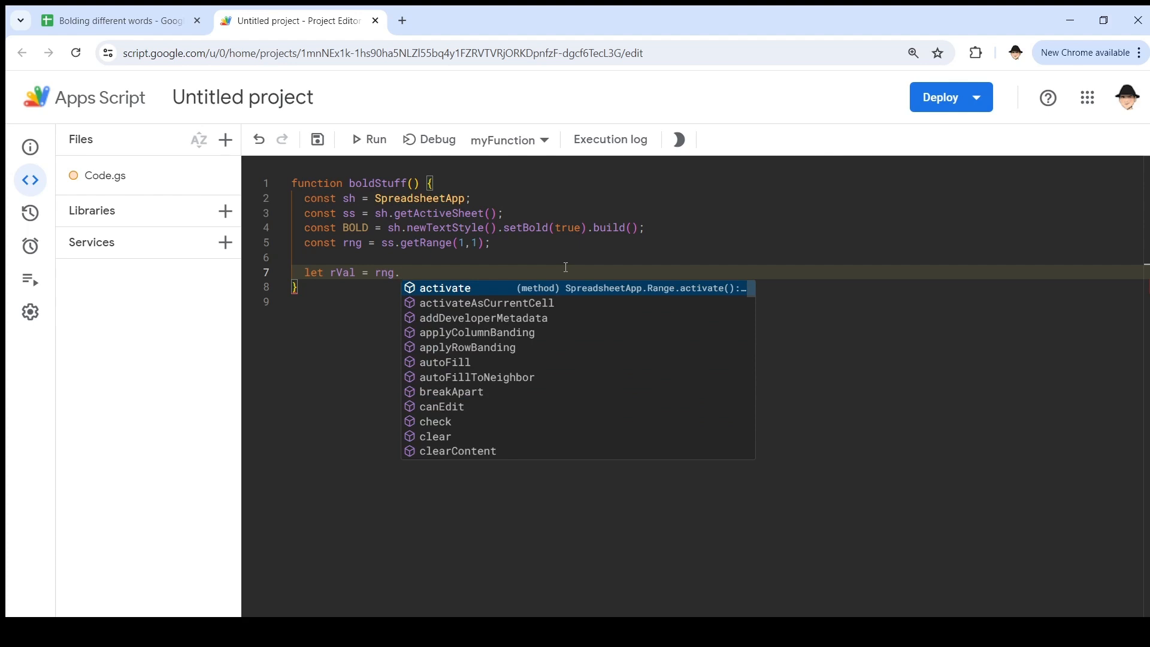
pyautogui.write('getR')
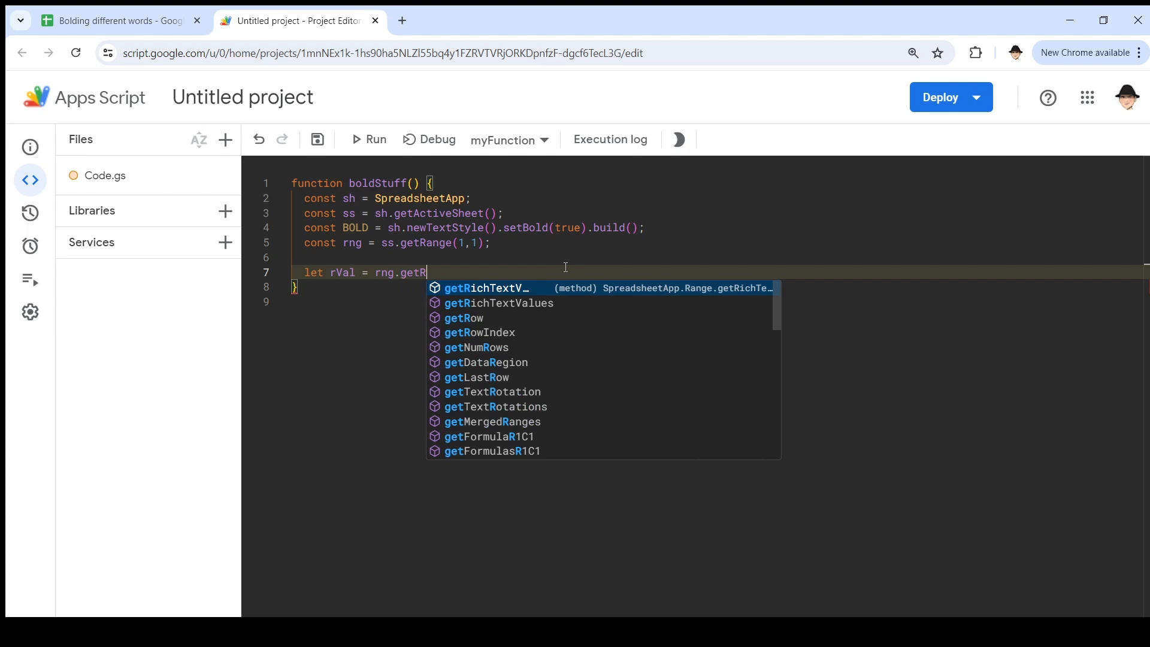
pyautogui.write('ichTextValue')
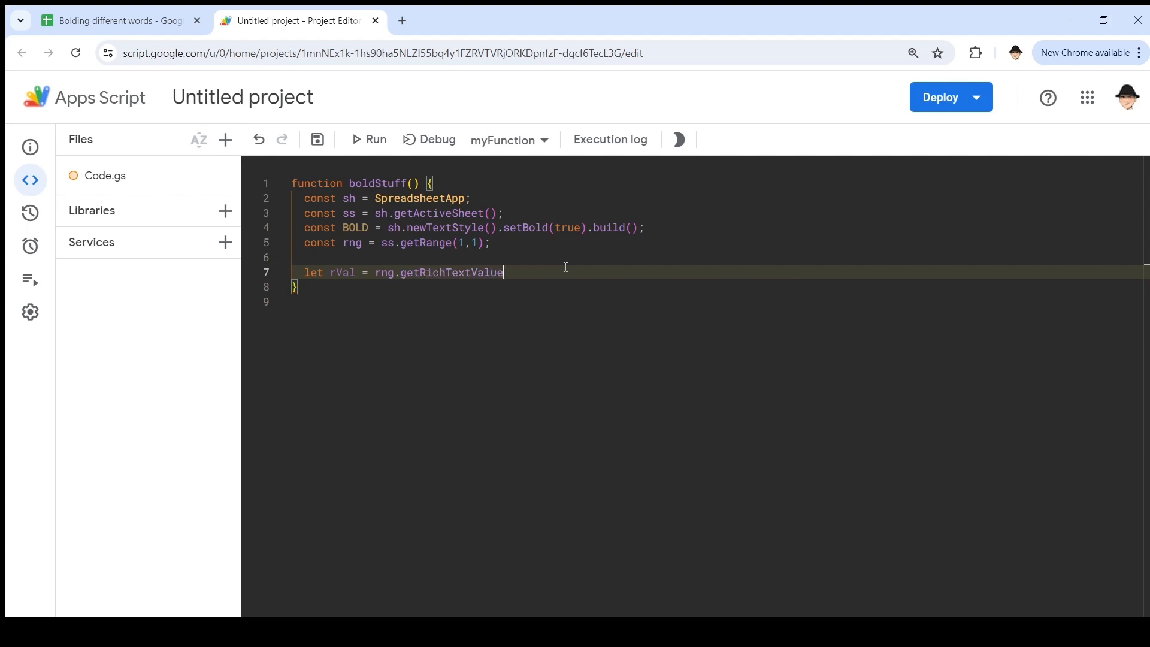
pyautogui.write('()')
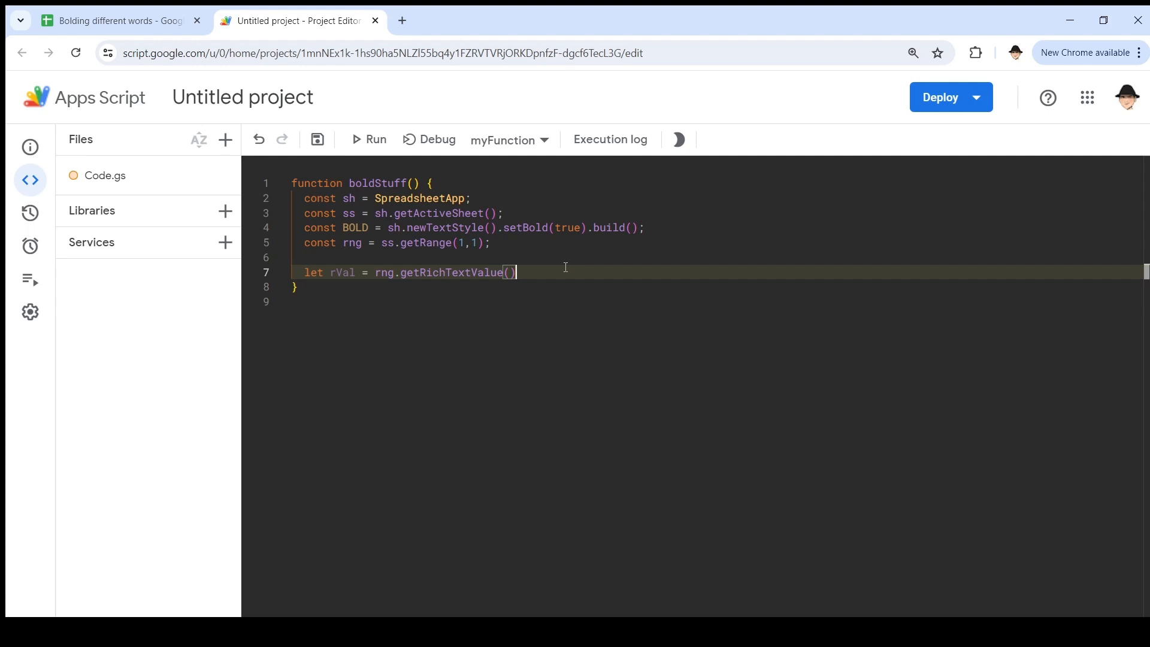
pyautogui.write('.')
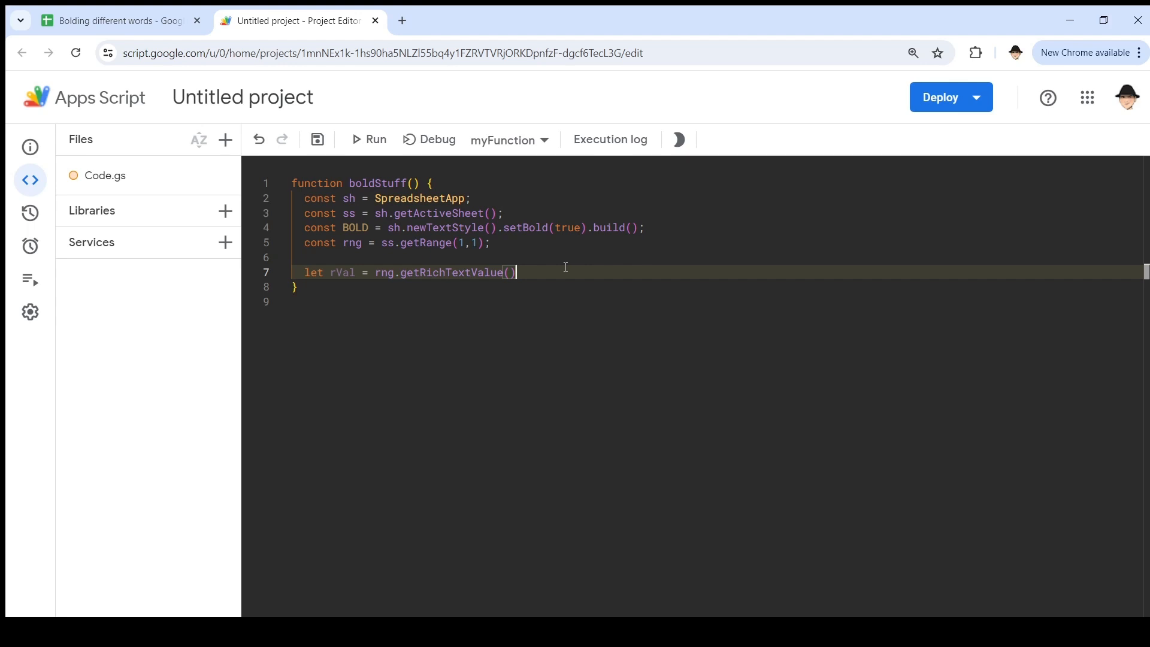
pyautogui.write(';')
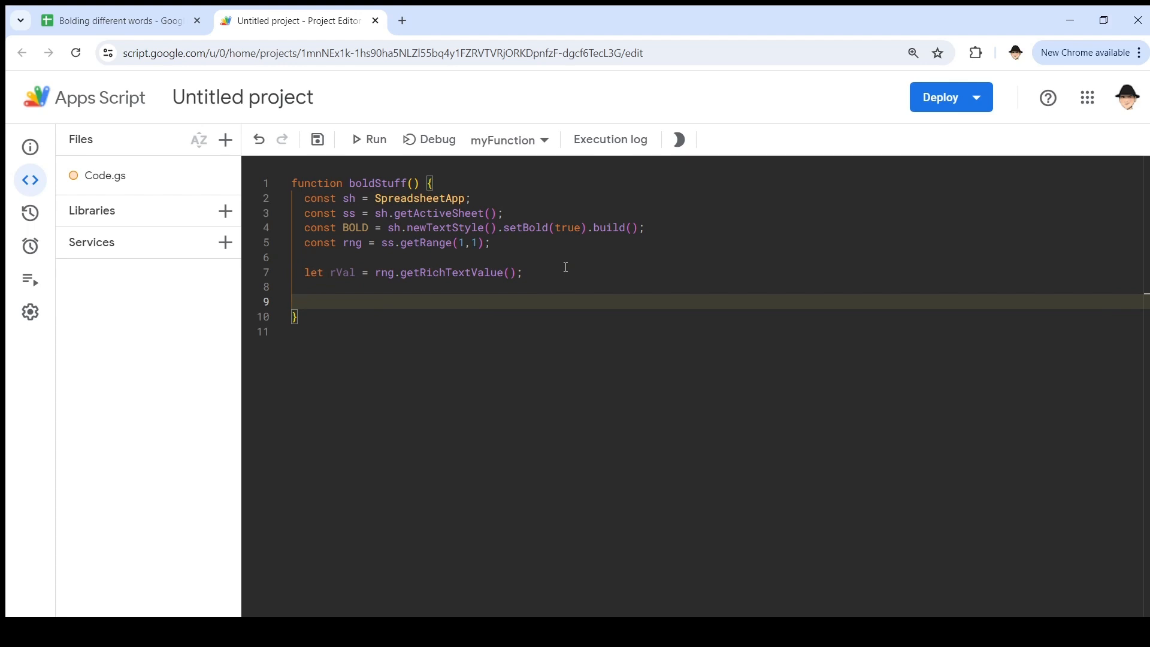
# Step: Declare let searchVal = "these" and start a fresh line below it
pyautogui.write('let sear')
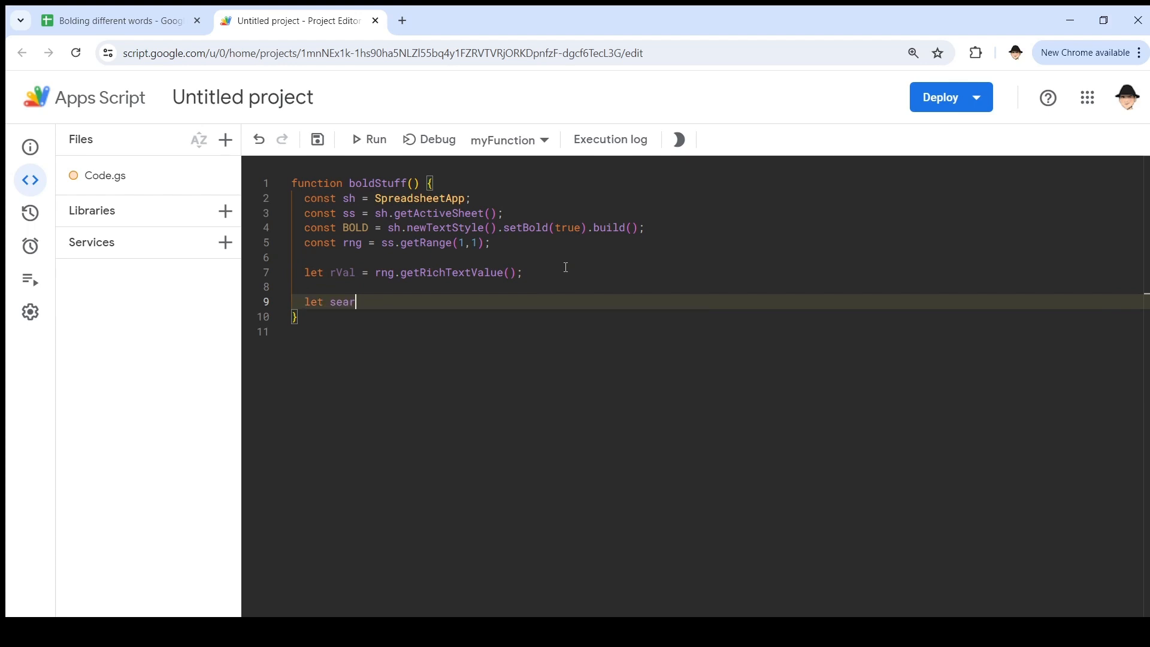
pyautogui.write('chVal =')
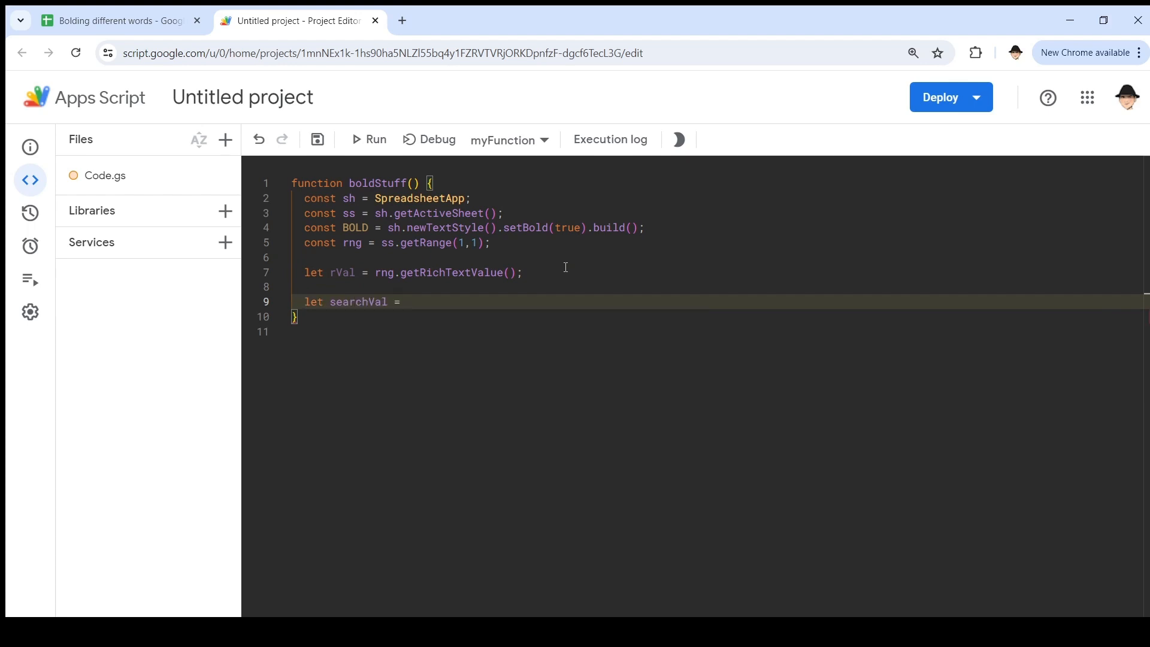
pyautogui.write('"these"')
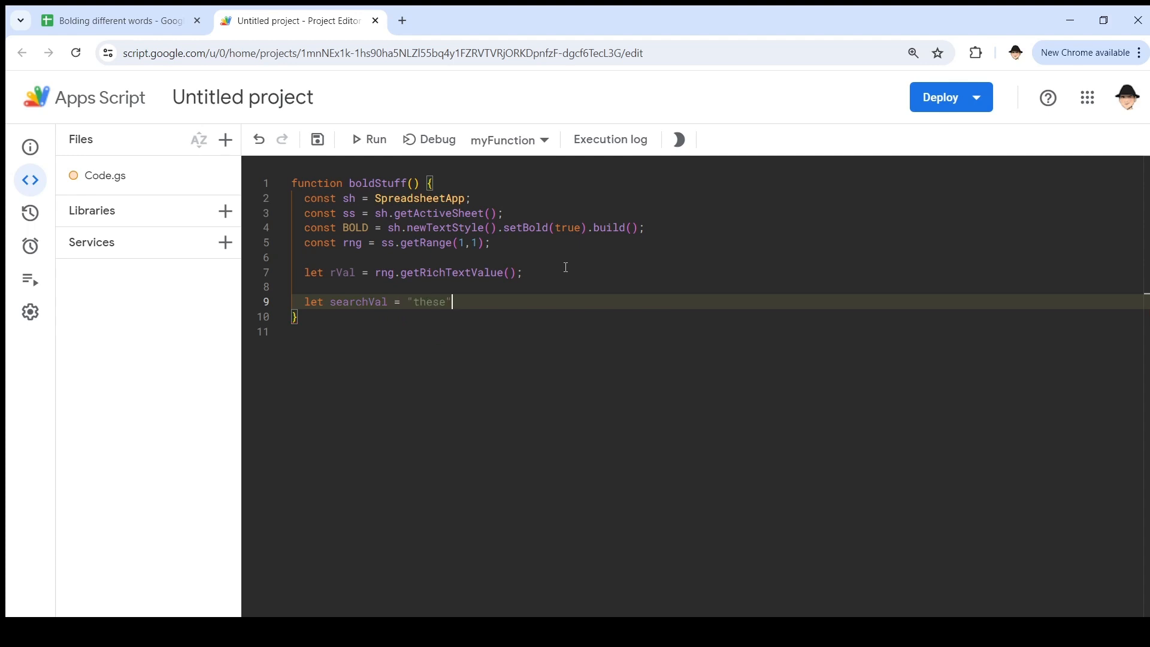
pyautogui.write(';')
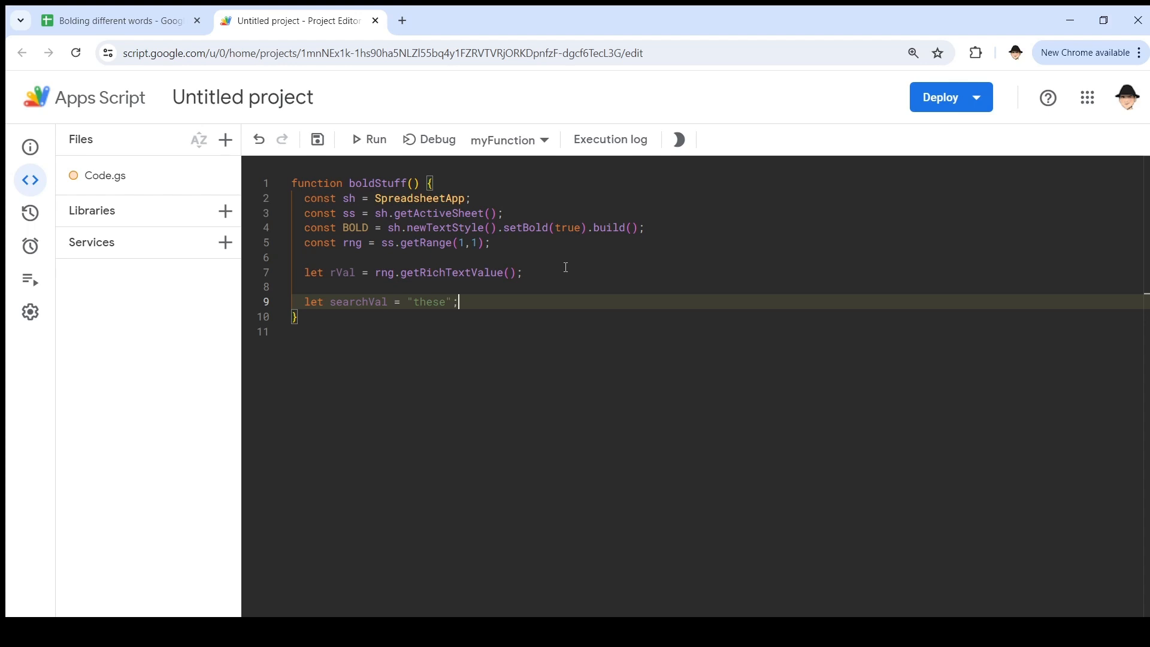
pyautogui.press('Enter')
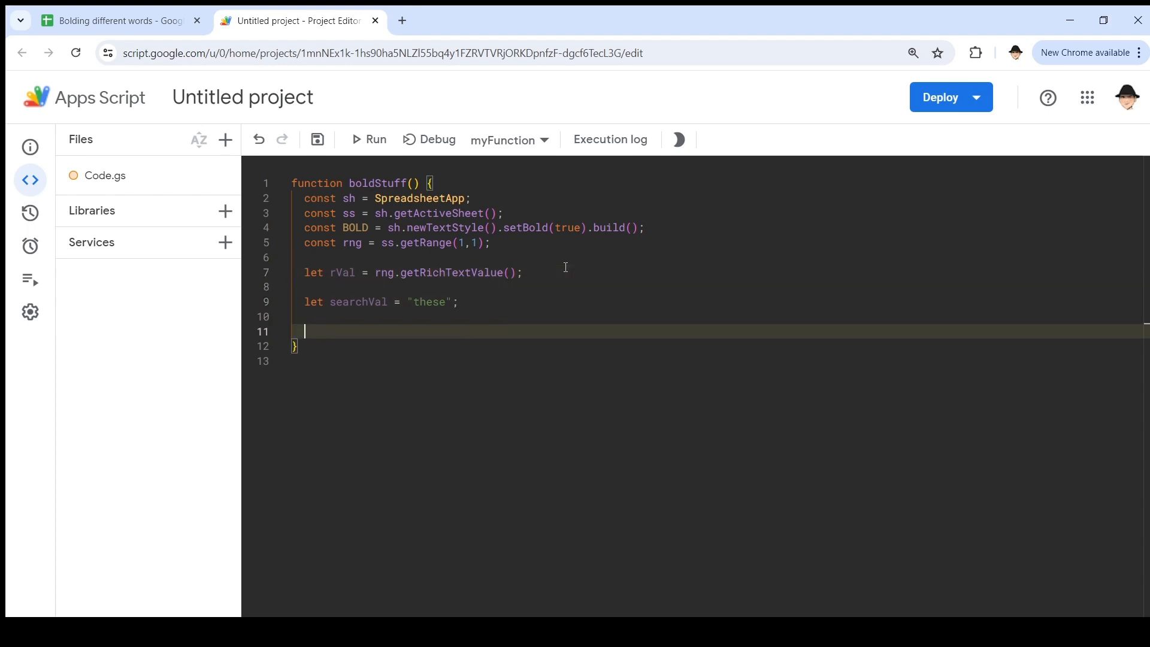
# Step: Declare let outVal = sh.newRichTextValue().setText(rVal.getText()), then switch to the spreadsheet
pyautogui.write('let outVa')
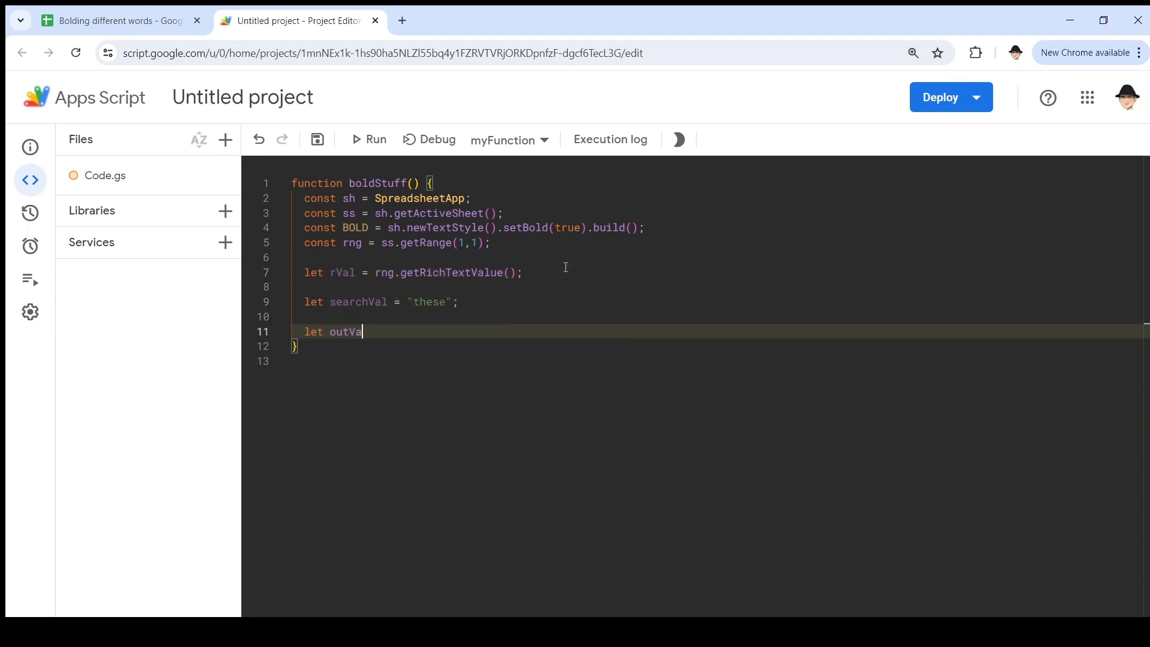
pyautogui.write('=')
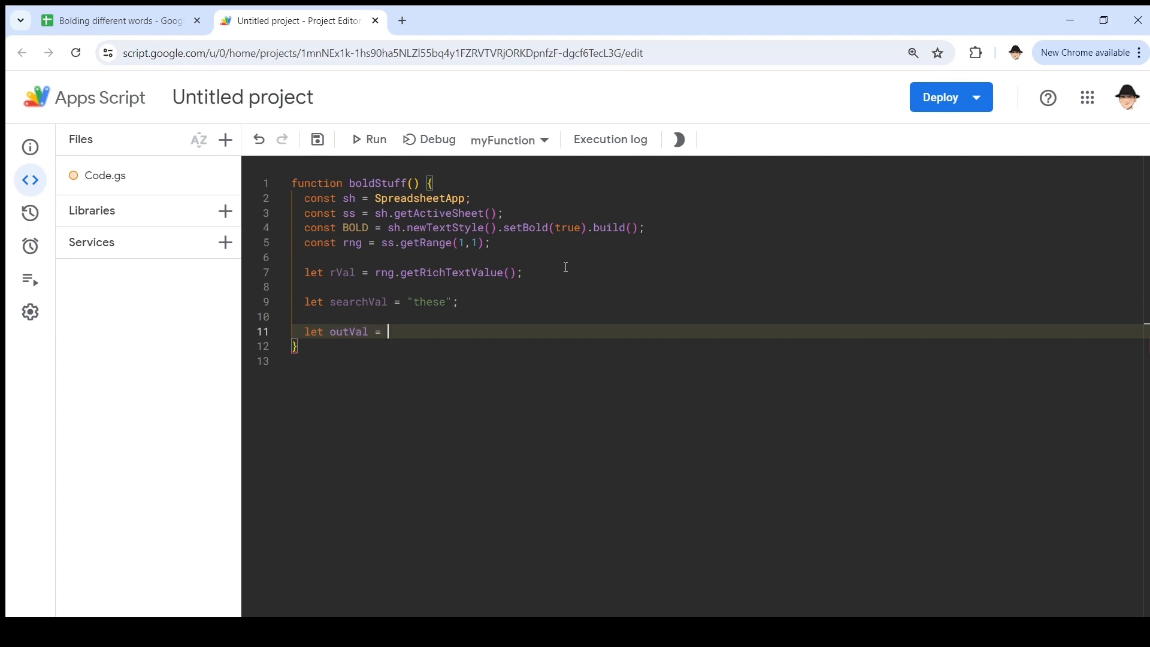
pyautogui.write('sh.newRichTextValue(')
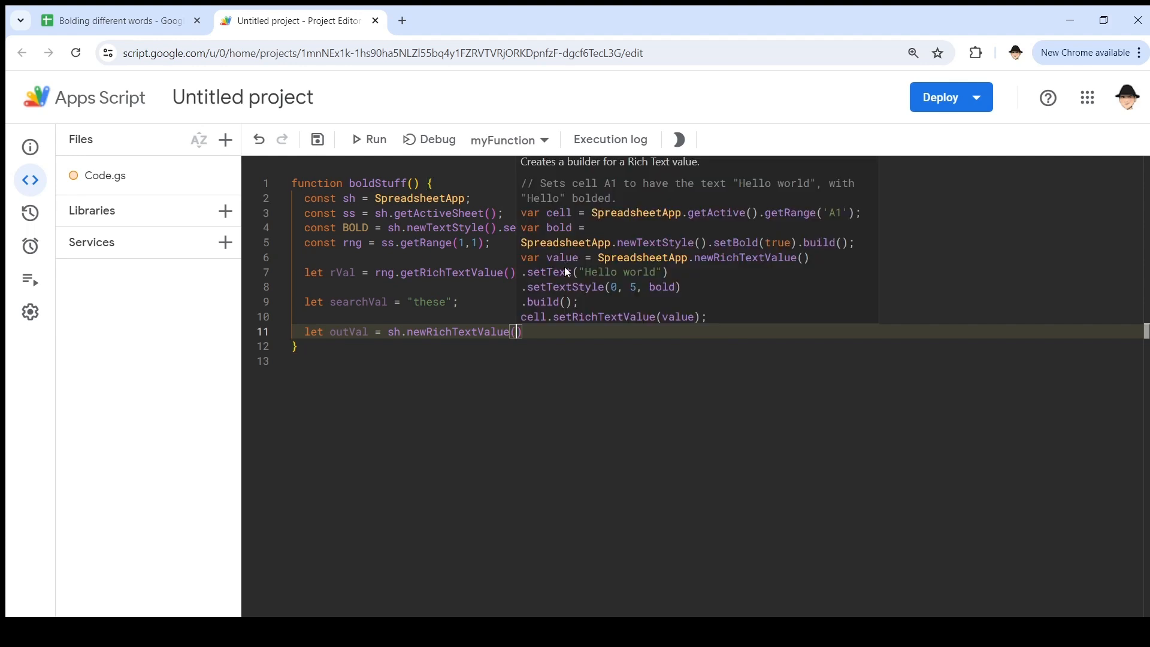
pyautogui.write('.')
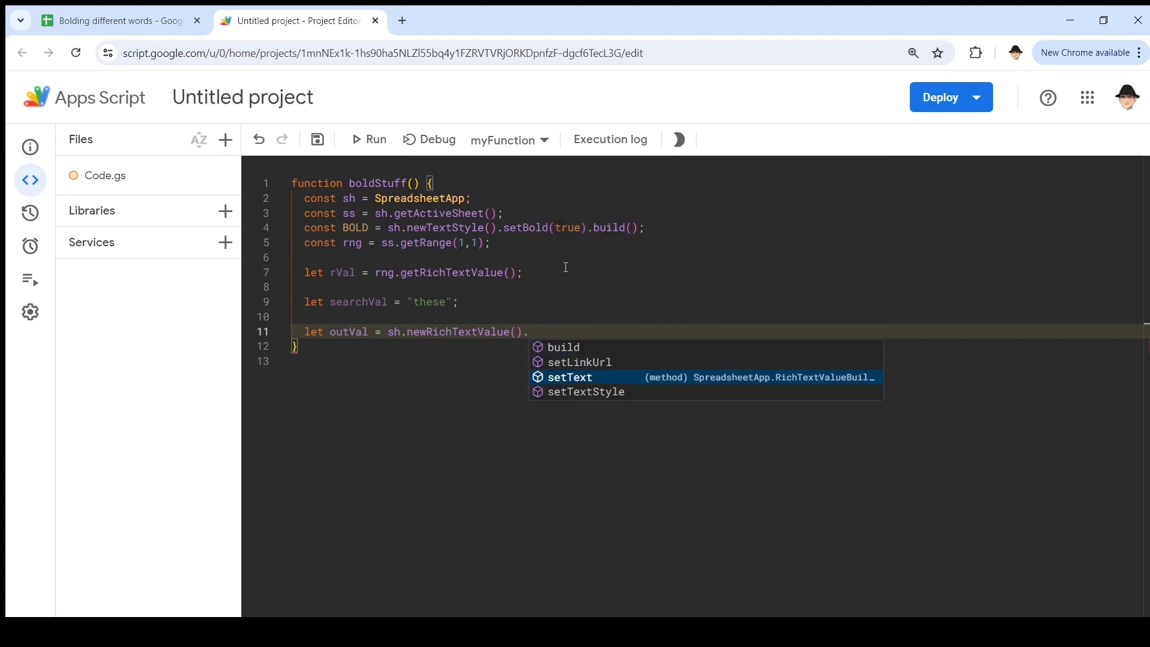
pyautogui.press('Down')
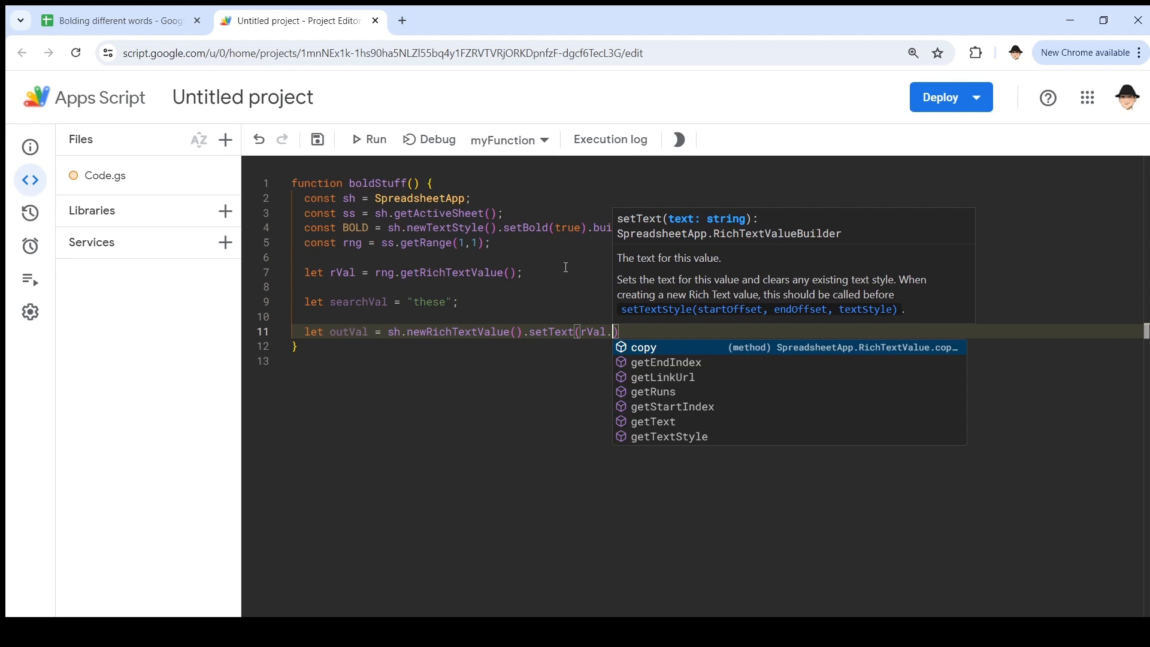
pyautogui.write('getText')
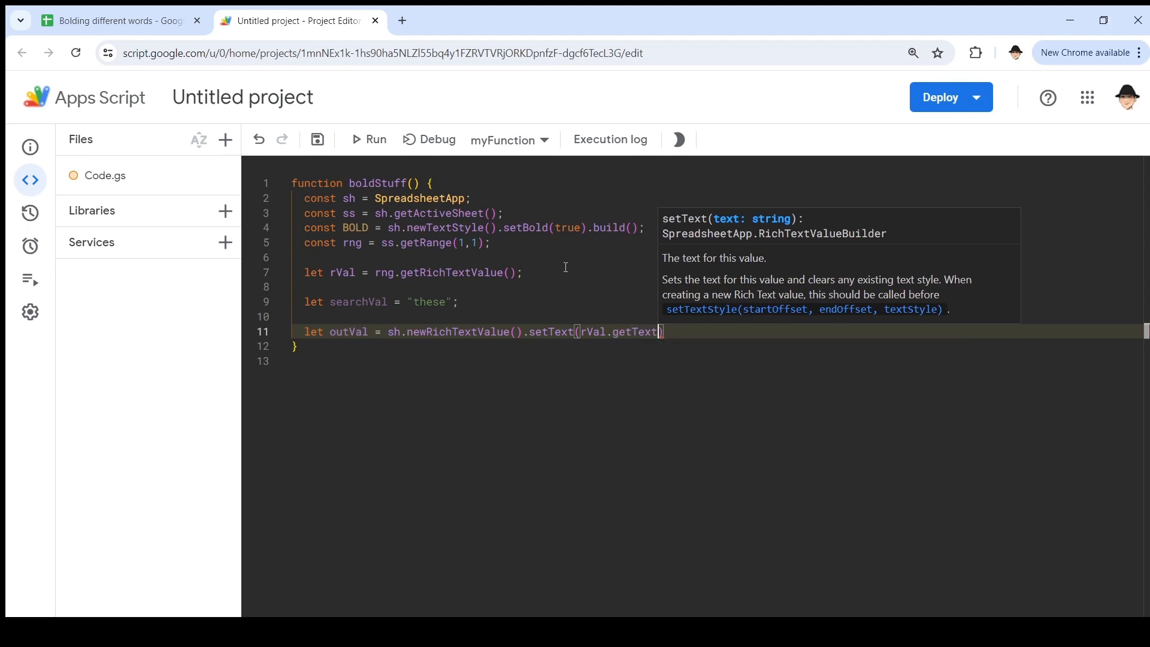
pyautogui.write('()')
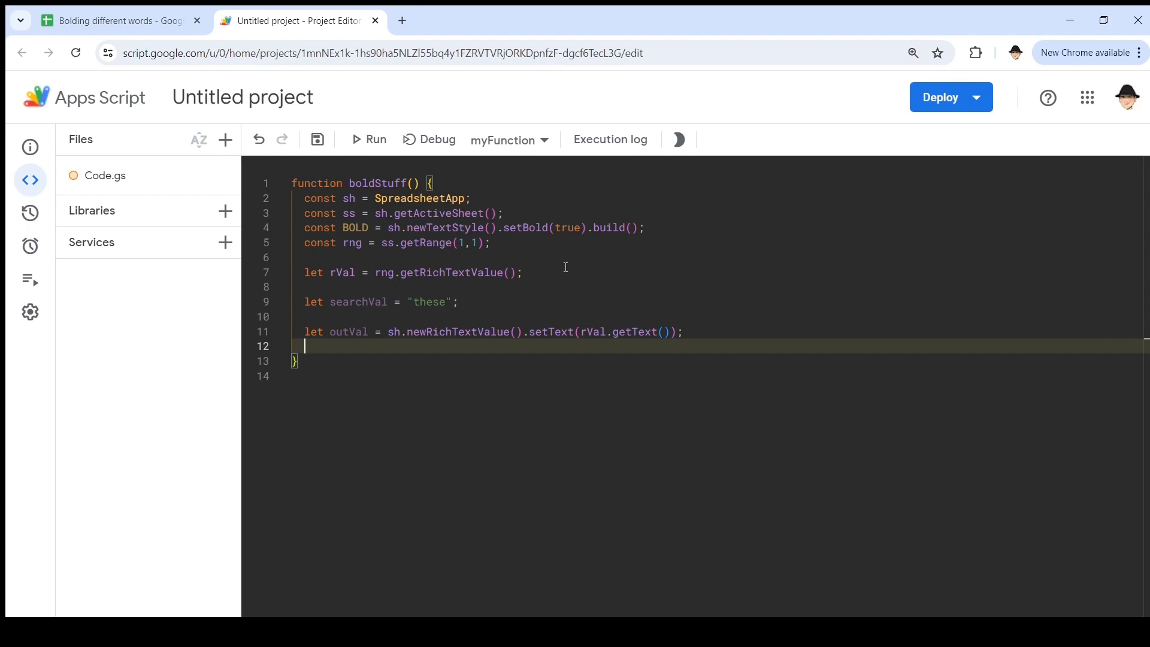
pyautogui.click(117, 20)
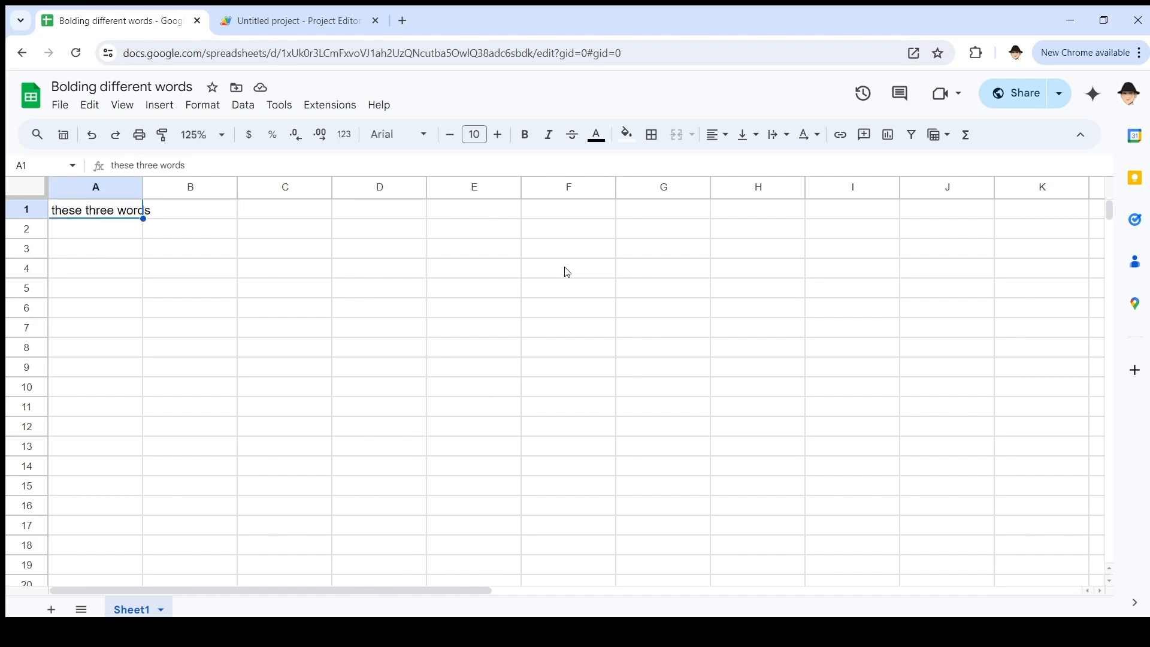
# Step: Look at the phrase in cell A1 and return to the script editor
pyautogui.doubleClick(65, 209)
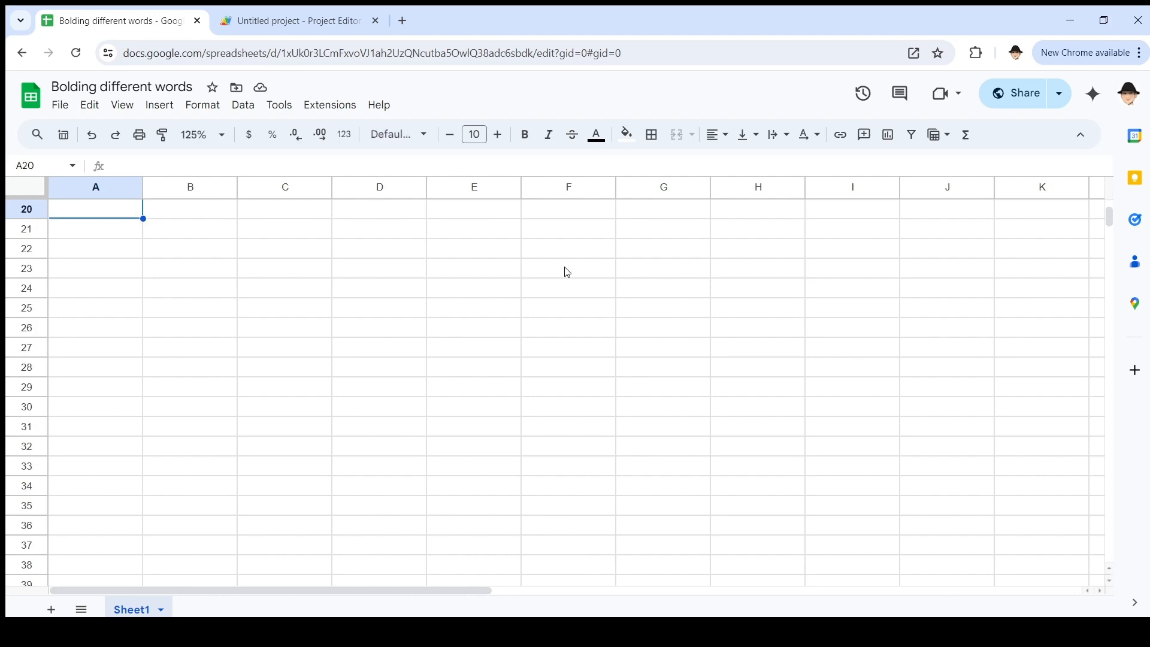
pyautogui.click(297, 21)
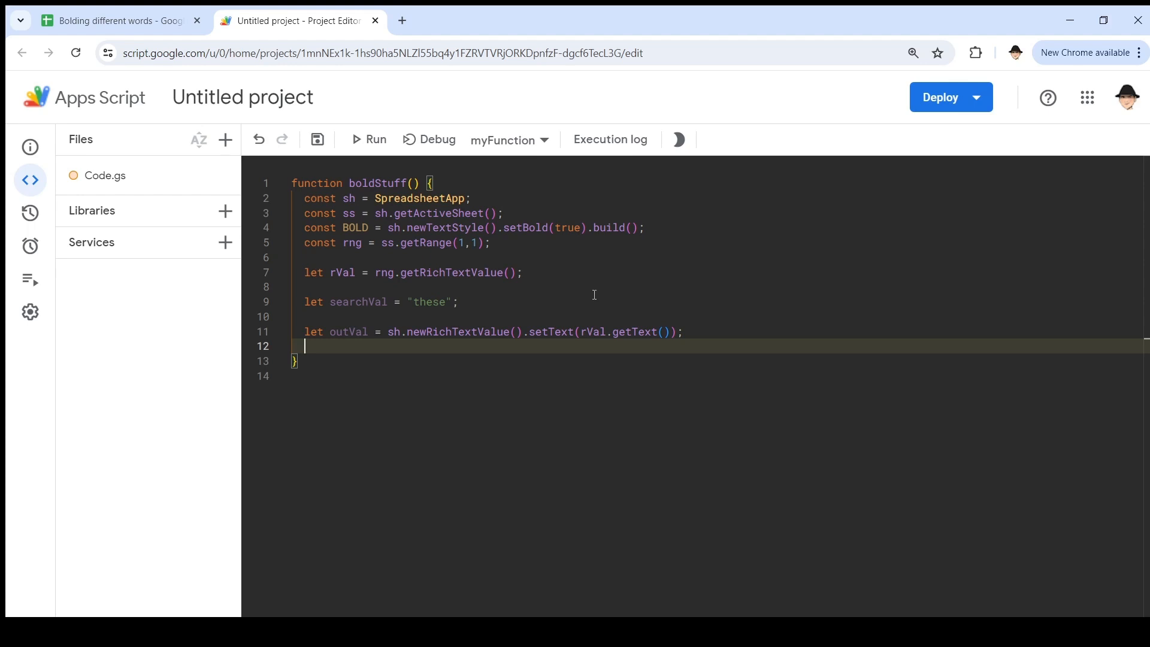
# Step: Start an outVal.setTextStyle( call below the outVal declaration
pyautogui.write('outVal.')
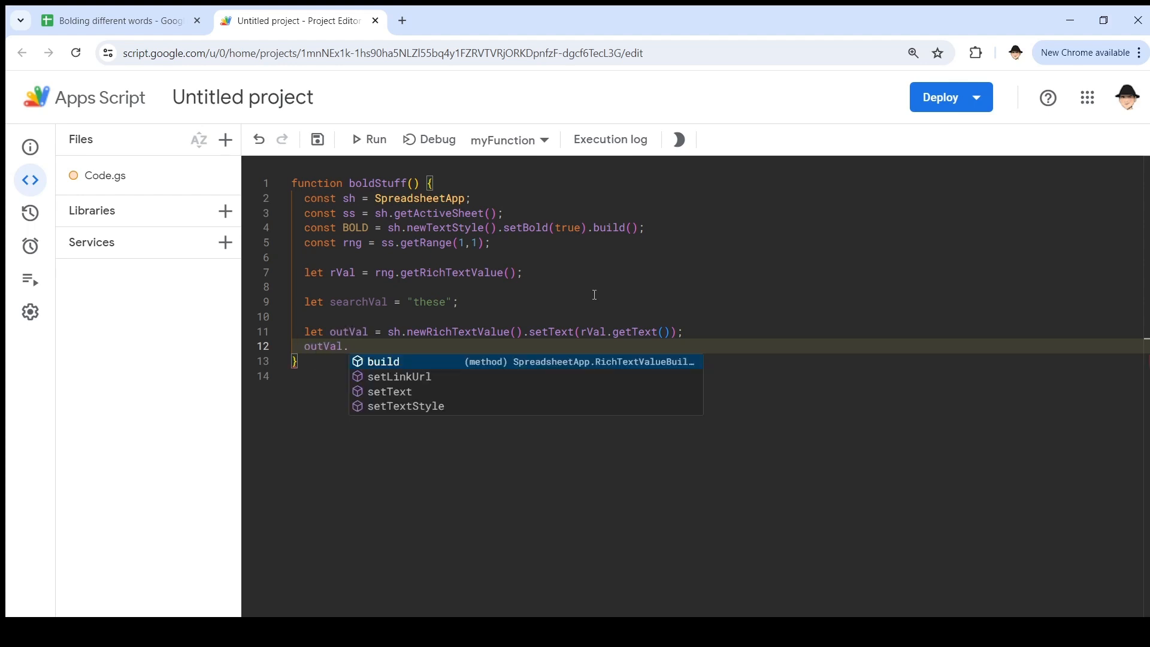
pyautogui.click(406, 406)
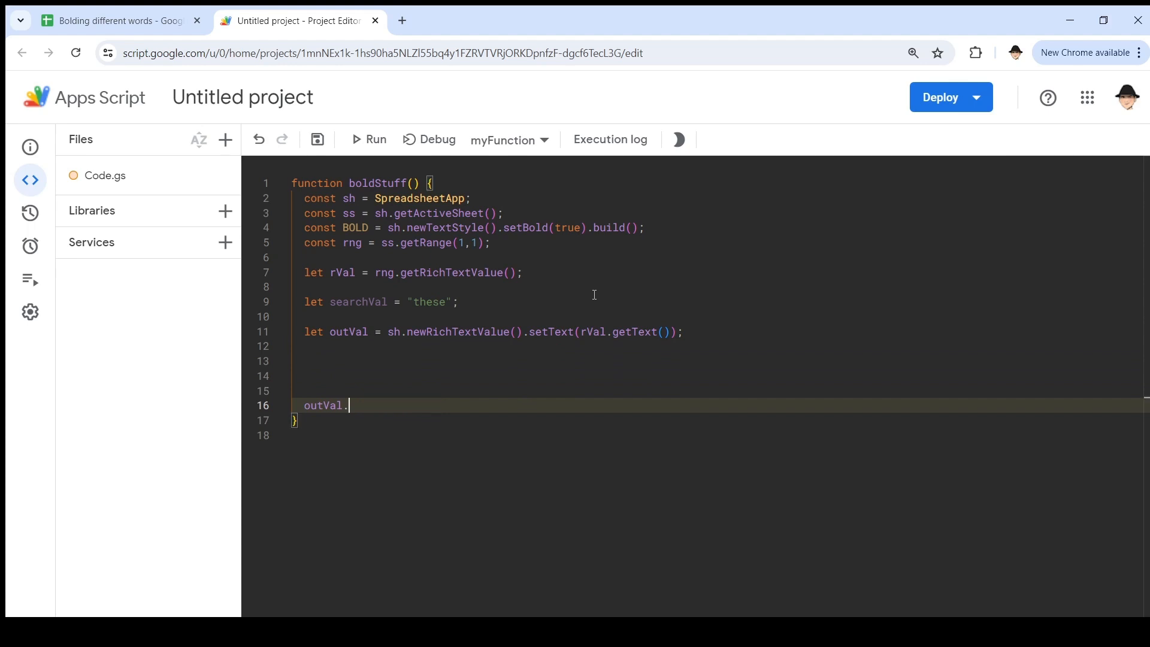
pyautogui.write('setTextStyle')
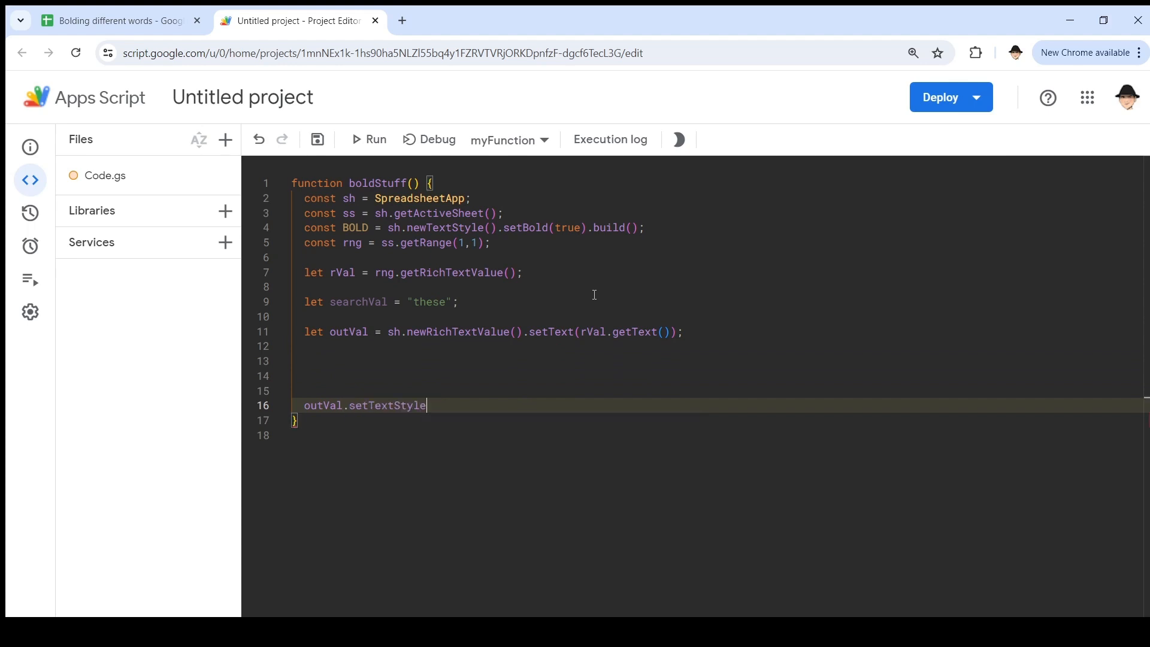
pyautogui.write('(')
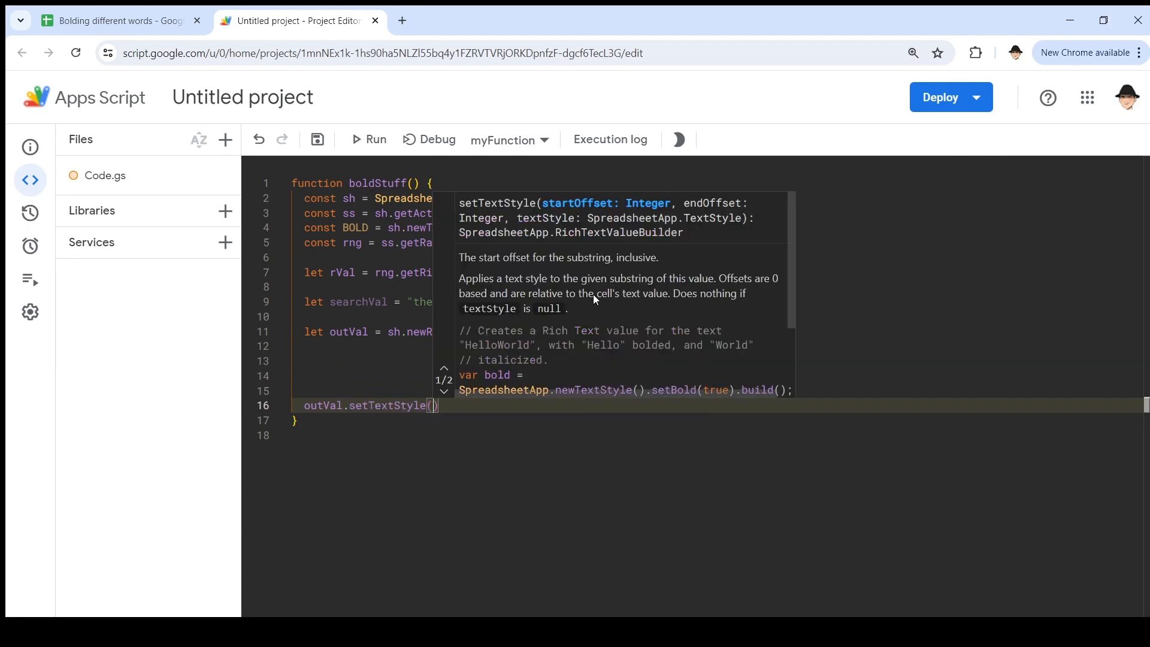
pyautogui.moveTo(542, 211)
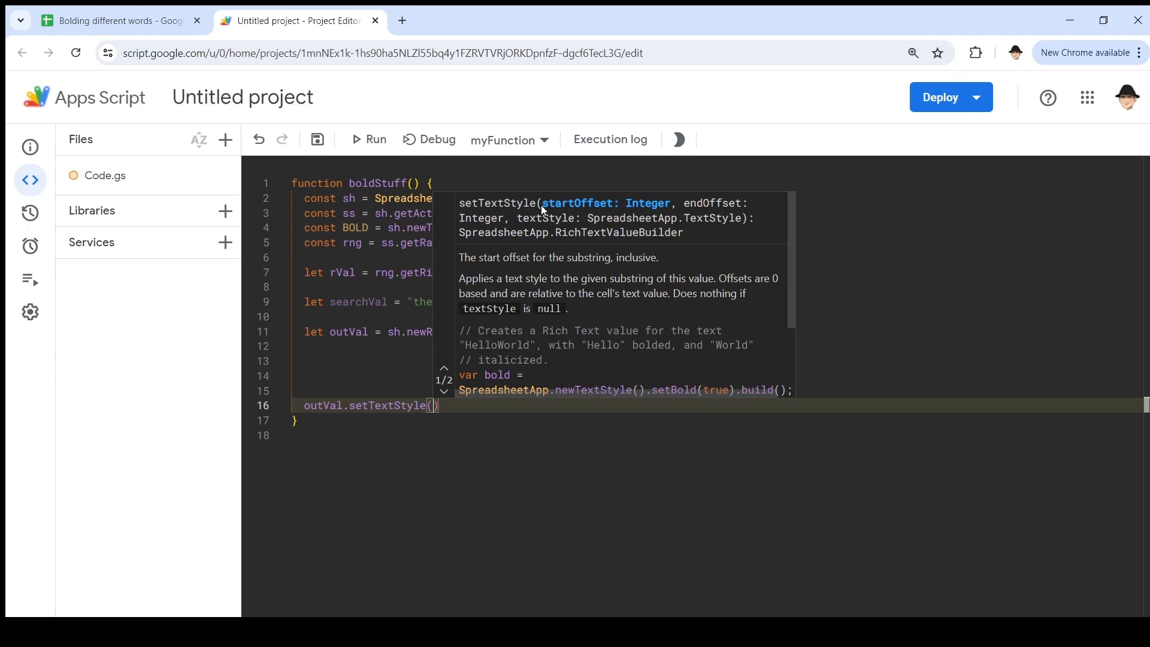
pyautogui.moveTo(572, 214)
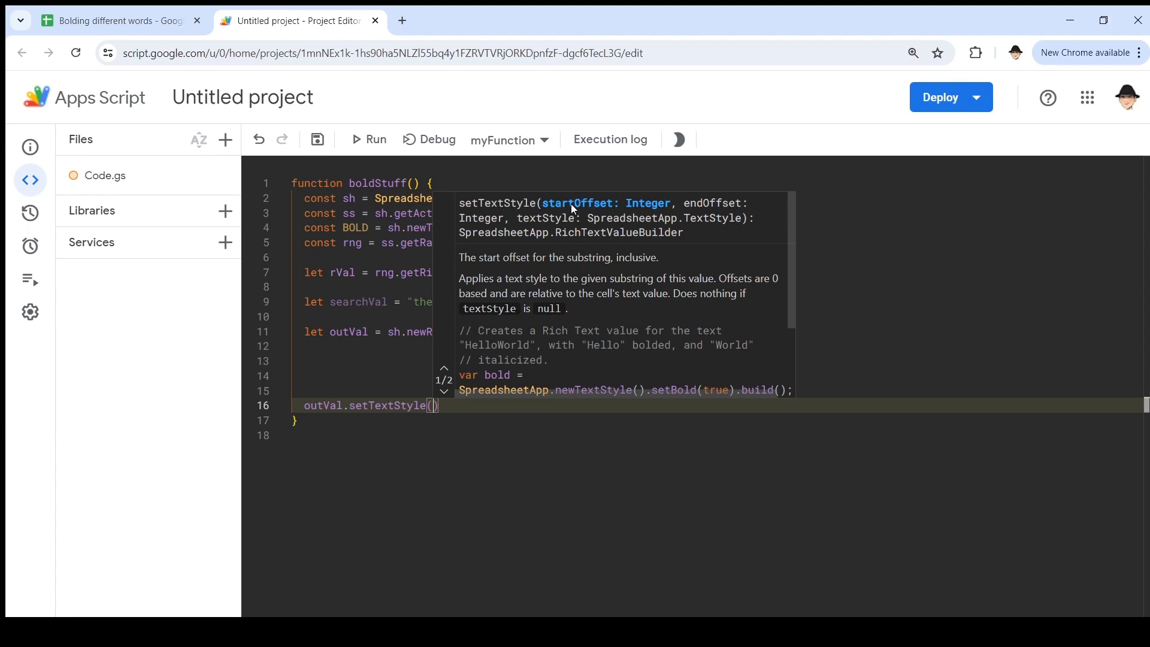
pyautogui.moveTo(698, 207)
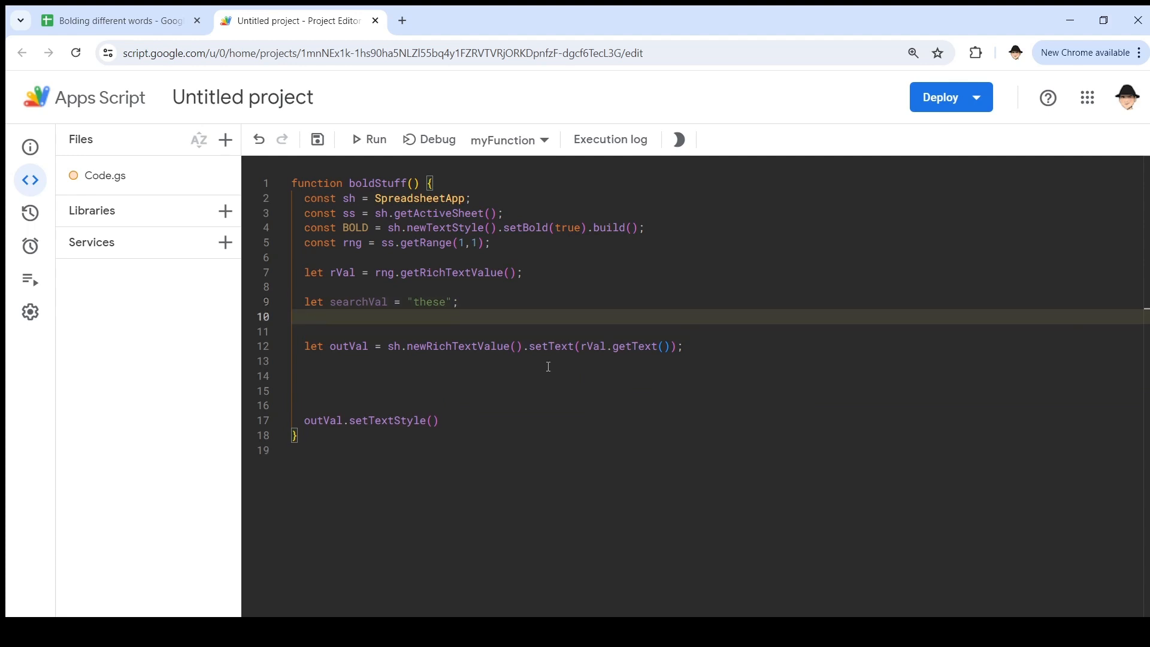
# Step: Declare let start = rVal.getText().indexOf(searchVal)
pyautogui.write('let start =')
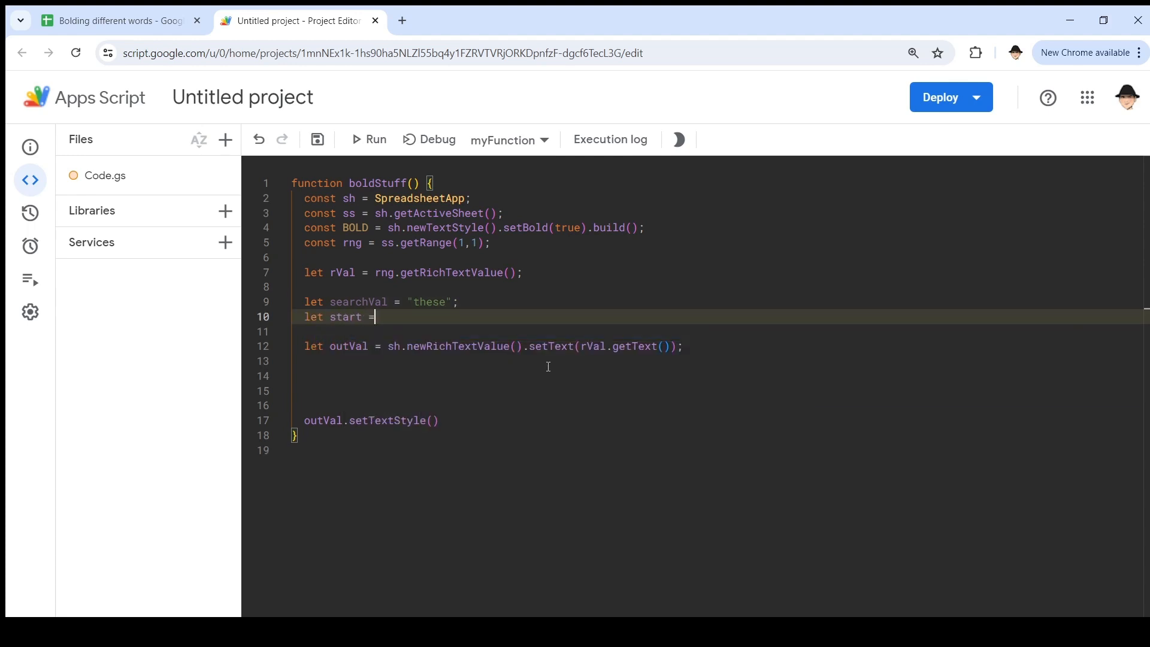
pyautogui.write('rVal.')
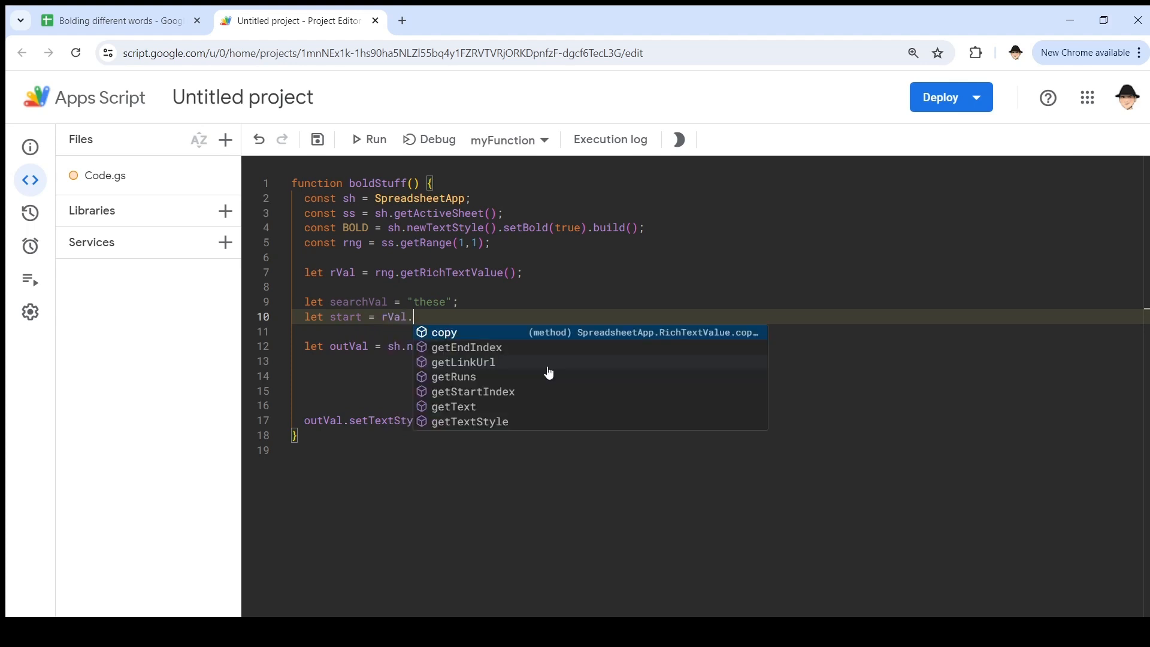
pyautogui.write('getText')
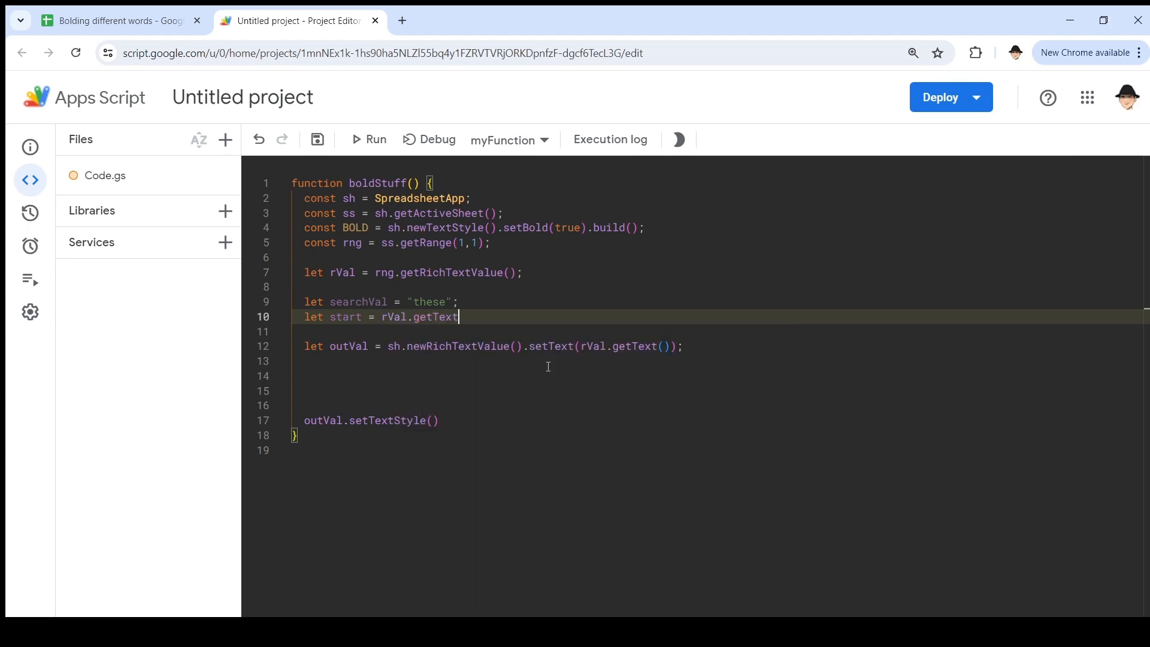
pyautogui.write('()')
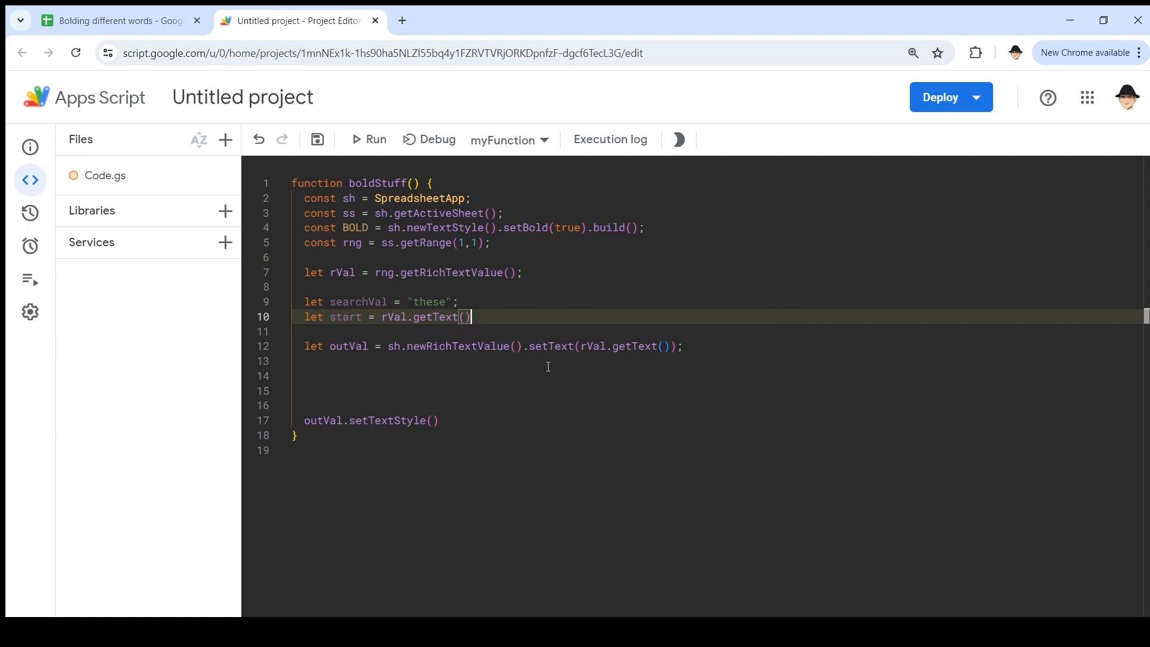
pyautogui.write('.indexOf')
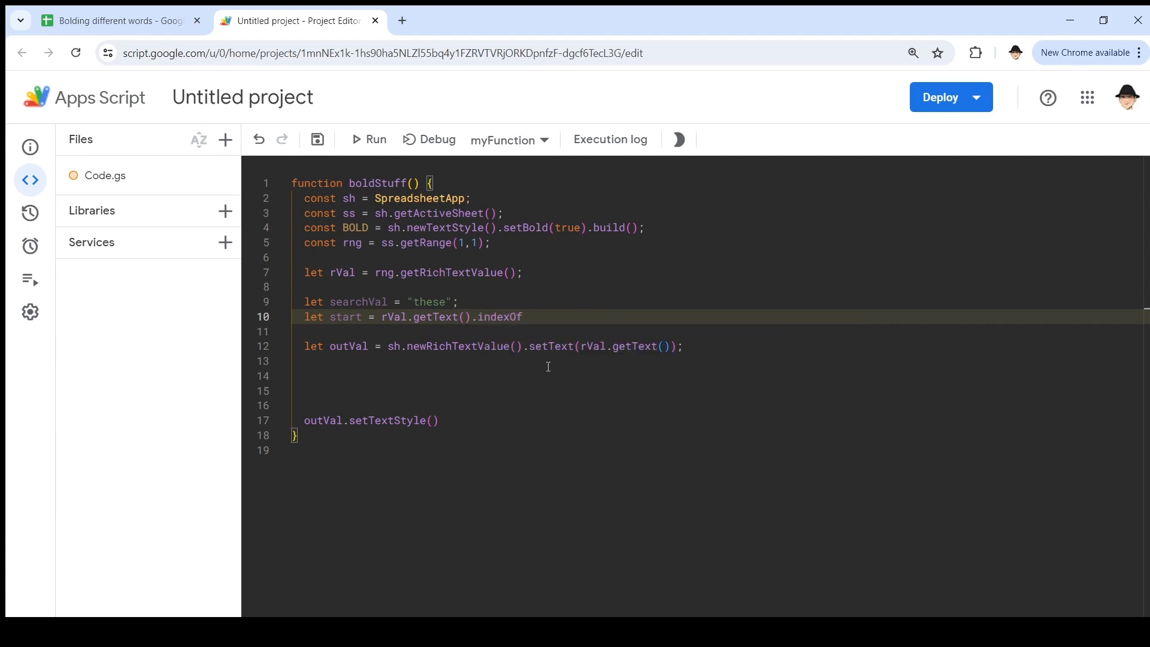
pyautogui.write('(searchVal);')
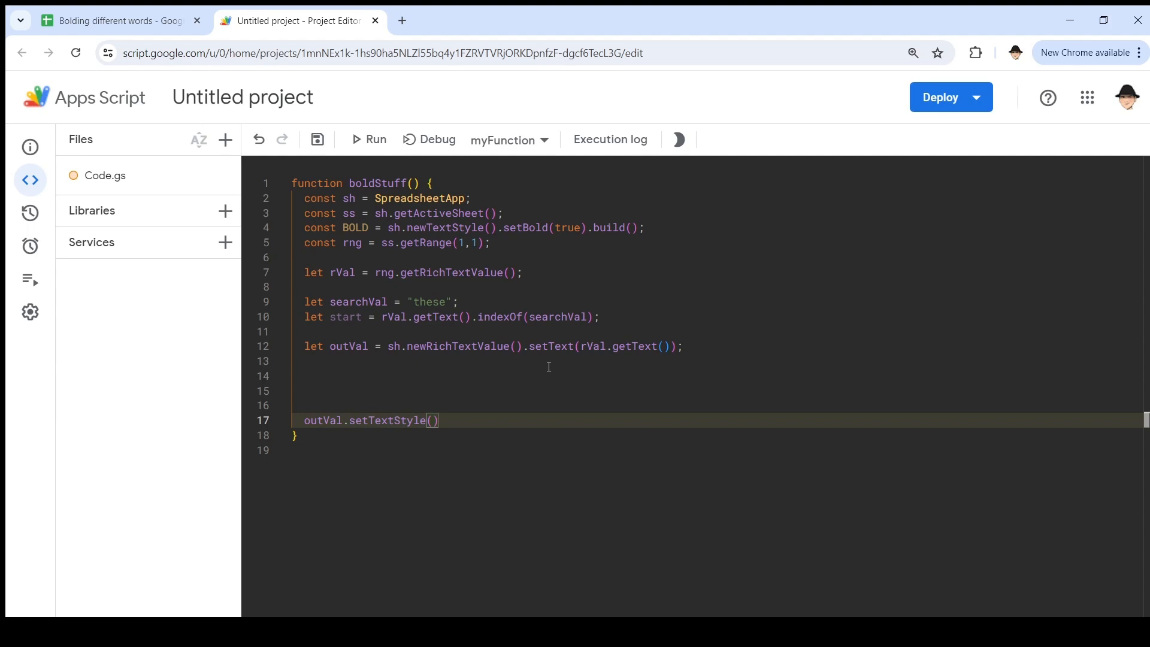
# Step: Complete outVal.setTextStyle(start, start+searchVal.length, BOLD);
pyautogui.write('start')
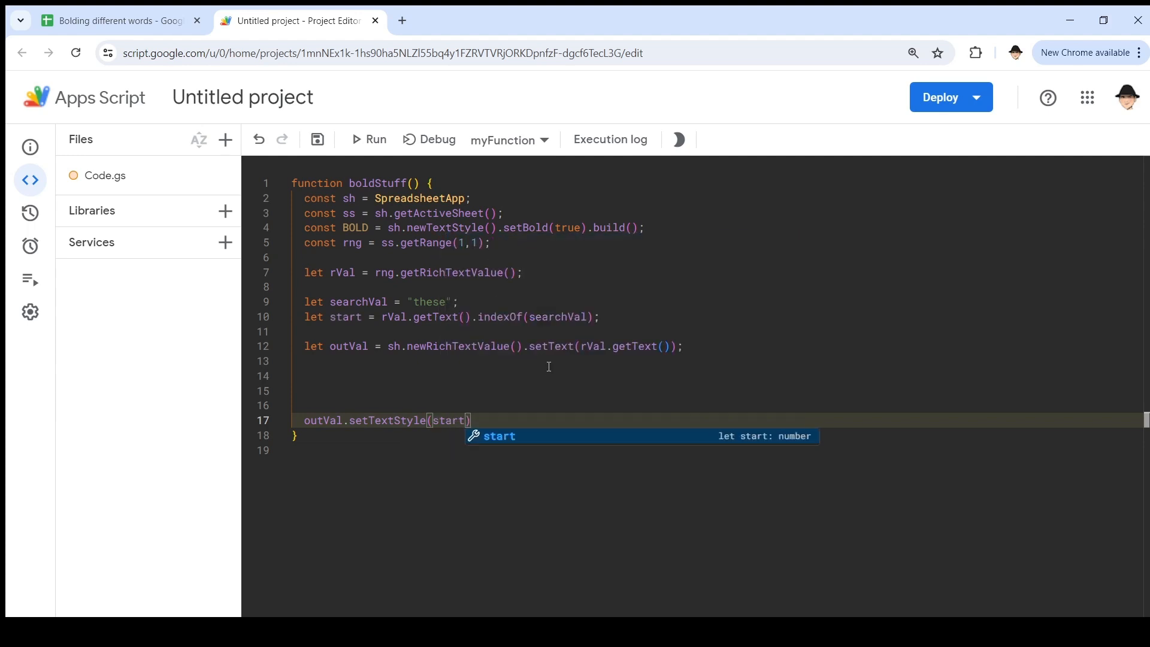
pyautogui.write(',')
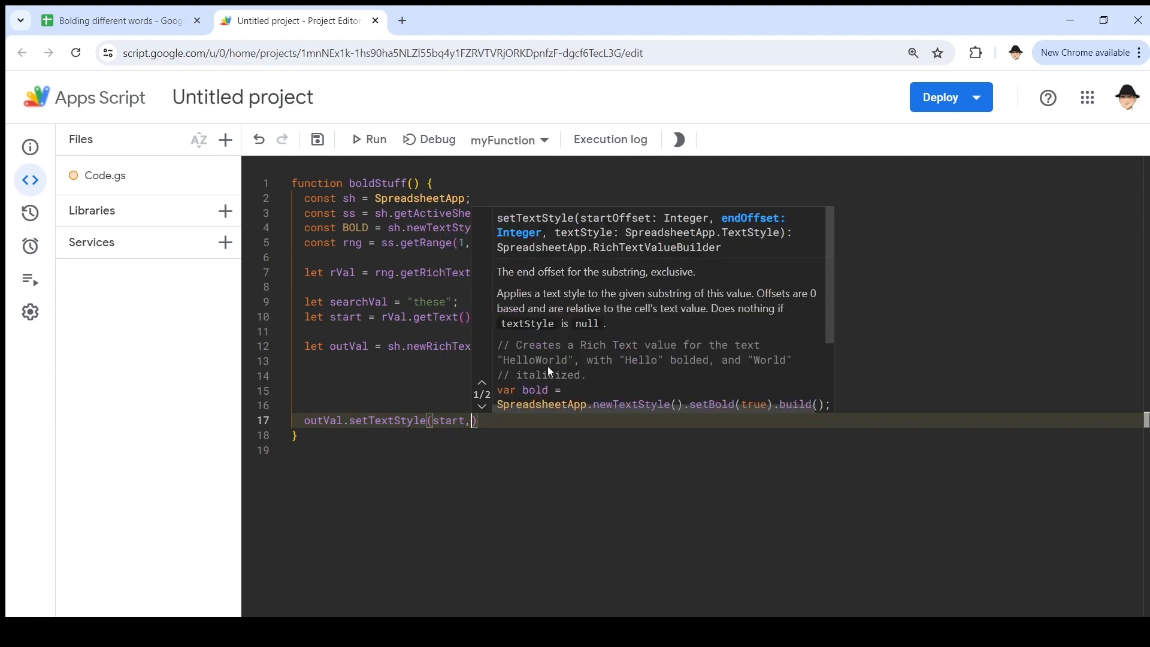
pyautogui.write('star')
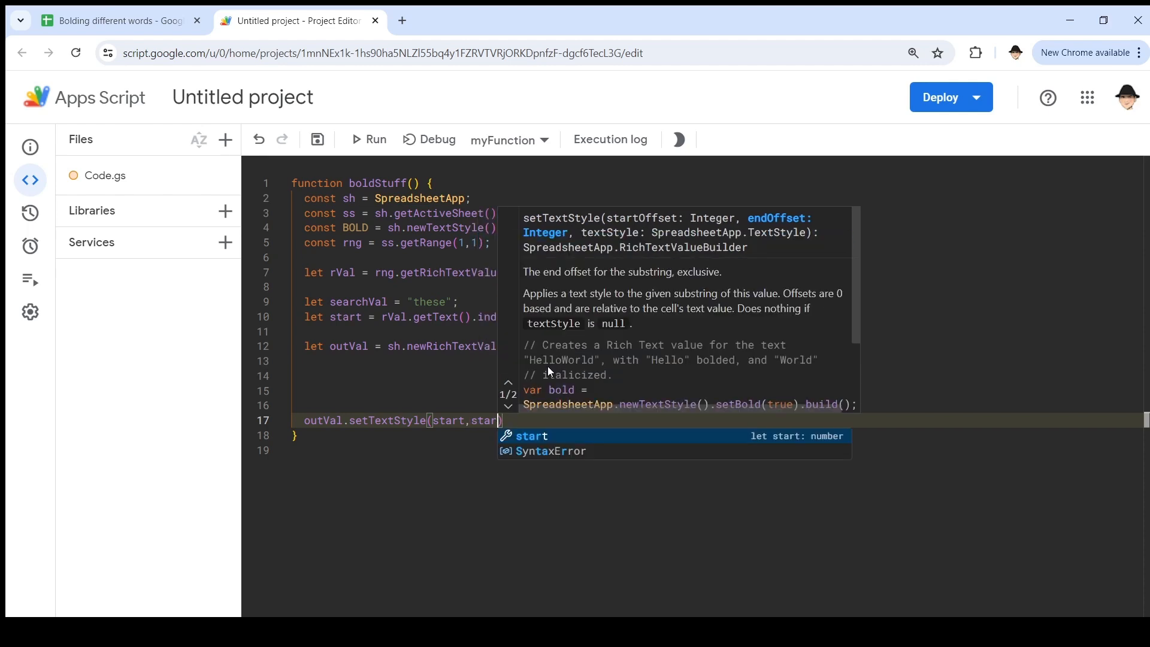
pyautogui.write('+searchVal.leng')
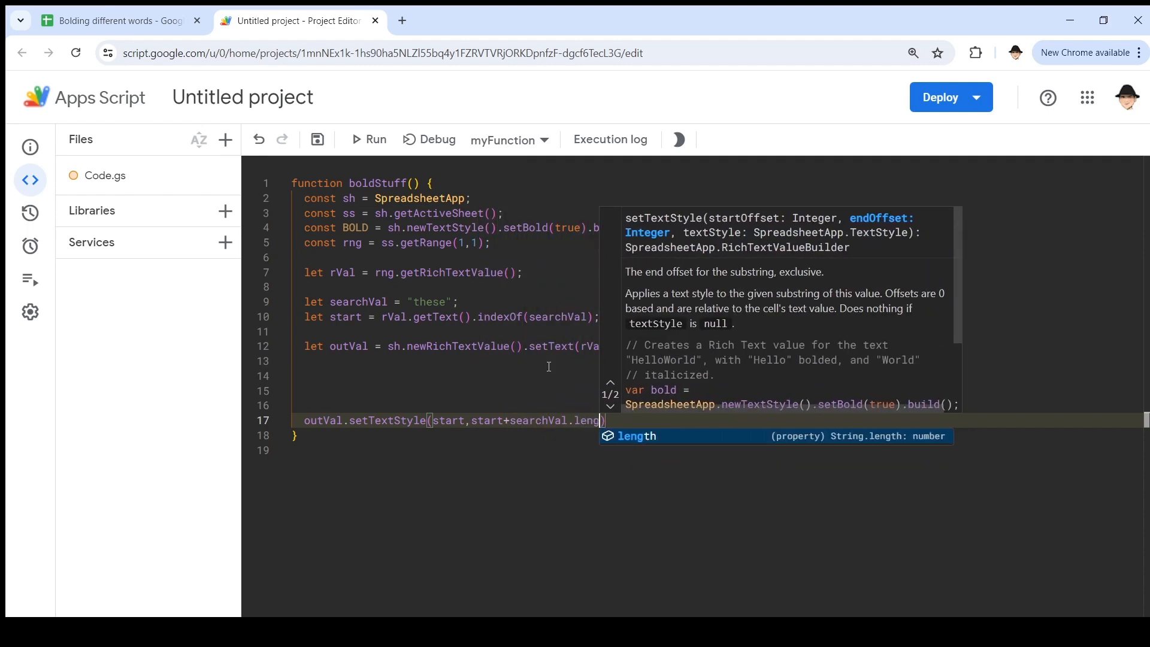
pyautogui.write('th)')
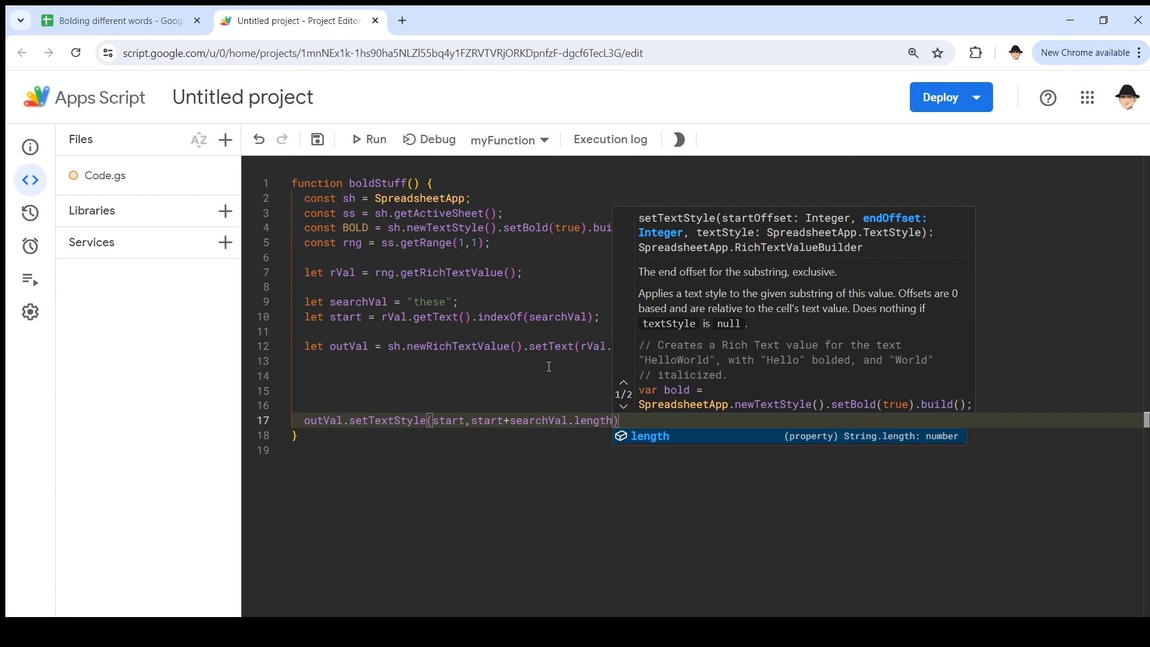
pyautogui.write(',BOLD')
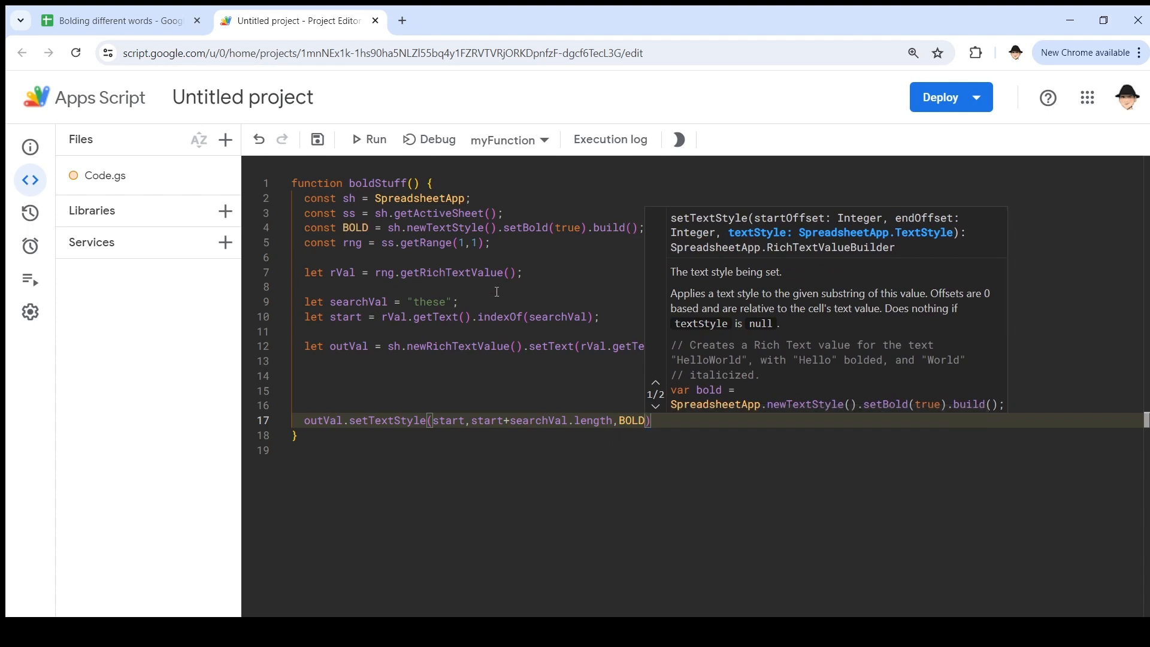
pyautogui.click(722, 424)
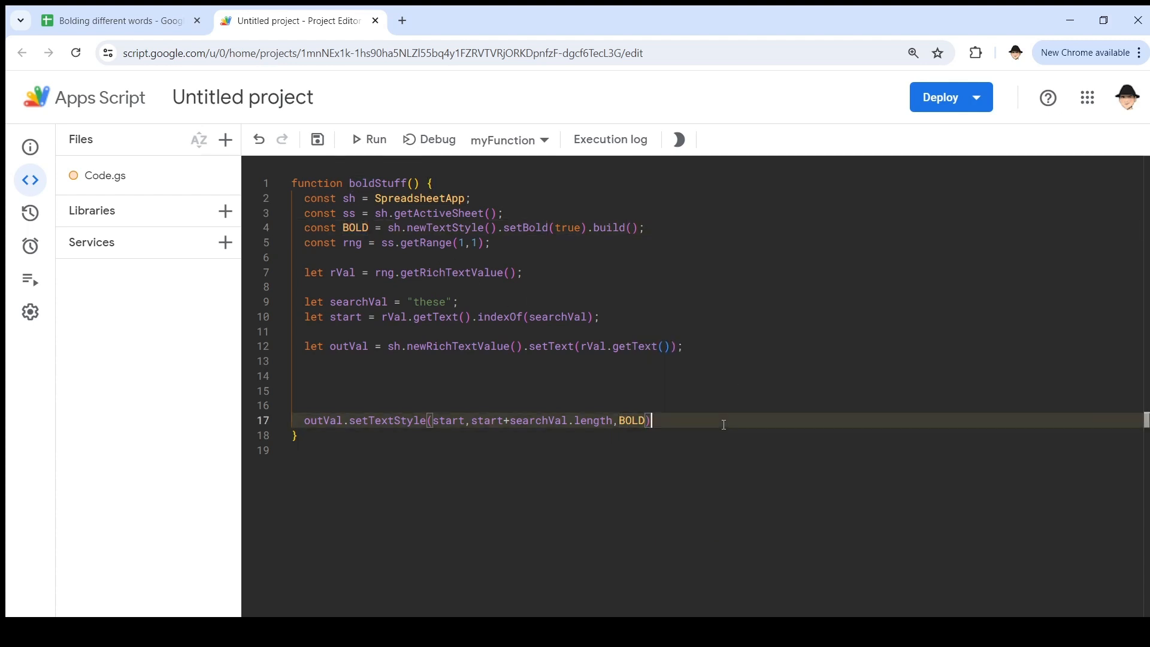
pyautogui.write(';')
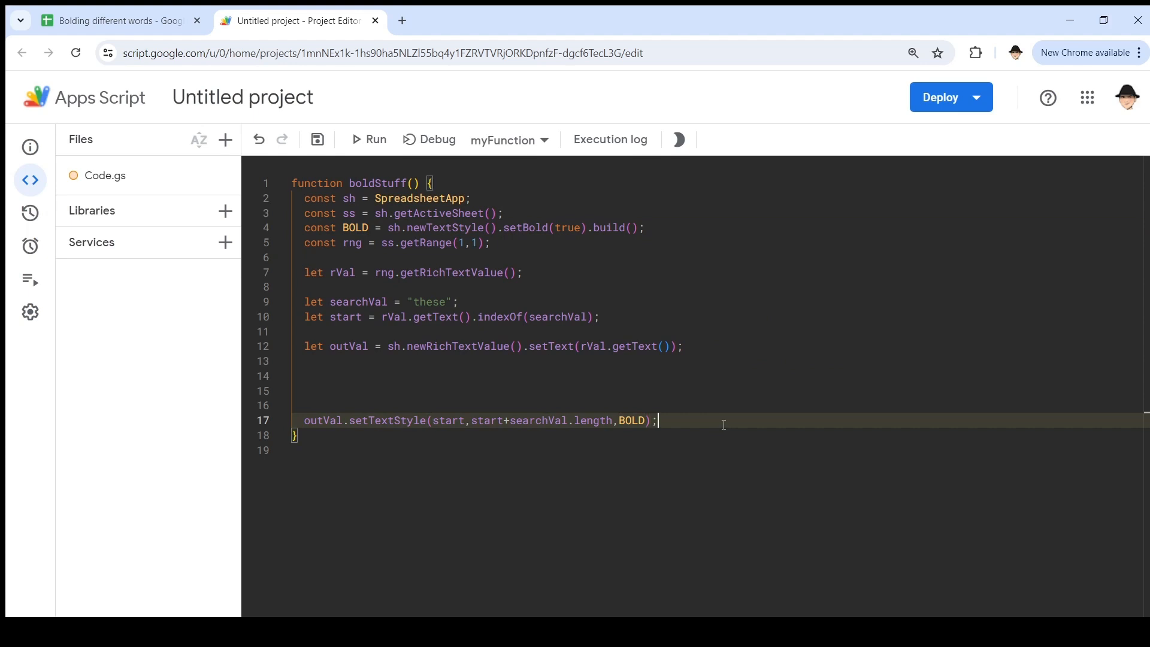
# Step: Add rng.offset(1,0).setRichTextValue(outVal.build()), tidy blank lines and save
pyautogui.press('enter')
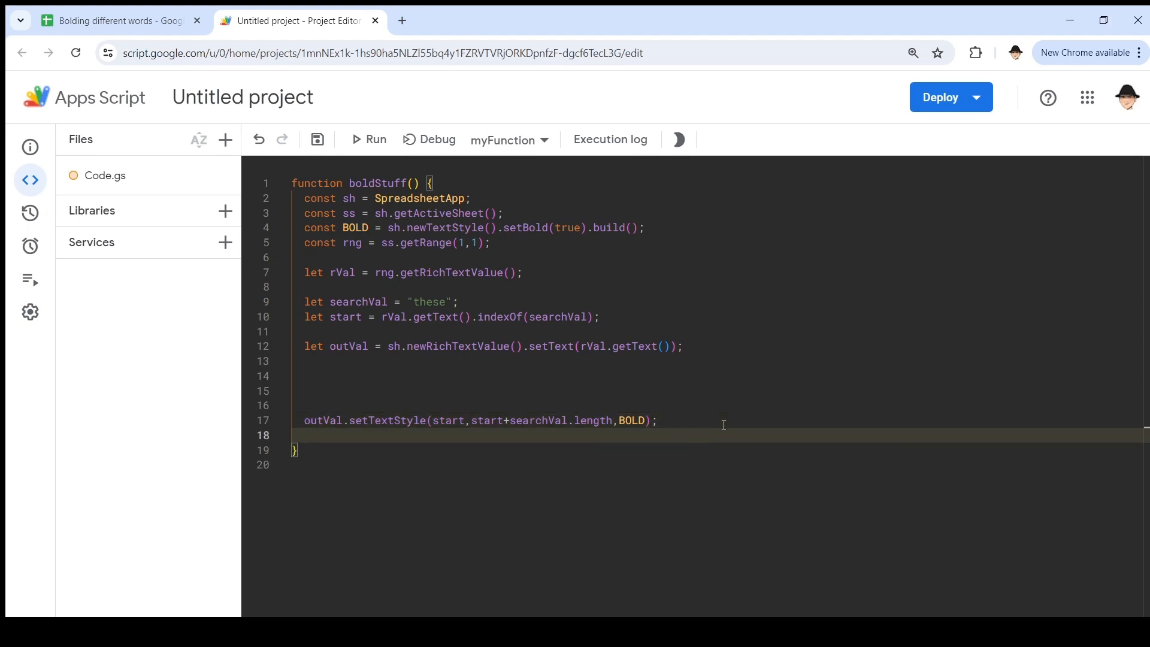
pyautogui.write('rng.offset(')
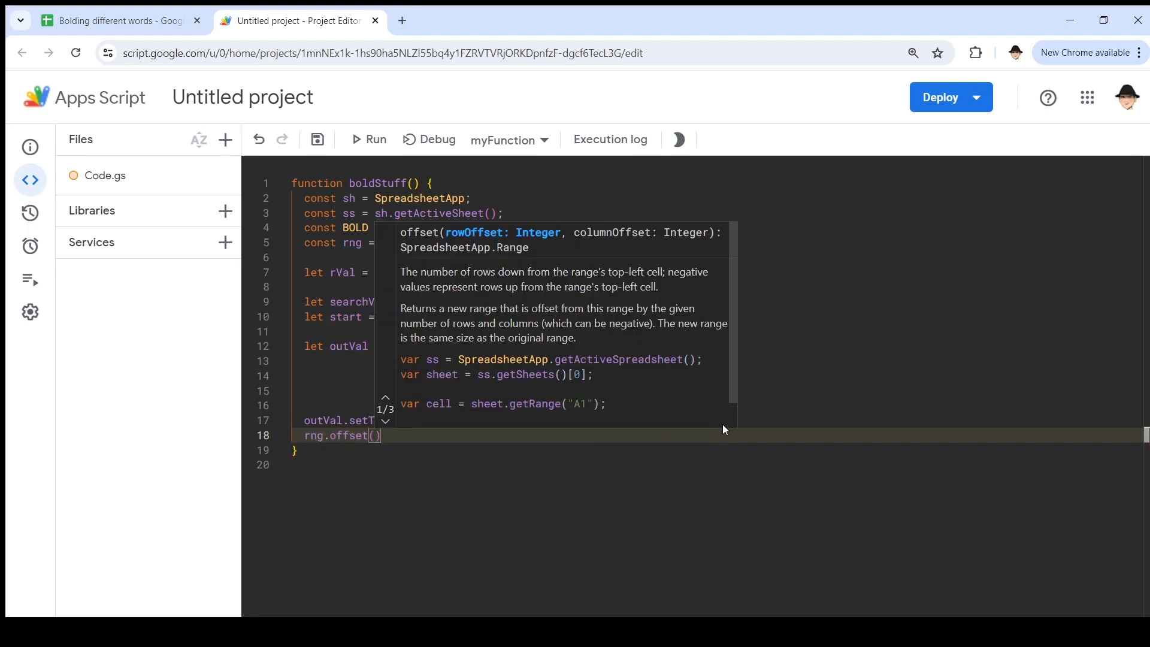
pyautogui.write('1,0')
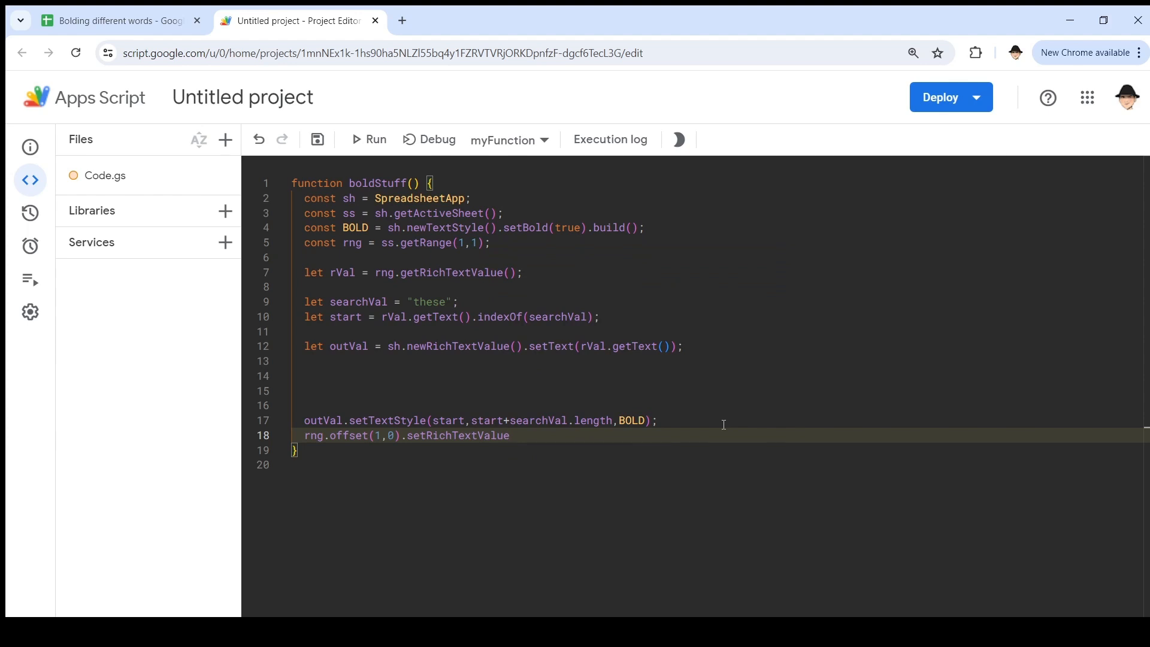
pyautogui.write('(outVal)')
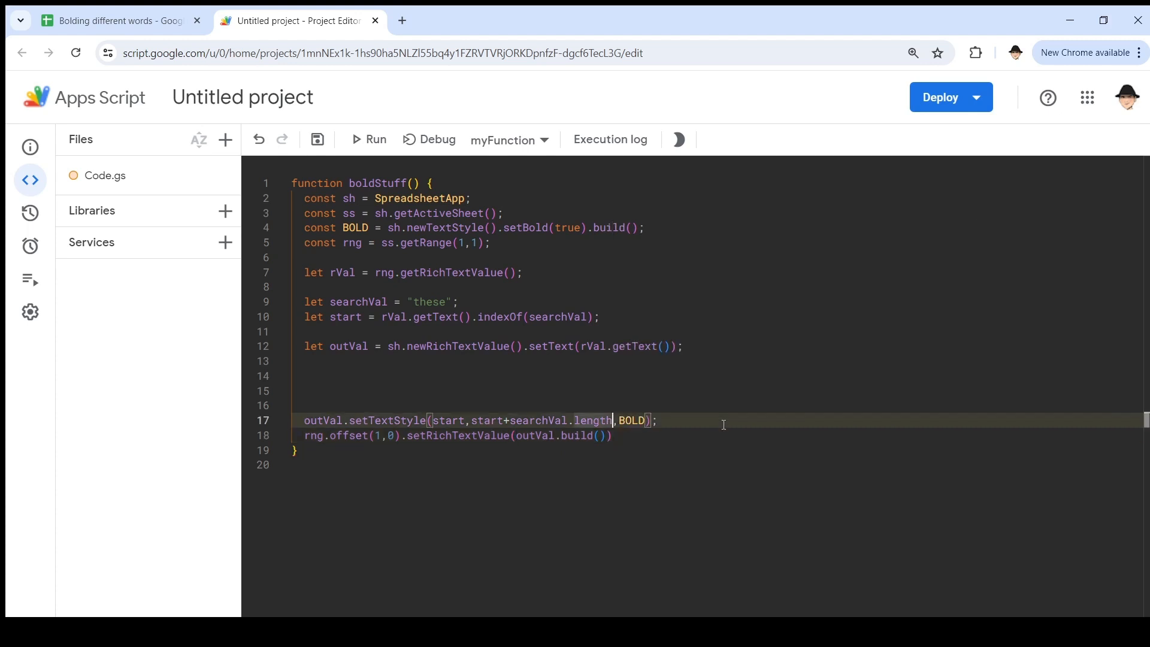
pyautogui.write('.bui')
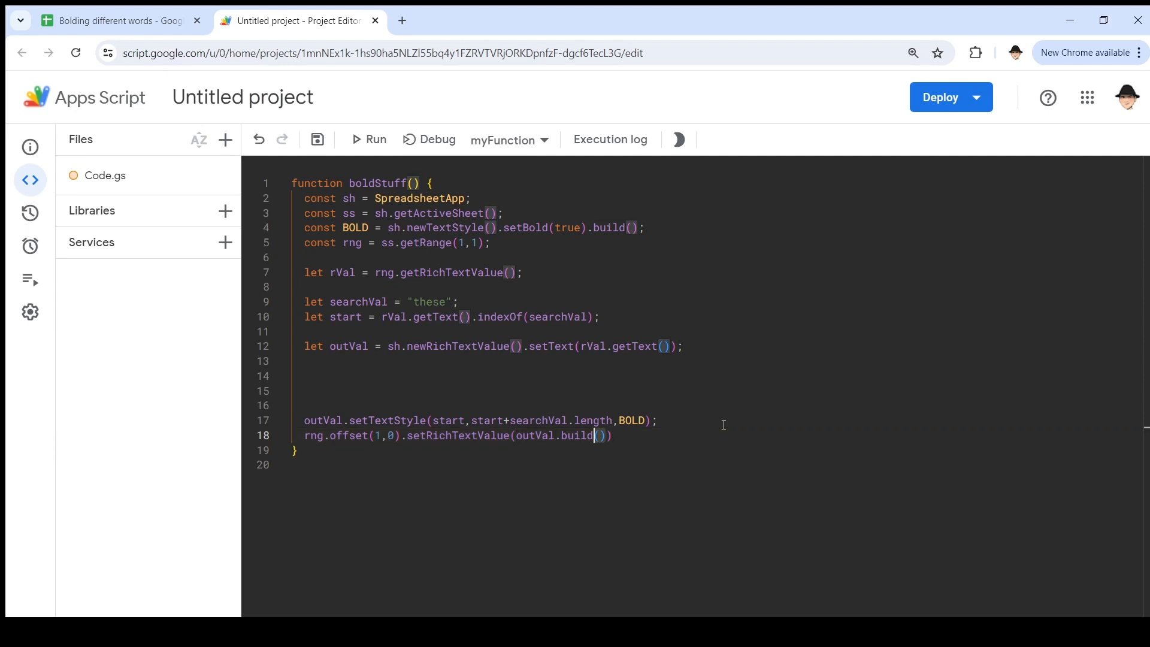
pyautogui.doubleClick(579, 435)
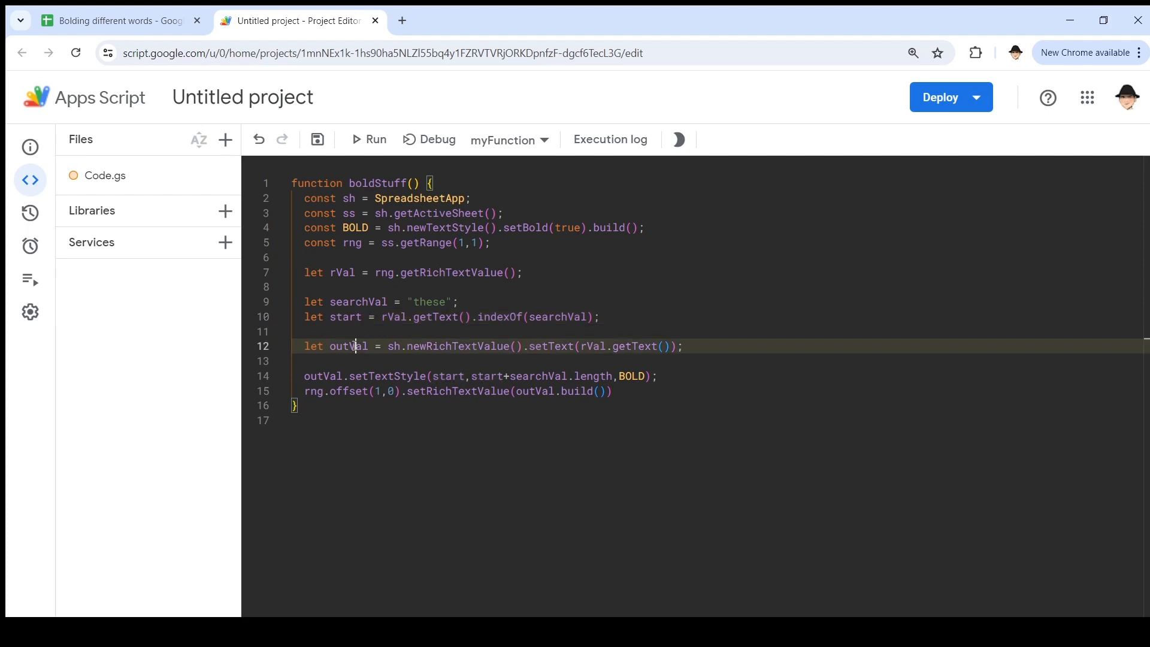
pyautogui.doubleClick(349, 345)
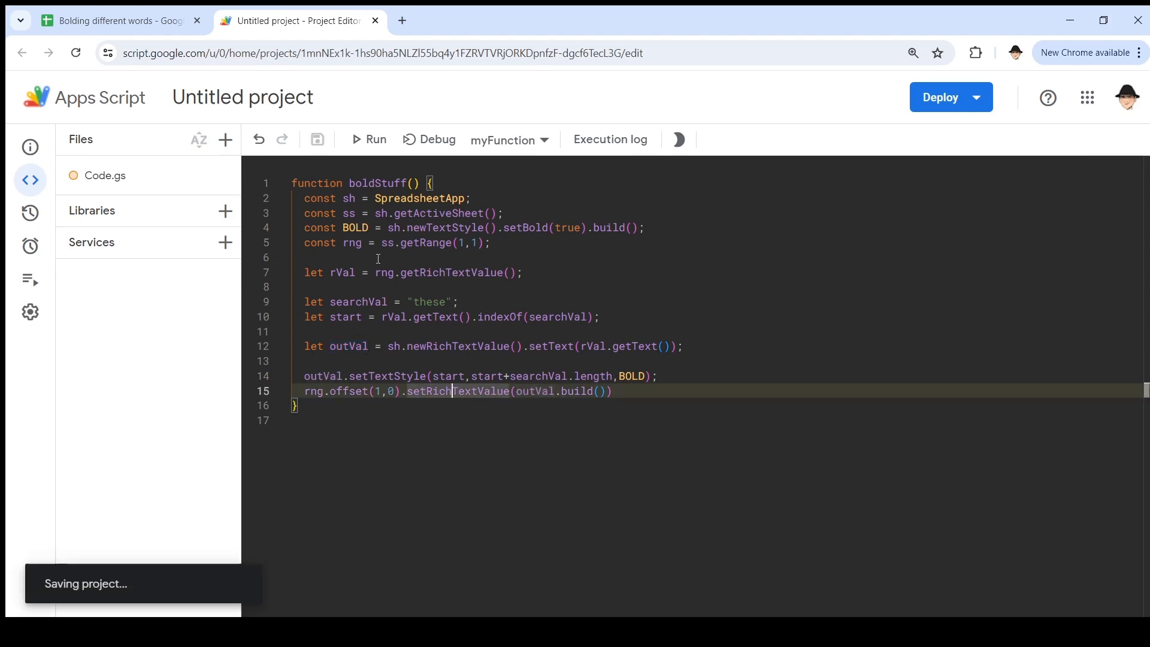
# Step: Run boldStuff and review the requested permissions so execution completes
pyautogui.click(118, 21)
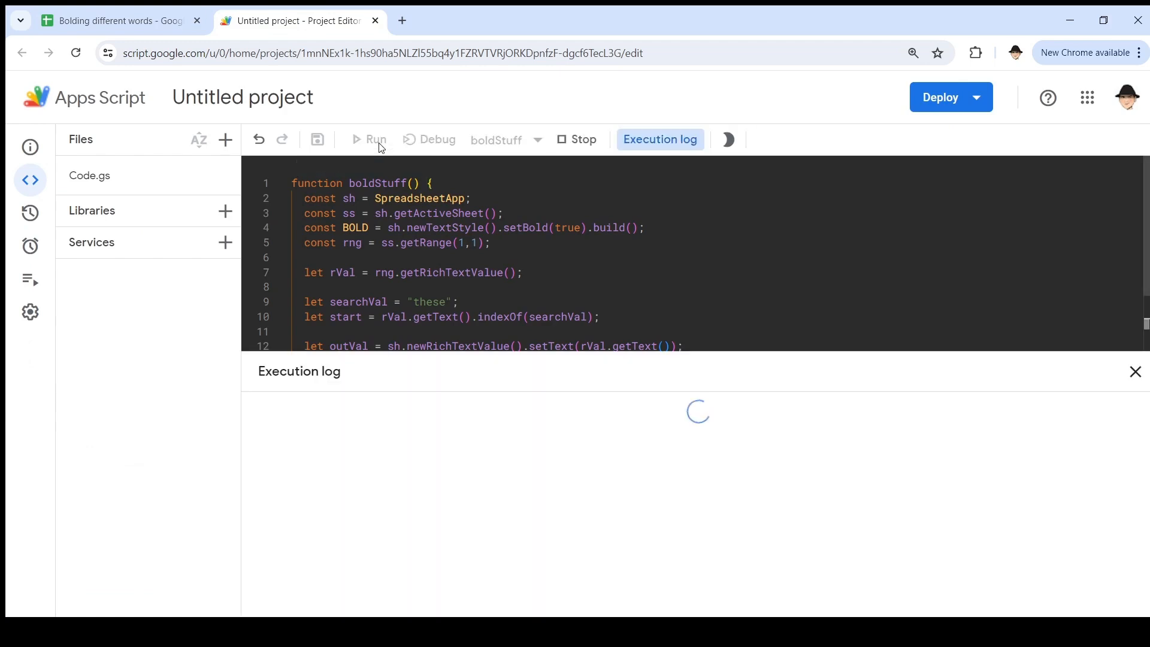
pyautogui.click(375, 139)
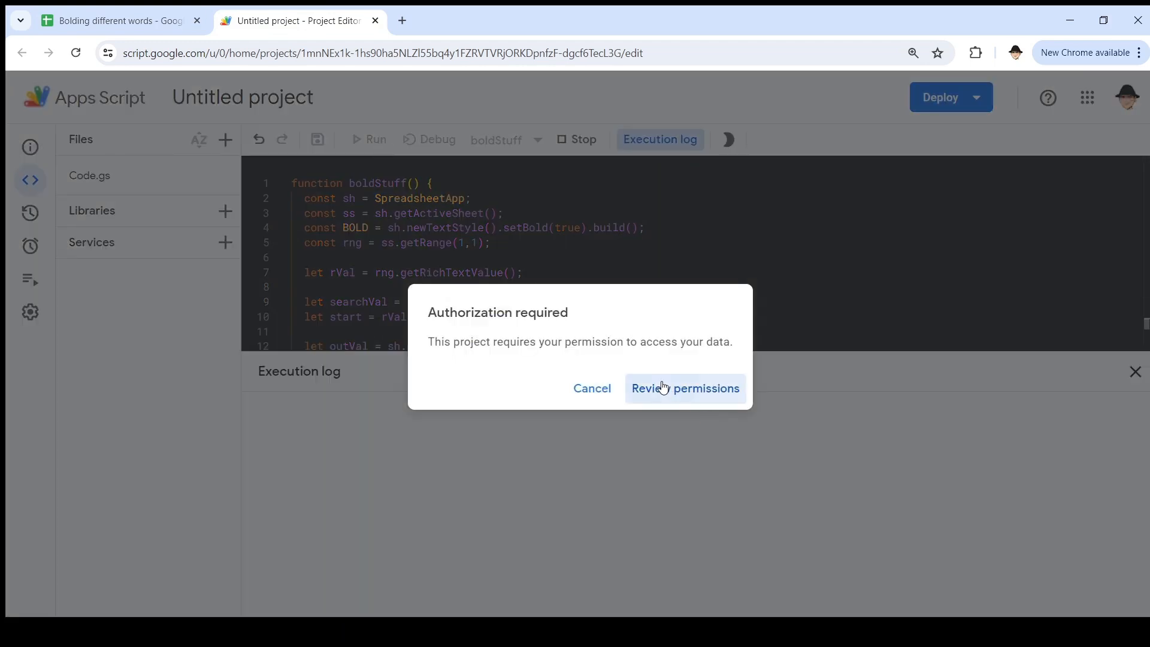
pyautogui.click(684, 388)
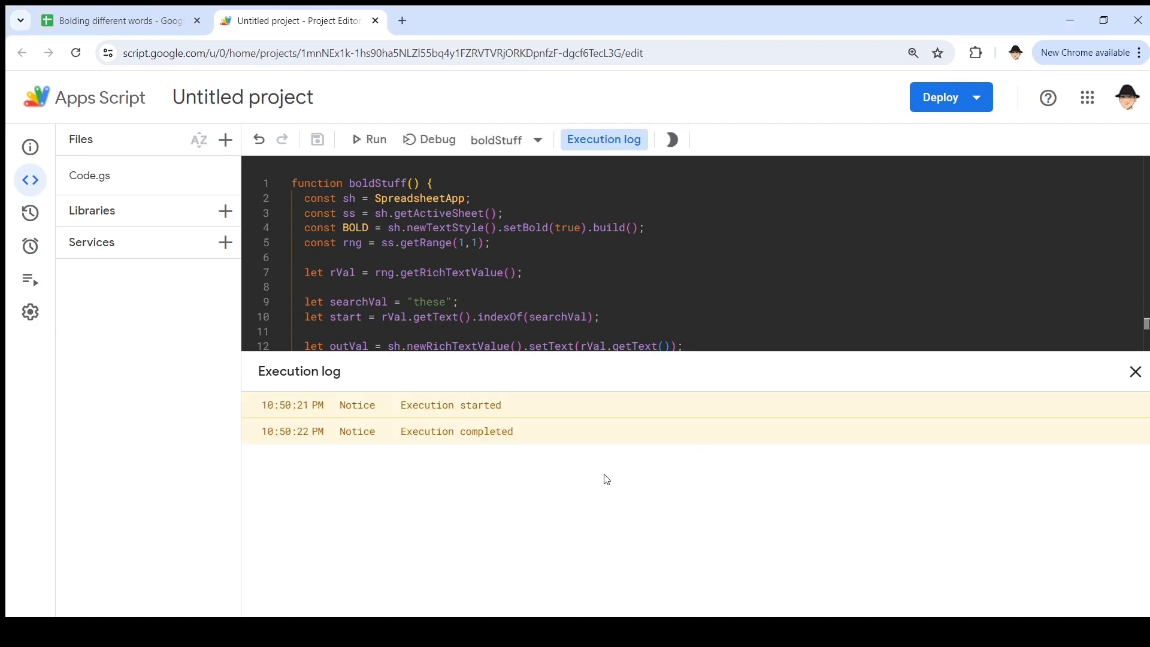
pyautogui.moveTo(477, 460)
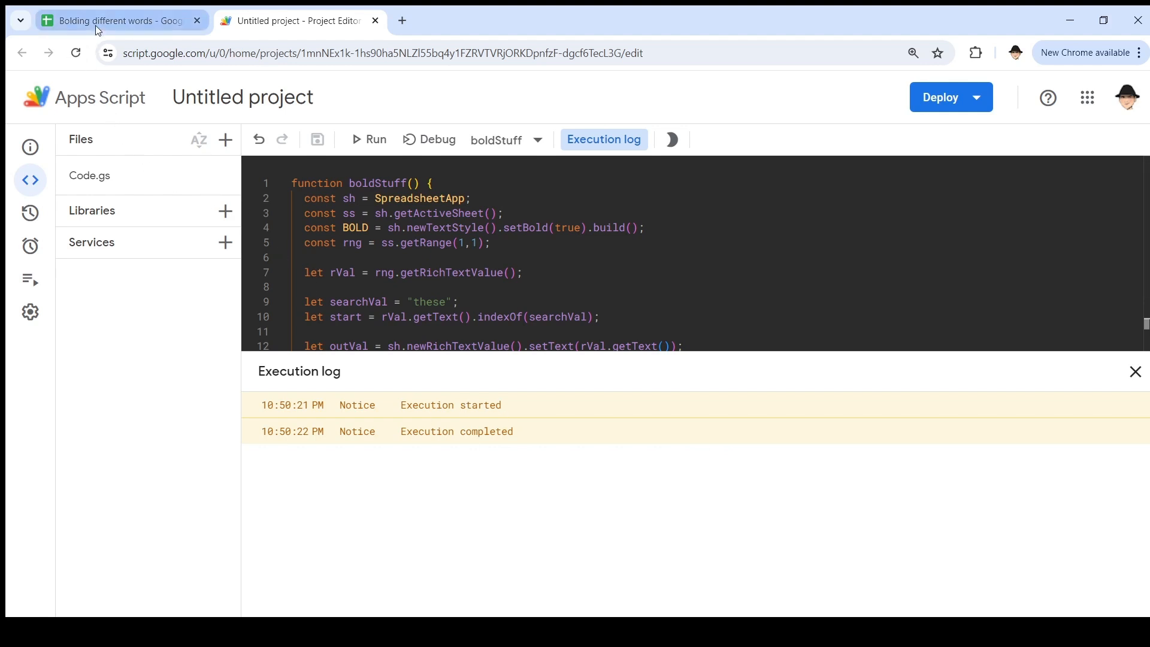
# Step: Switch to the Bolding different words sheet to see A2 with 'these' bolded
pyautogui.click(117, 20)
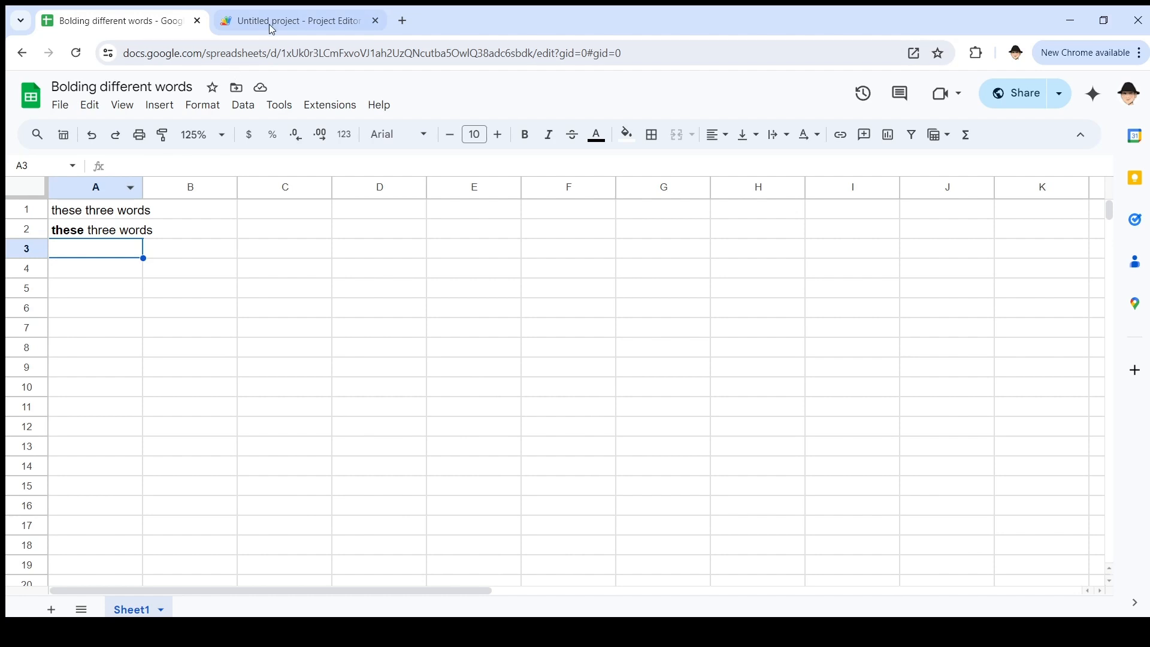
# Step: Point boldStuff at row 2 with searchVal 'words' and rerun it
pyautogui.click(297, 21)
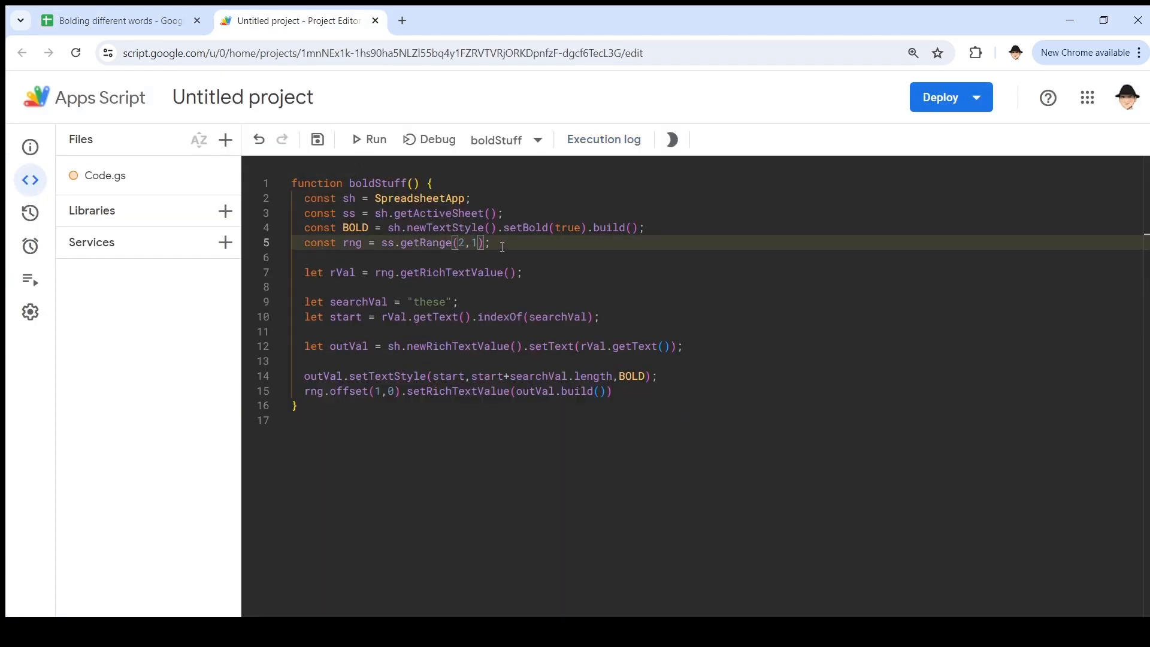
pyautogui.click(121, 20)
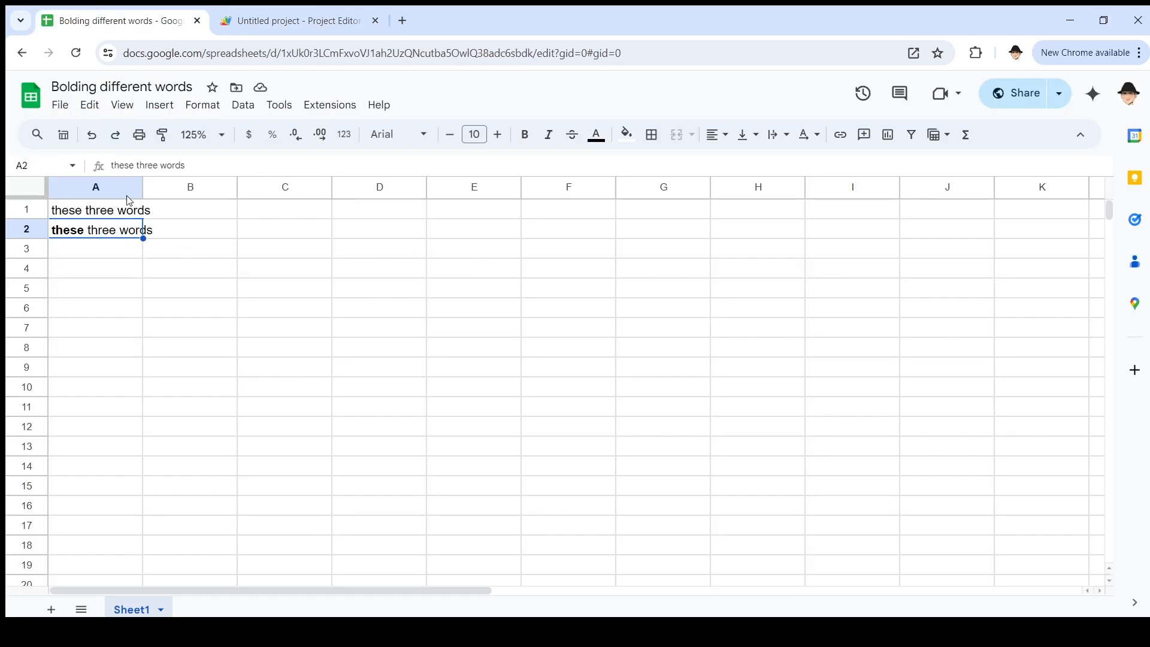
pyautogui.click(297, 20)
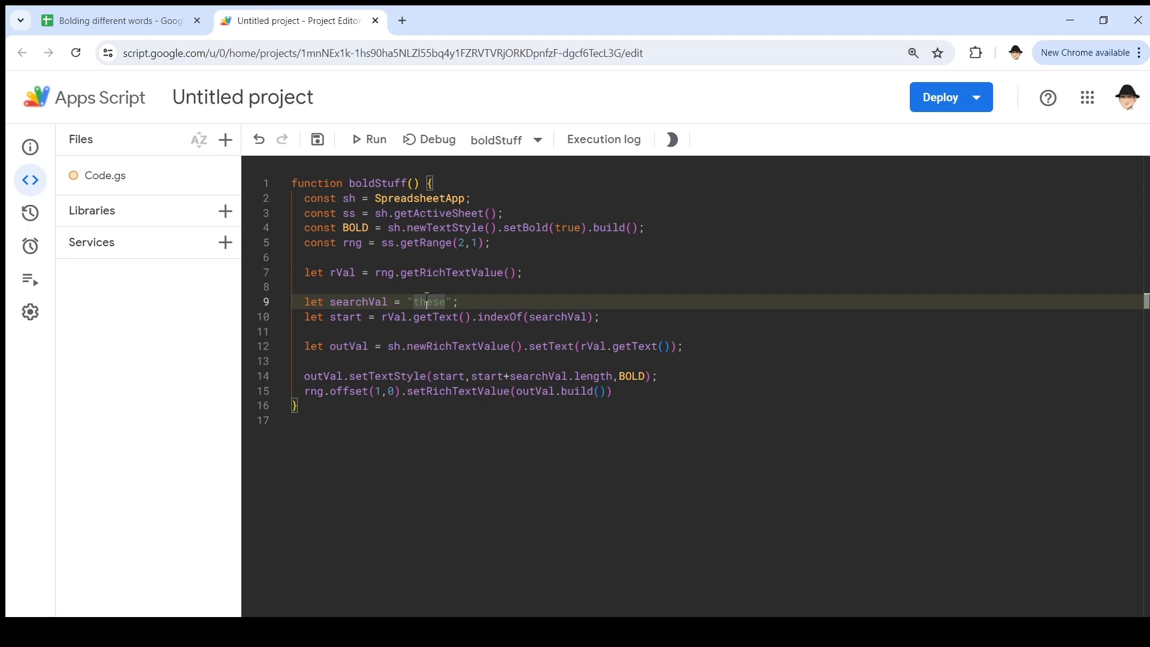
pyautogui.write('words')
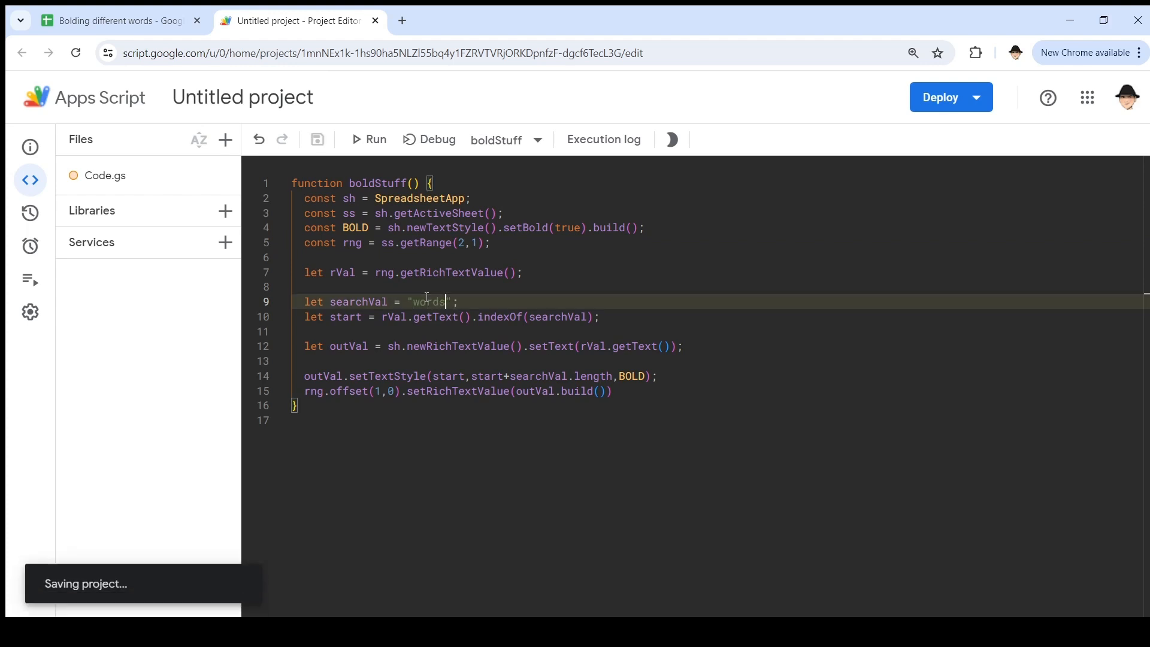
pyautogui.click(368, 139)
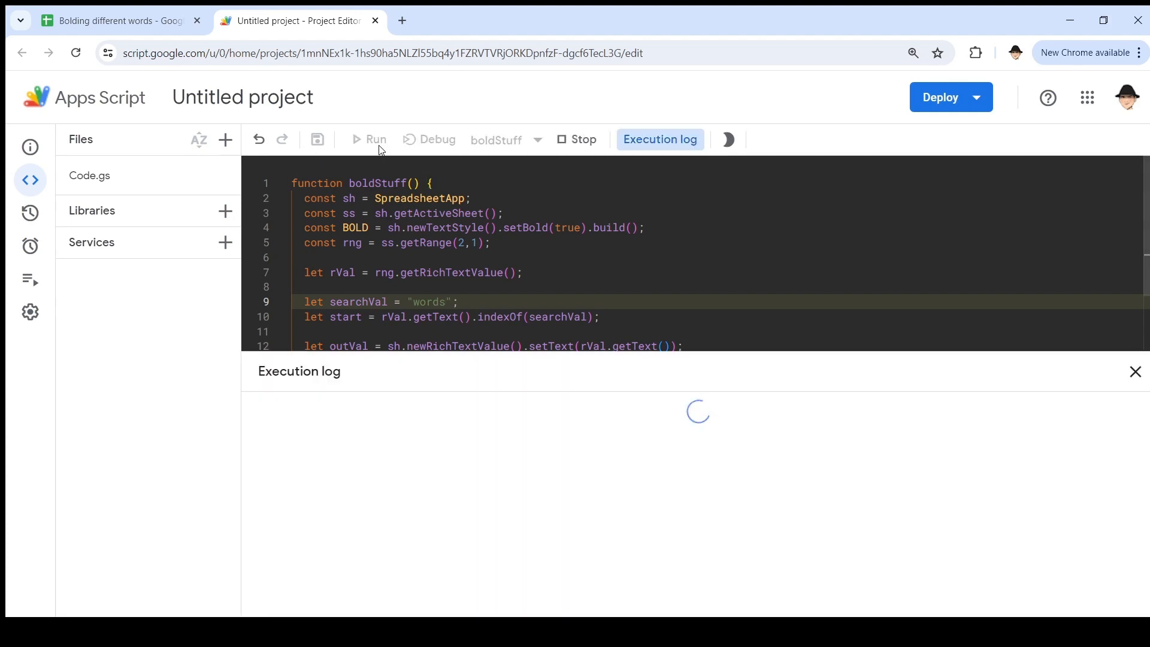
# Step: Check cell A3 in the sheet, which now shows only 'words' in bold
pyautogui.click(117, 21)
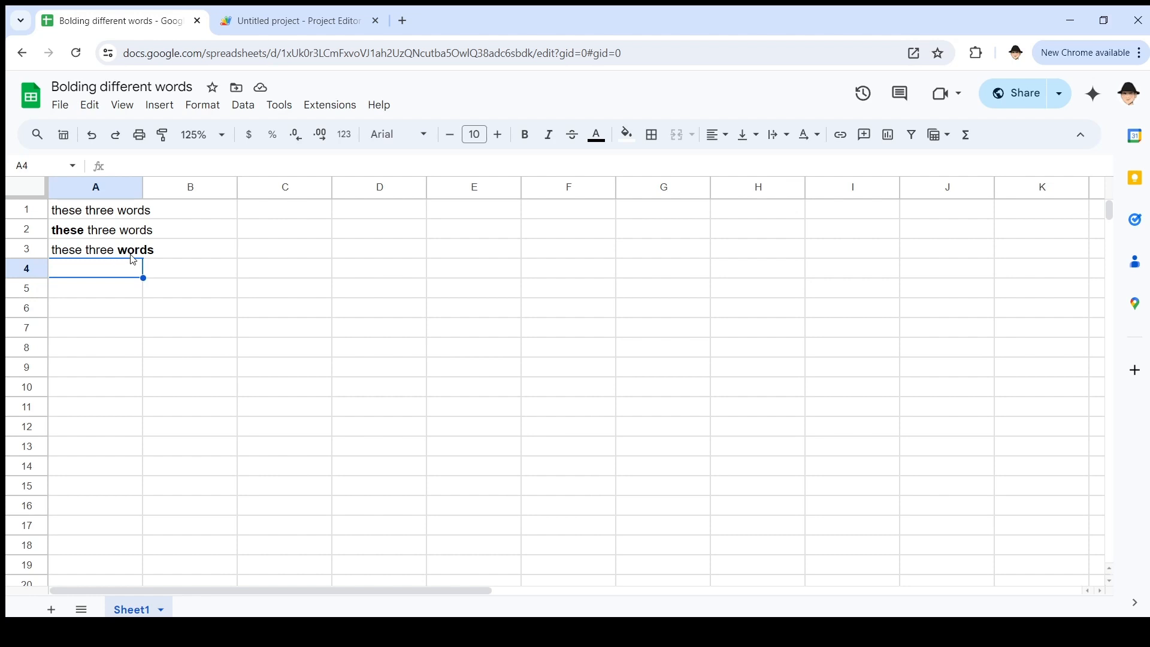
pyautogui.doubleClick(101, 249)
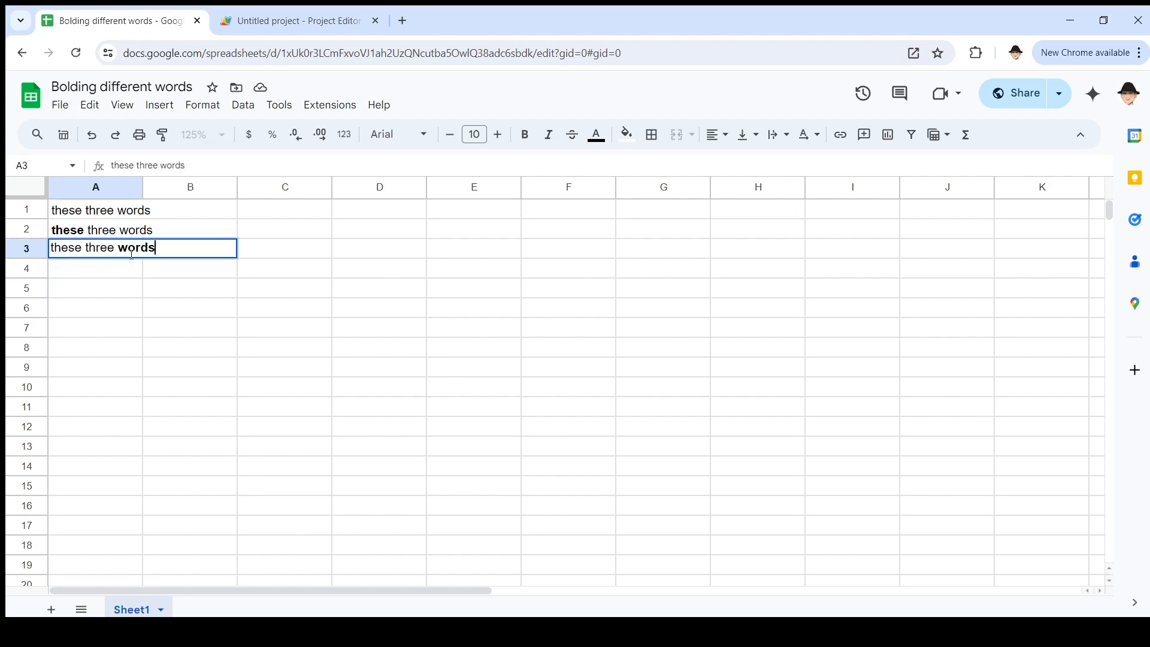
pyautogui.press('enter')
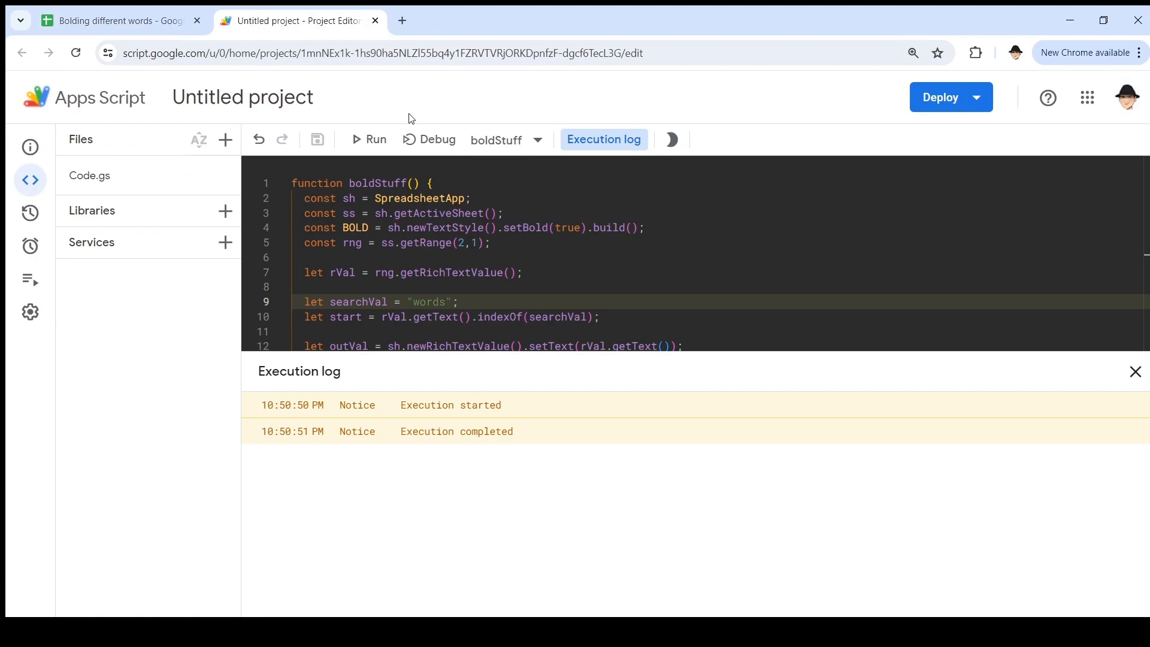
# Step: Close the execution log and review where outVal and rVal are used in boldStuff
pyautogui.click(1134, 371)
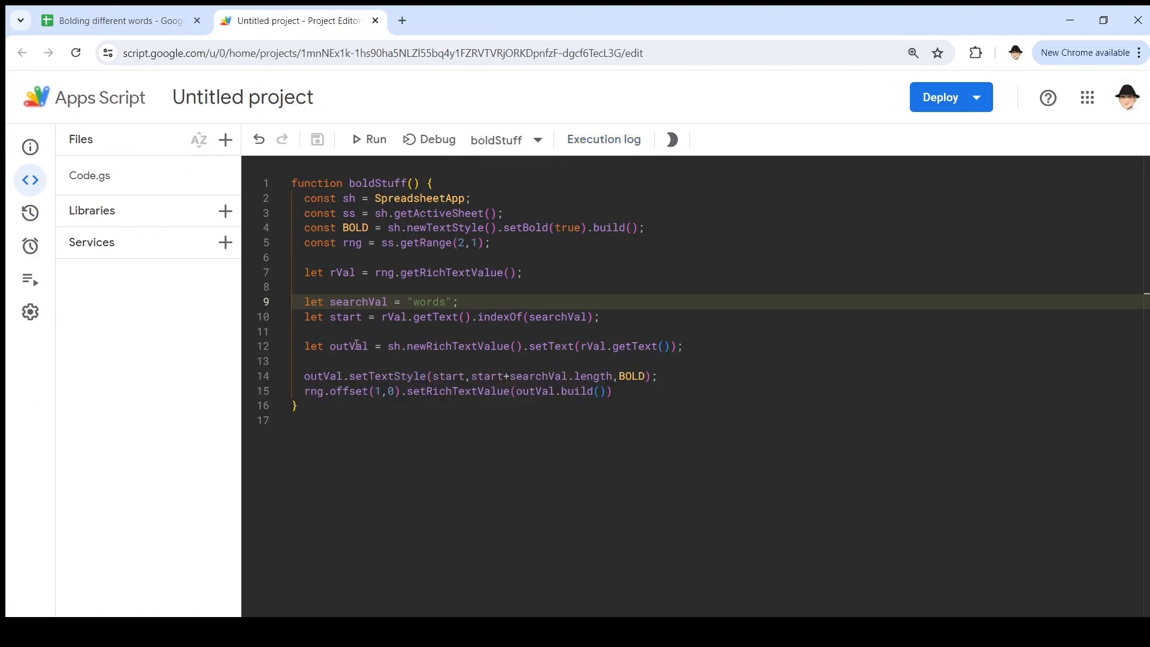
pyautogui.doubleClick(348, 346)
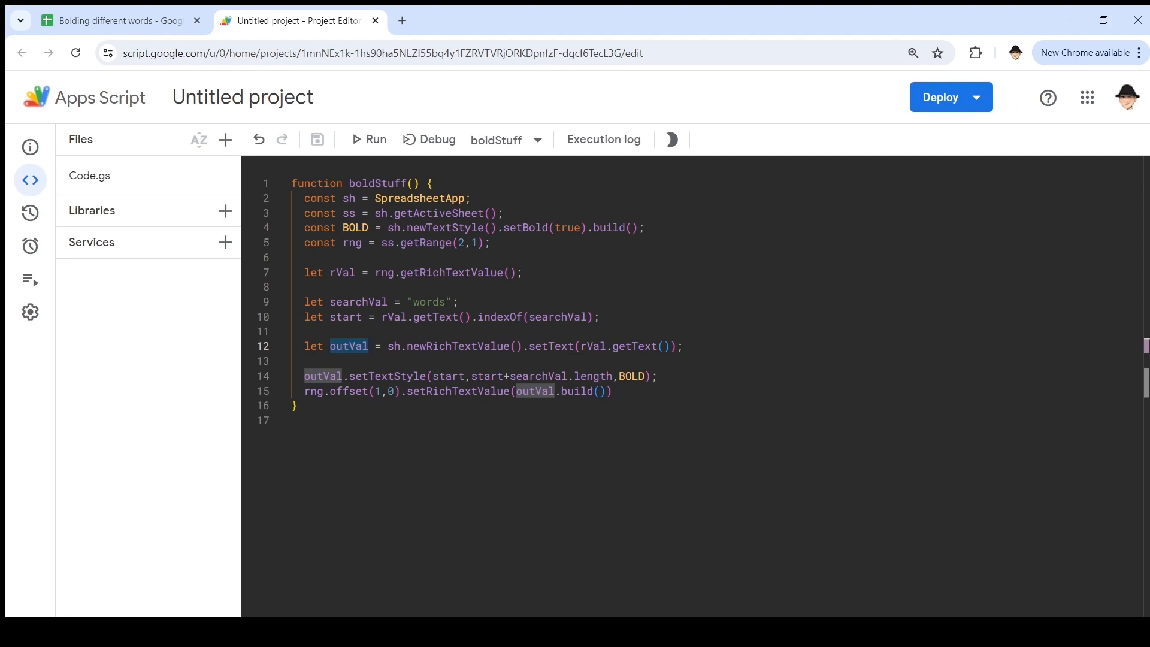
pyautogui.click(632, 376)
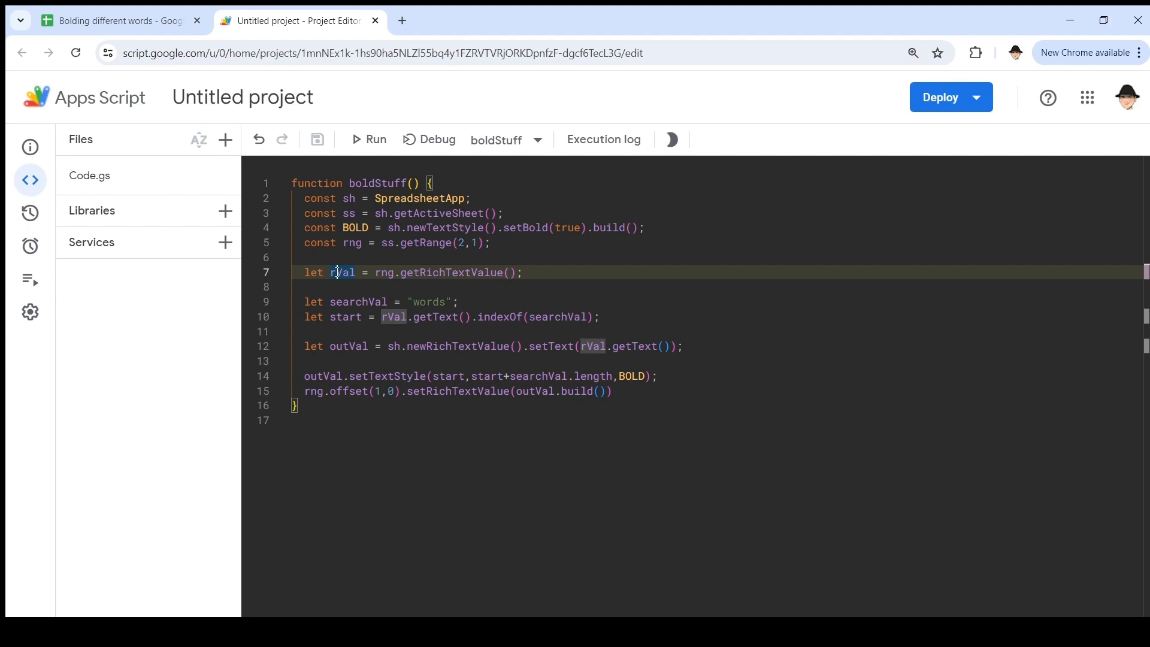
pyautogui.moveTo(345, 285)
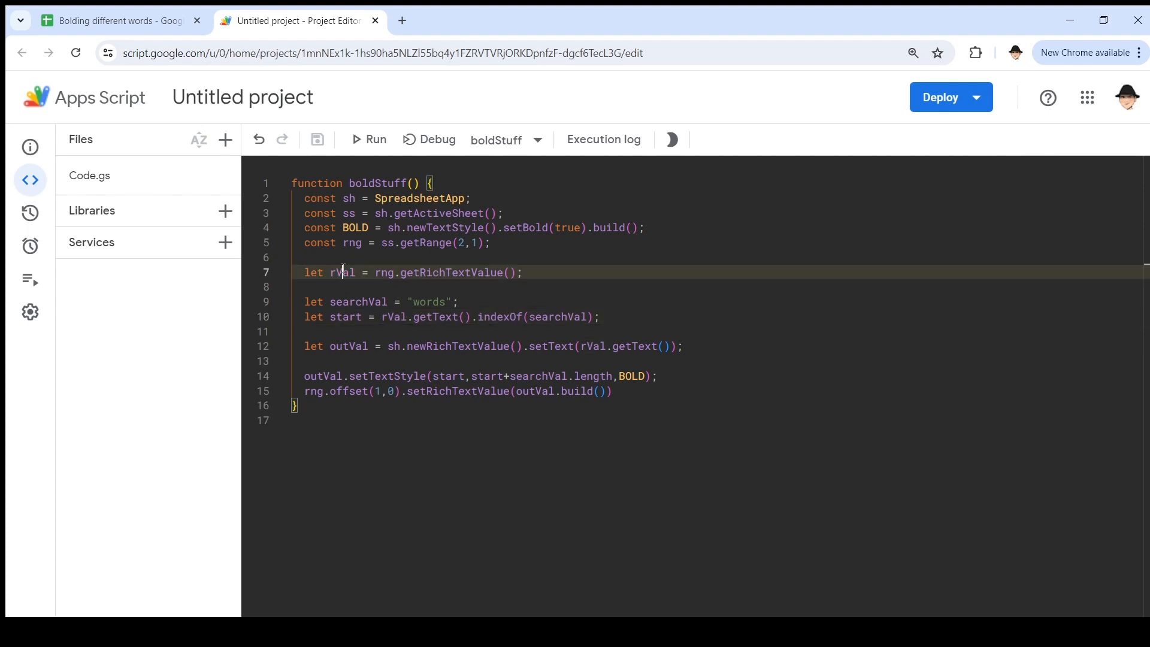
pyautogui.doubleClick(339, 272)
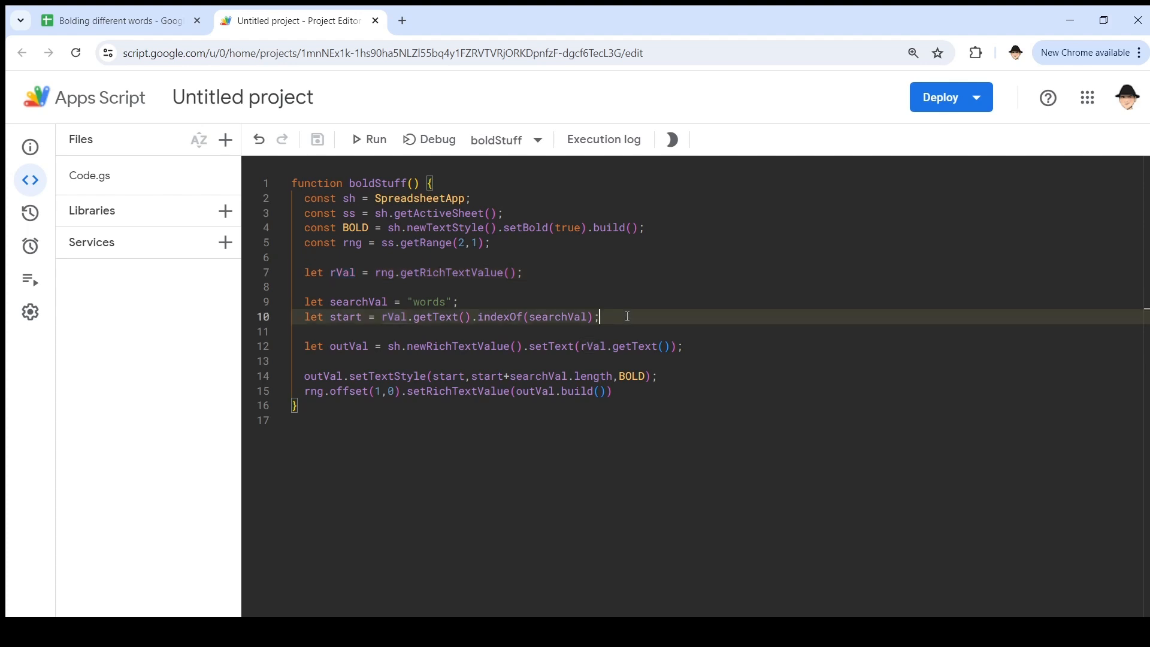
pyautogui.click(599, 346)
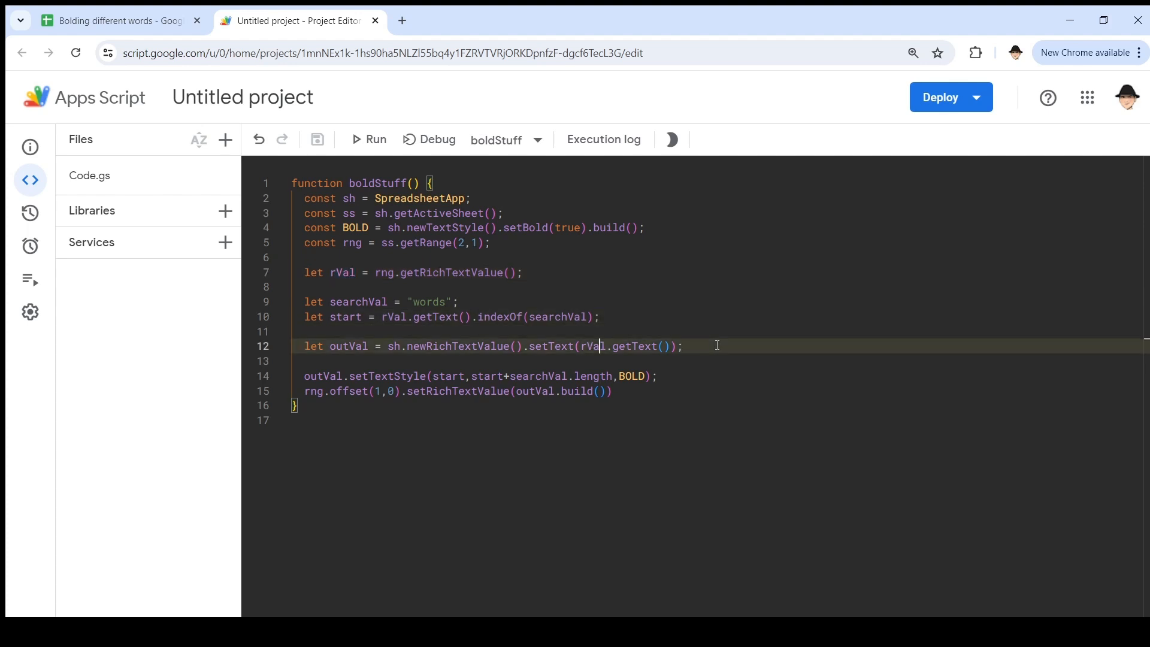
# Step: Start an outVal.setTextStyle(r...) line, then drop it and leave a blank line under rVal
pyautogui.write('out')
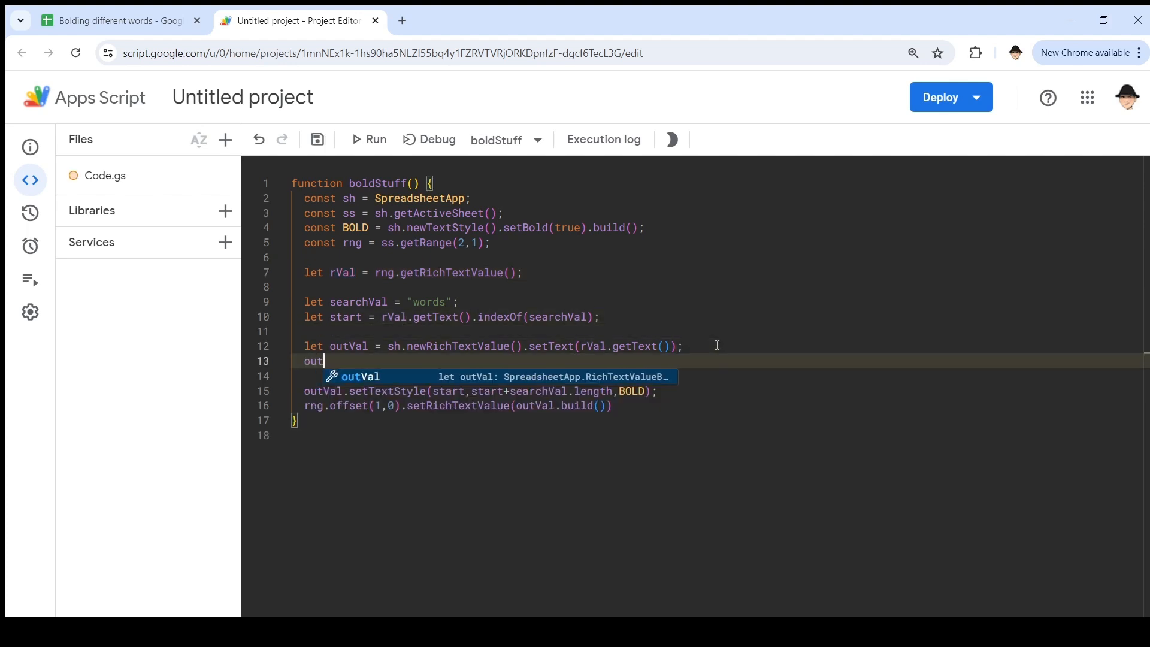
pyautogui.write('Val.')
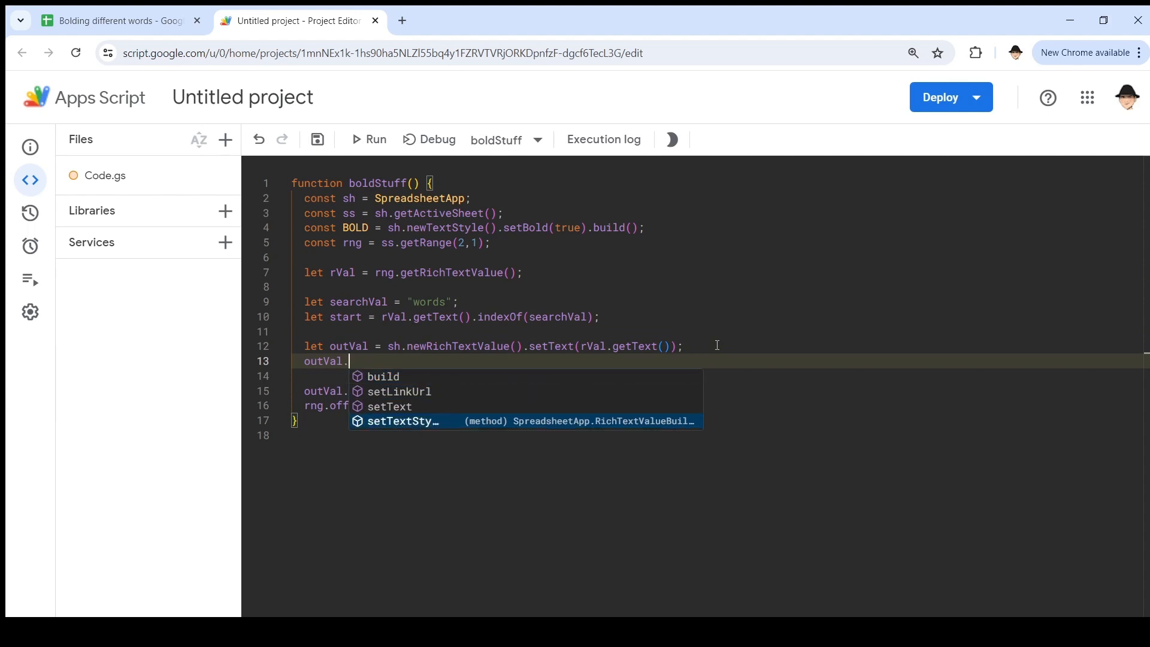
pyautogui.write('setTextStyle(rVal.getTextStyle(')
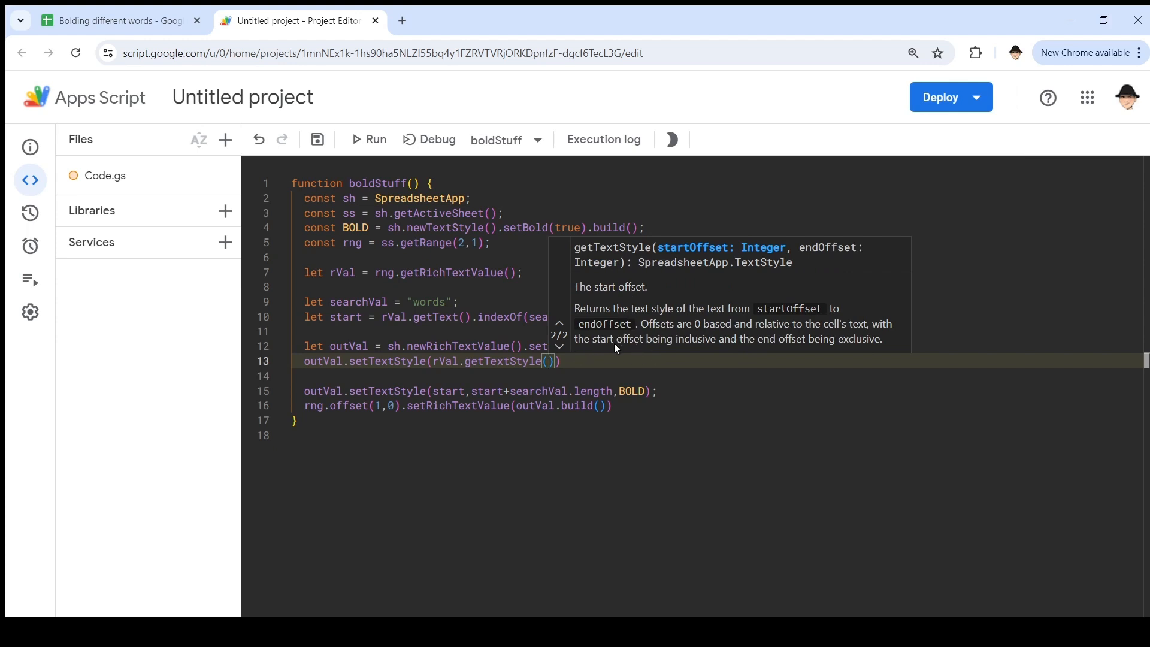
pyautogui.click(600, 360)
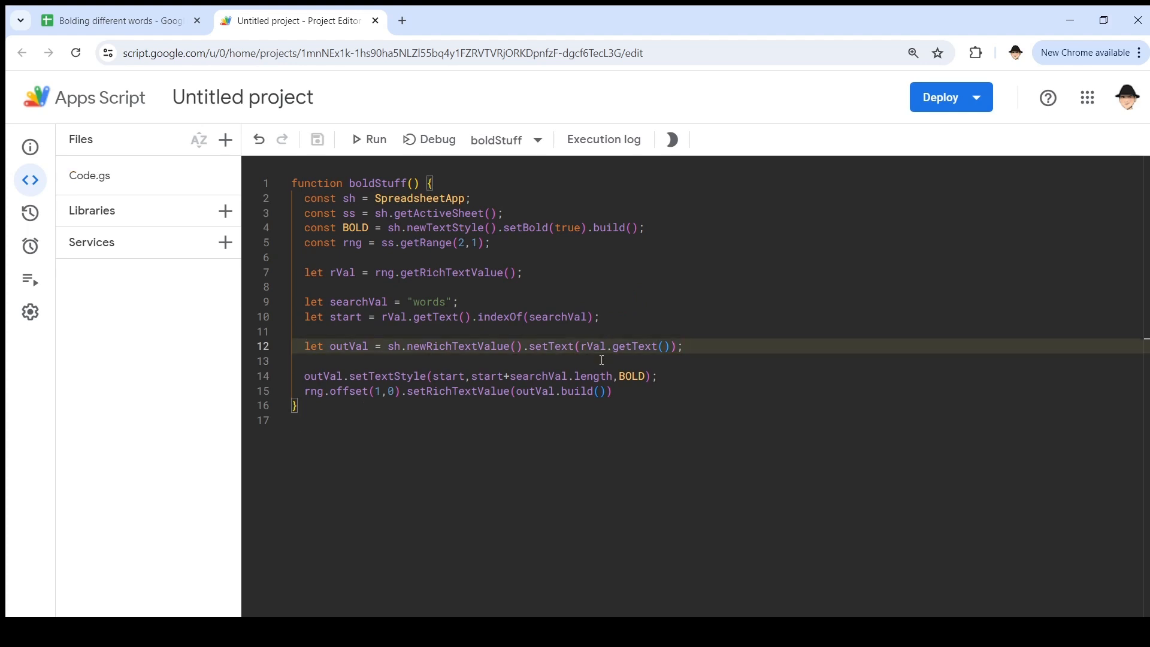
pyautogui.write('rv')
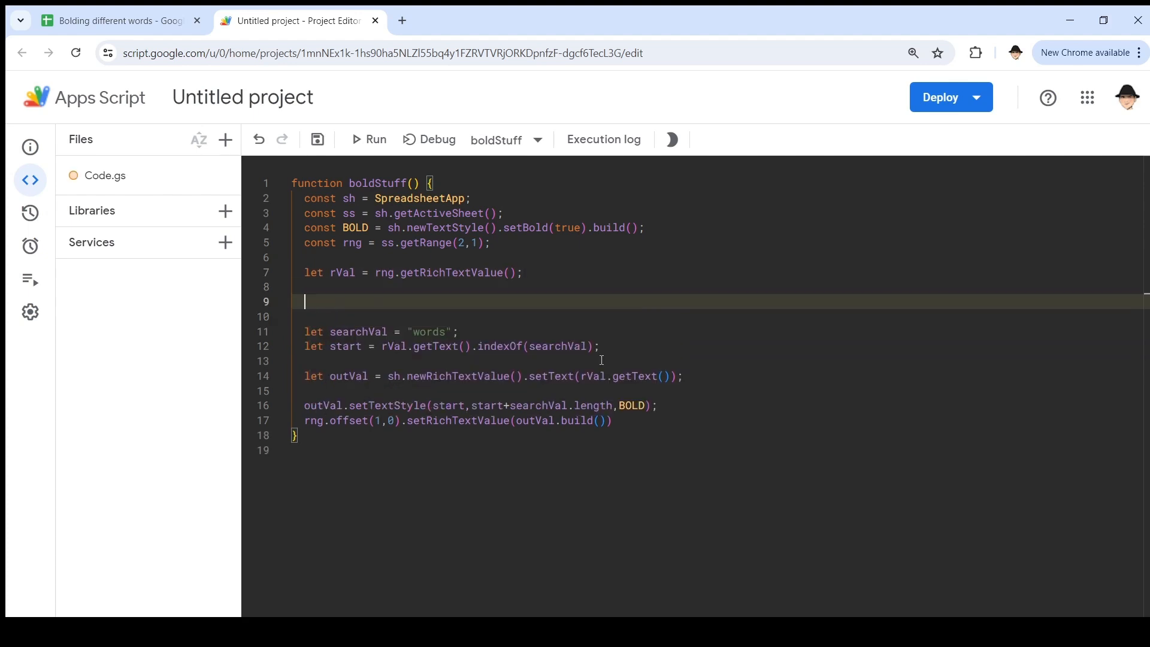
# Step: Write rVal.getRuns() on the new line below the rVal declaration
pyautogui.write('rVal')
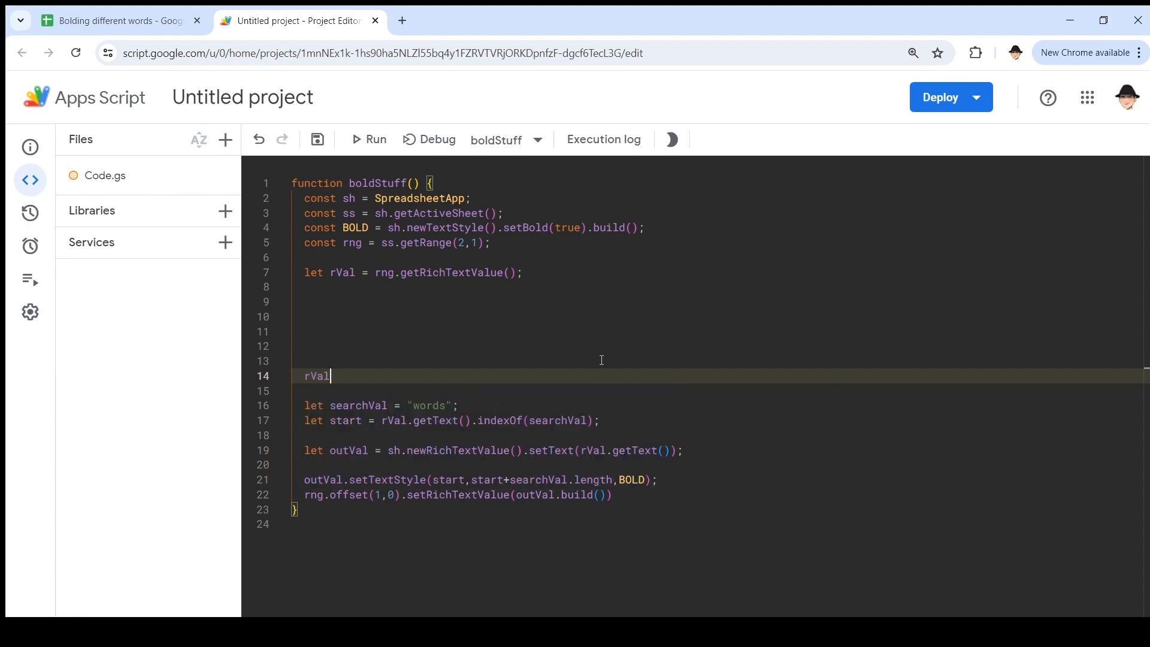
pyautogui.write('.getR')
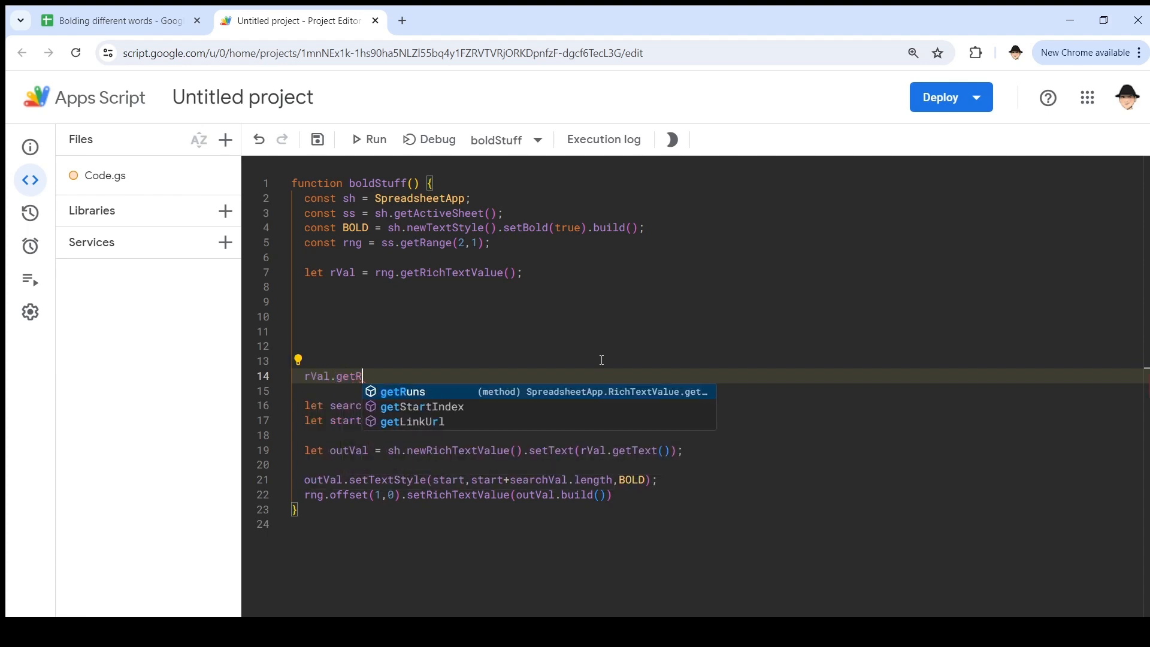
pyautogui.click(402, 390)
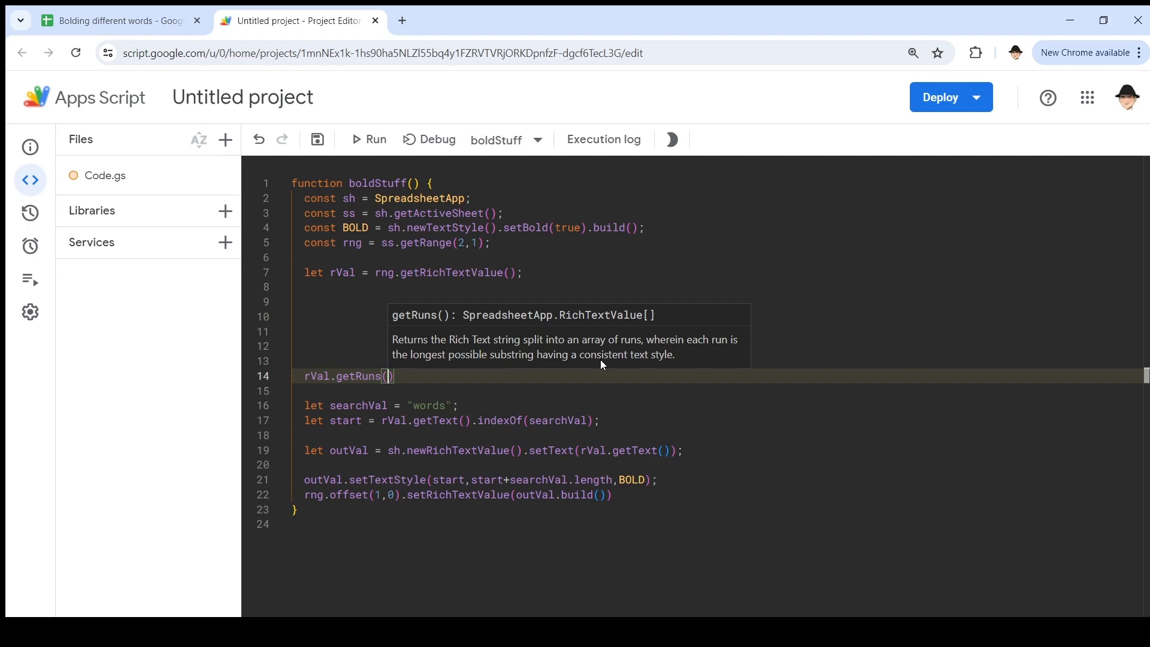
pyautogui.moveTo(416, 321)
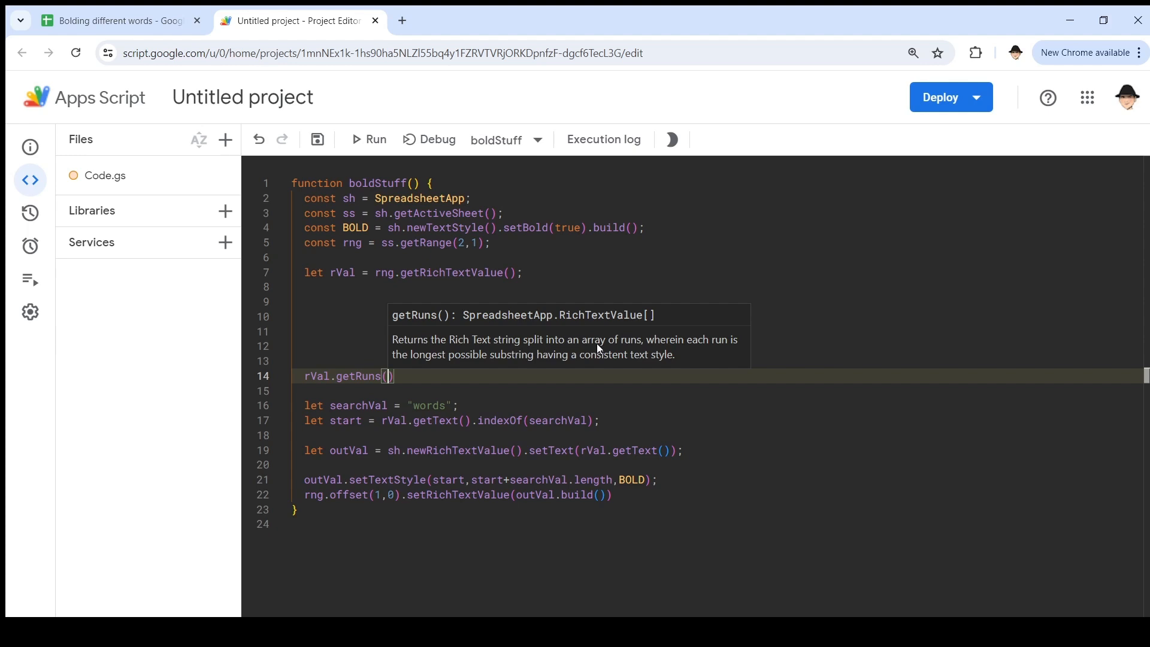
pyautogui.moveTo(693, 345)
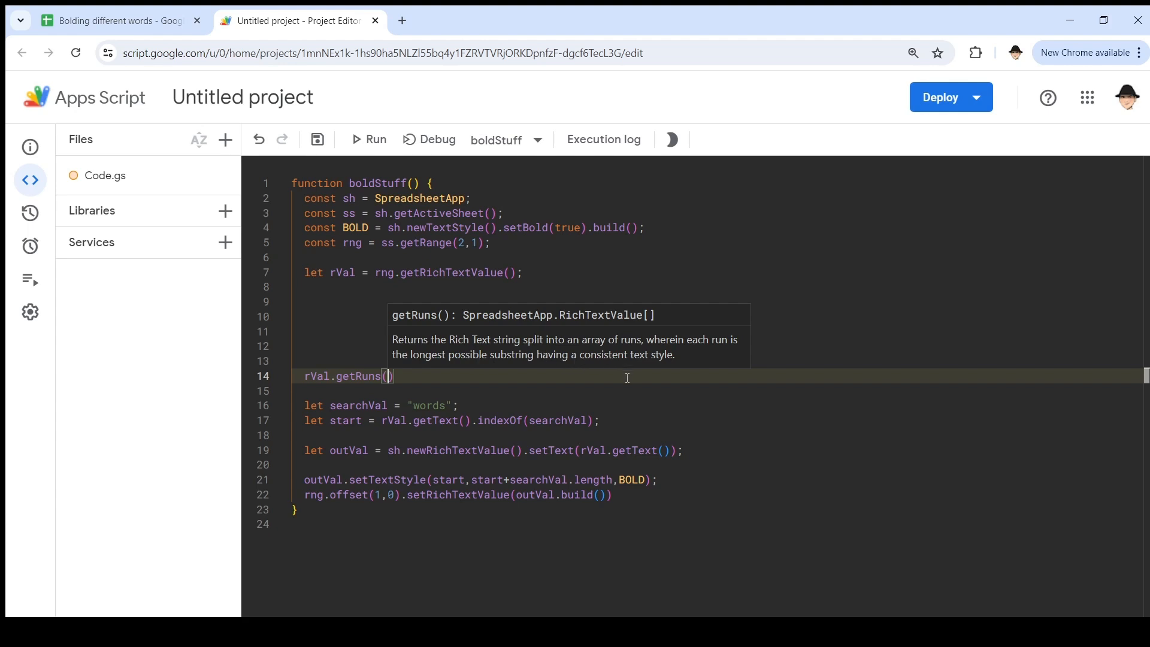
pyautogui.moveTo(316, 139)
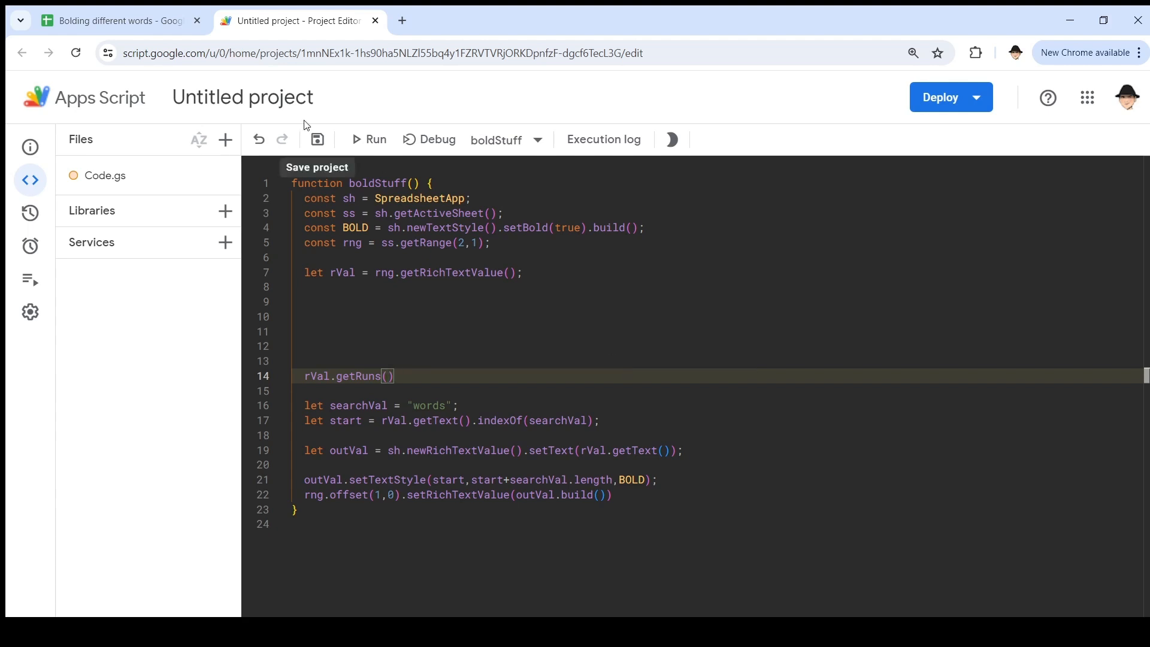
# Step: In the sheet, split rows 1–3 into B–D run by run: 'these three', 'three words', bold 'these'
pyautogui.click(118, 20)
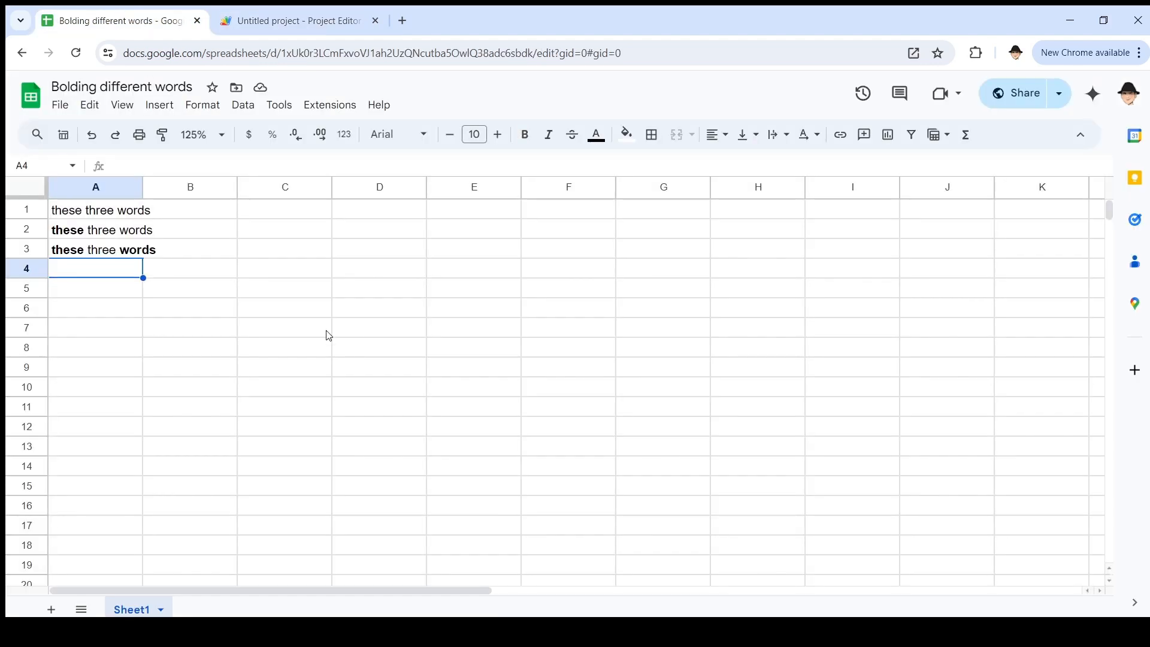
pyautogui.click(95, 210)
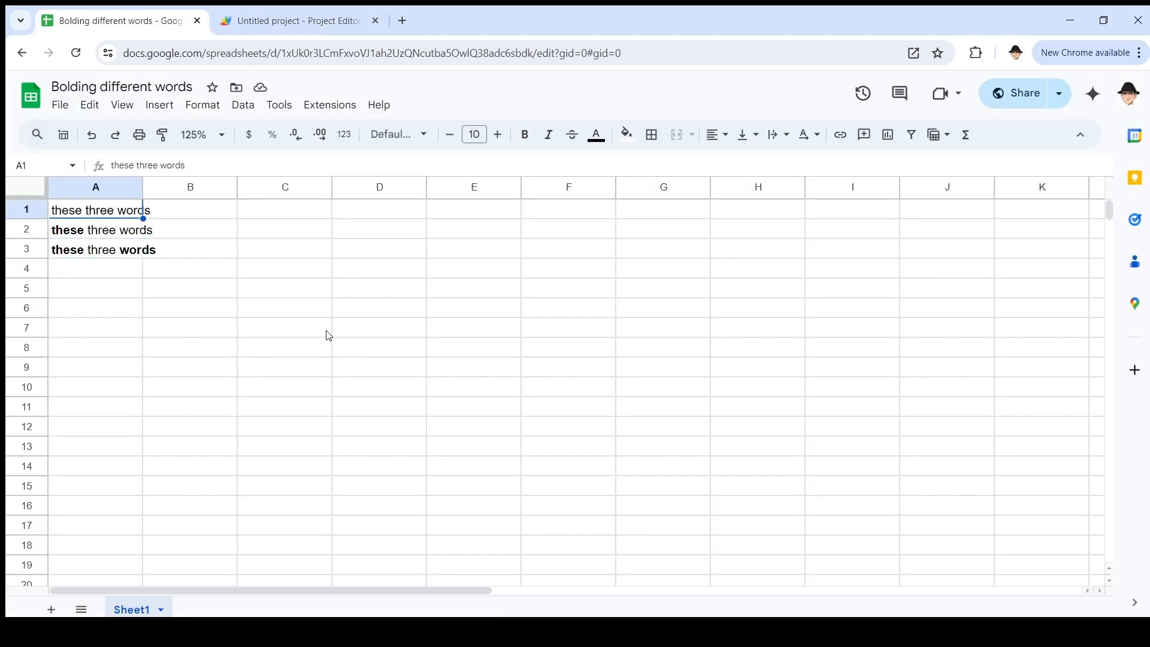
pyautogui.moveTo(96, 210); pyautogui.dragTo(96, 250)
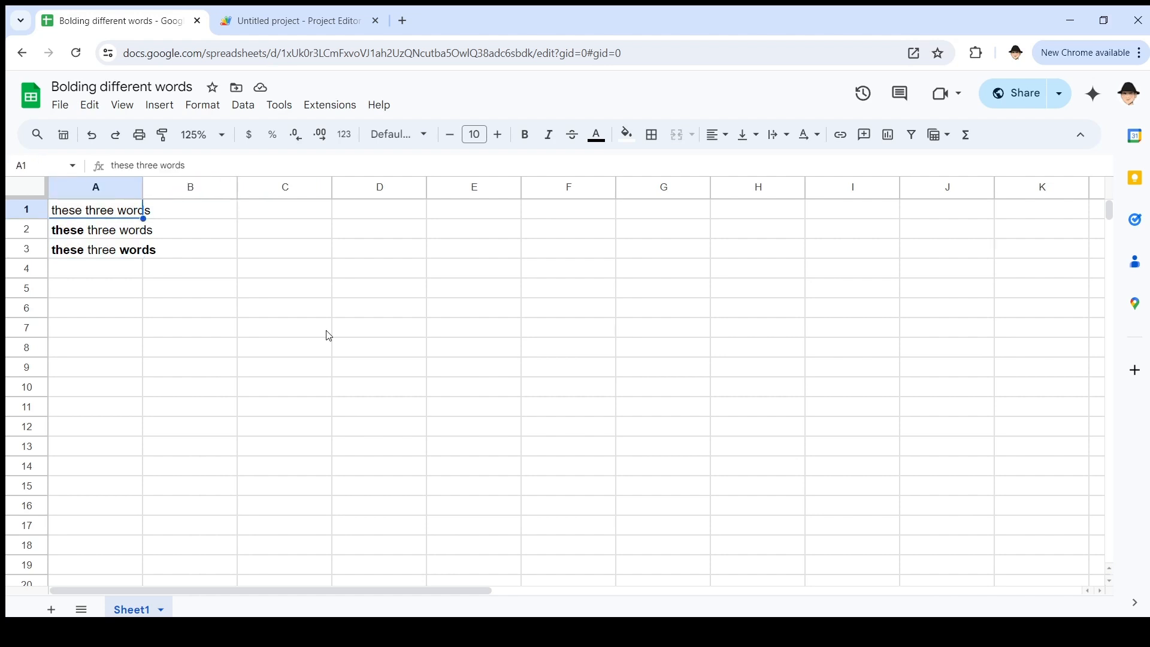
pyautogui.write('these three words')
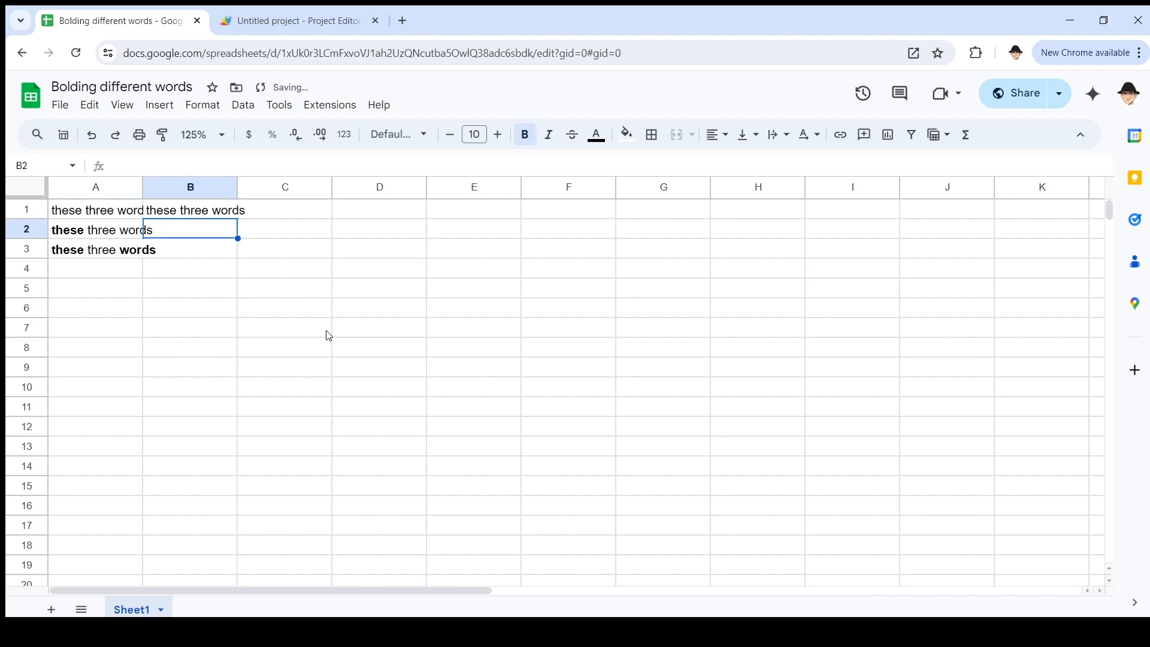
pyautogui.click(285, 230)
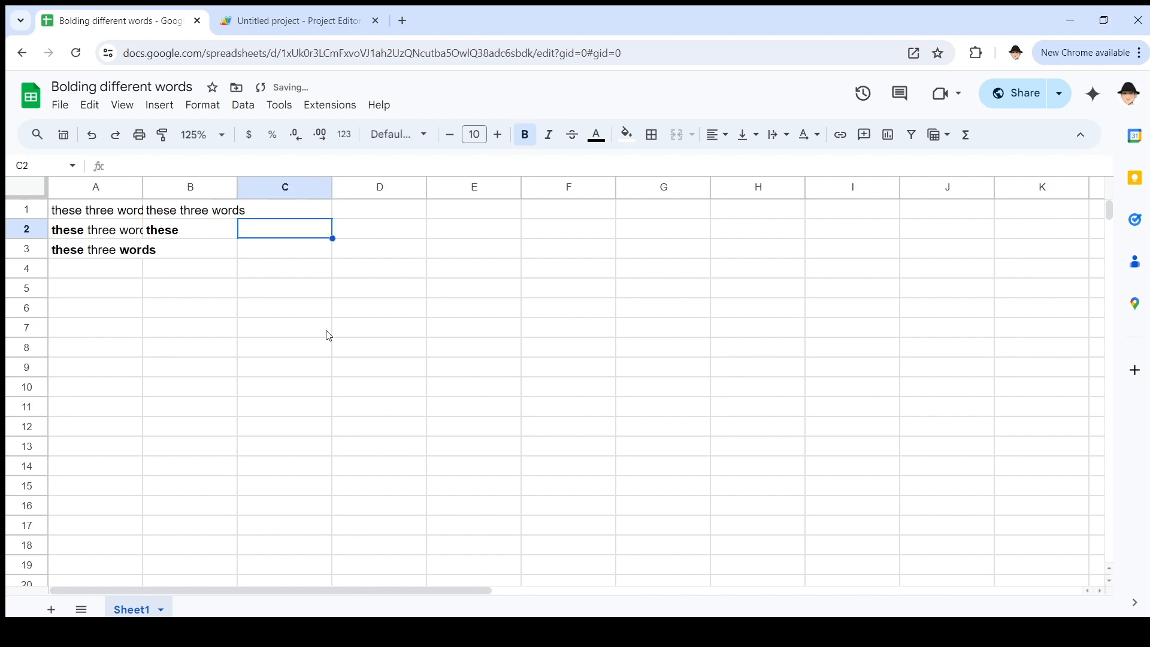
pyautogui.write('three words')
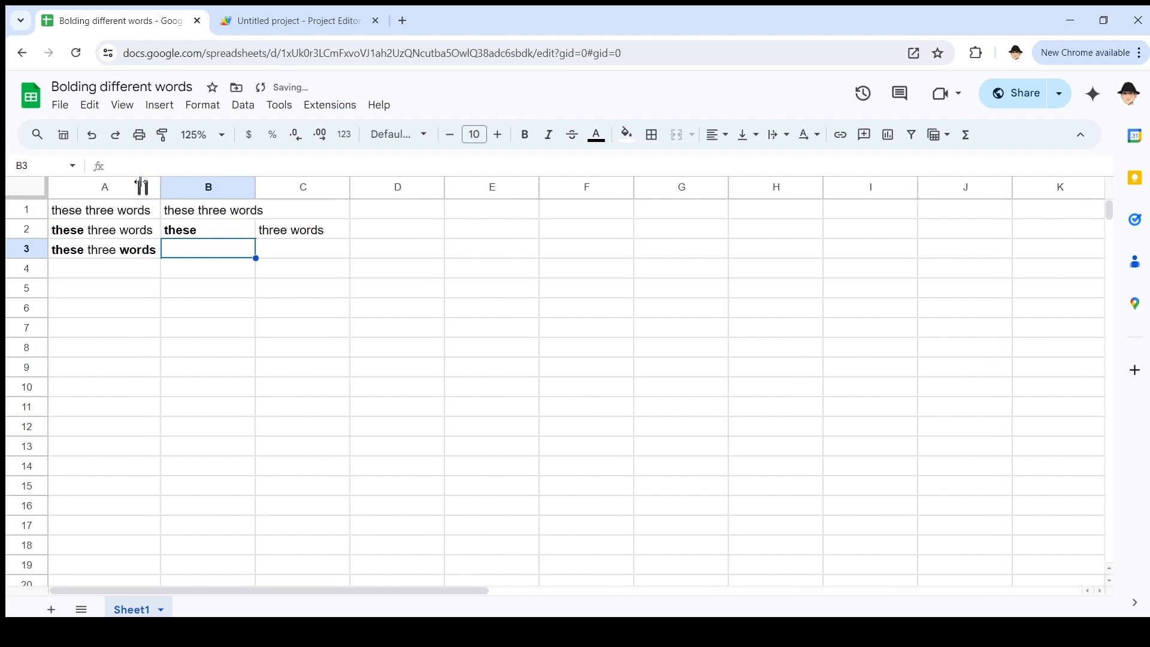
pyautogui.moveTo(218, 303)
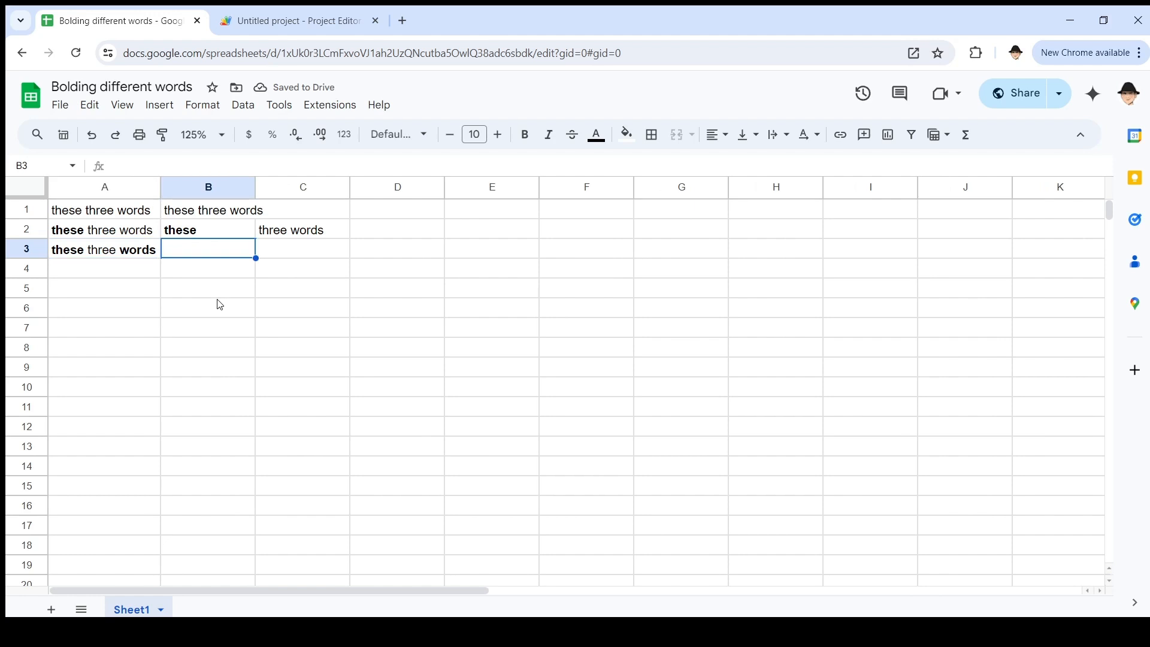
pyautogui.write('these')
pyautogui.click(303, 249)
pyautogui.write('three')
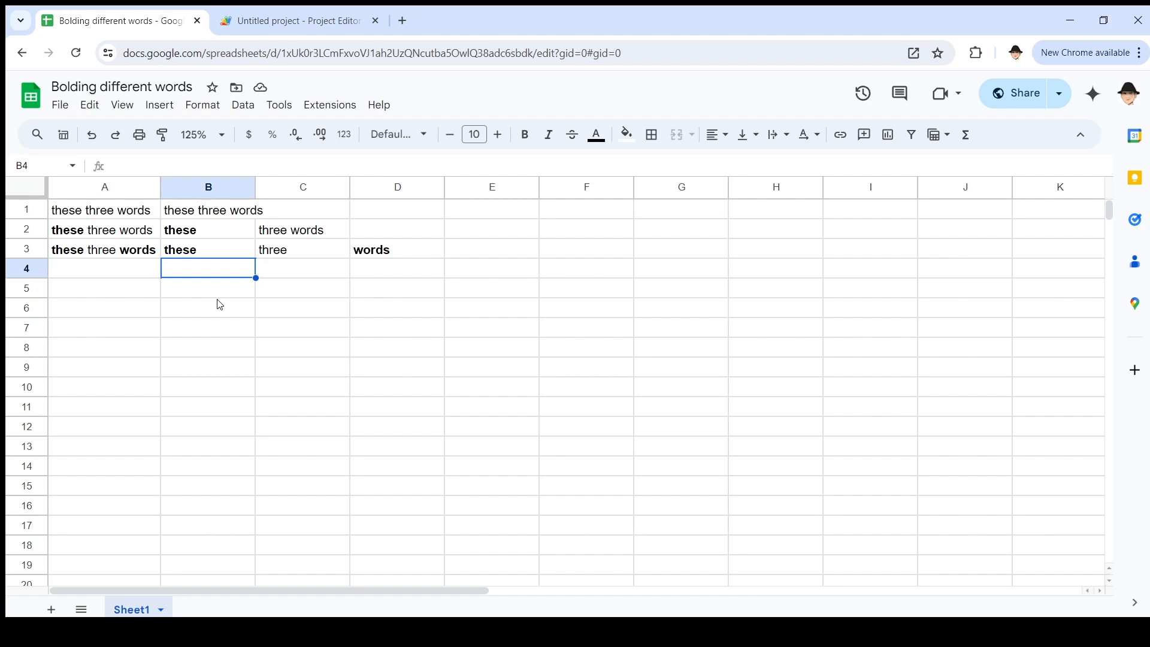
# Step: Enter a mixed bold, italic and underlined 'these three words' phrase in A5
pyautogui.click(104, 287)
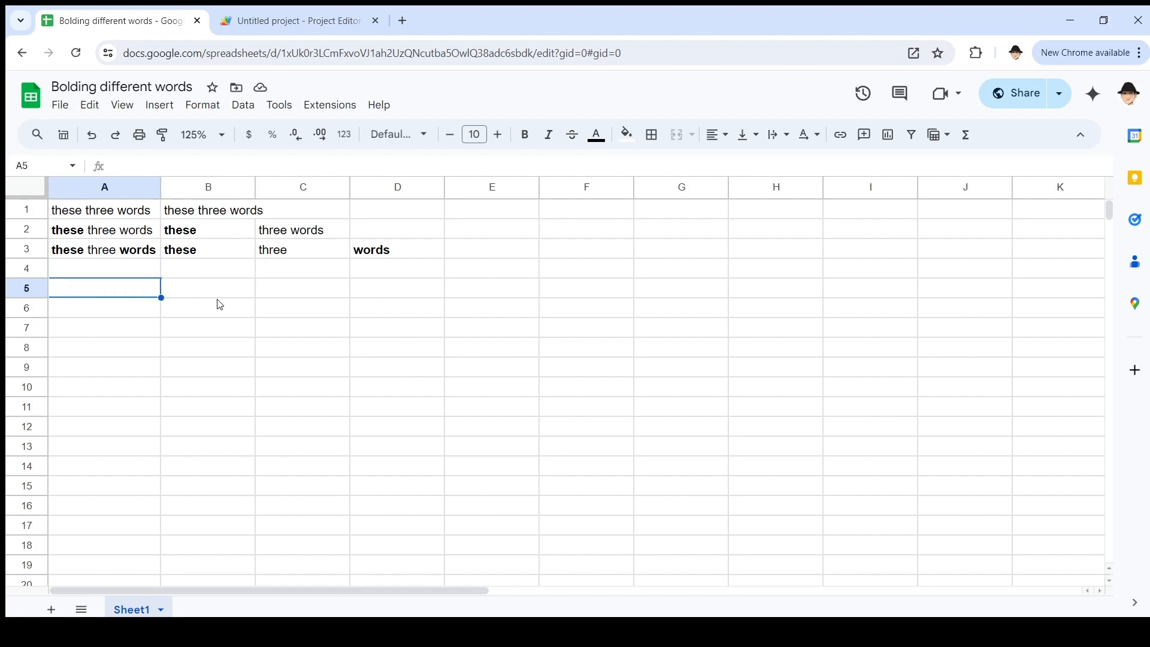
pyautogui.write('th')
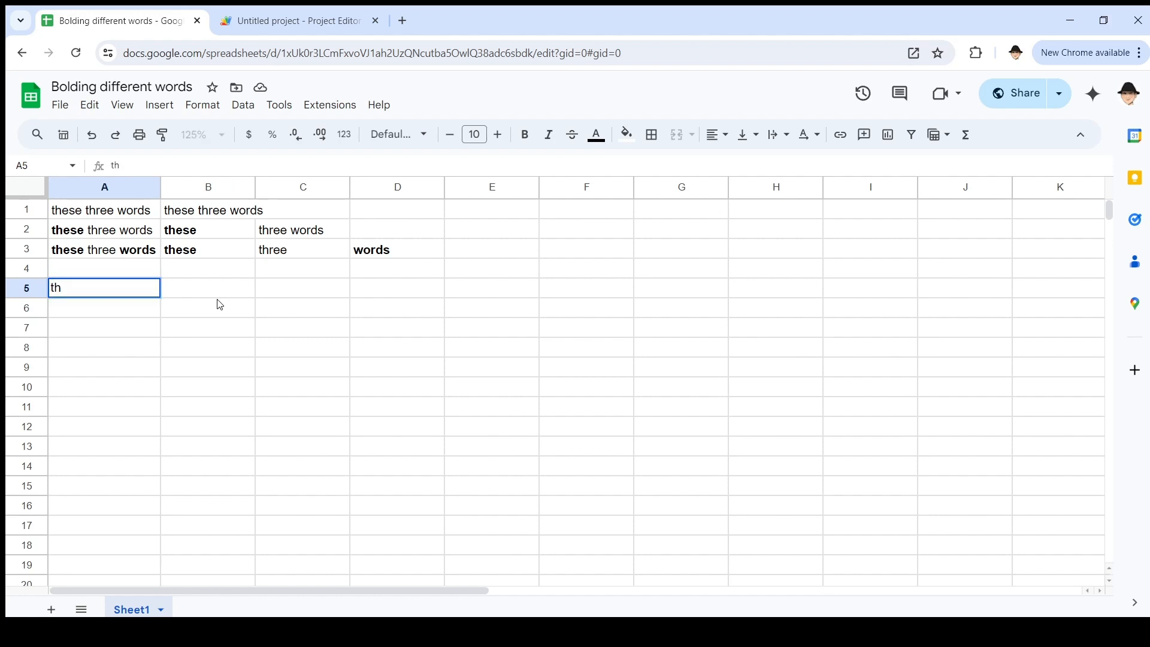
pyautogui.write('es')
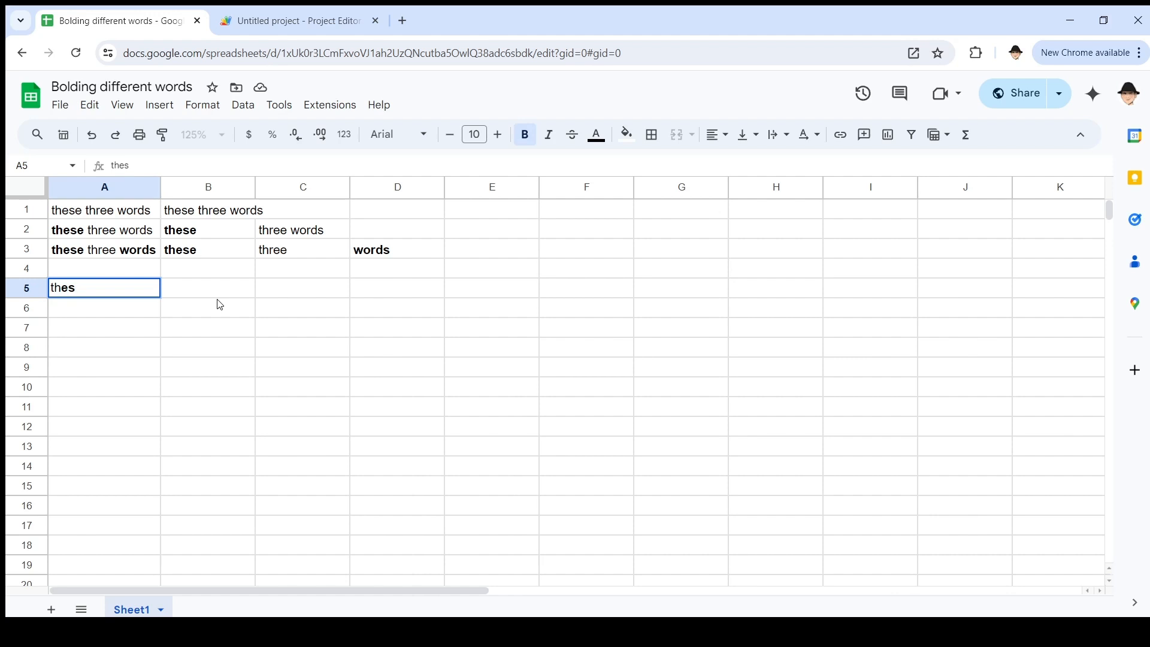
pyautogui.write('e three')
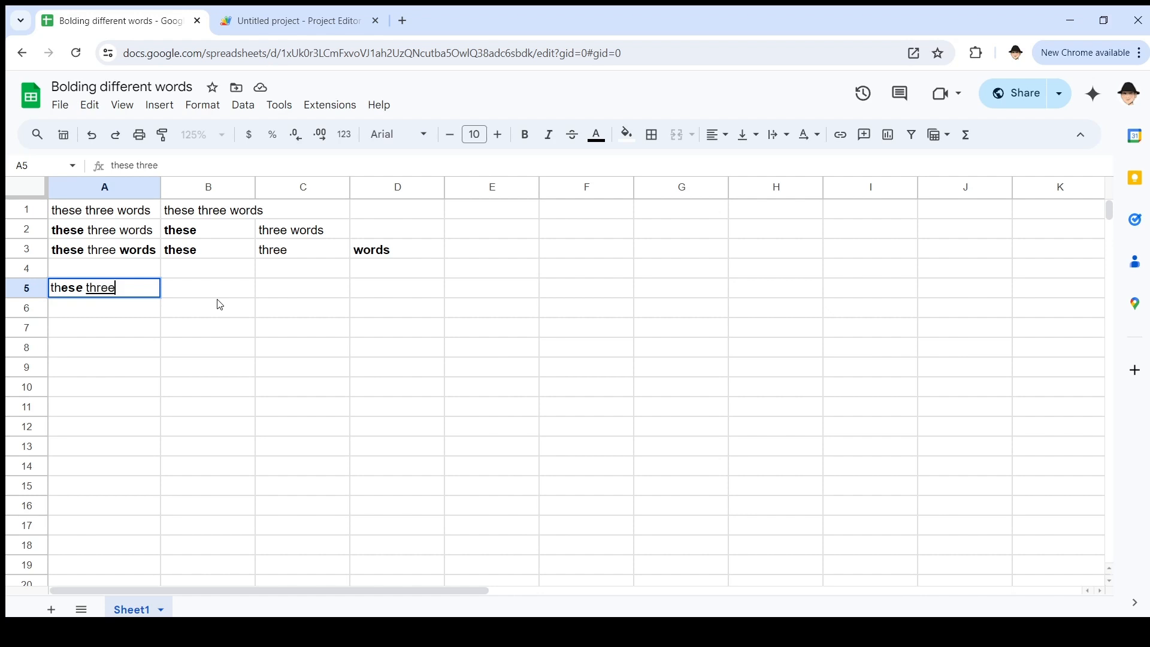
pyautogui.write('wor')
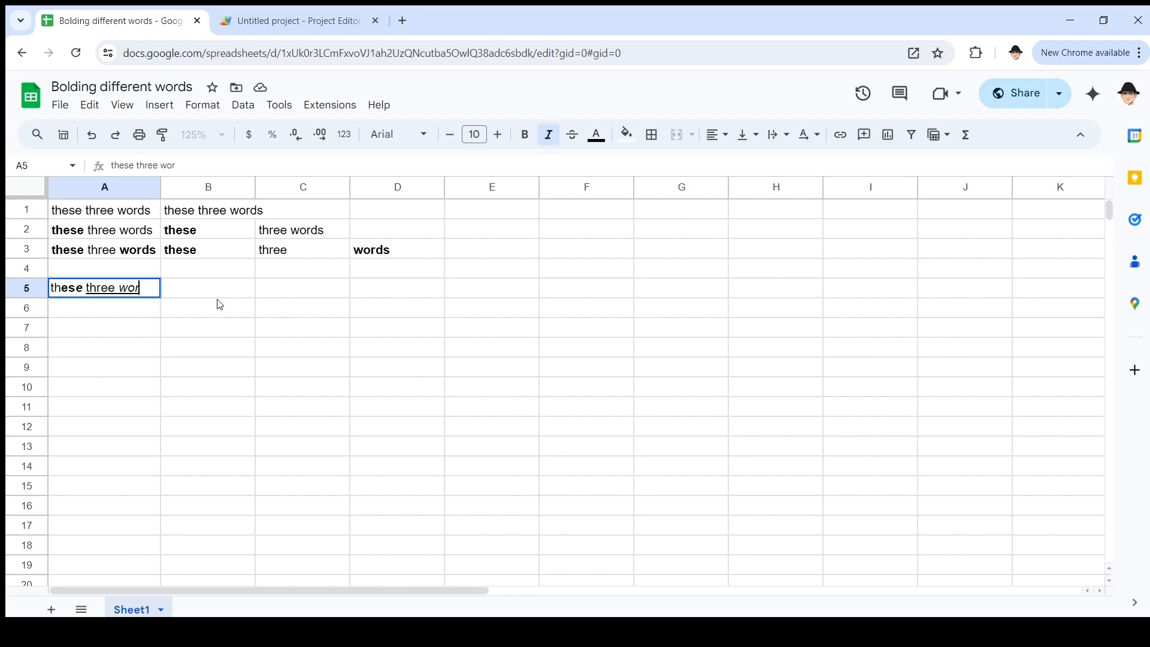
pyautogui.write('ds')
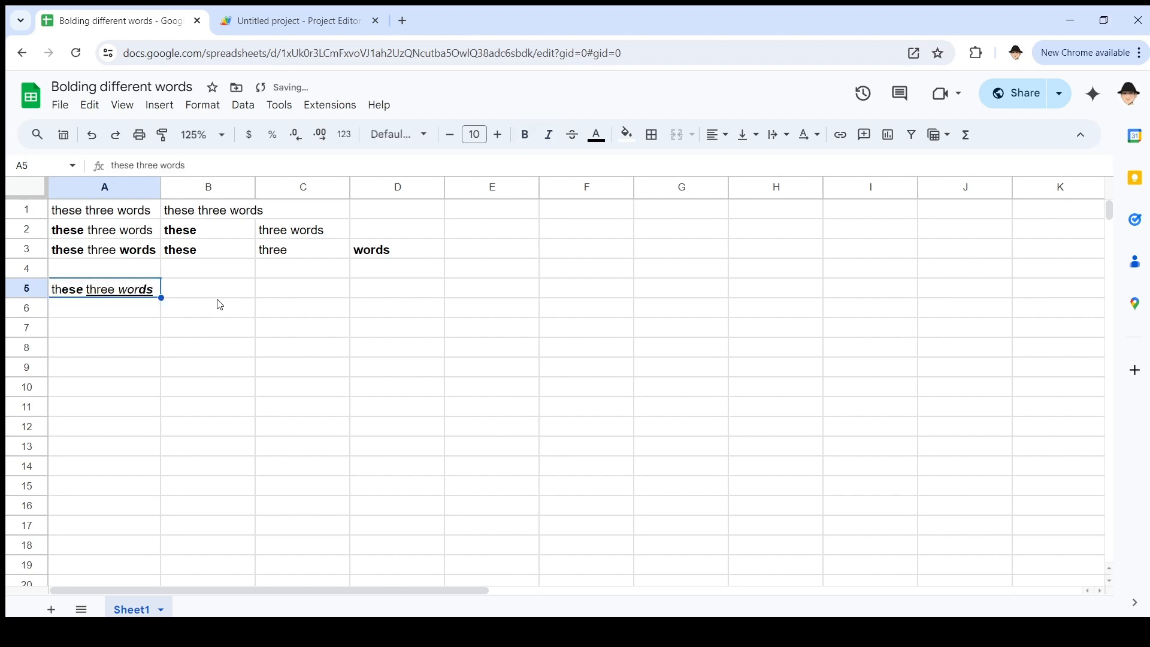
# Step: Fill B5–D5 with the first runs: 'th', 'es', and underlined 'three '
pyautogui.click(208, 289)
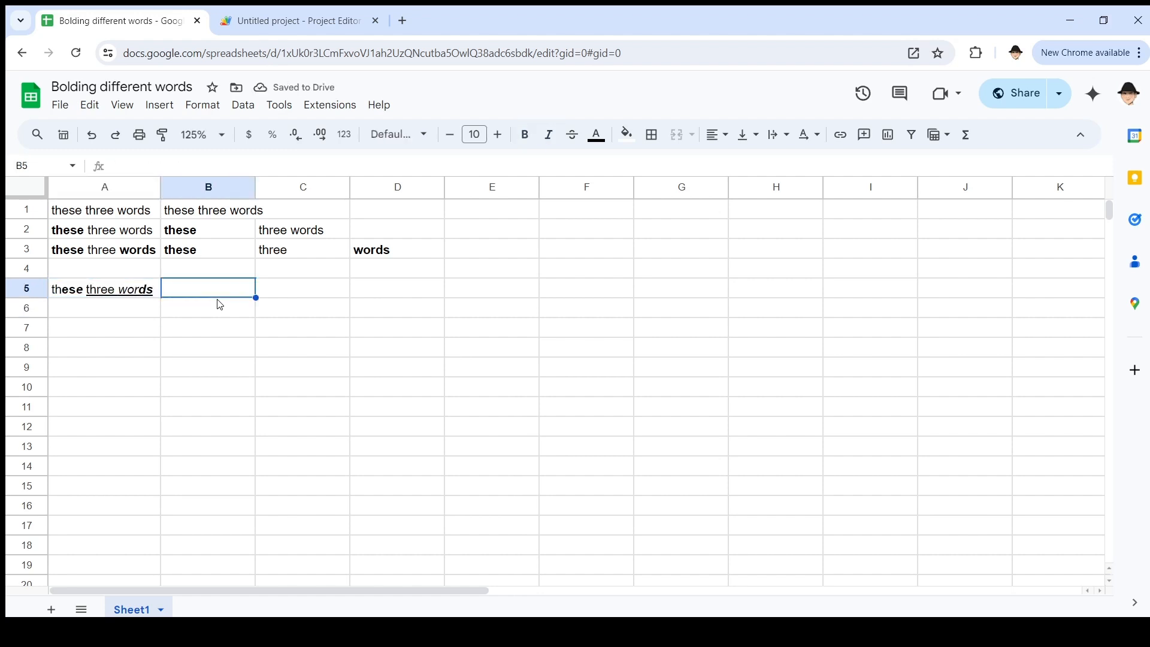
pyautogui.write('th')
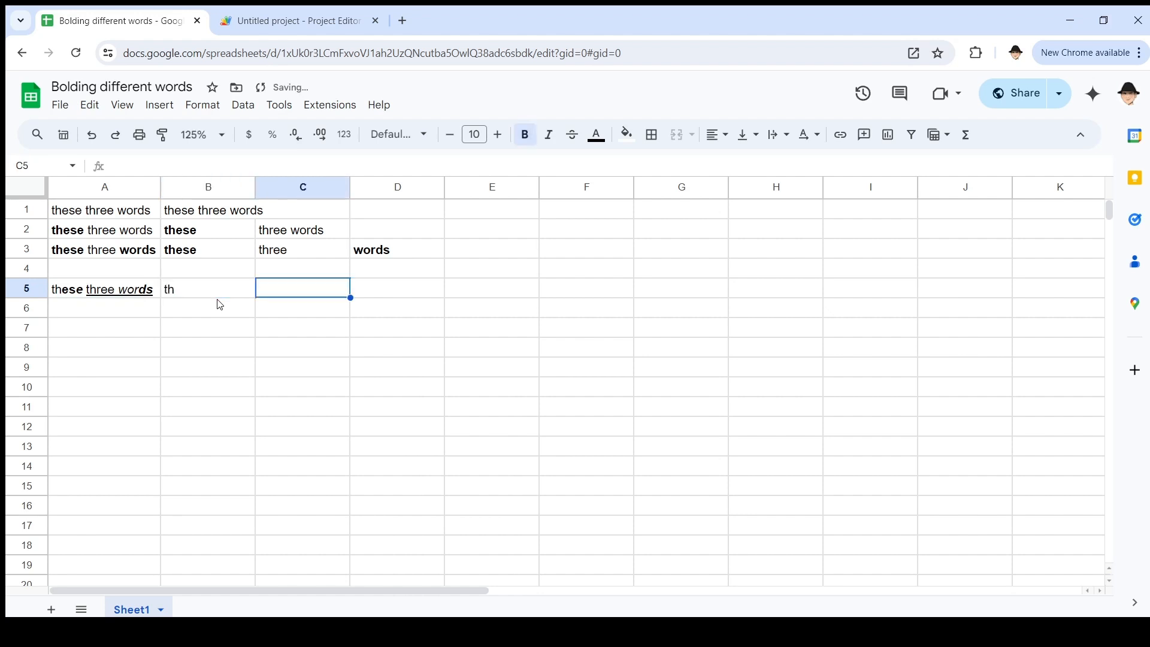
pyautogui.write('es')
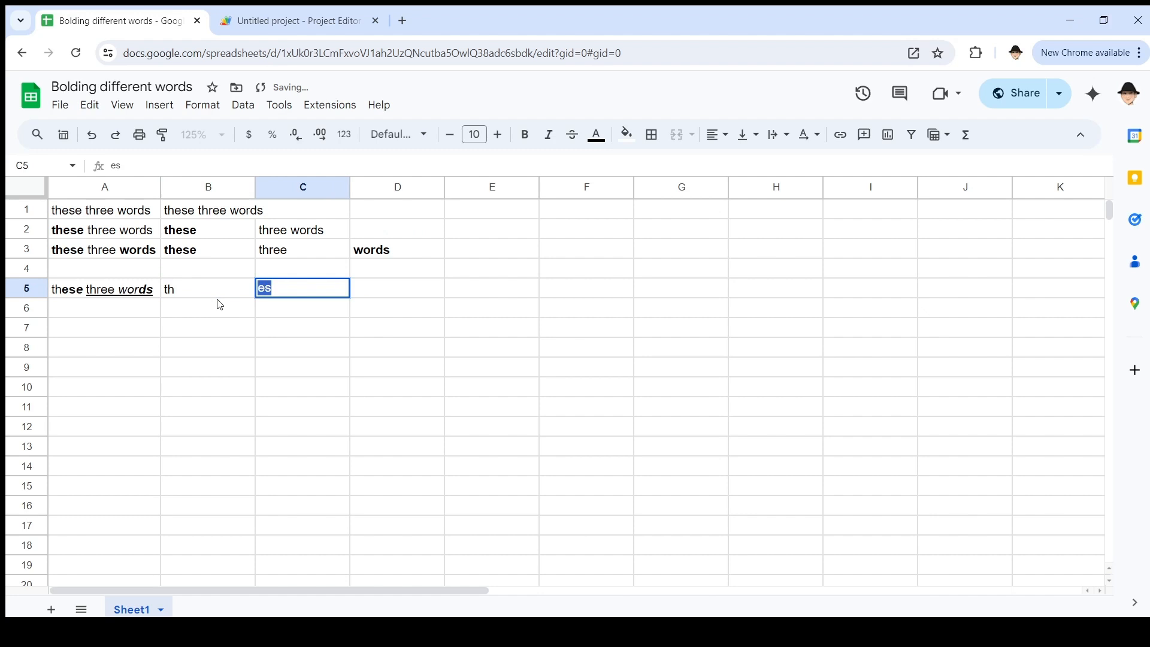
pyautogui.press('tab')
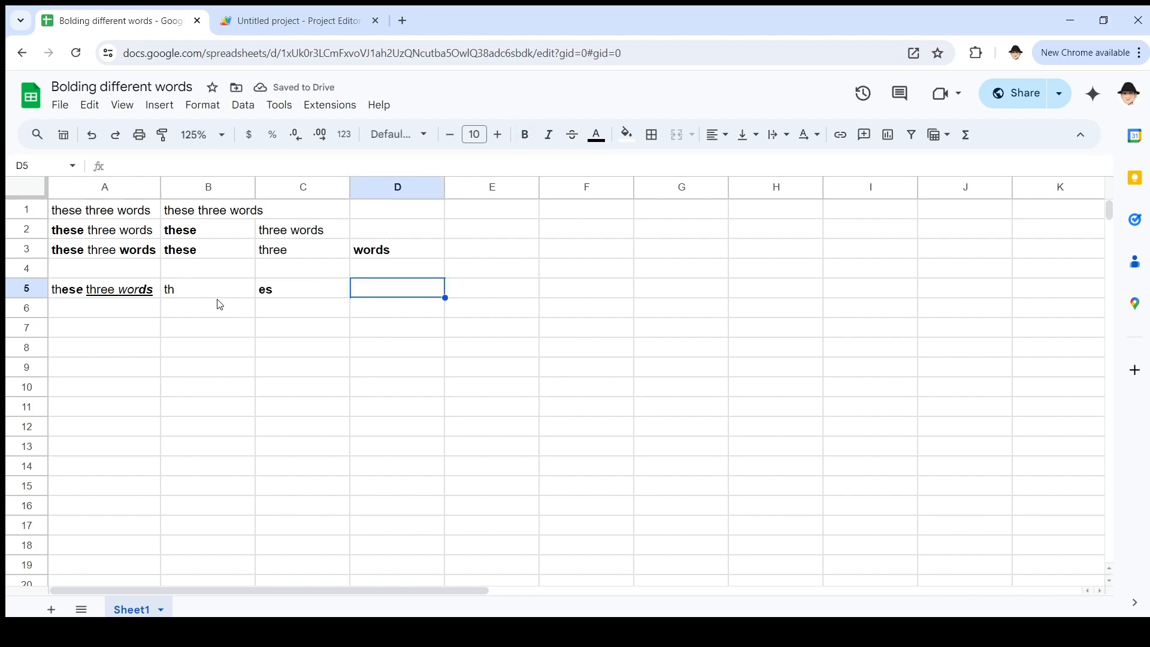
pyautogui.write('th')
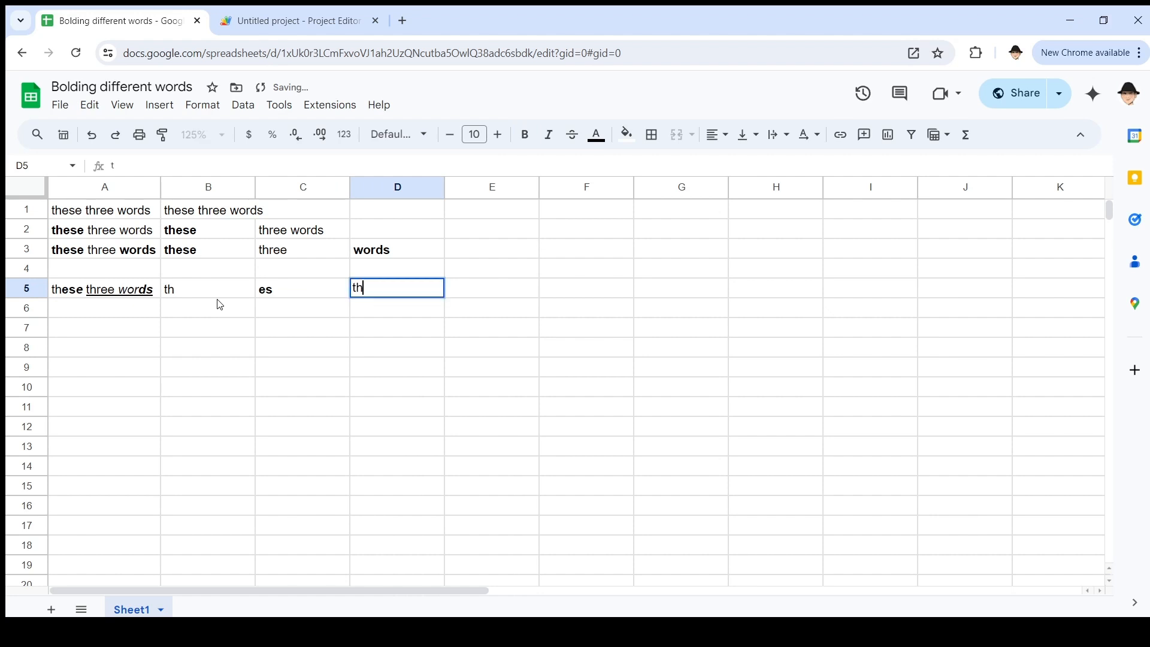
pyautogui.write('hree w')
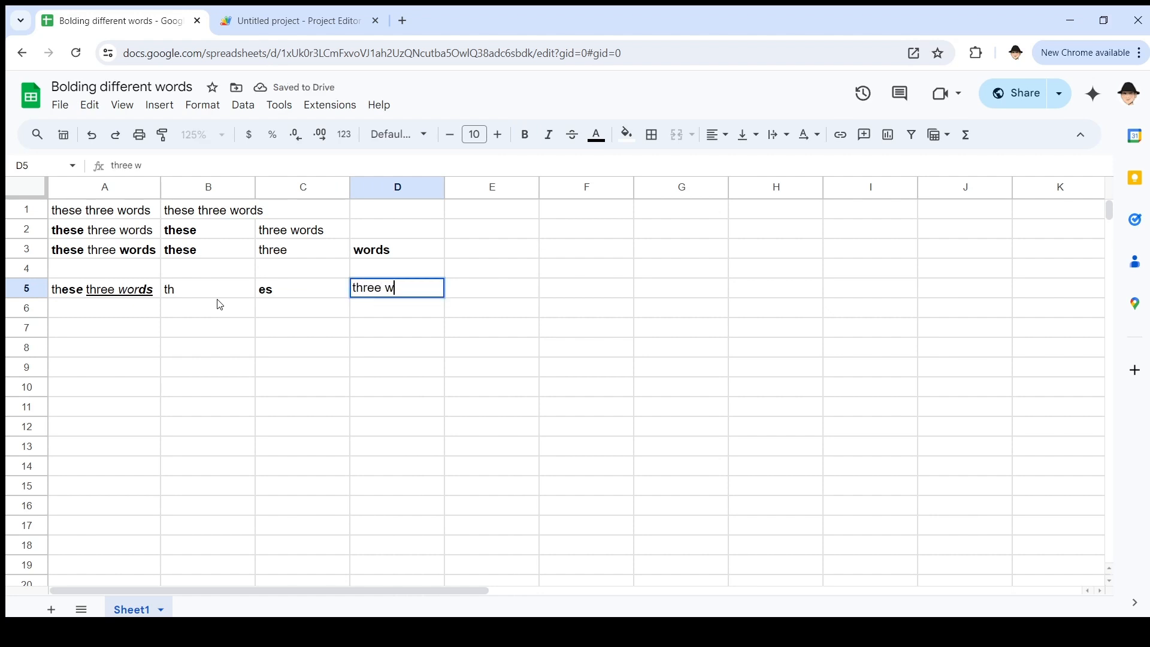
pyautogui.press('BackSpace')
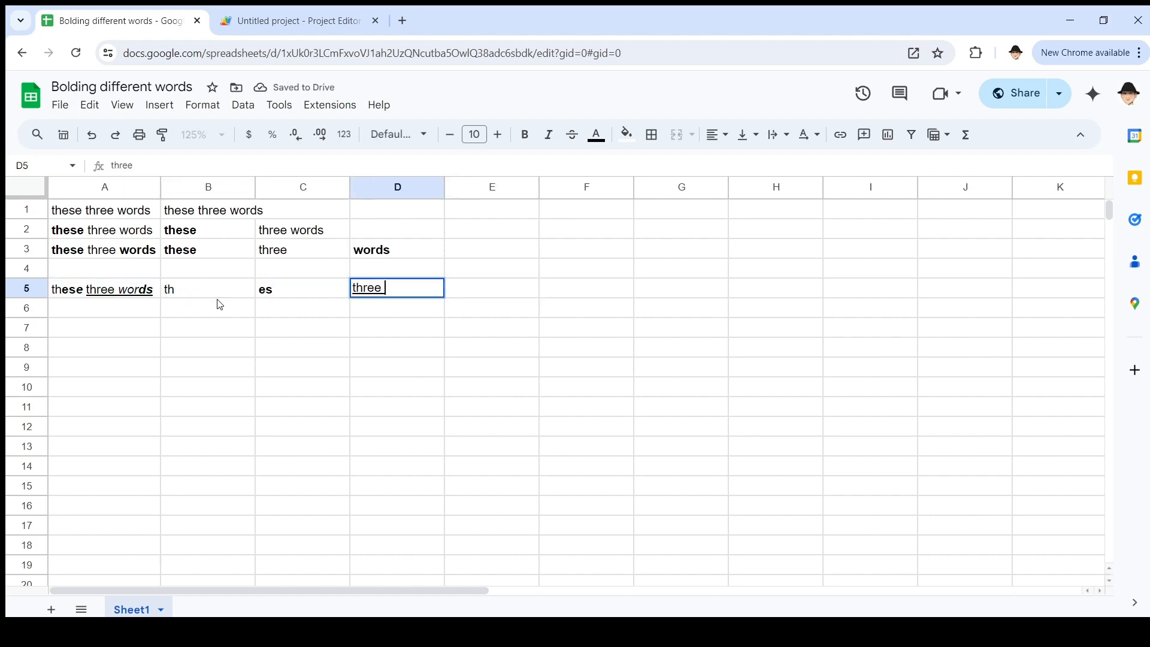
pyautogui.press('Tab')
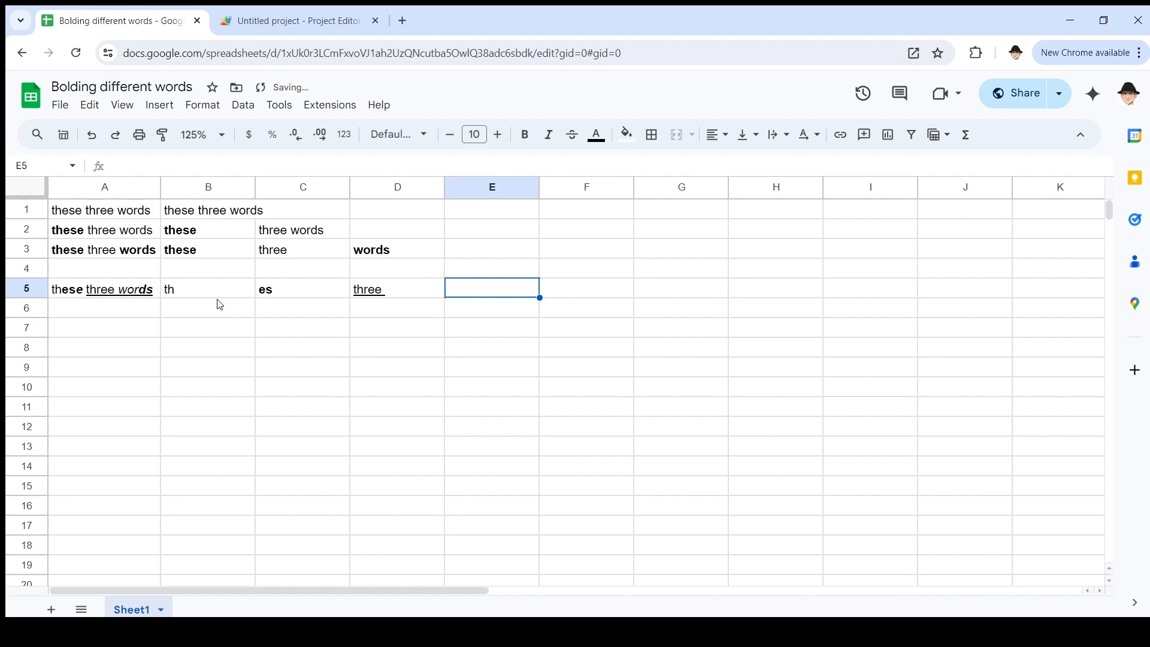
# Step: Add italic underlined 'wor' in E5 and bold italic underlined 'ds' in F5
pyautogui.click(547, 134)
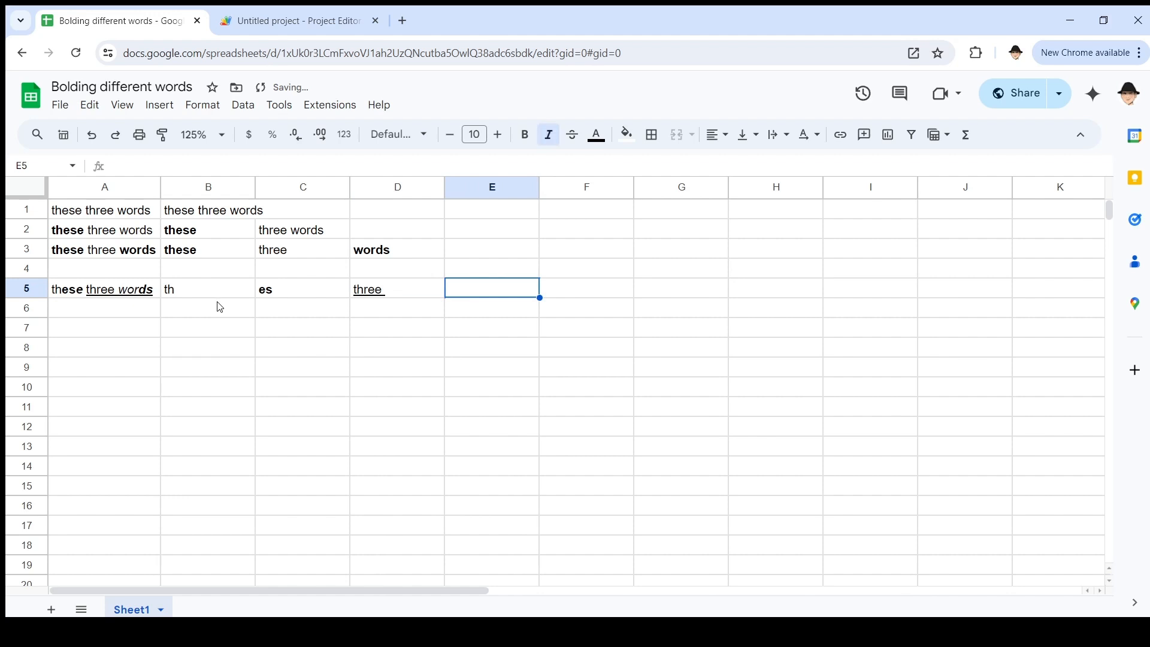
pyautogui.write('wor')
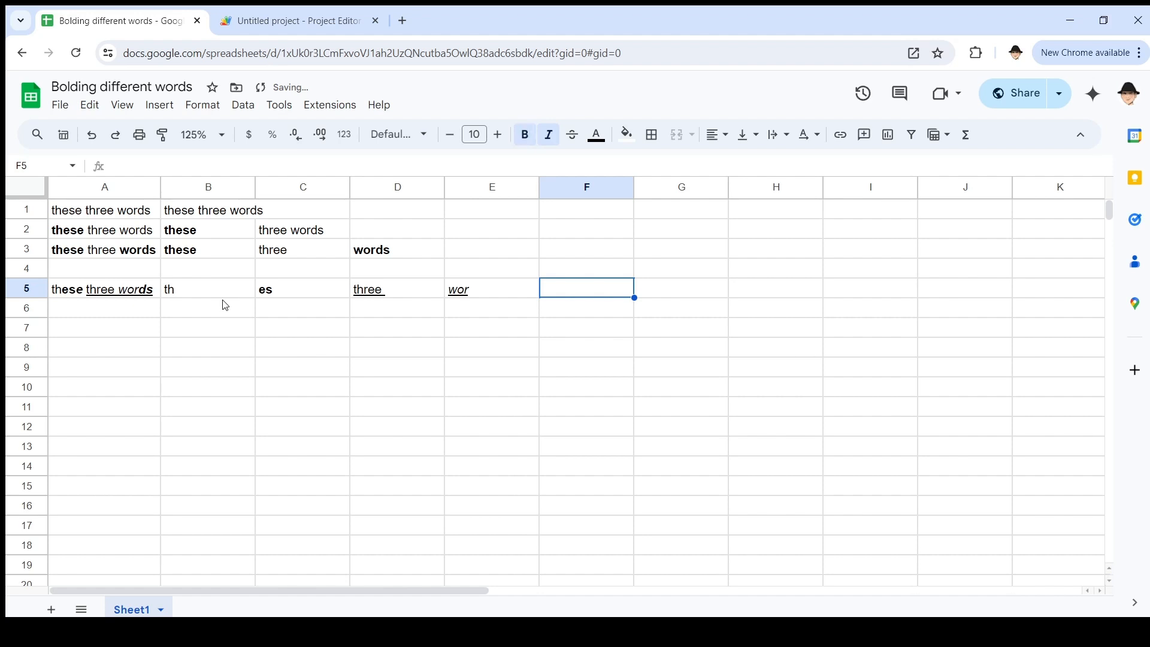
pyautogui.write('ds')
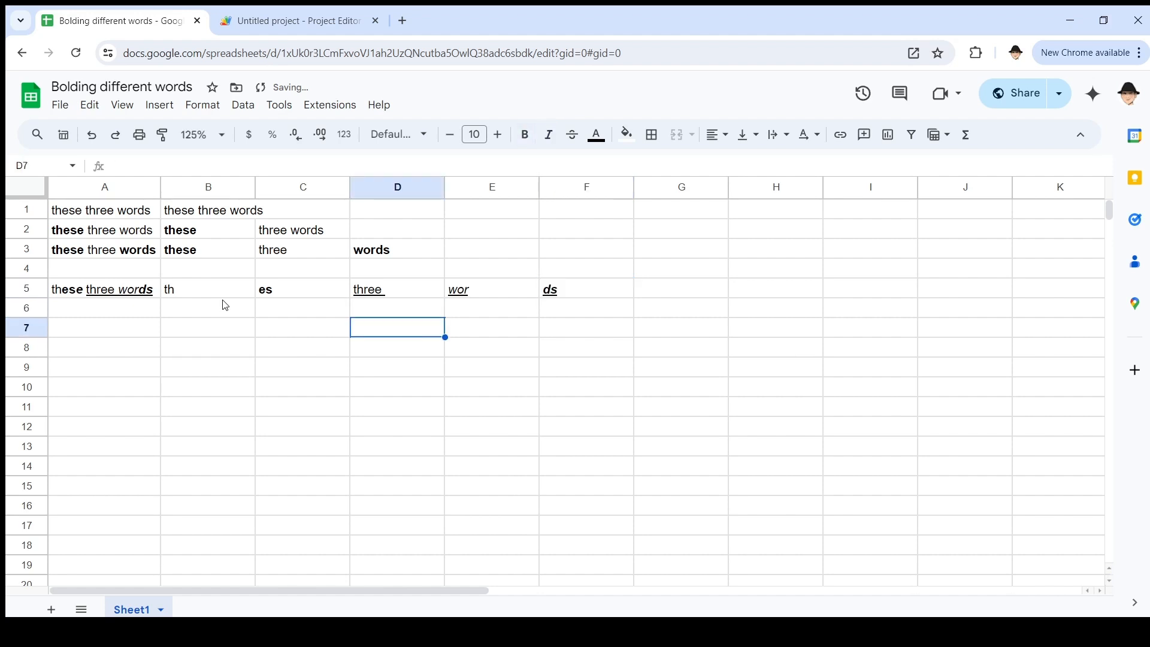
pyautogui.click(207, 288)
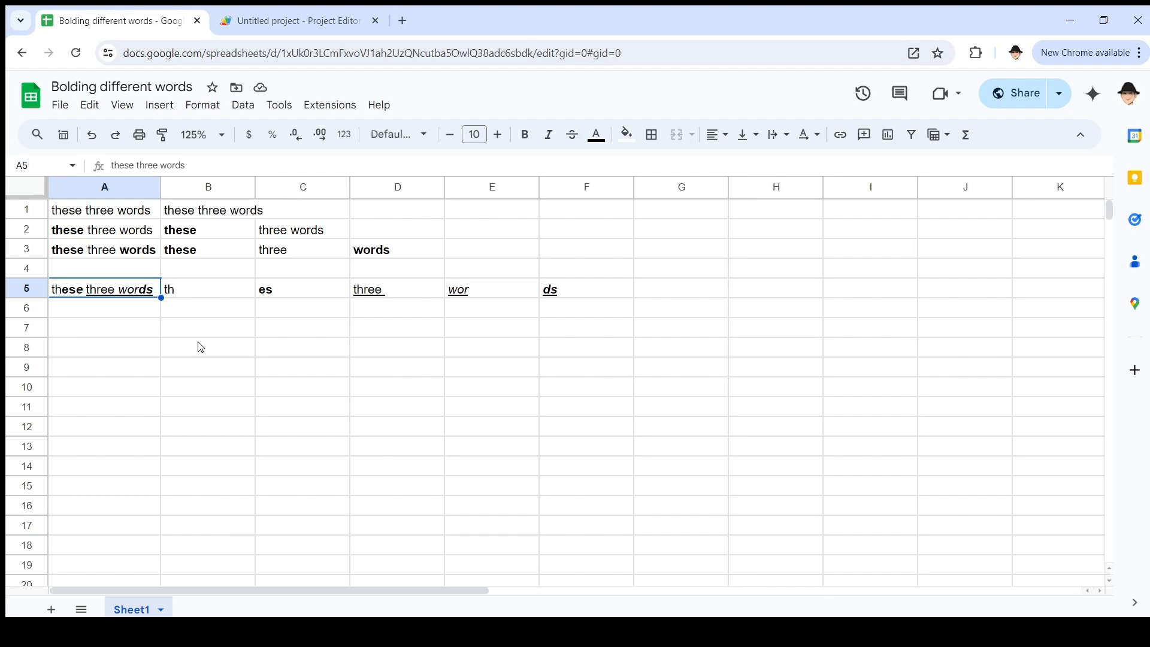
# Step: Return to the boldStuff script project after a last look at the spreadsheet
pyautogui.click(298, 21)
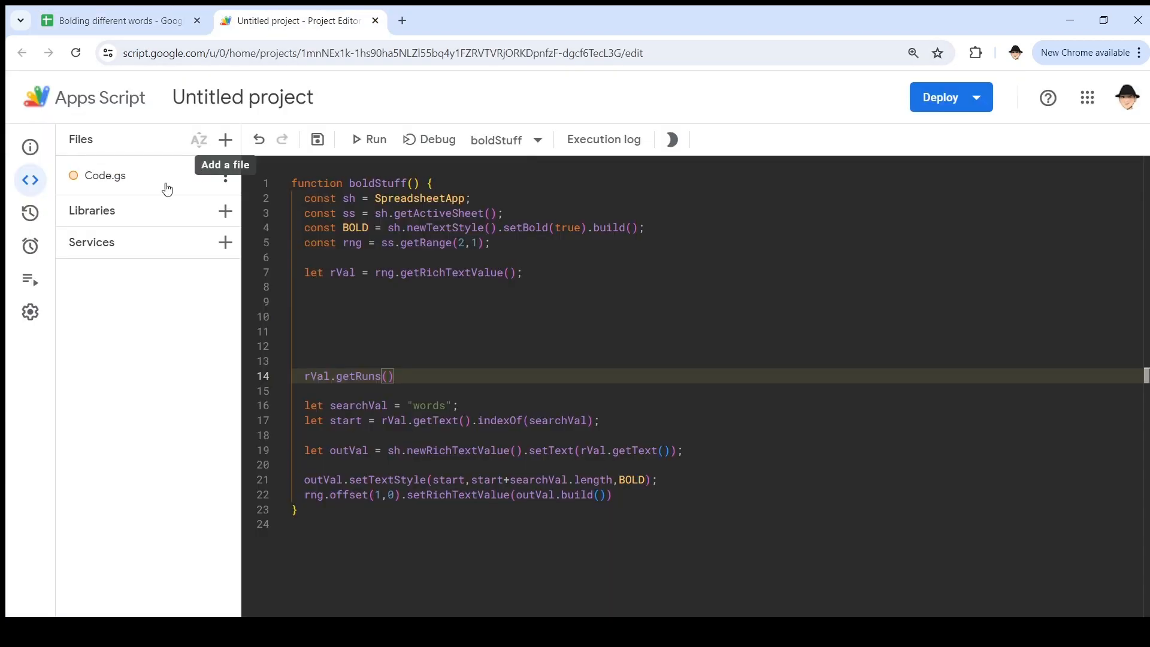
pyautogui.click(118, 20)
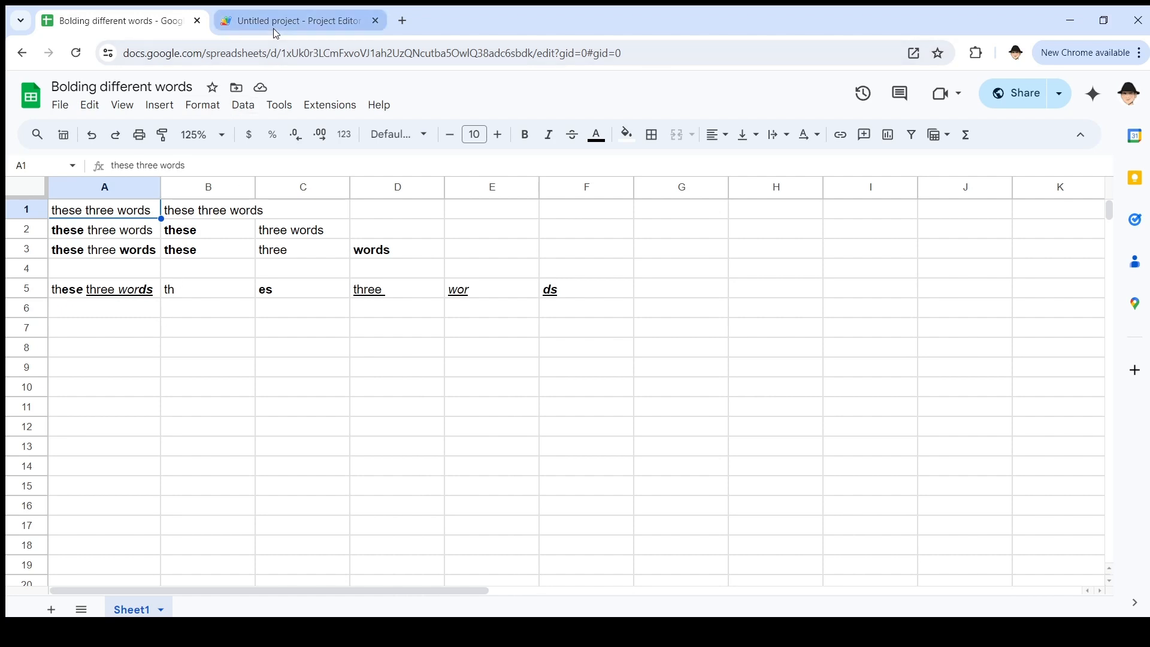
pyautogui.click(297, 21)
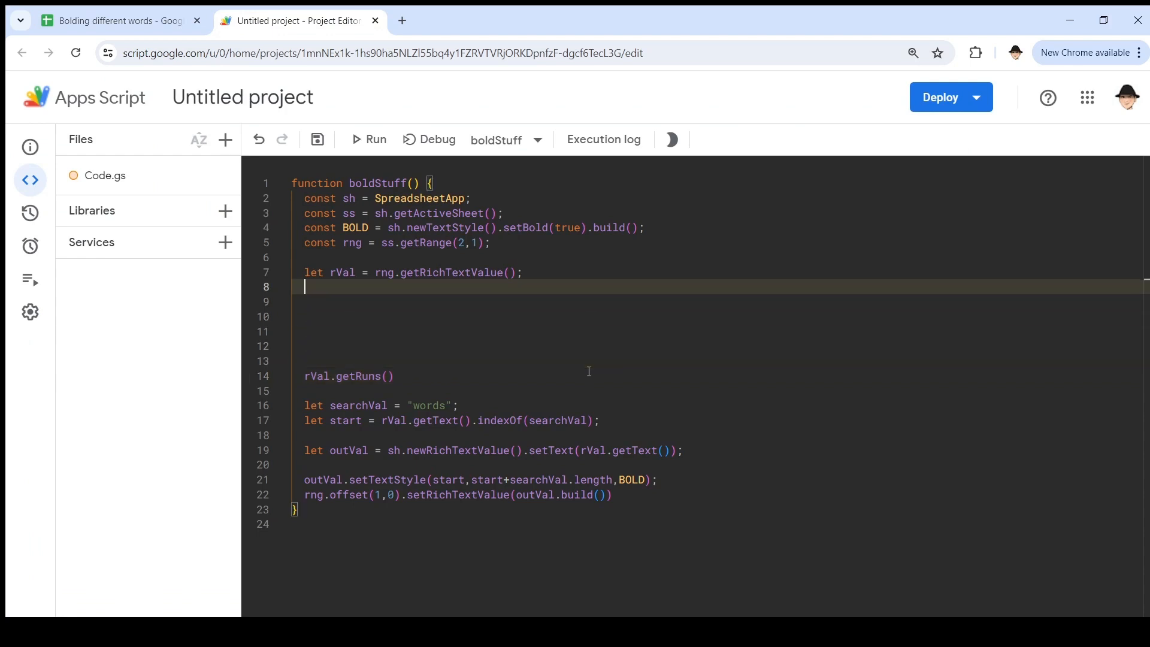
# Step: Declare let runs = rVal.getRuns(); on the line below rVal
pyautogui.write('let runs')
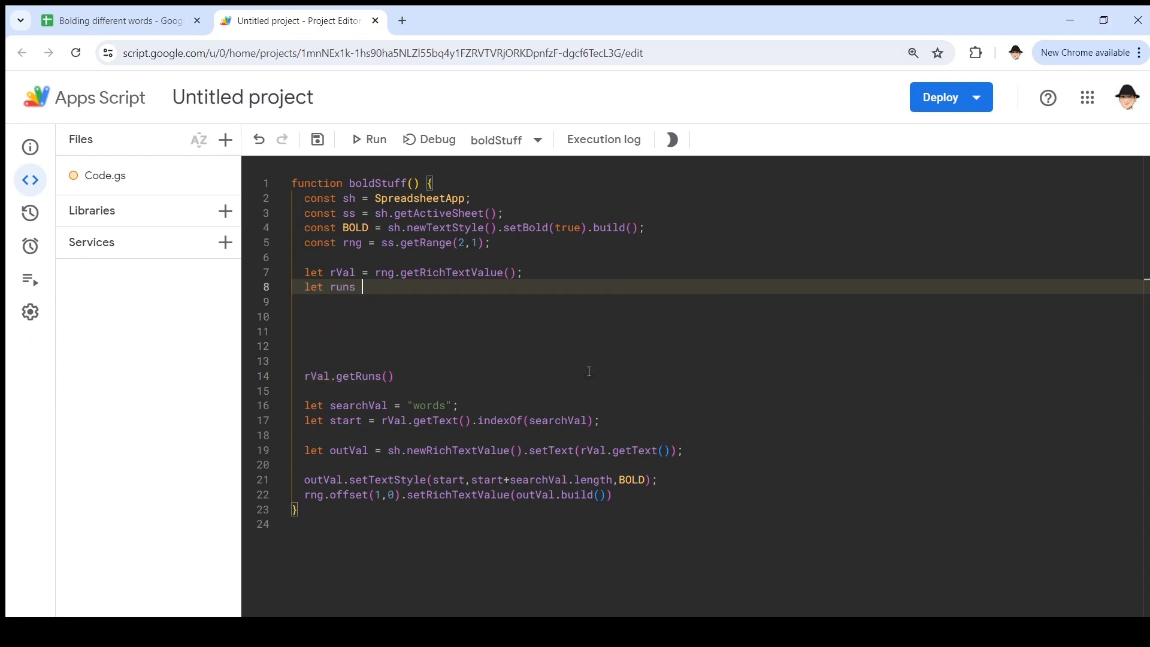
pyautogui.write('= rVal')
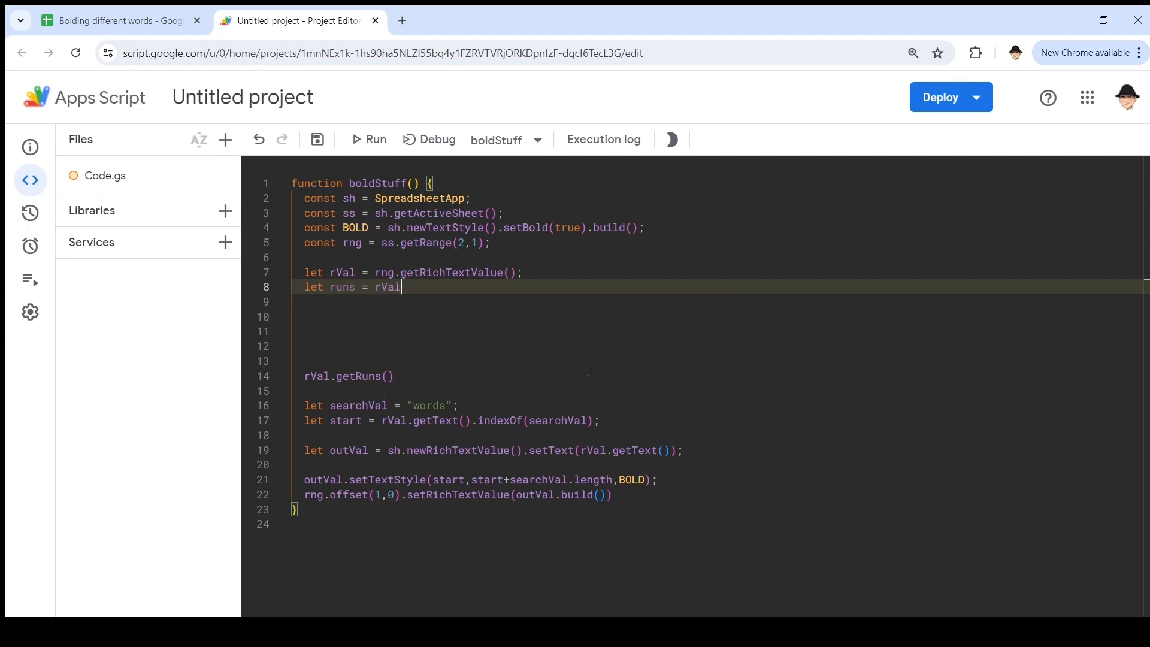
pyautogui.write('.getRuns();')
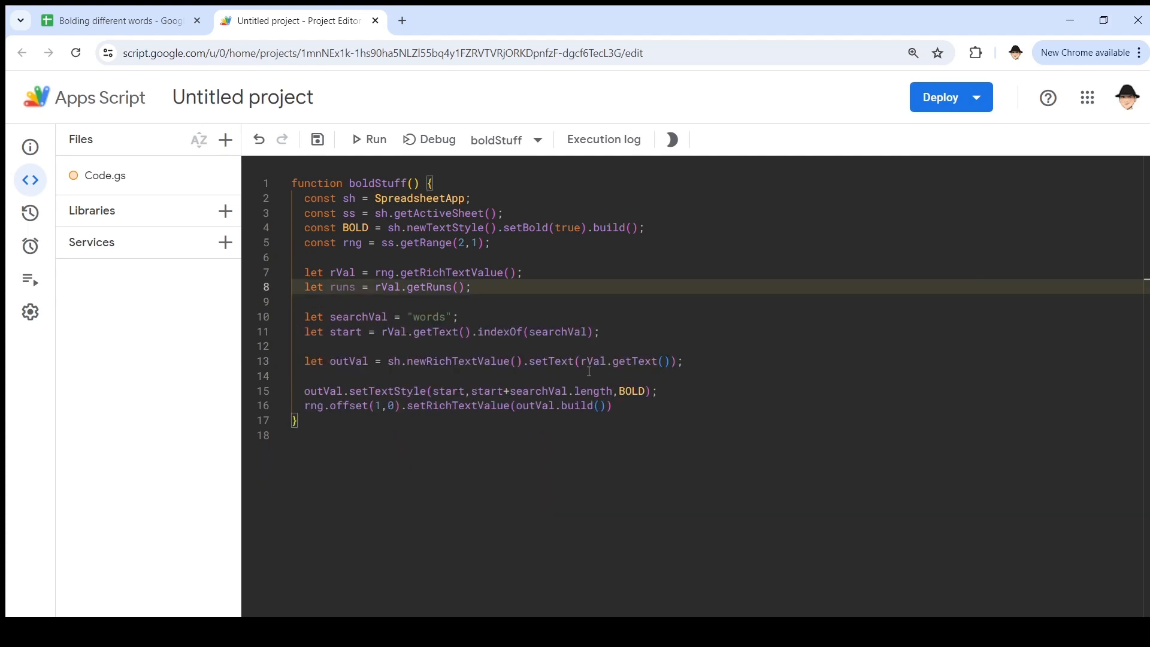
# Step: Add an empty for (let i in runs){ } loop after the outVal line, removing the stray getRuns call
pyautogui.click(459, 317)
pyautogui.write('for (let ')
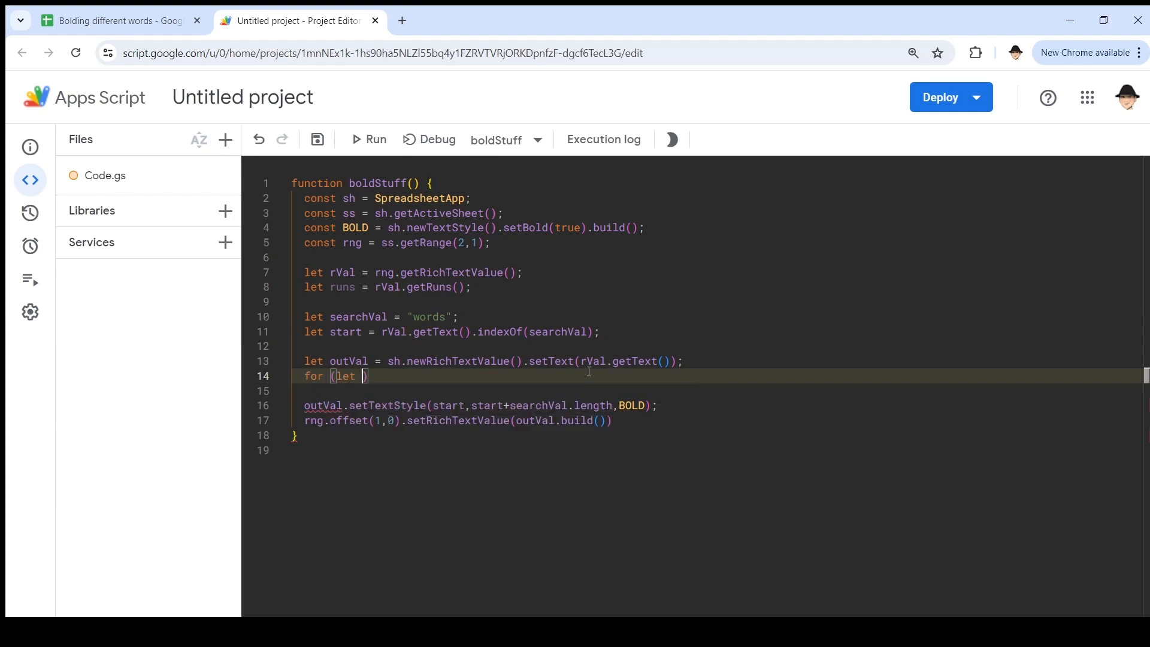
pyautogui.write('i in runs')
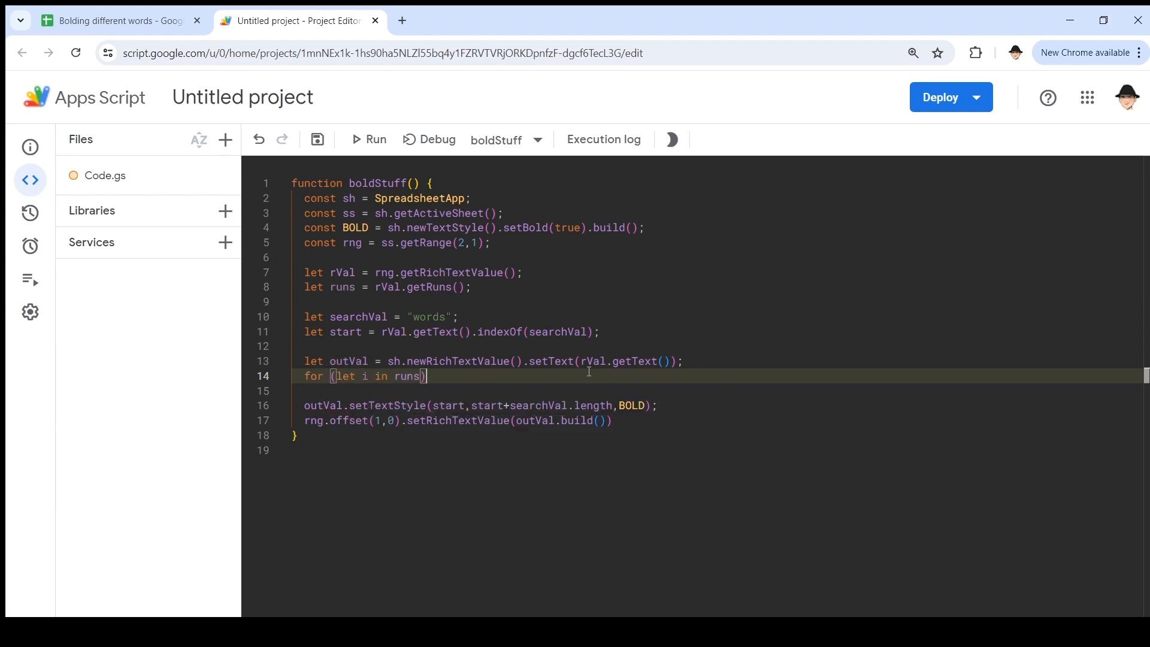
pyautogui.write('{}')
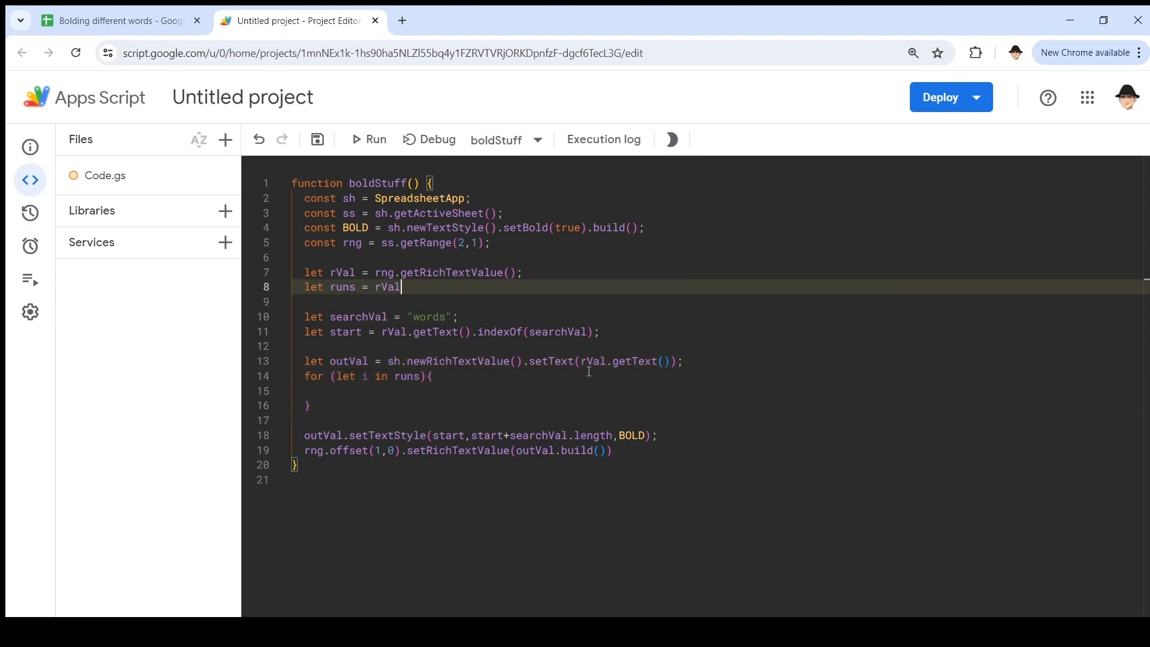
pyautogui.write('.get')
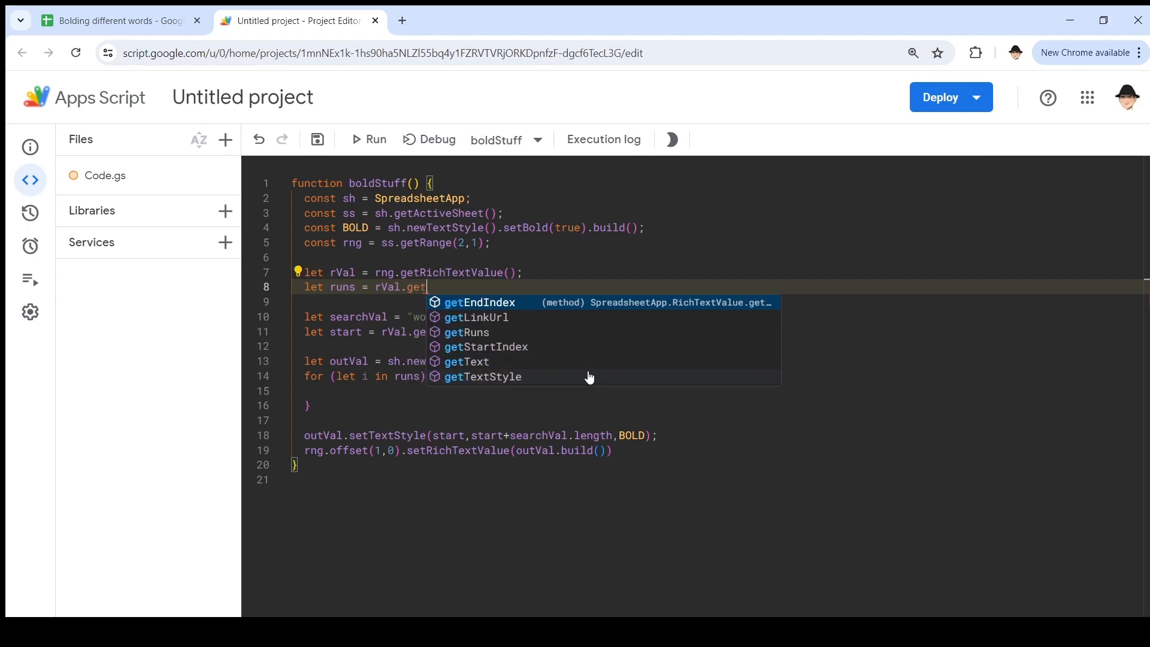
pyautogui.click(466, 332)
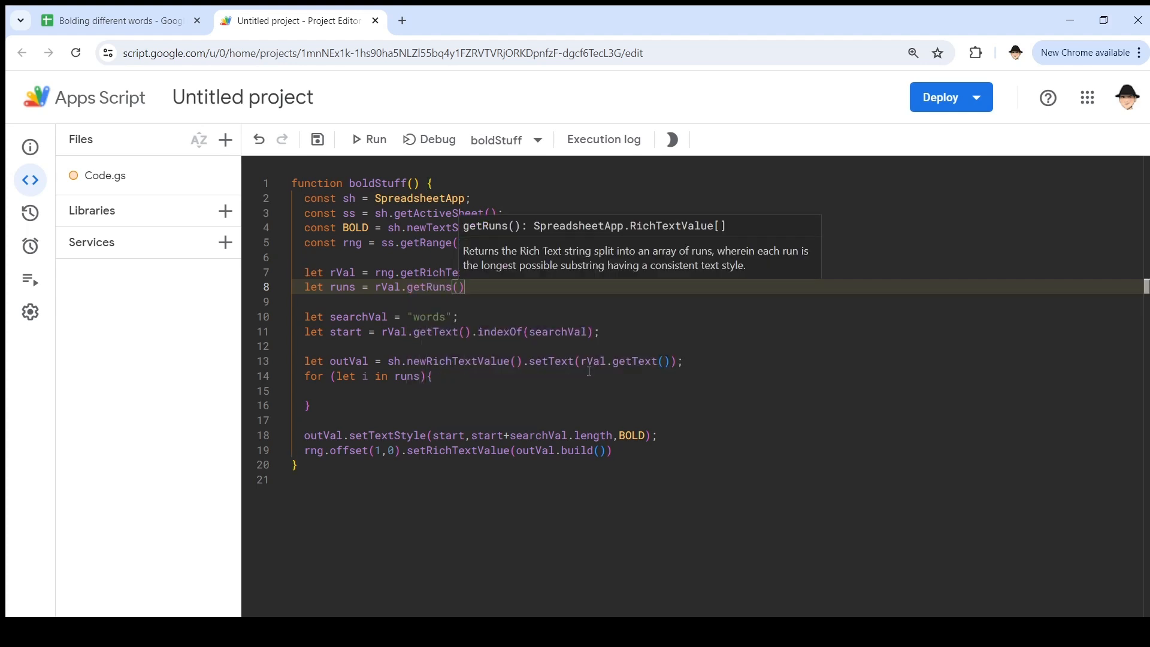
pyautogui.moveTo(645, 259)
pyautogui.write(';')
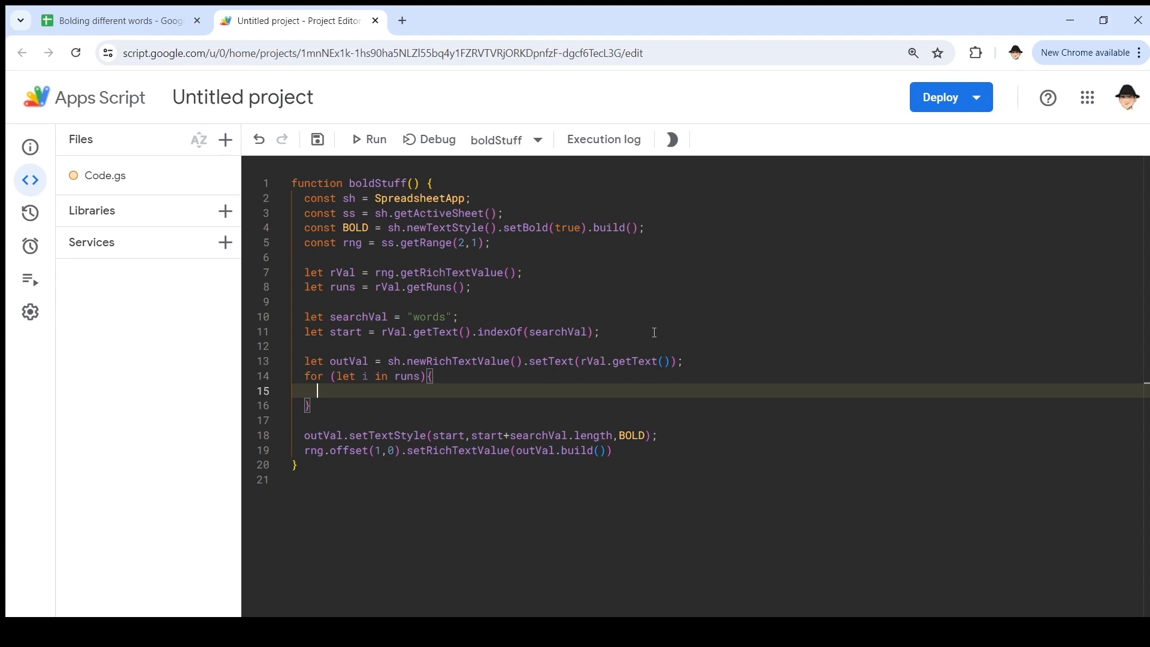
# Step: Write outVal.setTextStyle(runs[i].getStartIndex(), runs[i].getEndIndex(), runs[i].getTextStyle()); inside the loop and save
pyautogui.write('outVal')
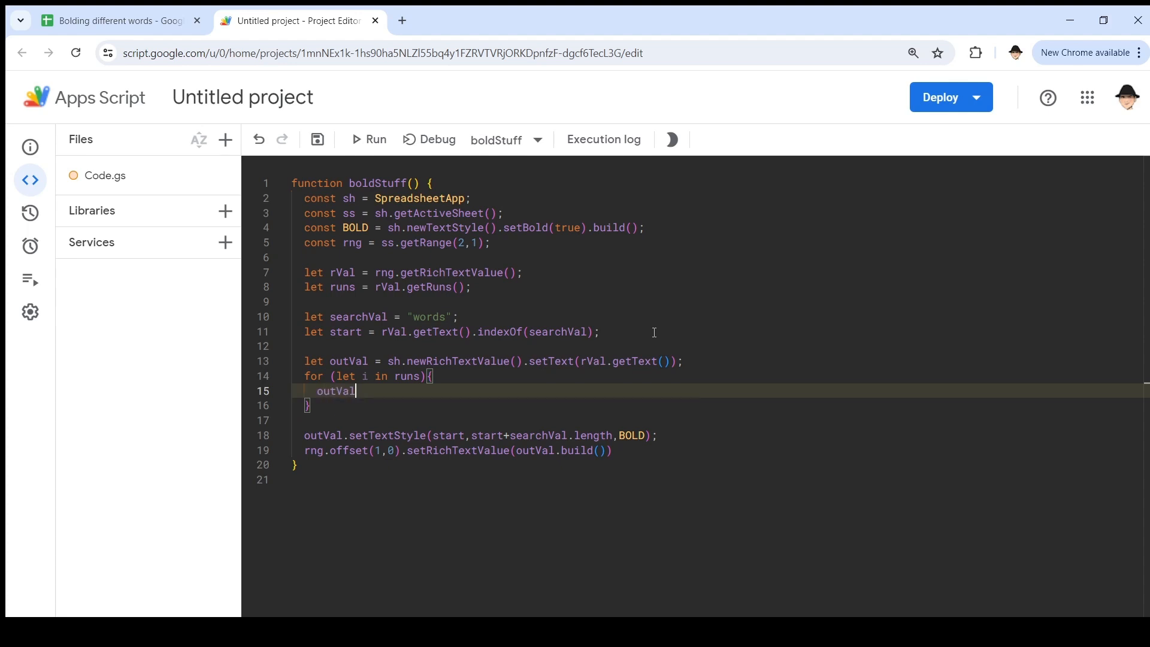
pyautogui.write('.setTextStyle')
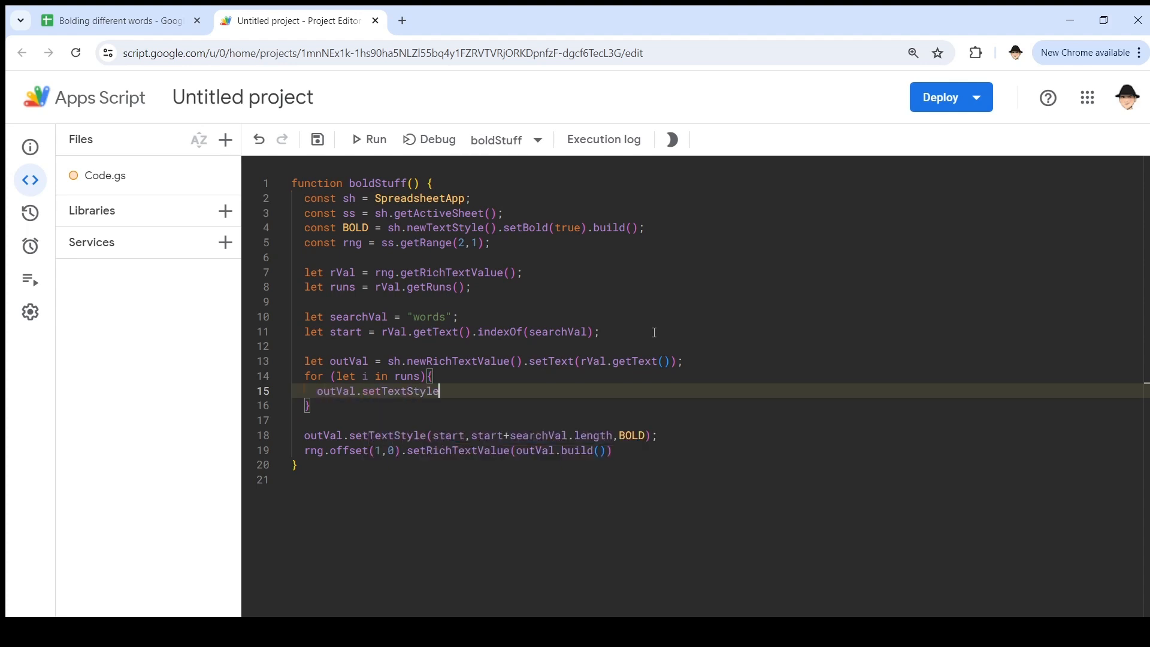
pyautogui.write('(')
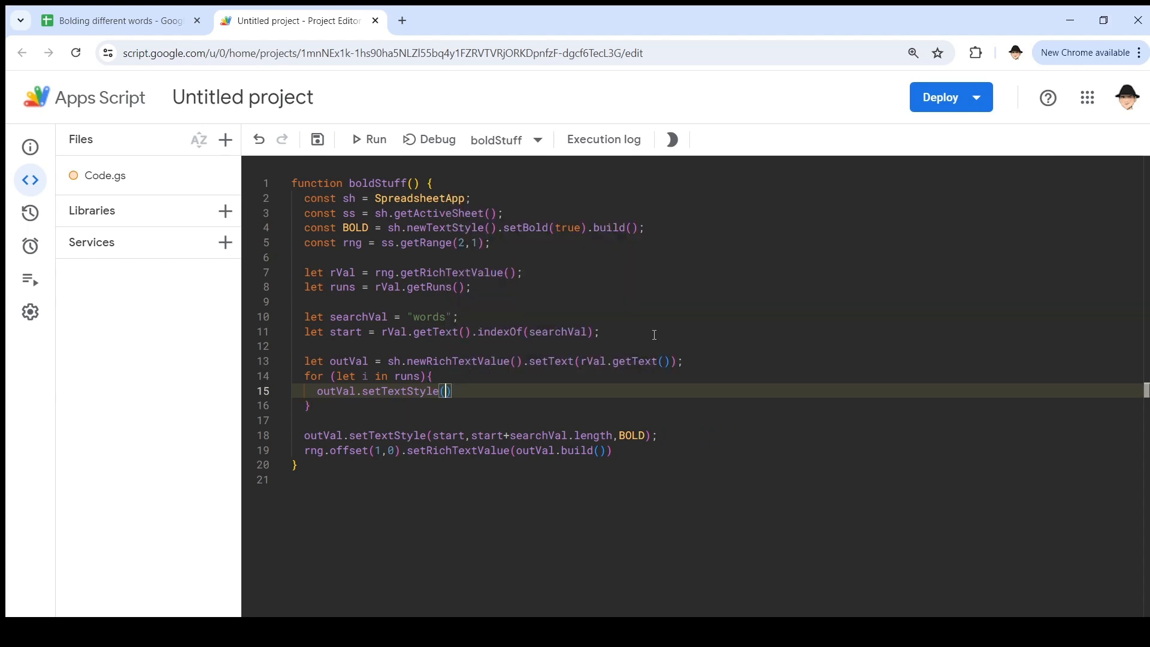
pyautogui.write('runs[i].')
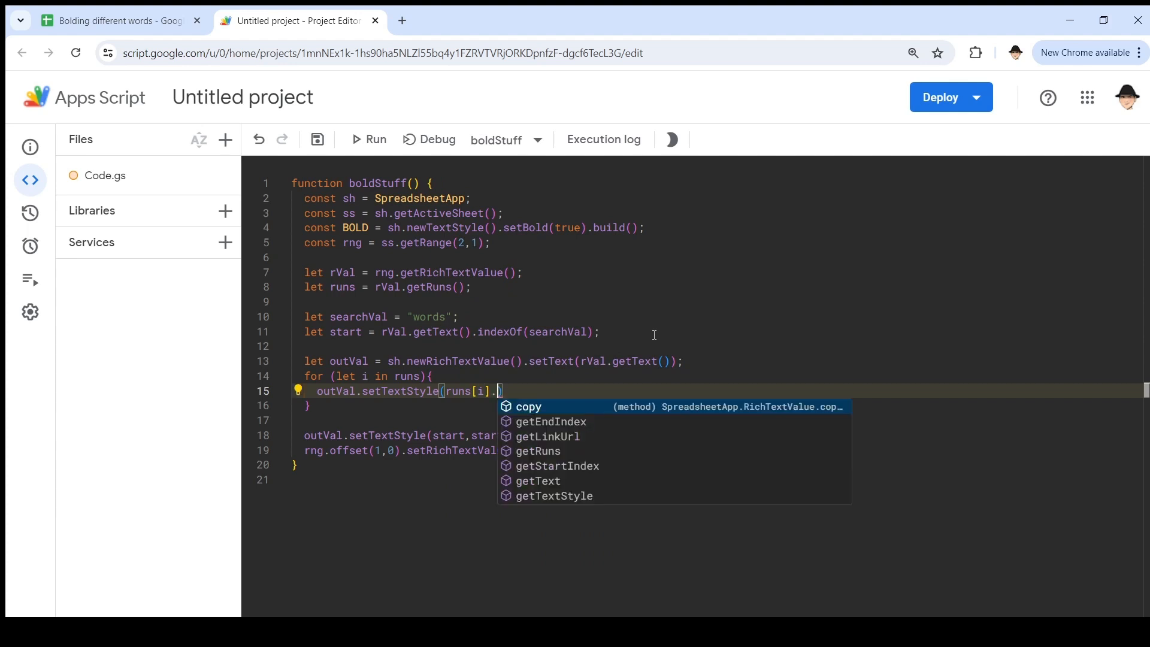
pyautogui.write('getStartIndex(')
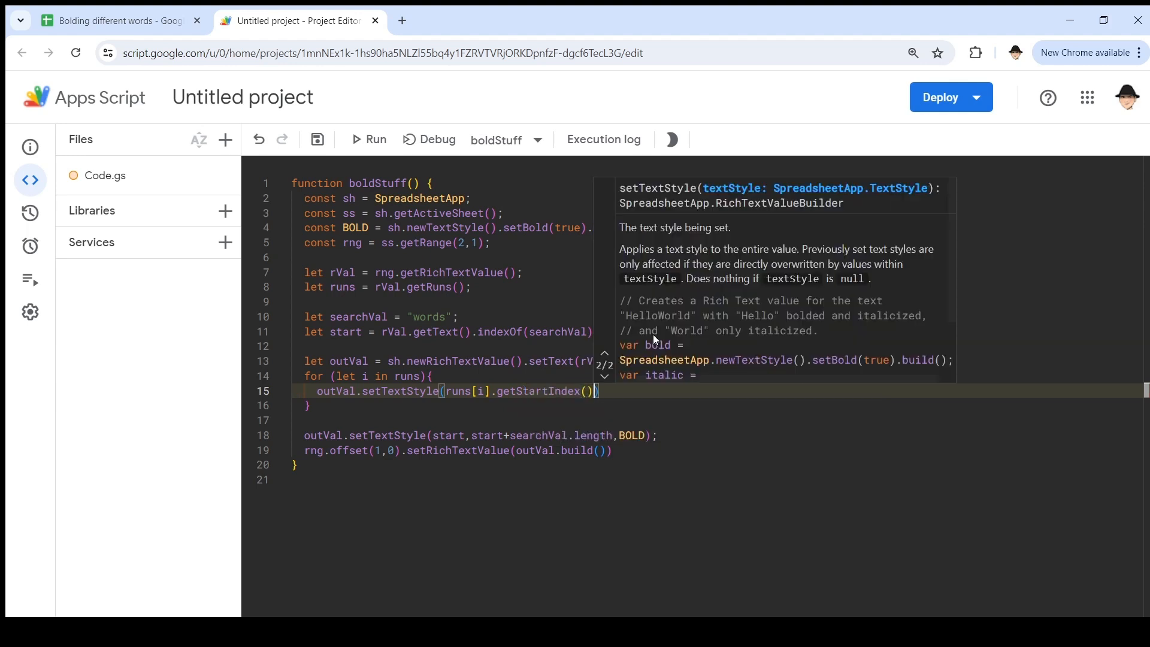
pyautogui.write(',')
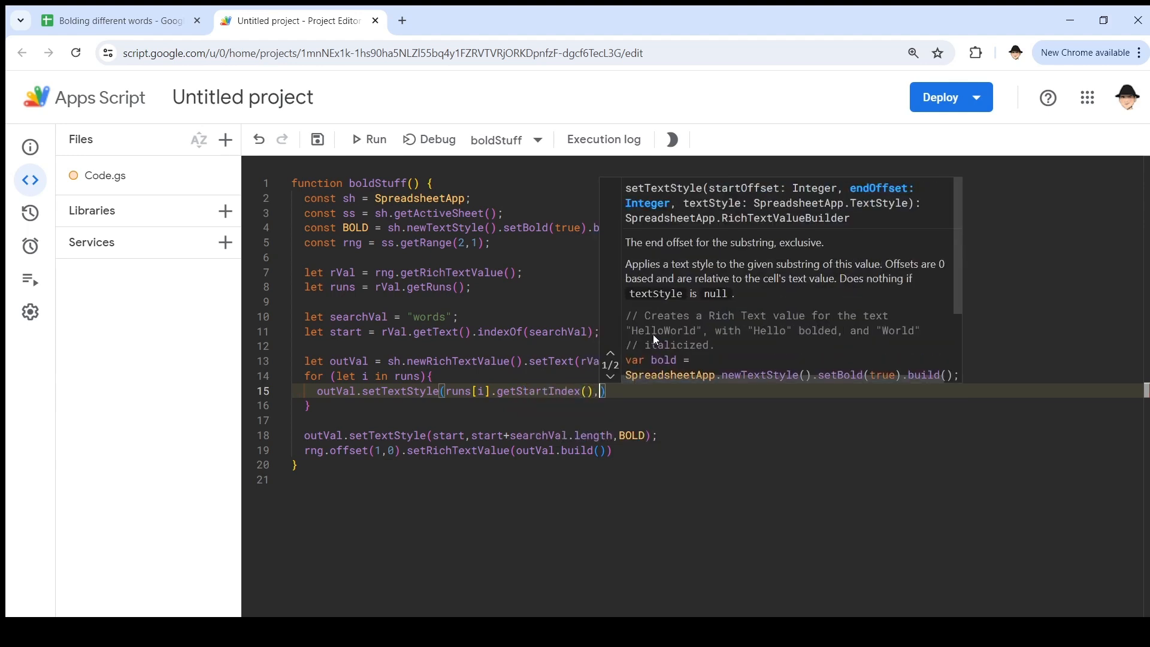
pyautogui.write(',runs[i].getEndIndex(')
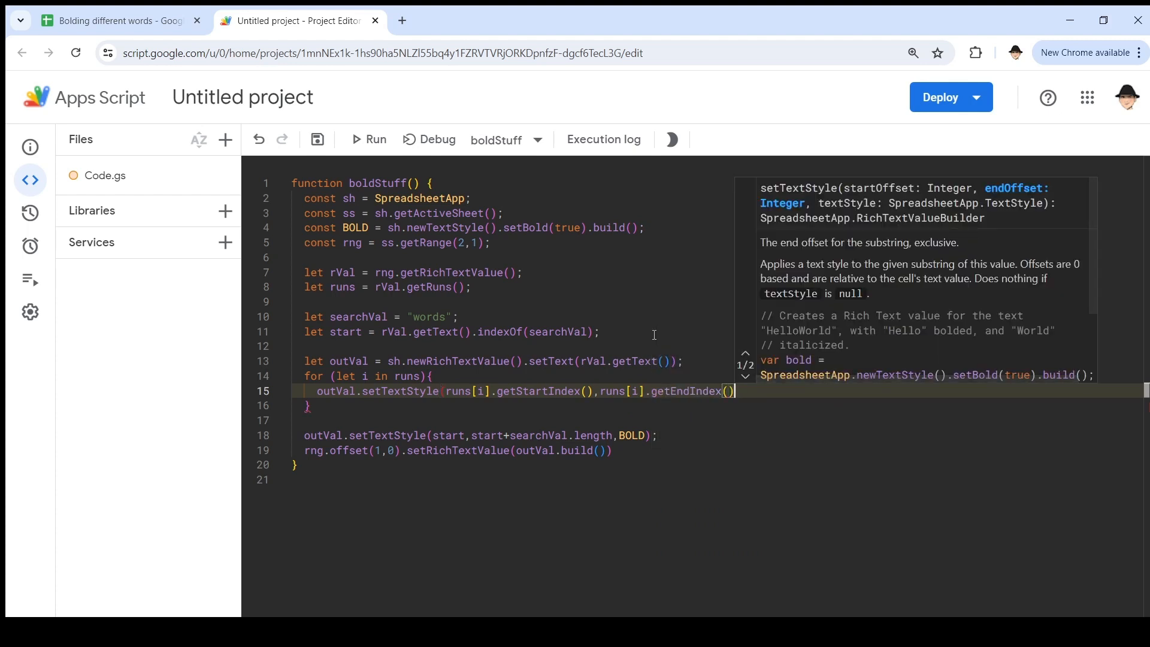
pyautogui.write(',')
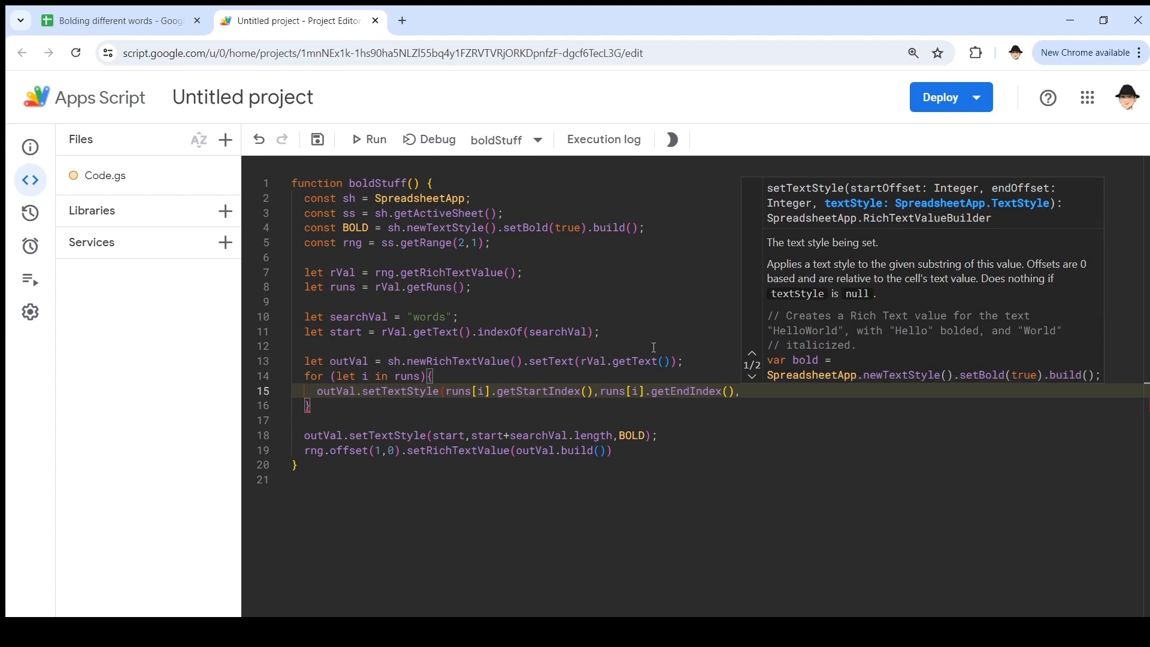
pyautogui.write(',runs[i].getTextStyle(')
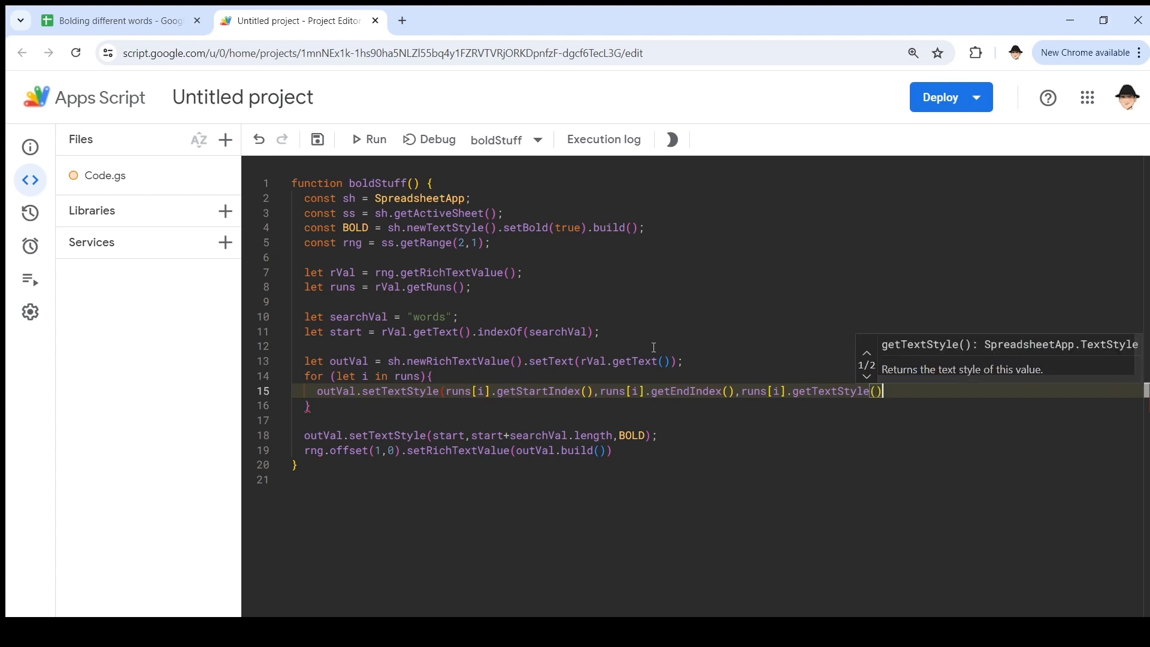
pyautogui.write(';')
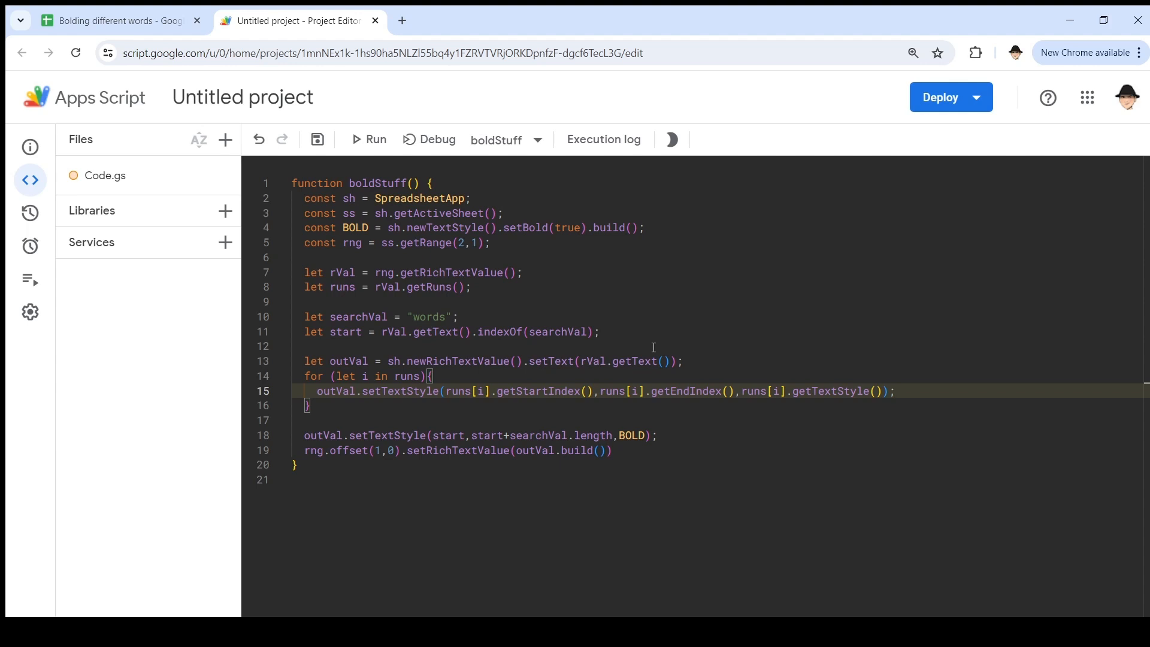
pyautogui.moveTo(345, 407)
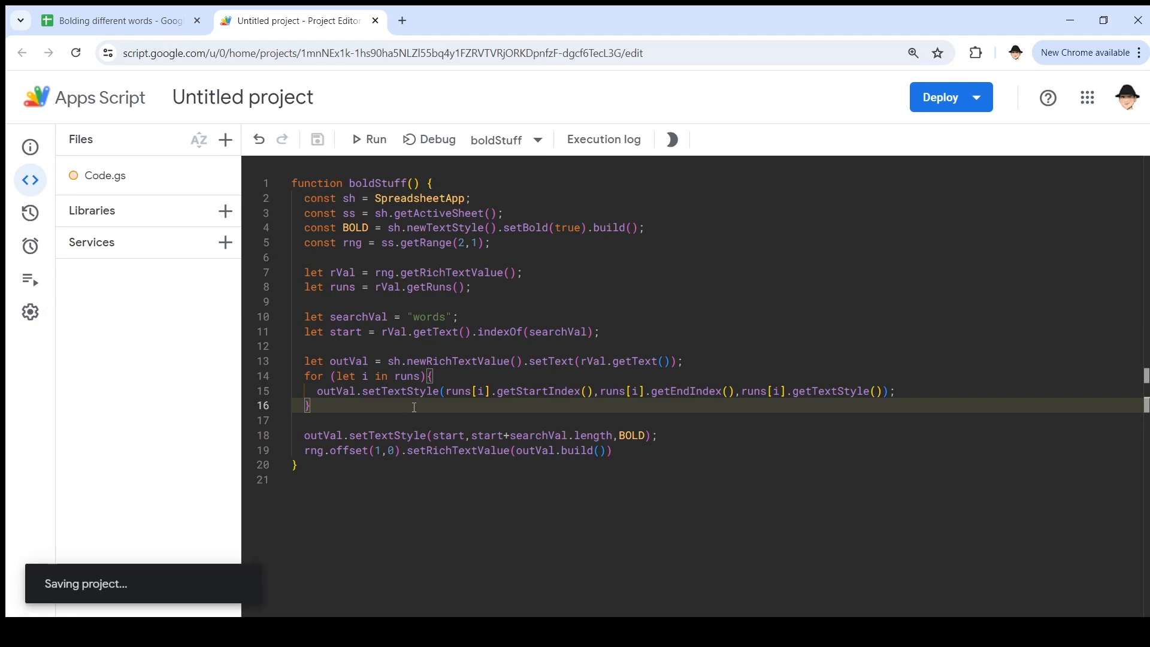
# Step: In the spreadsheet, clear formatting from cells A2 through A11
pyautogui.click(117, 20)
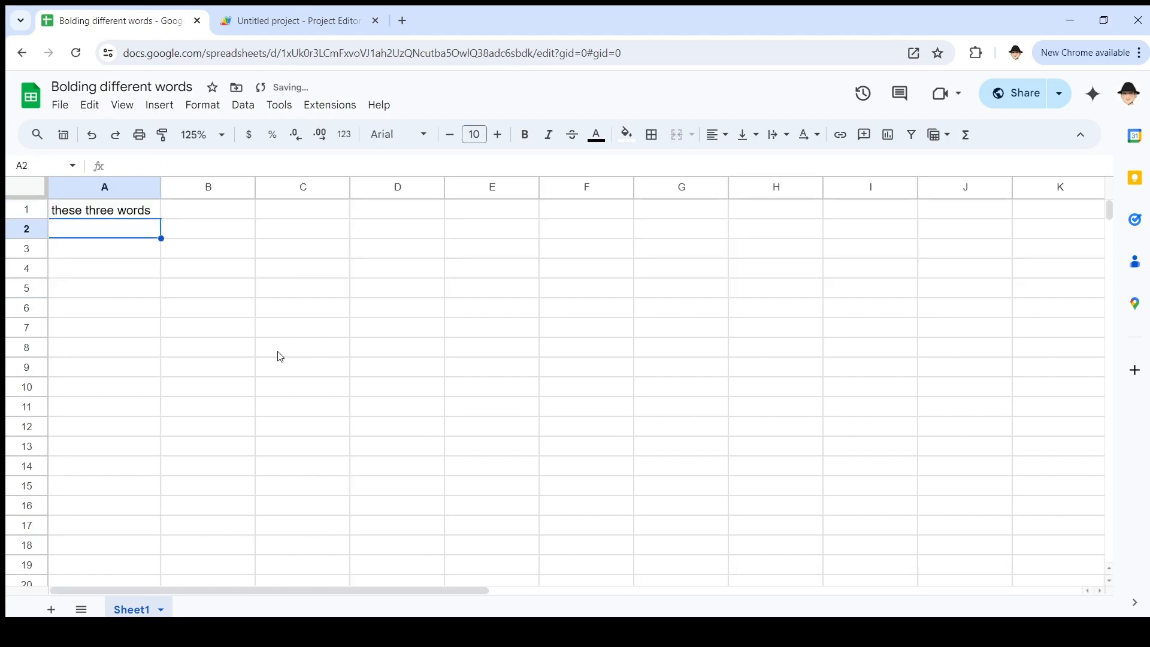
pyautogui.moveTo(104, 228); pyautogui.dragTo(104, 405)
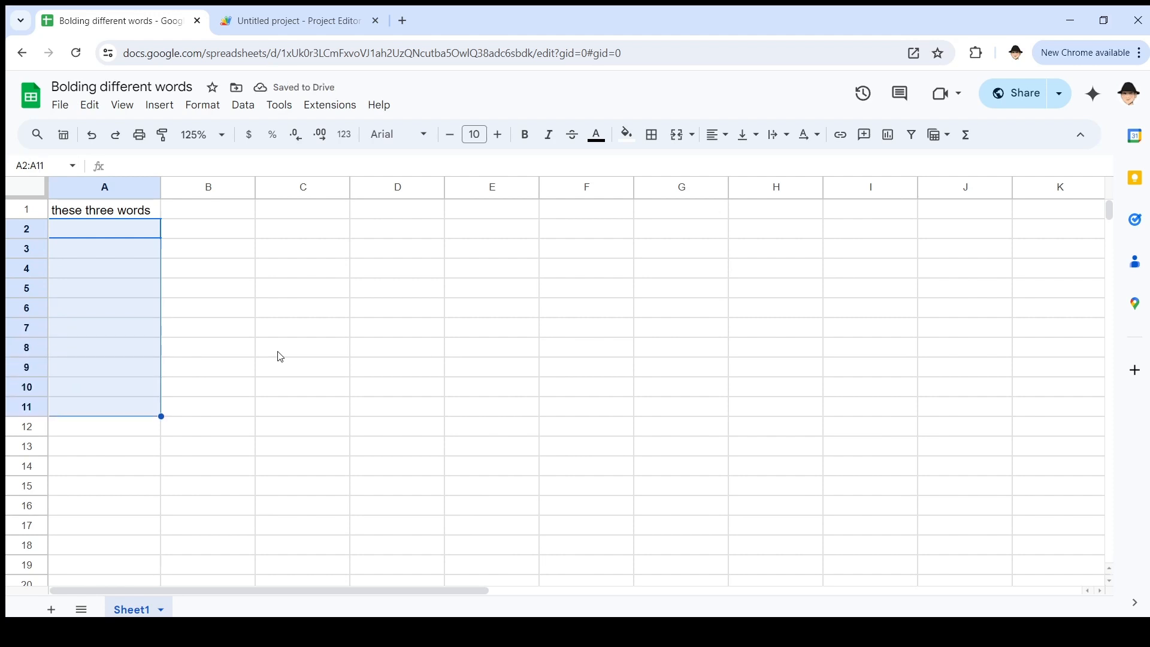
pyautogui.moveTo(151, 122)
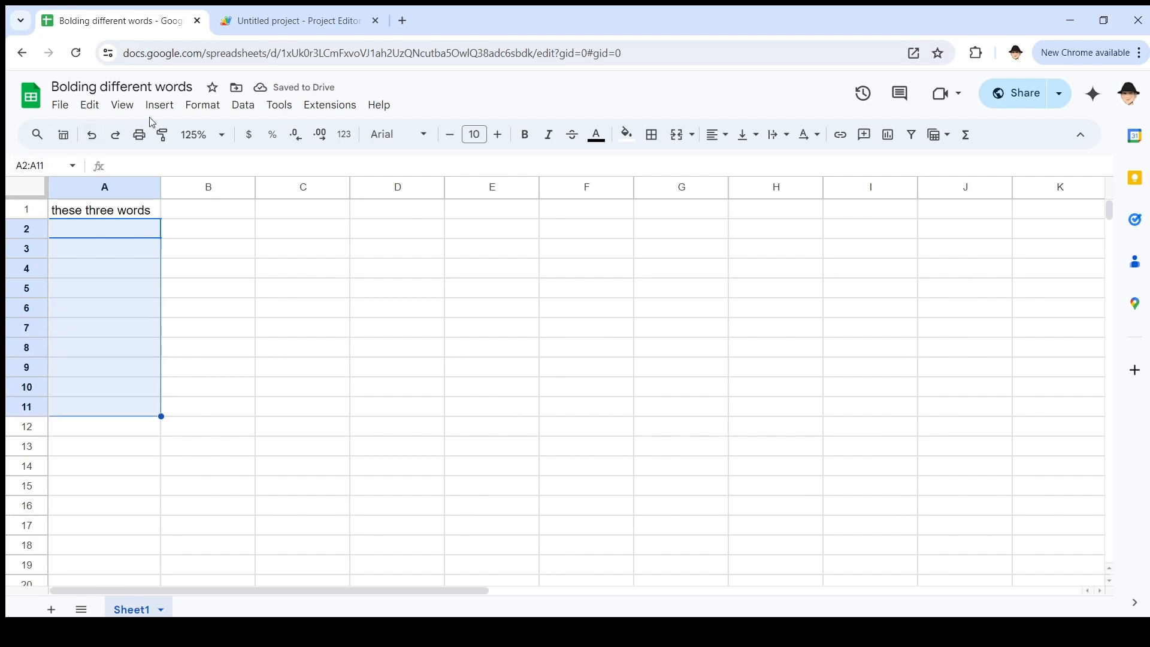
pyautogui.click(202, 104)
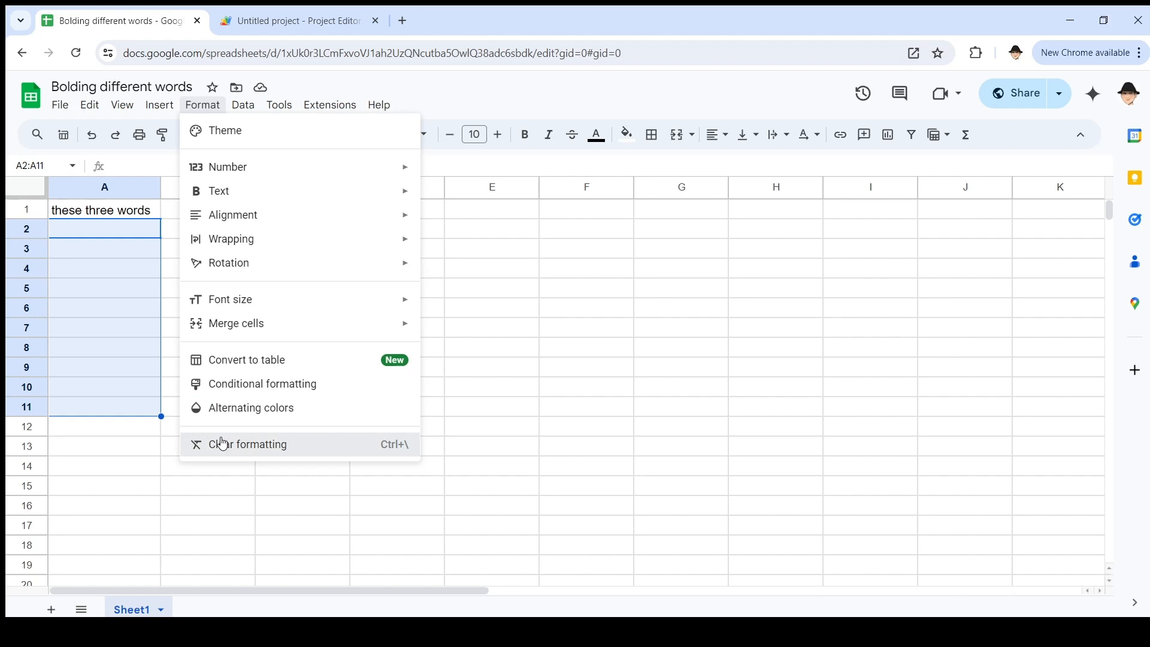
pyautogui.click(247, 443)
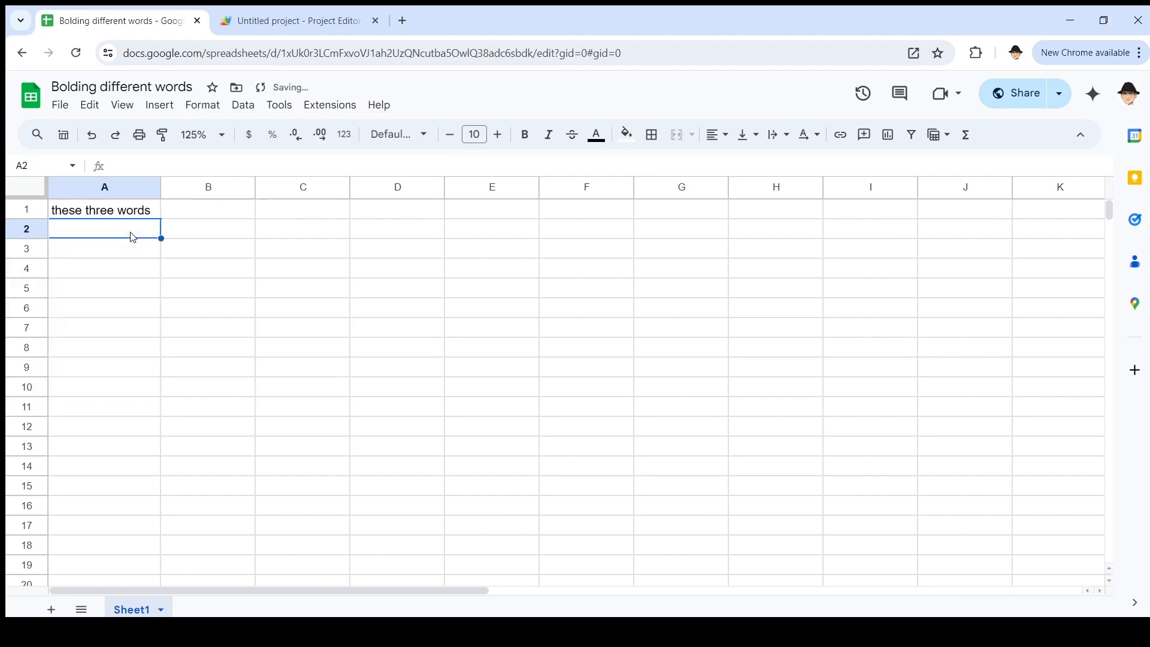
# Step: Enter a test 'these three words' in A2, remove it again, and return to the script
pyautogui.write('these three words')
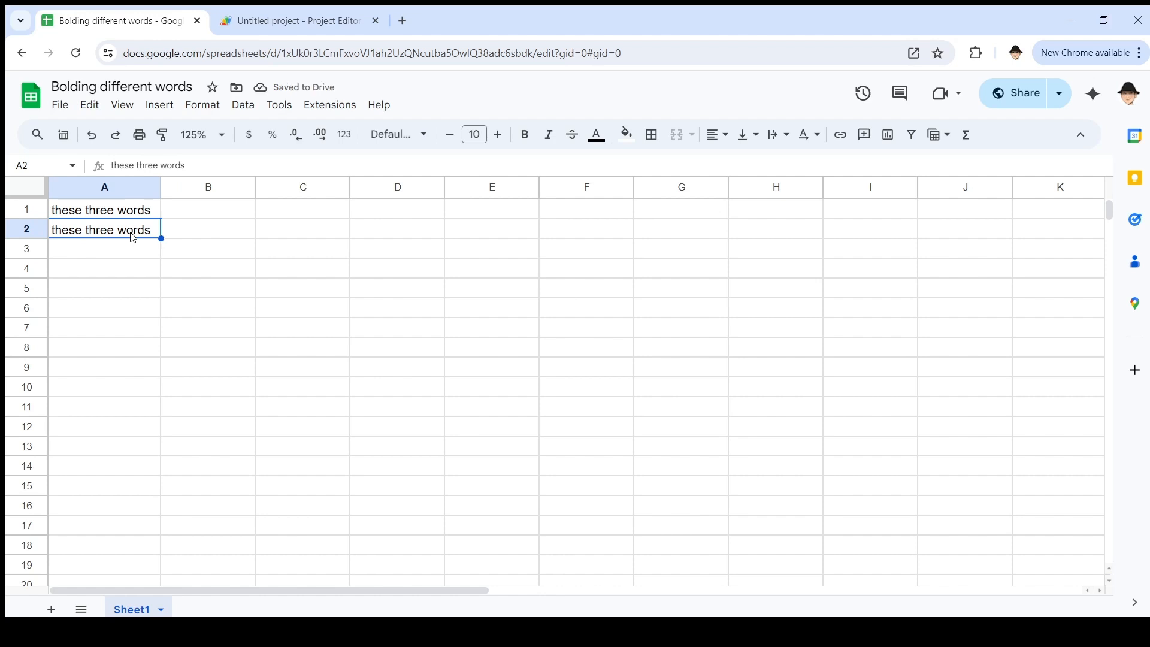
pyautogui.press('Delete')
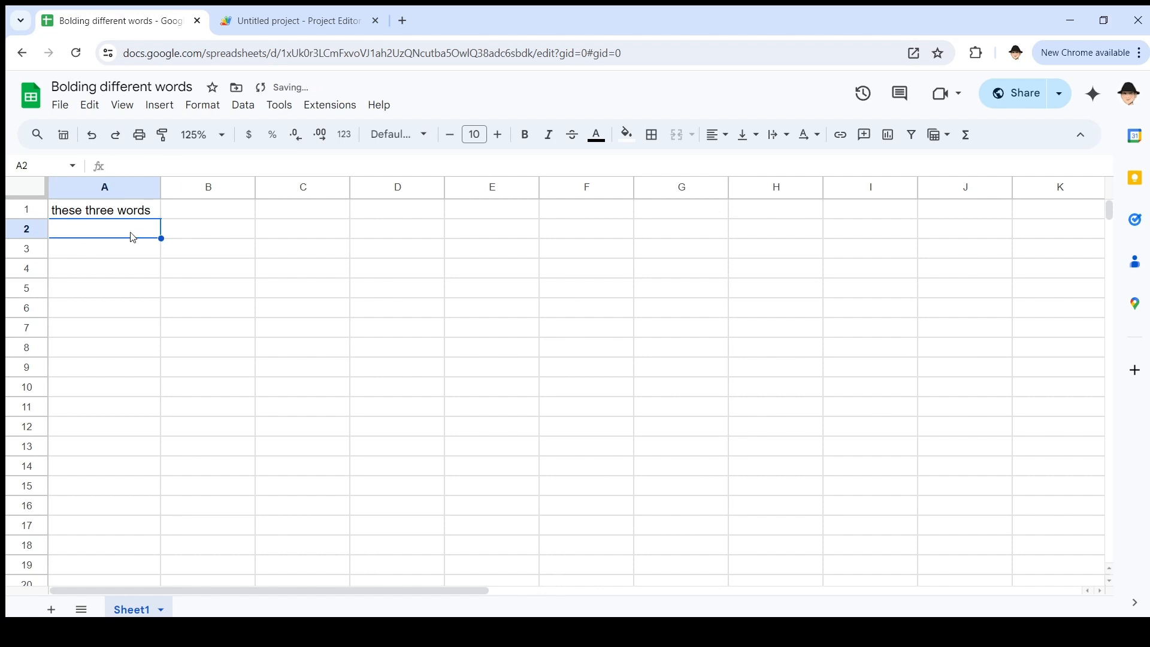
pyautogui.click(297, 21)
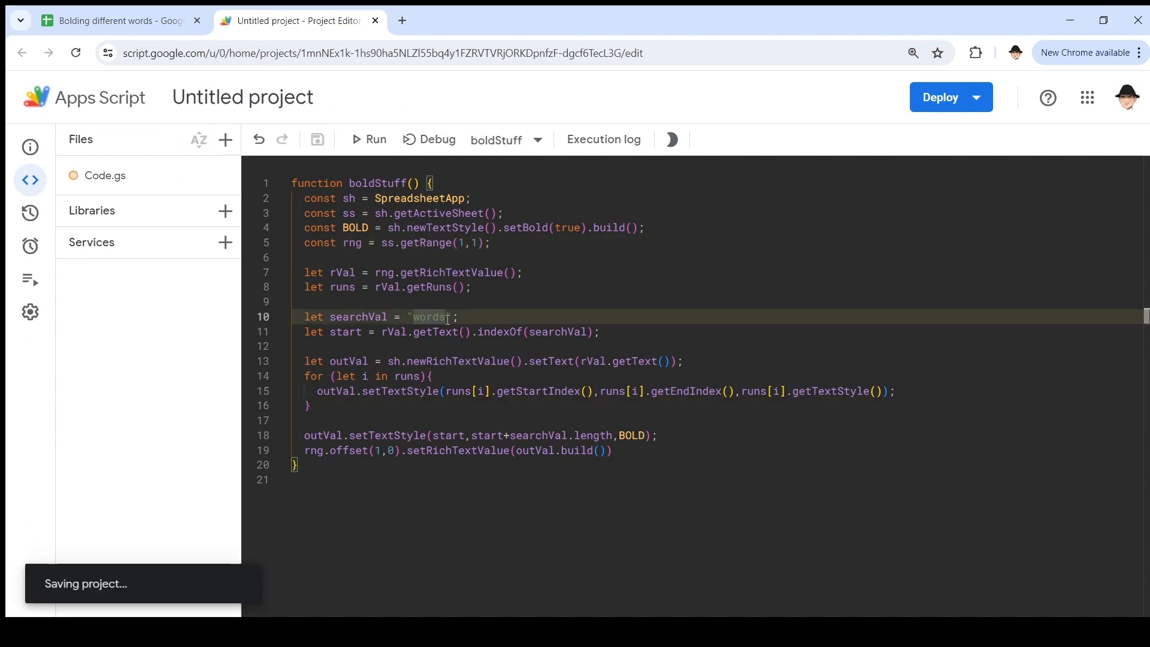
# Step: Set searchVal to "these", run boldStuff, and check A2 shows 'these' bolded in the sheet
pyautogui.write('these')
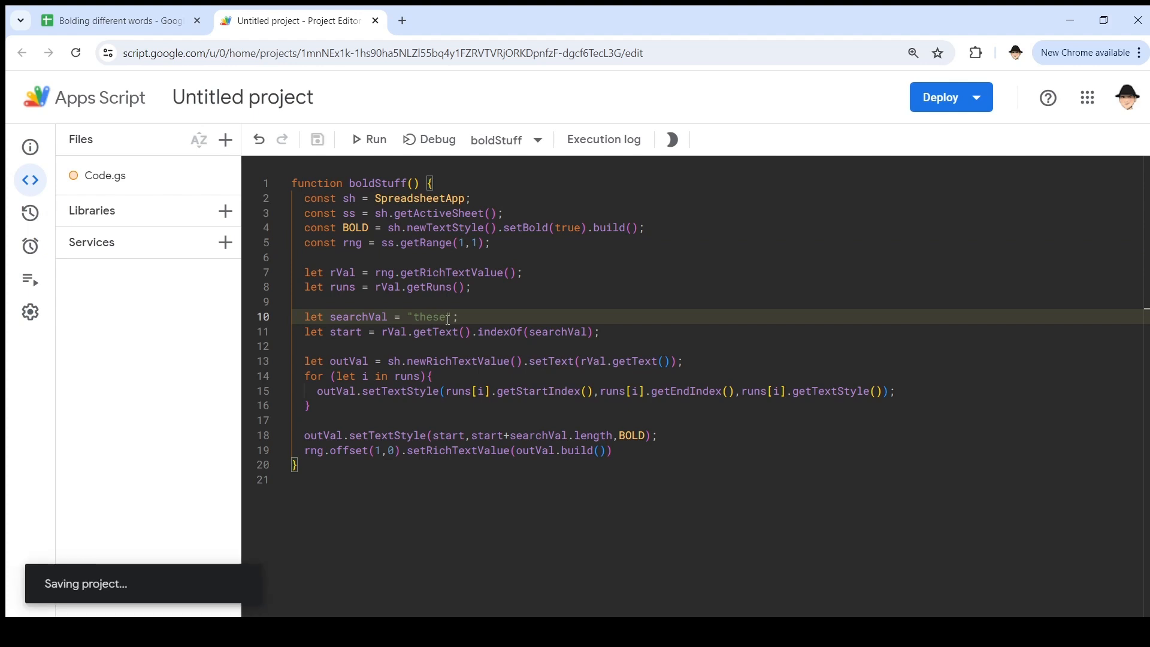
pyautogui.click(369, 139)
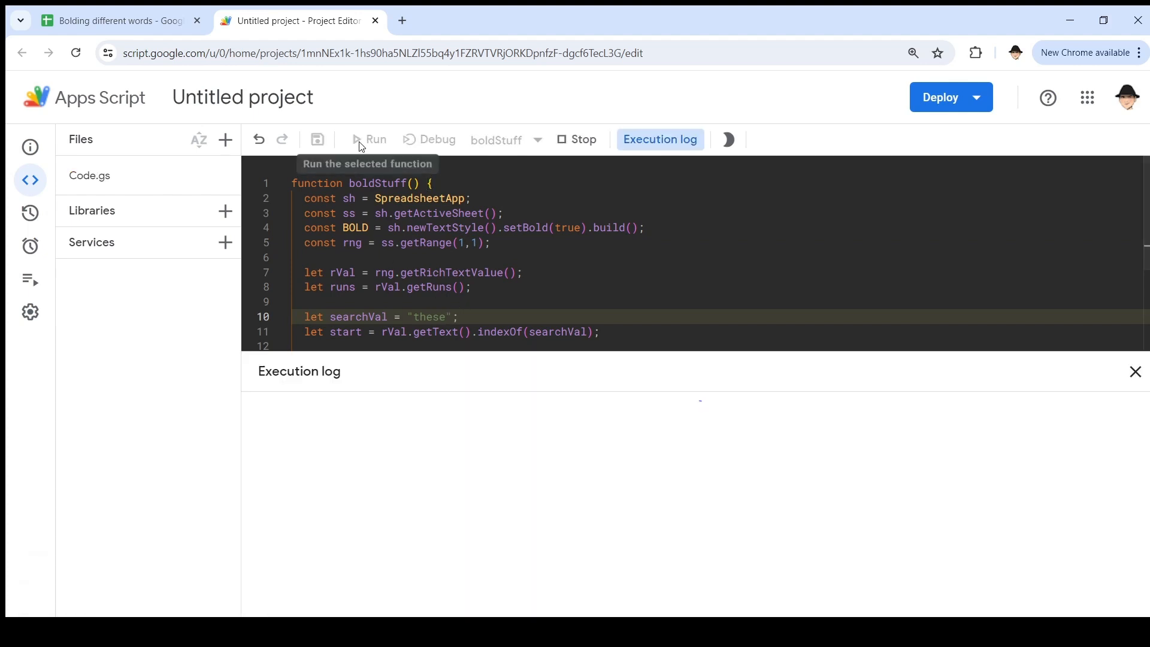
pyautogui.click(370, 139)
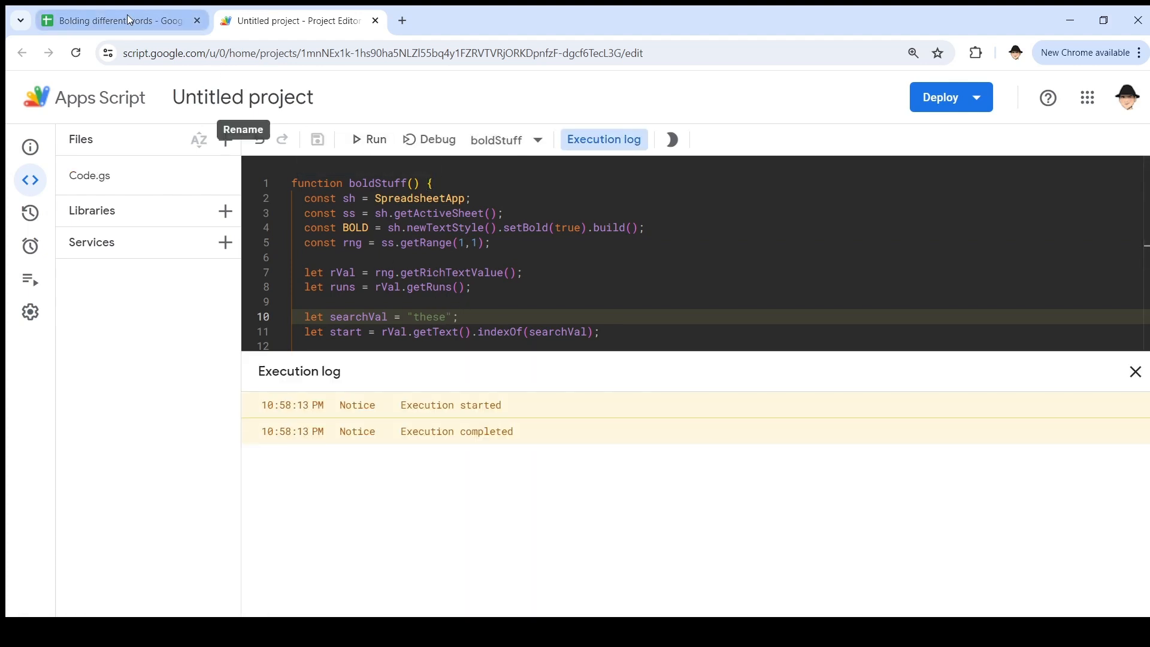
pyautogui.click(117, 20)
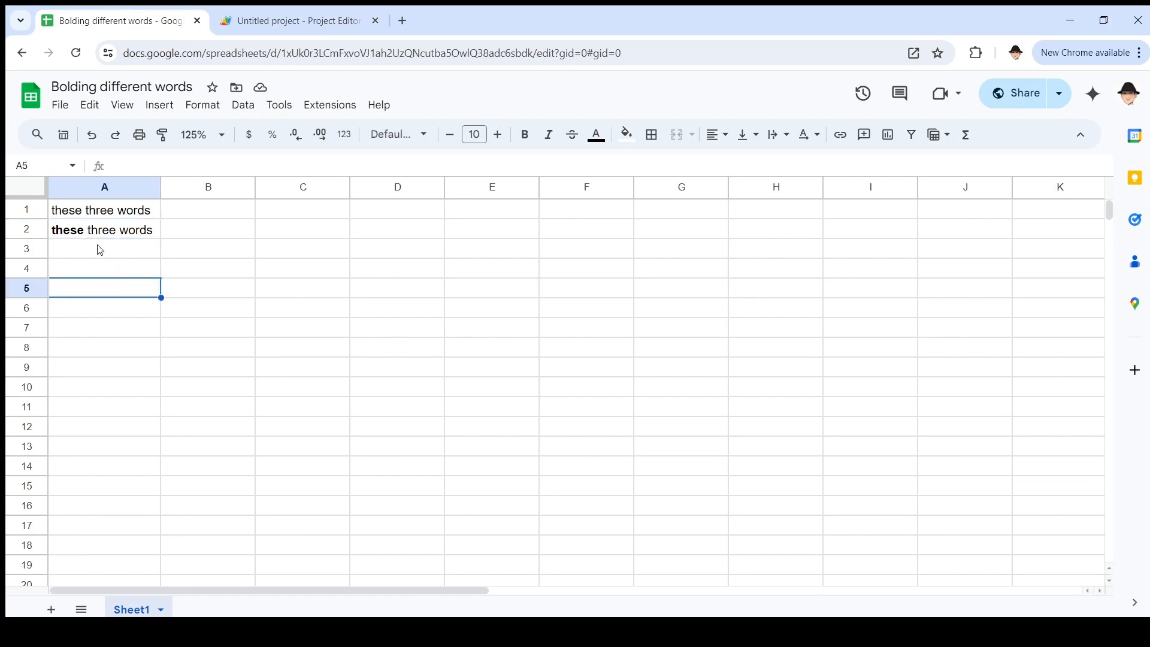
pyautogui.moveTo(86, 240)
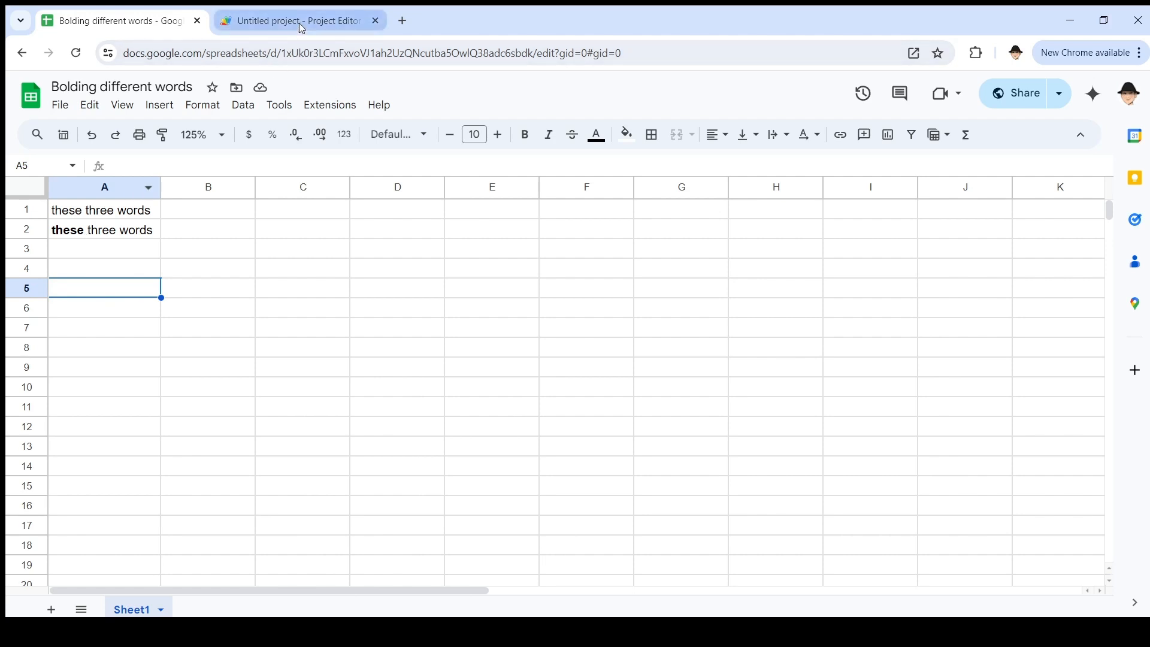
# Step: Make boldStuff read A2 with searchVal "words", run it, and view A3 with both words bolded
pyautogui.click(297, 20)
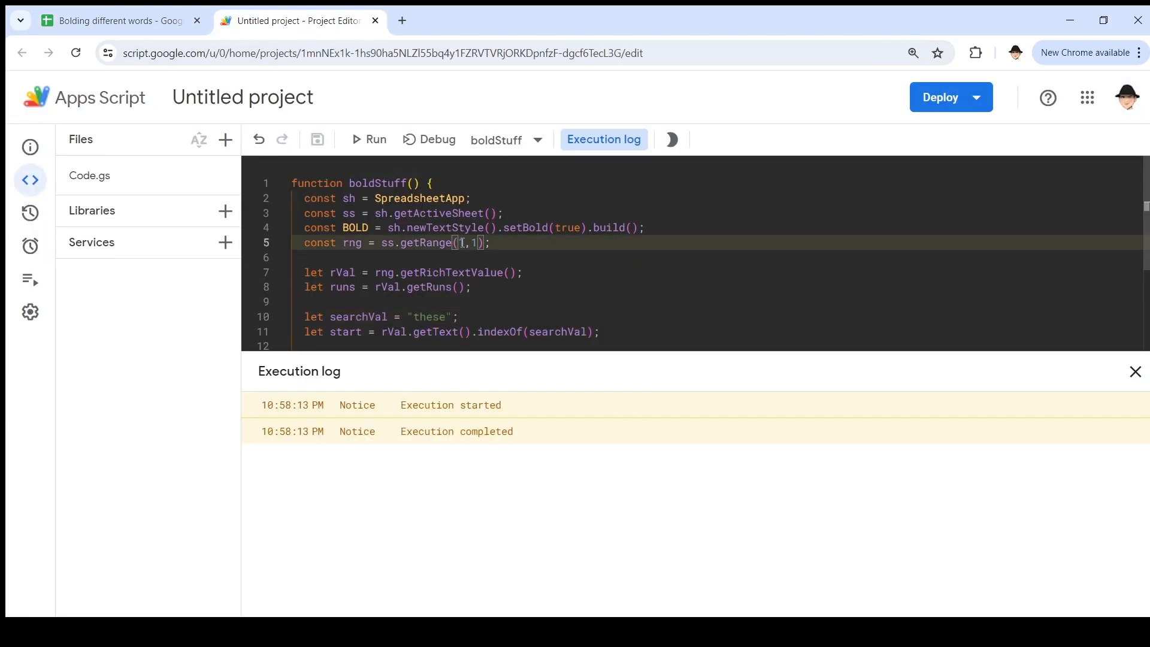
pyautogui.click(1134, 371)
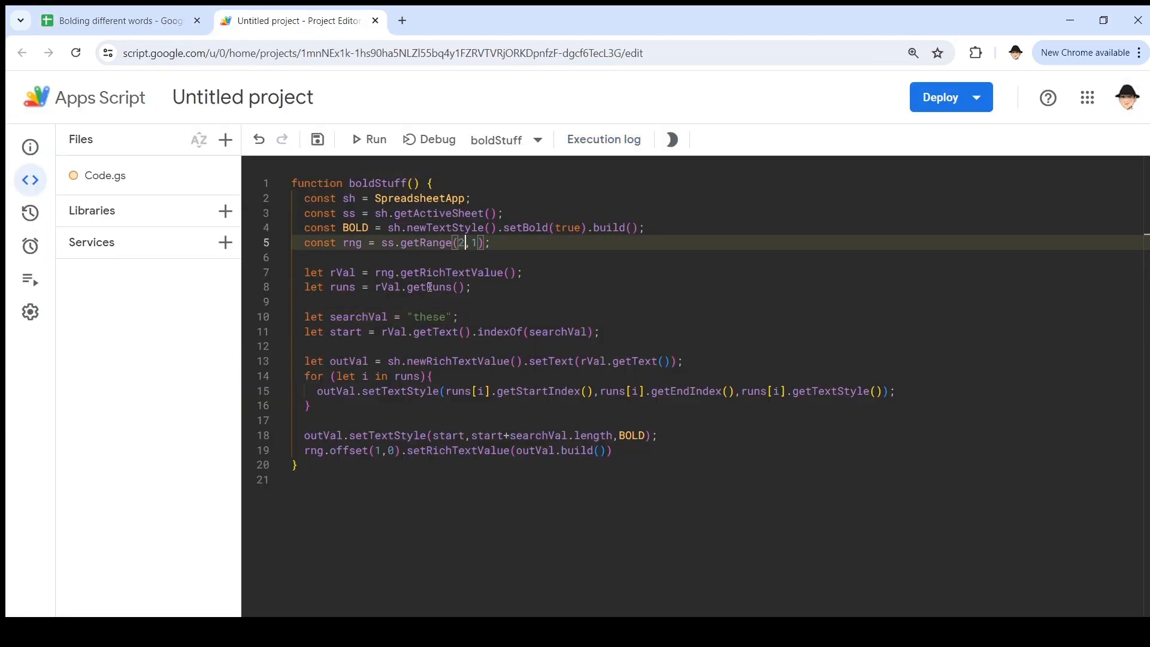
pyautogui.write('word')
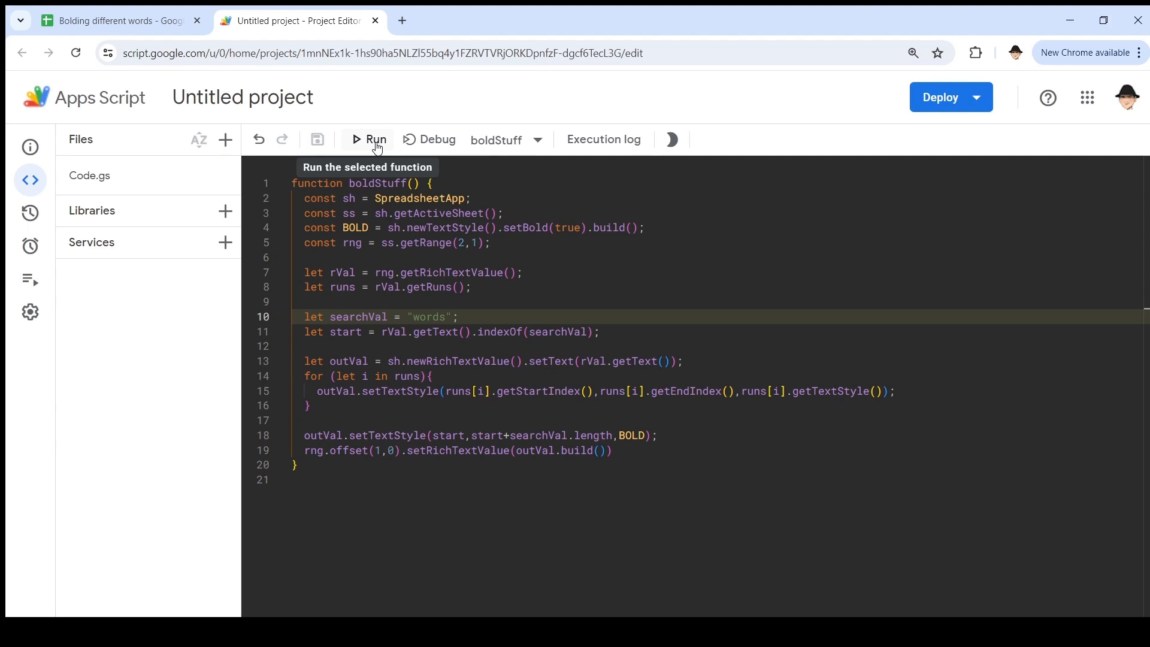
pyautogui.click(368, 139)
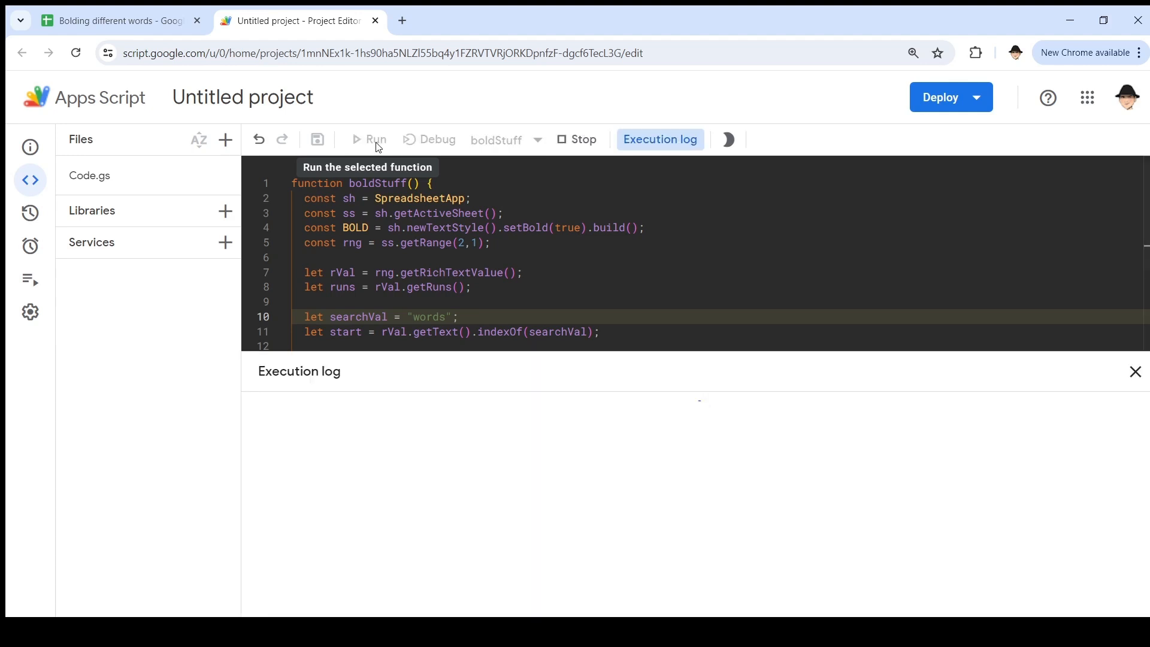
pyautogui.click(368, 139)
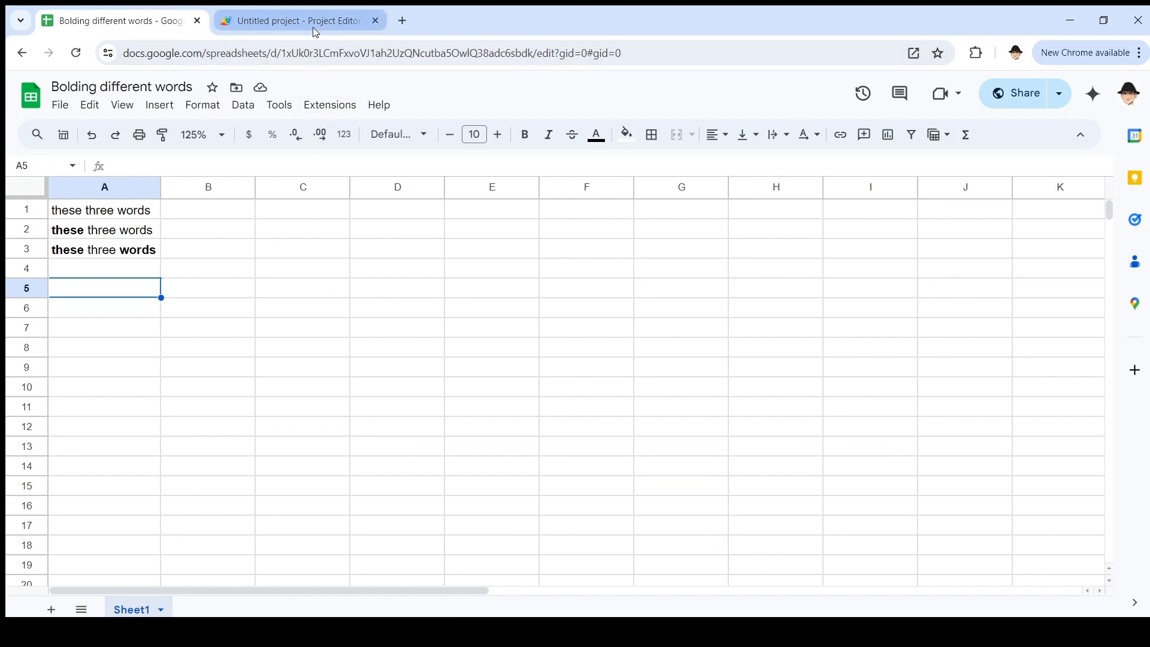
# Step: Review the boldStuff code, pointing out getText on line 11 and highlighting every use of BOLD
pyautogui.click(297, 20)
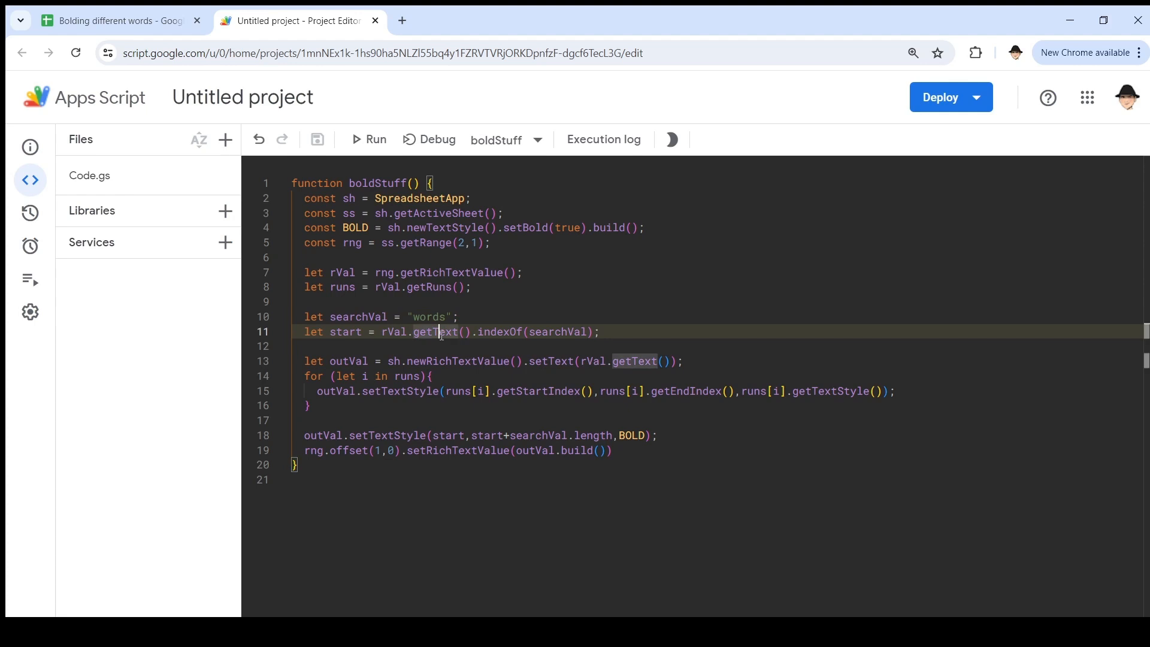
pyautogui.click(553, 361)
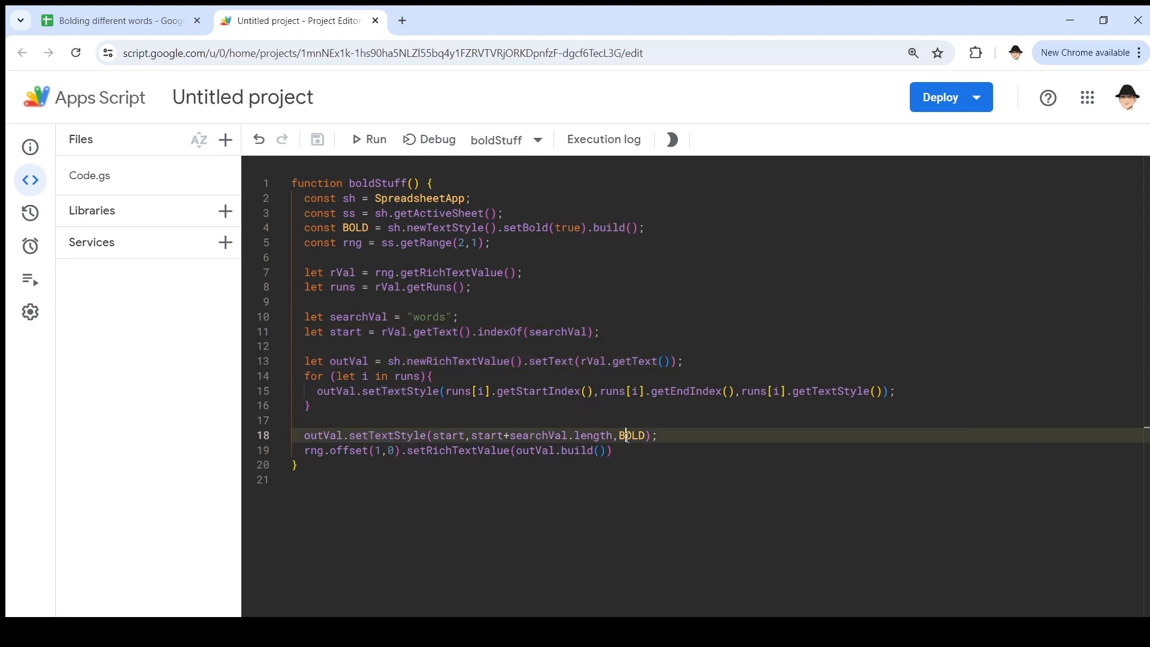
pyautogui.doubleClick(630, 434)
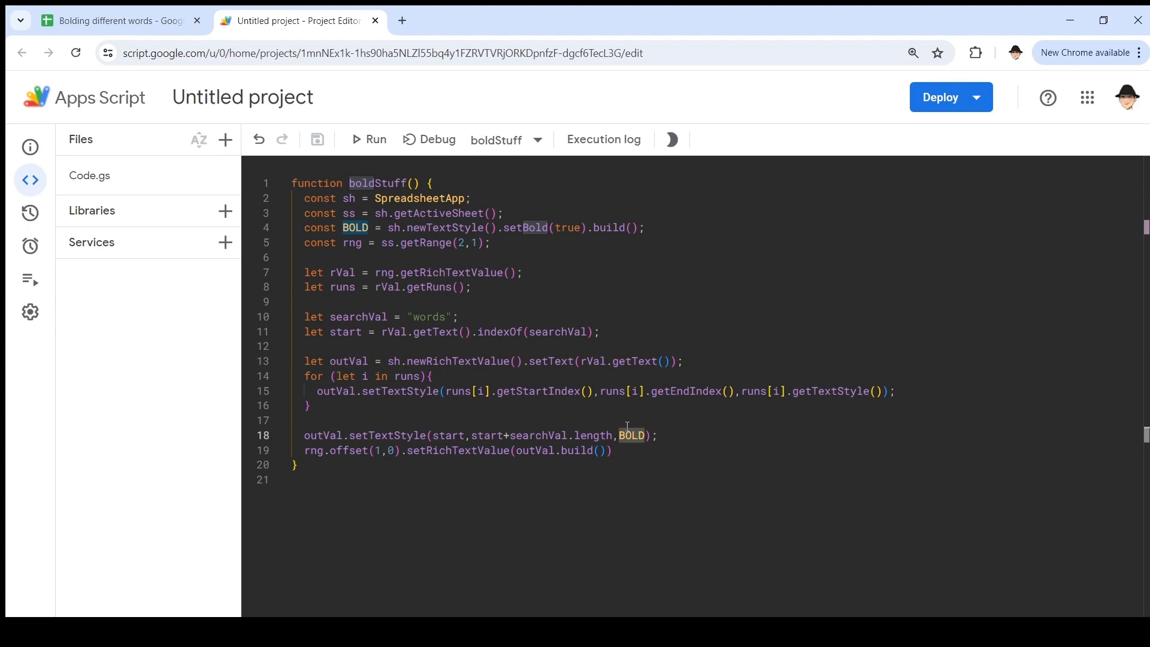
pyautogui.moveTo(506, 338)
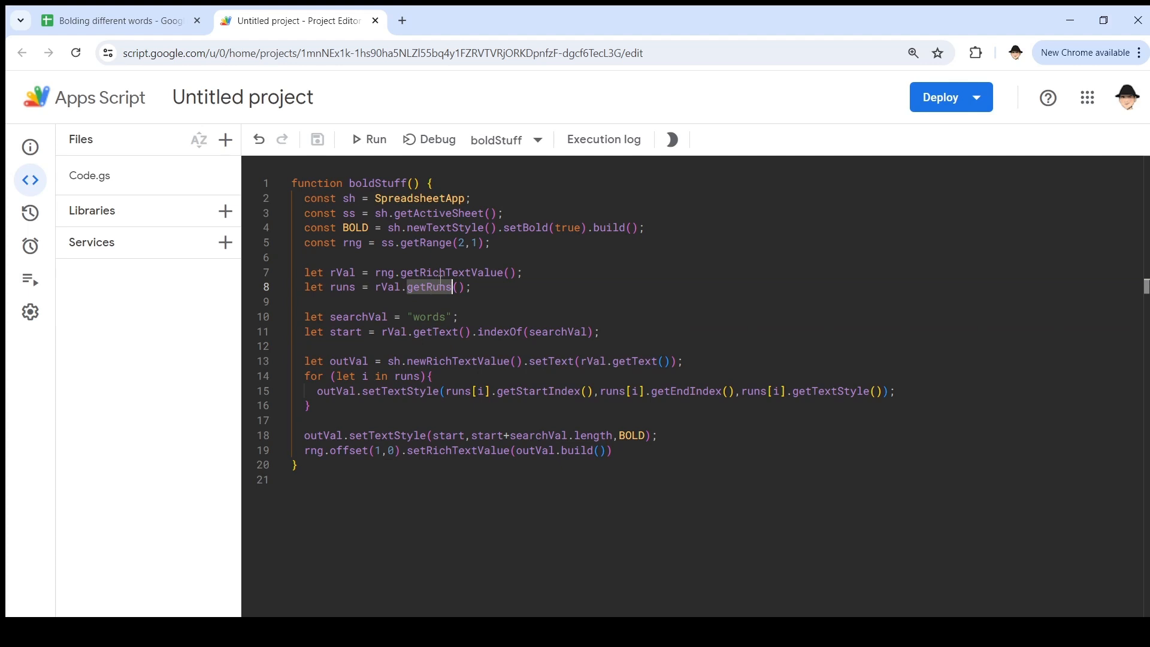
pyautogui.moveTo(737, 398)
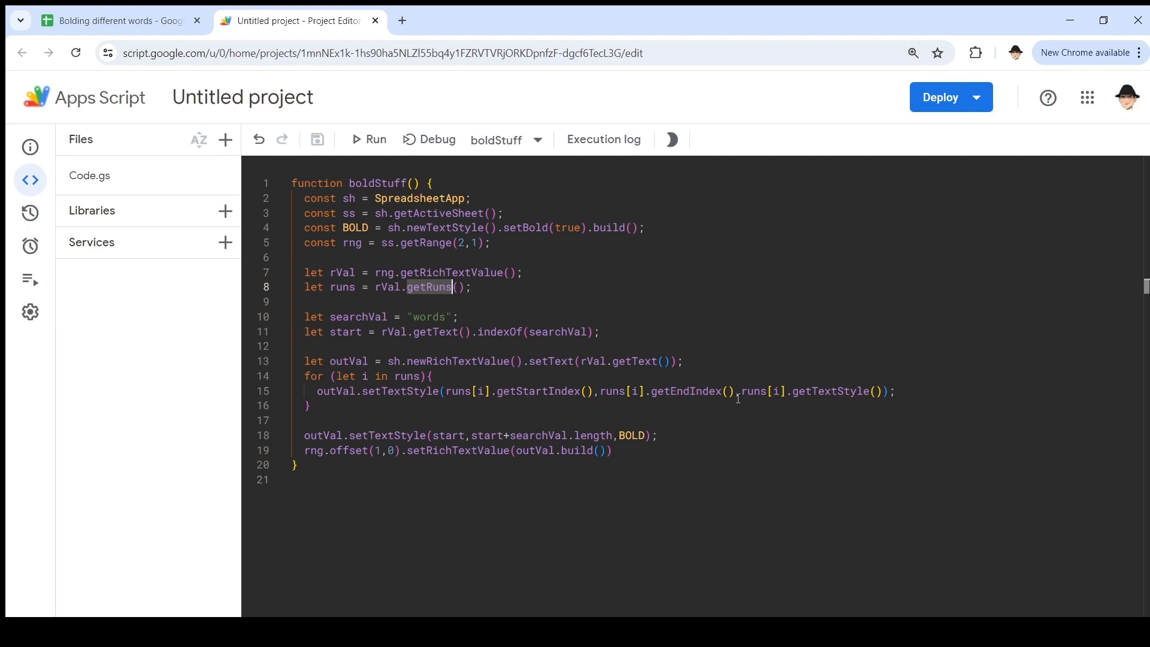